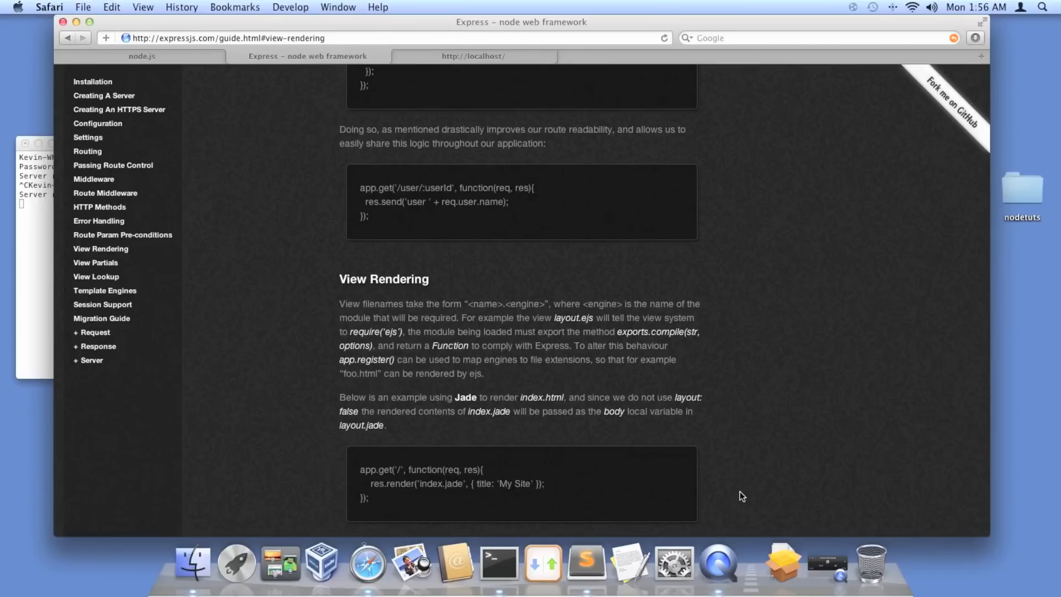
Step: Close the app.js window and bring up a fresh, empty untitled document
{"action": "scroll", "scroll_direction": "down", "scroll_amount": 3}
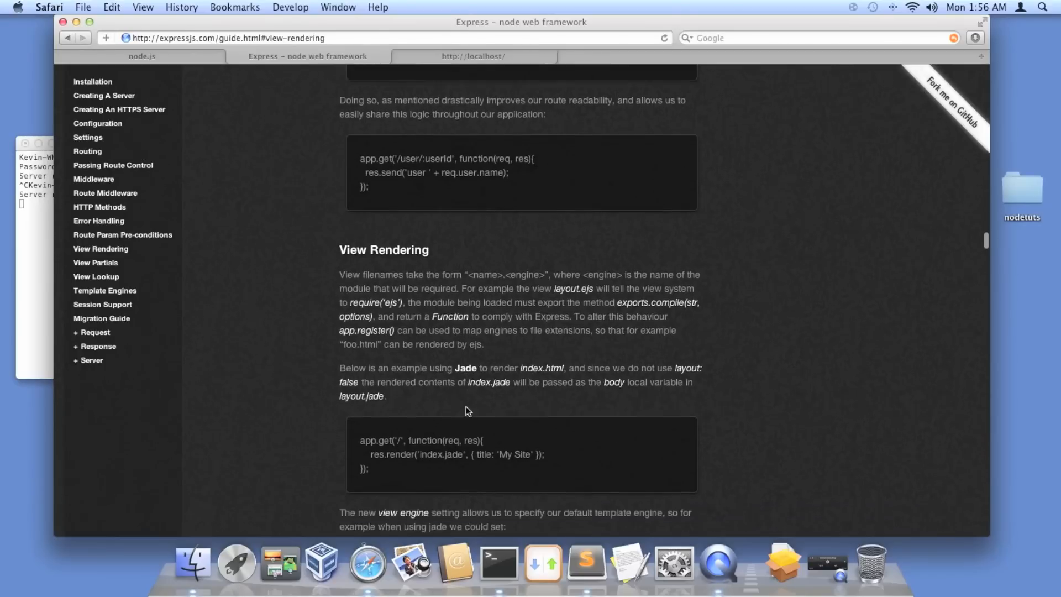
{"action": "scroll", "scroll_direction": "down", "scroll_amount": 3}
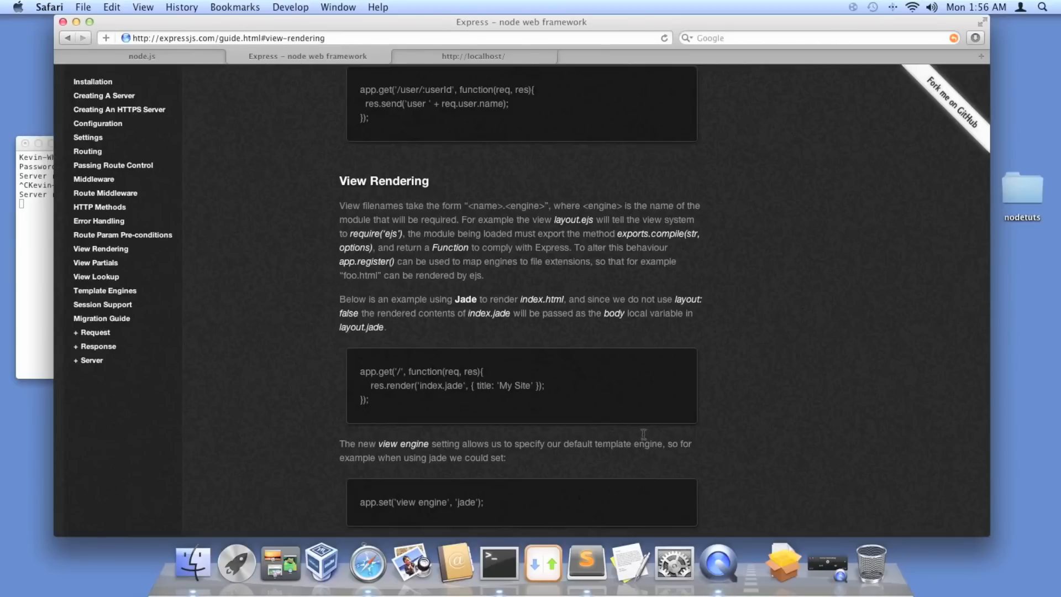
{"action": "mouse_move", "coordinate": [586, 562]}
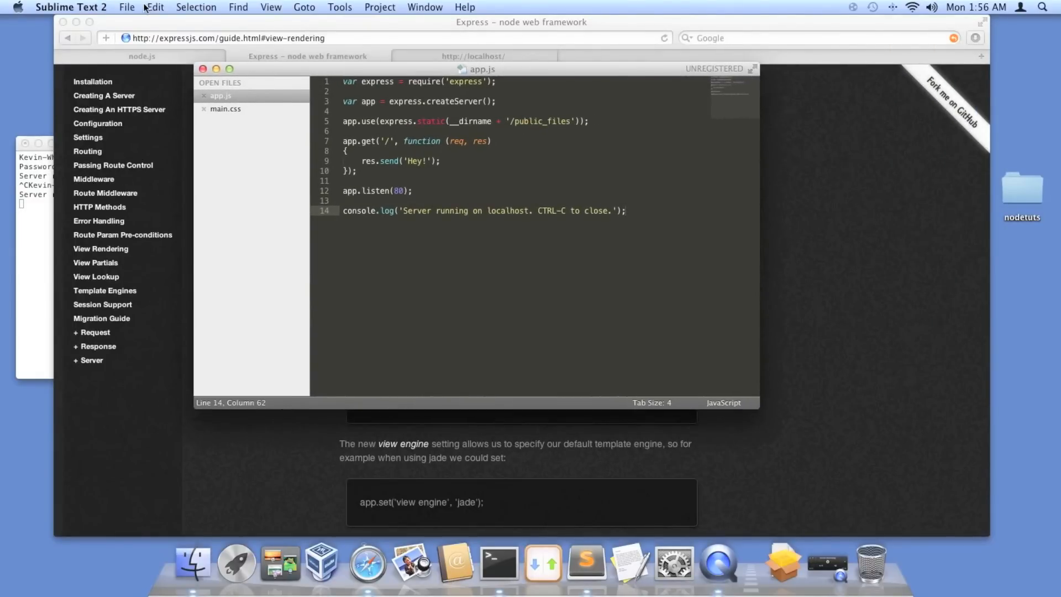
{"action": "left_click", "coordinate": [126, 6]}
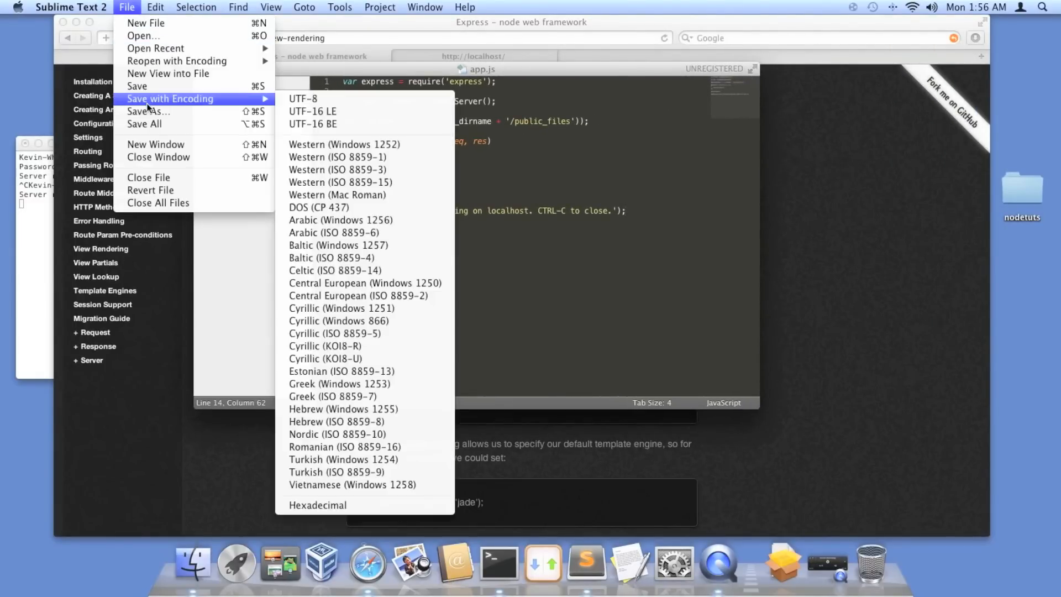
{"action": "mouse_move", "coordinate": [159, 156]}
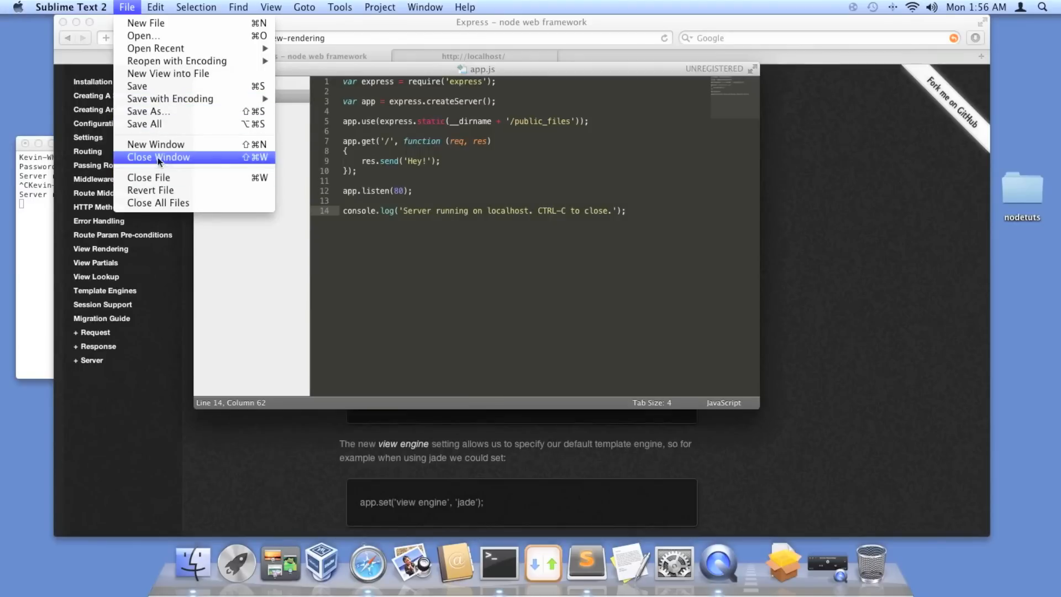
{"action": "mouse_move", "coordinate": [157, 145]}
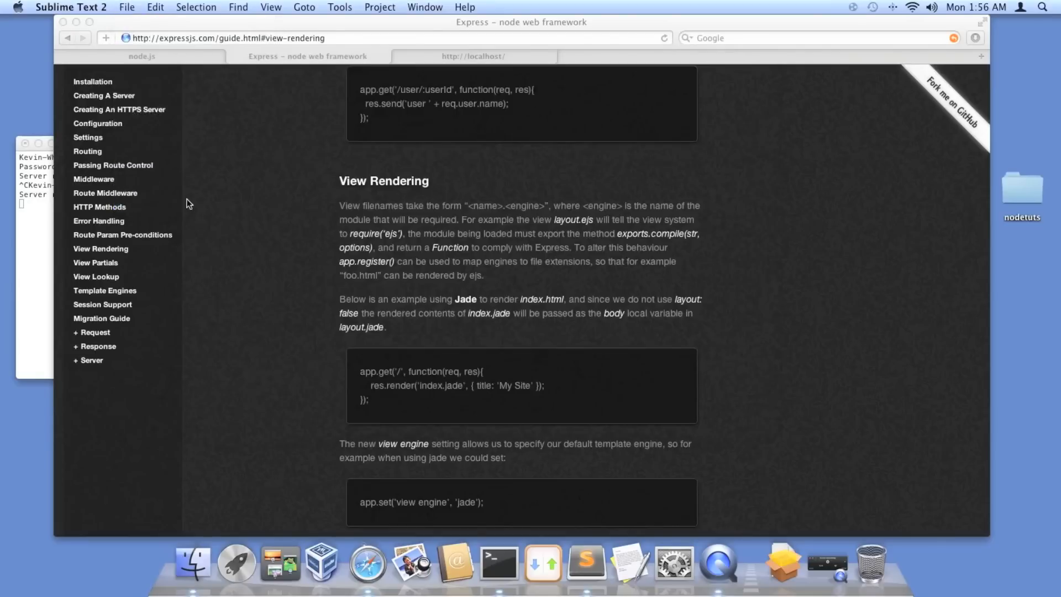
{"action": "mouse_move", "coordinate": [585, 563]}
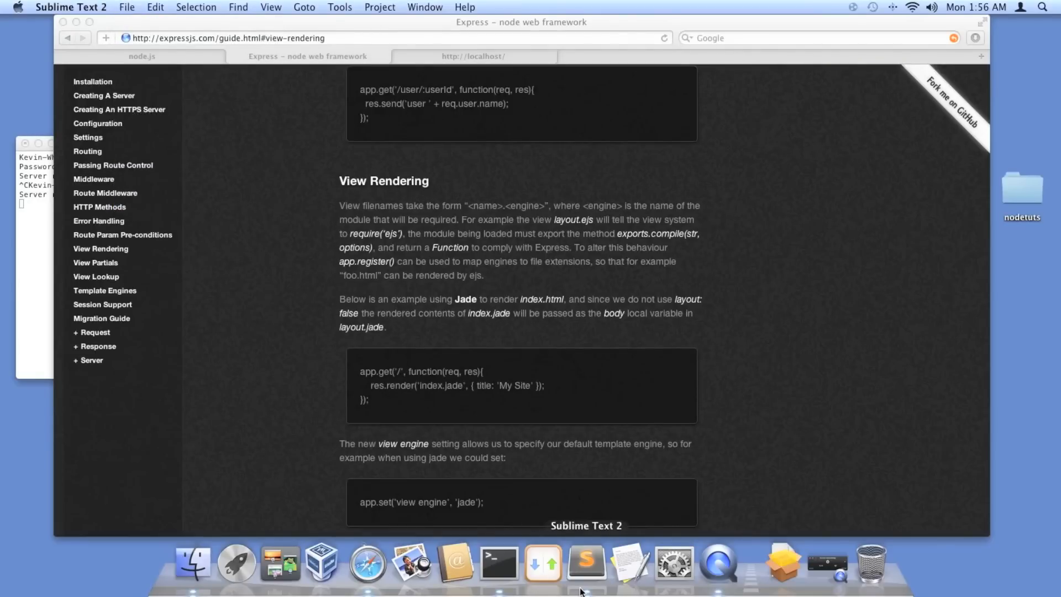
{"action": "left_click", "coordinate": [126, 7]}
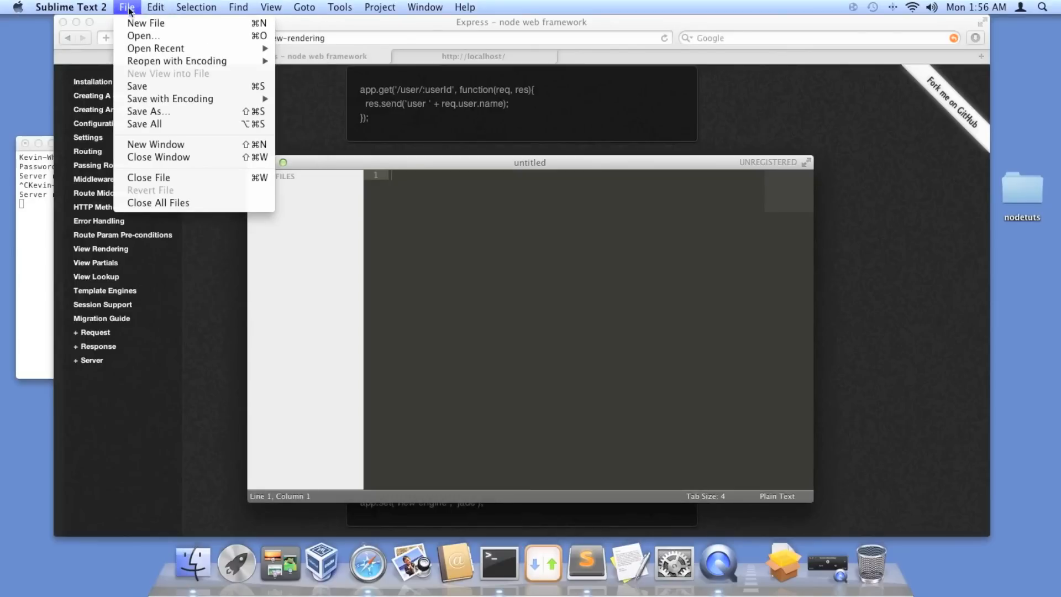
{"action": "mouse_move", "coordinate": [142, 36]}
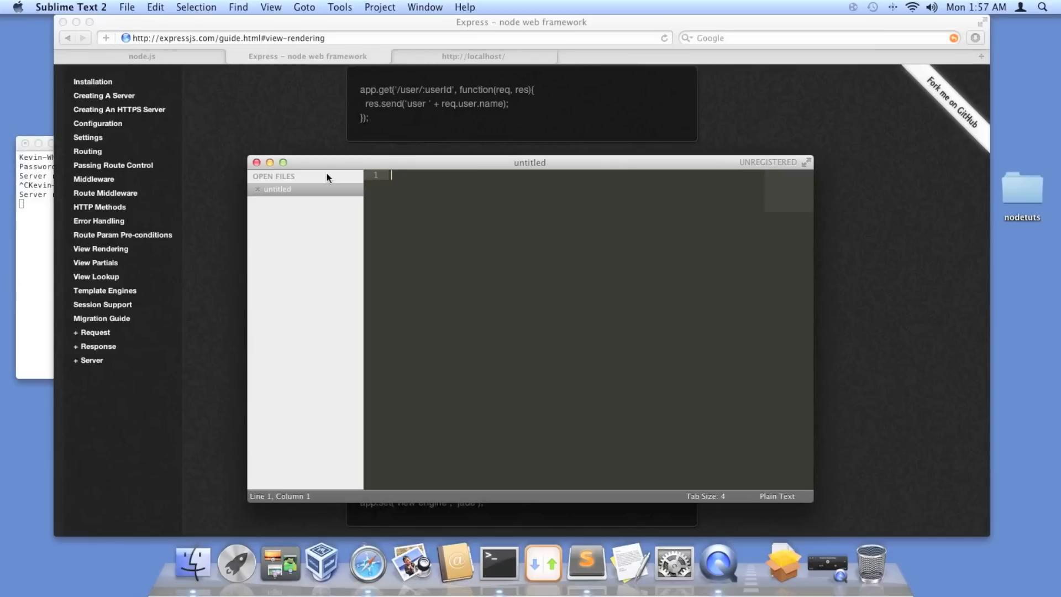
{"action": "mouse_move", "coordinate": [371, 206]}
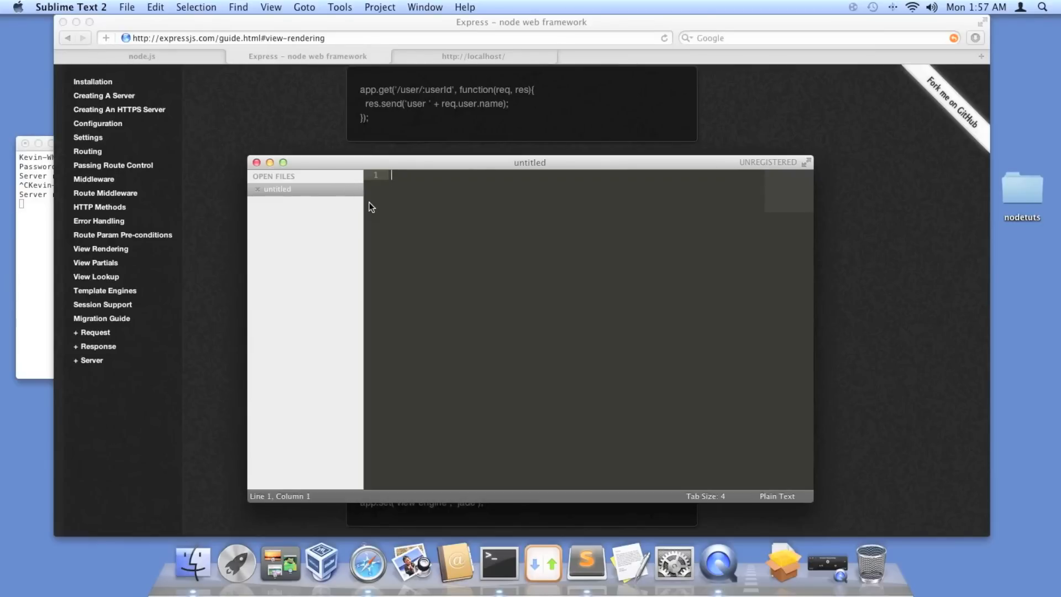
Step: Type the <!DOCTYPE html> declaration on the first line
{"action": "type", "text": "<"}
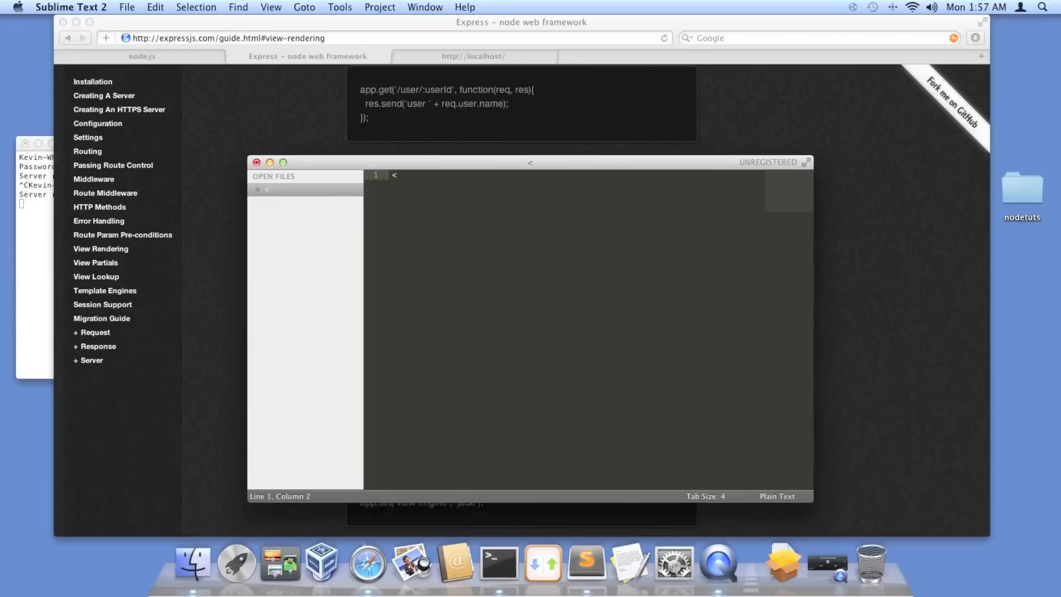
{"action": "type", "text": "!D"}
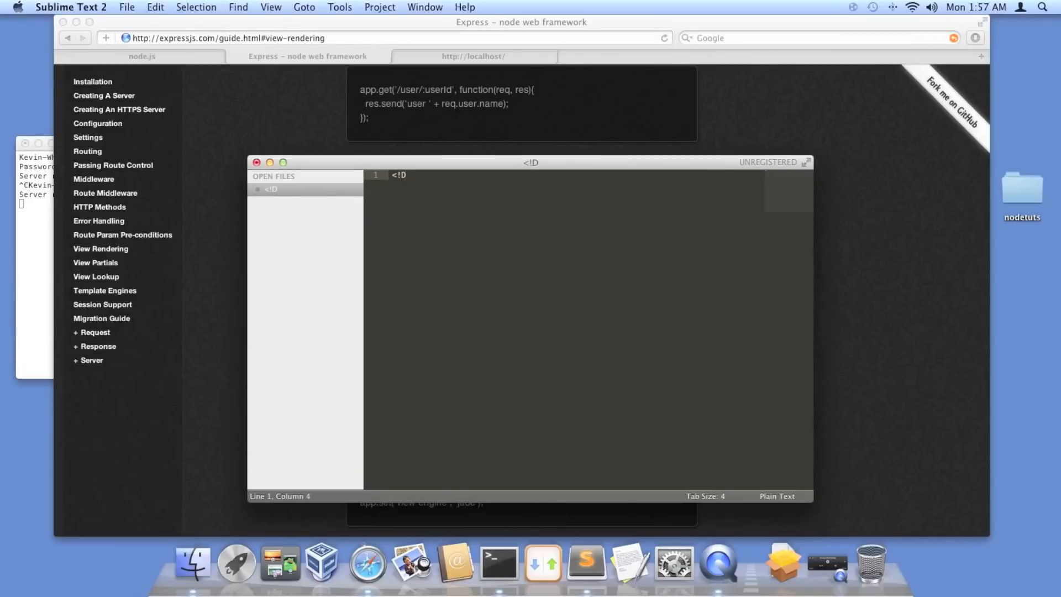
{"action": "type", "text": "OC"}
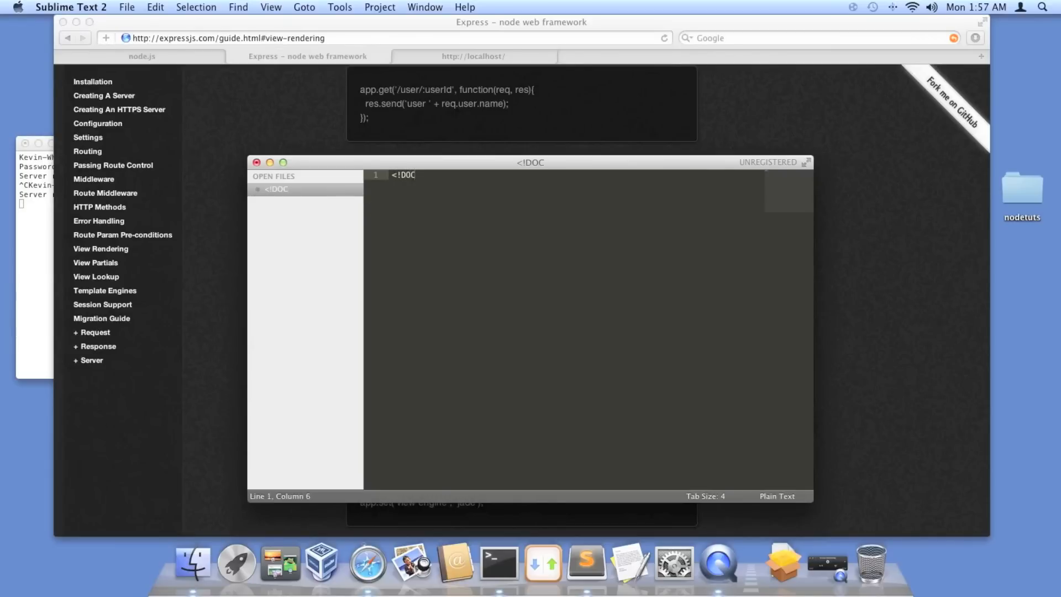
{"action": "type", "text": "TYPE"}
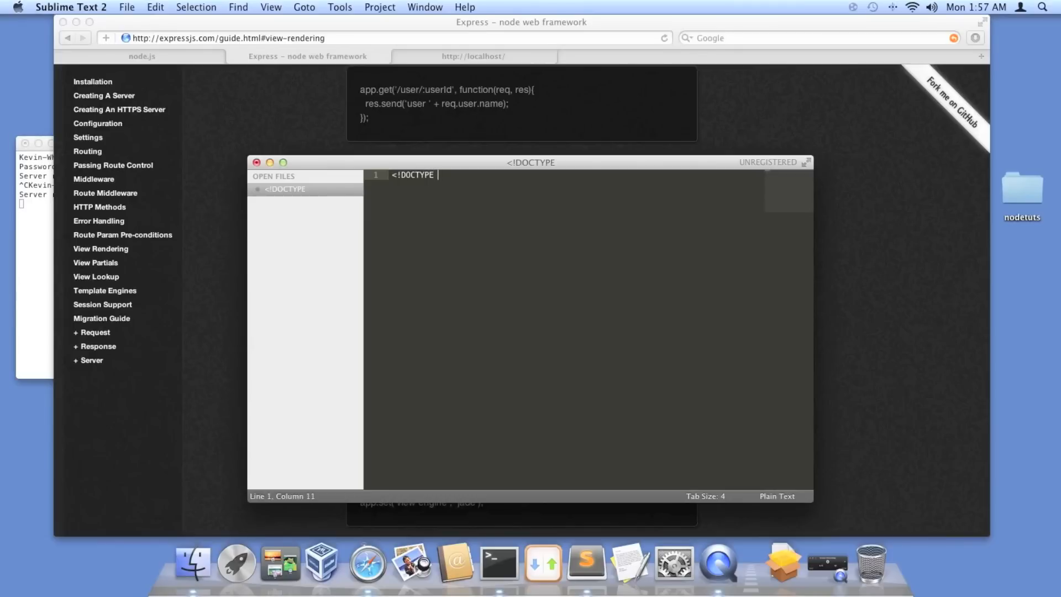
{"action": "type", "text": "html>"}
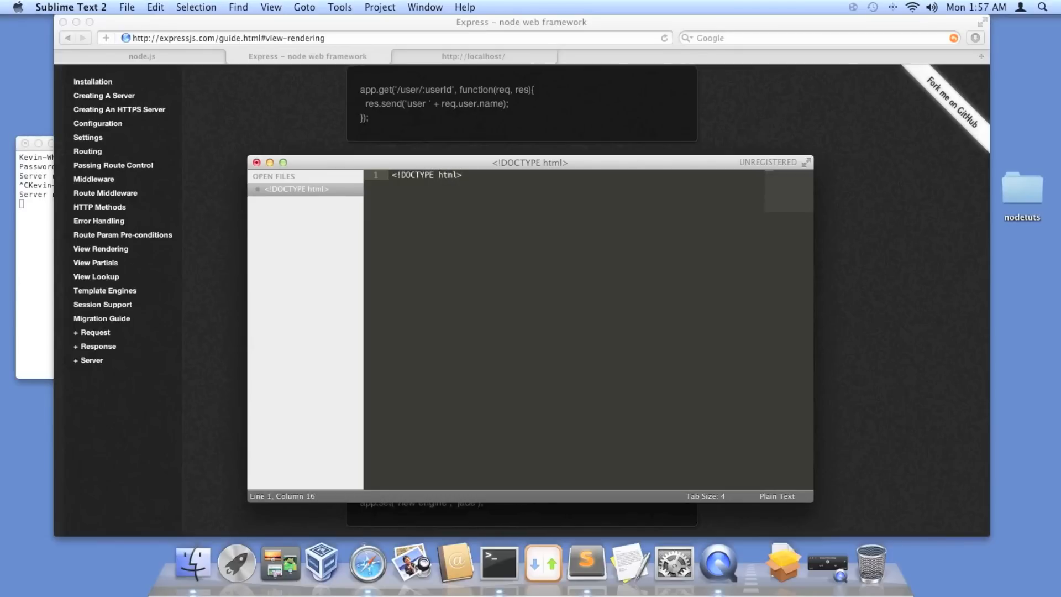
{"action": "key", "text": "enter"}
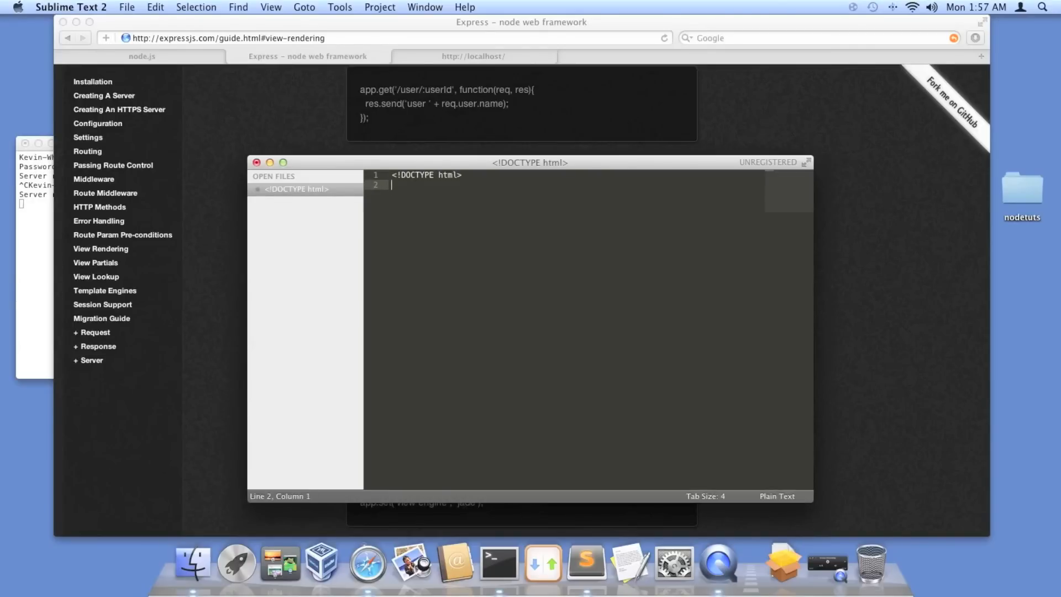
Step: Add <html></html> tags with a blank line between them
{"action": "type", "text": "<"}
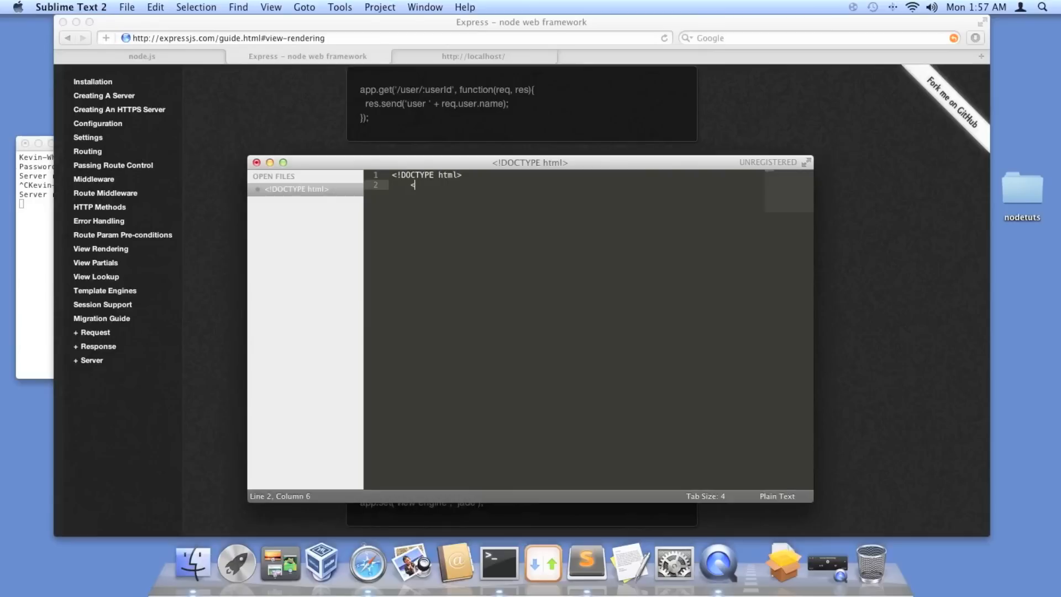
{"action": "type", "text": "html>"}
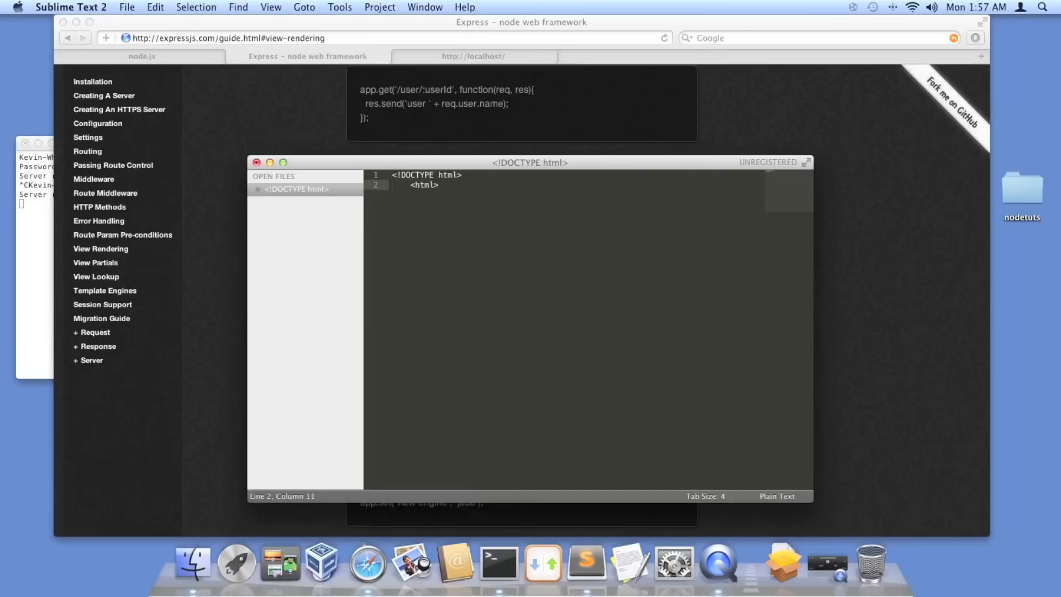
{"action": "type", "text": "<"}
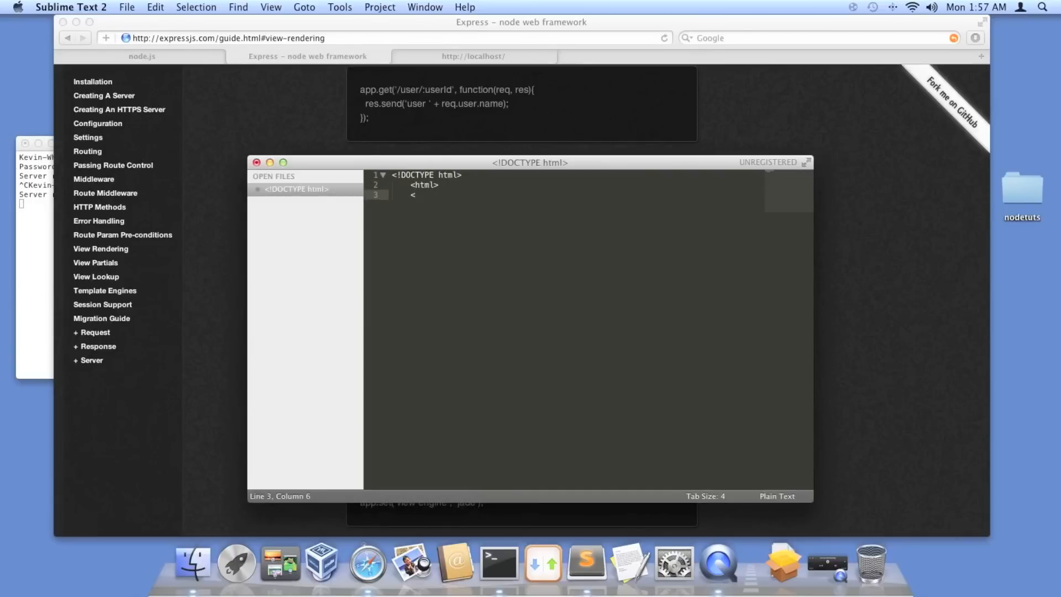
{"action": "type", "text": "/"}
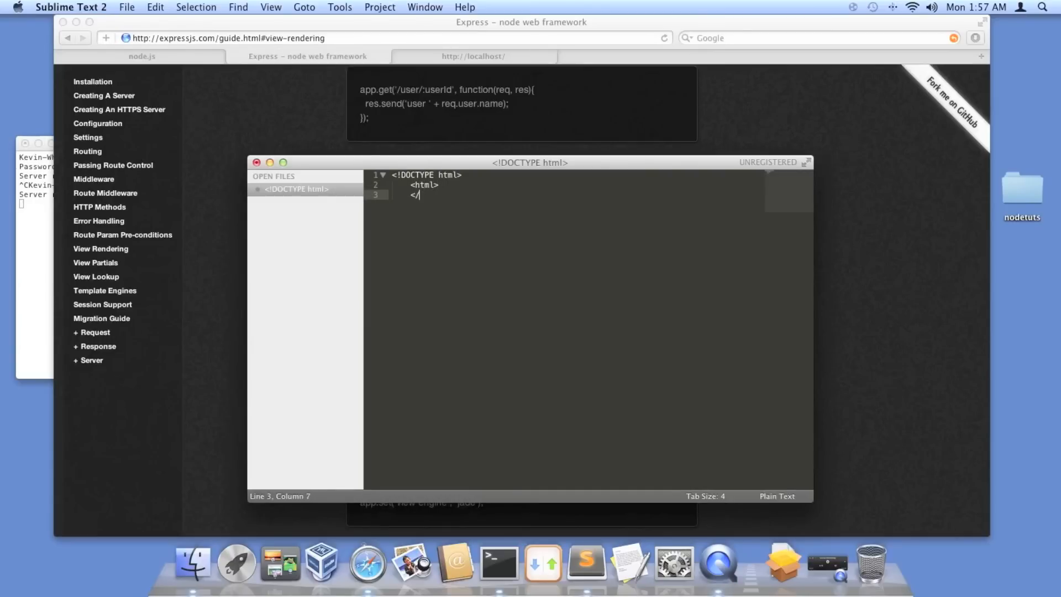
{"action": "type", "text": "html>"}
{"action": "type", "text": "<"}
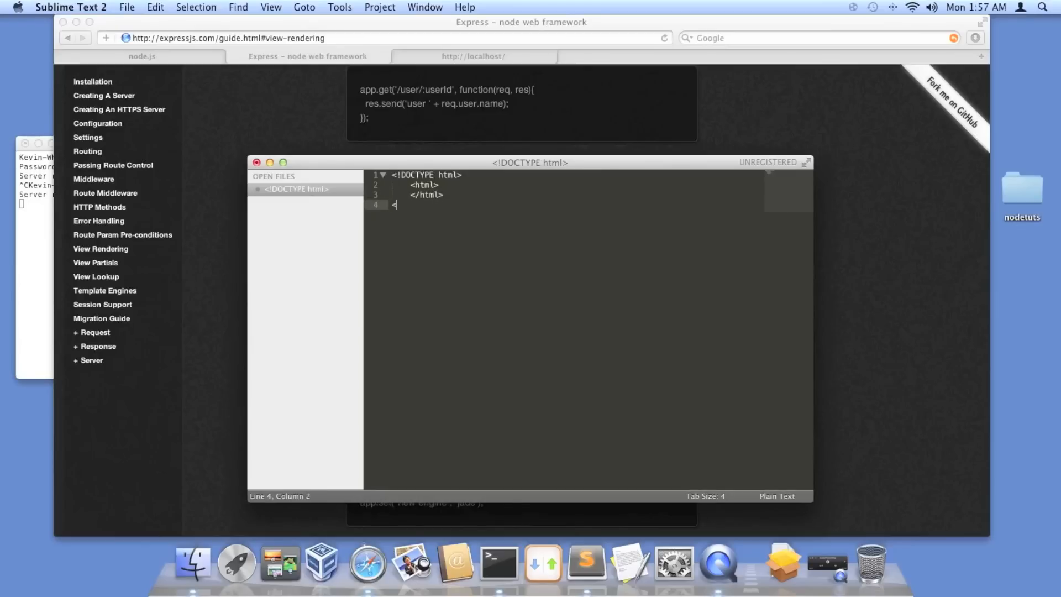
{"action": "type", "text": "/ht"}
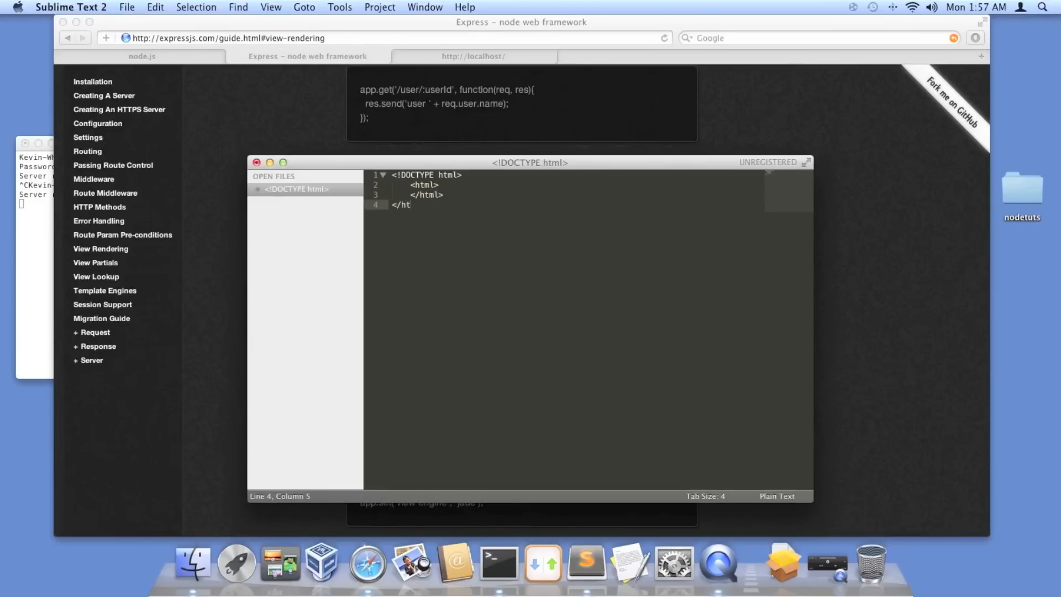
{"action": "type", "text": "ml>"}
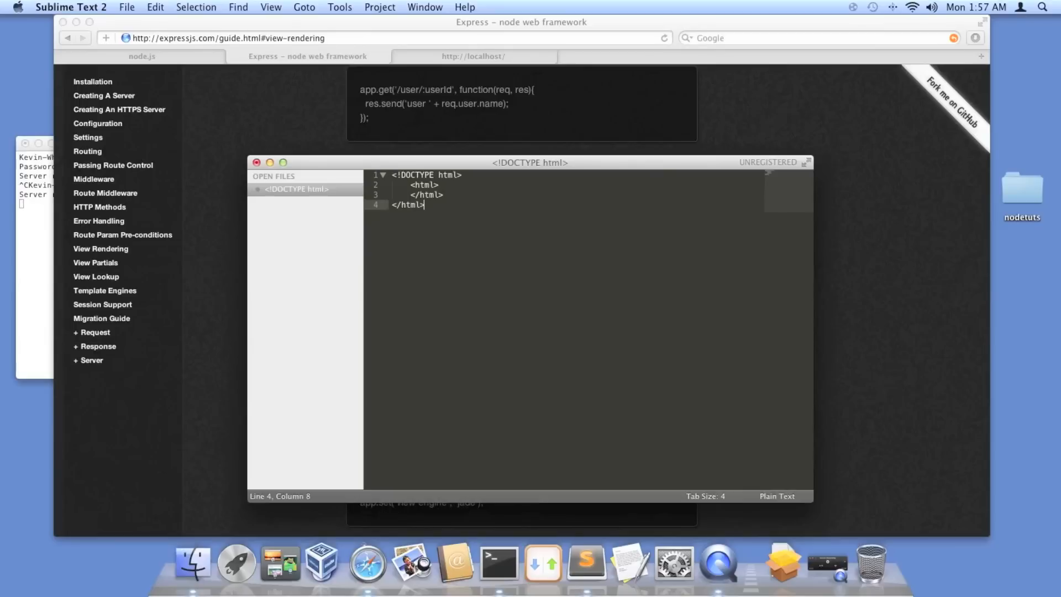
{"action": "left_click", "coordinate": [419, 184]}
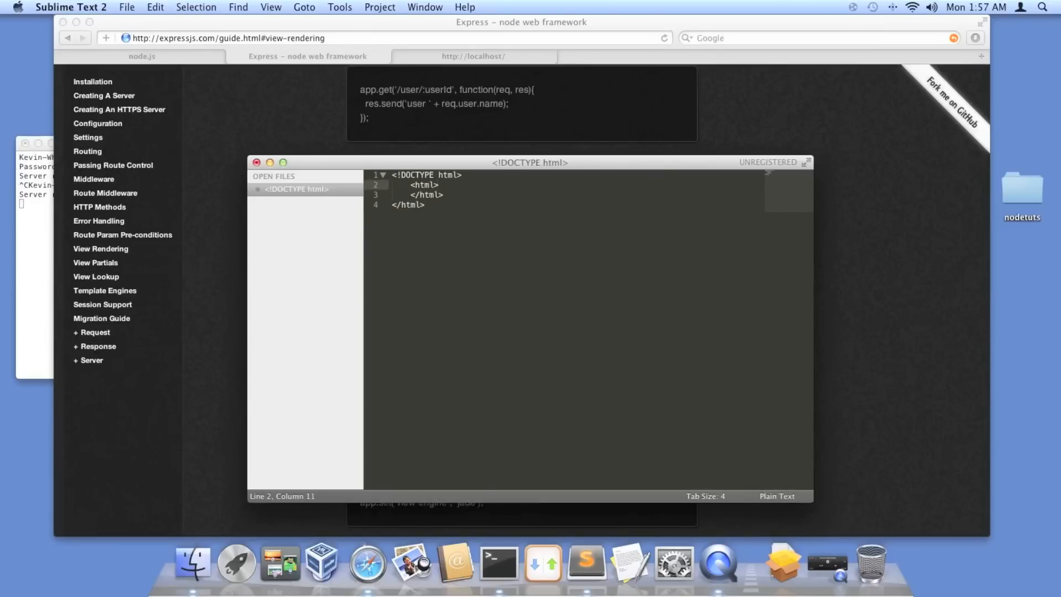
{"action": "key", "text": "enter"}
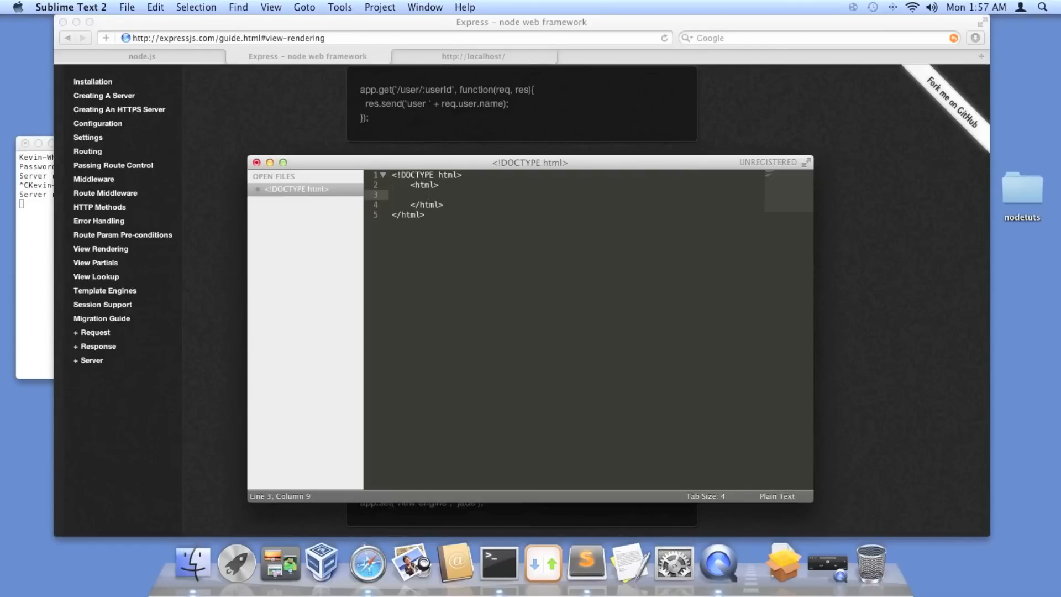
Step: Add a head containing <title>Hello!</title>, then a <body> block holding Hey!
{"action": "type", "text": "M"}
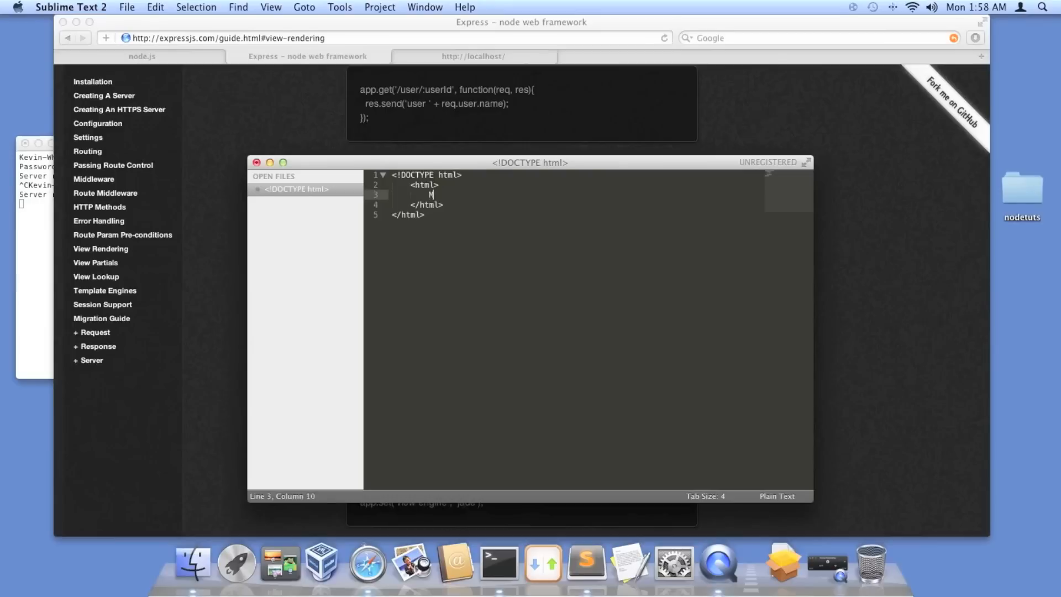
{"action": "type", "text": "<head"}
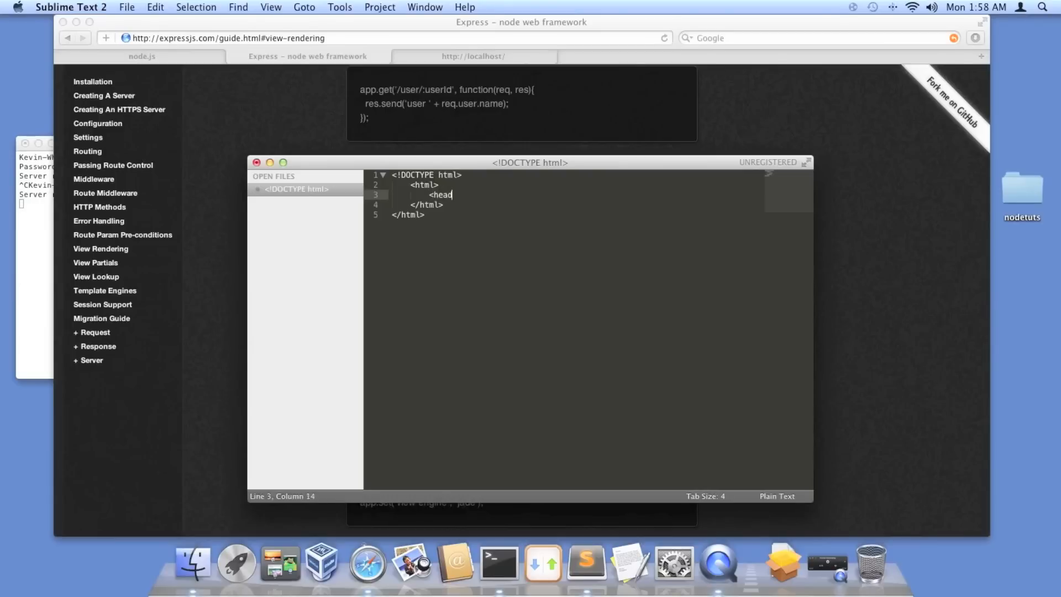
{"action": "type", "text": ">"}
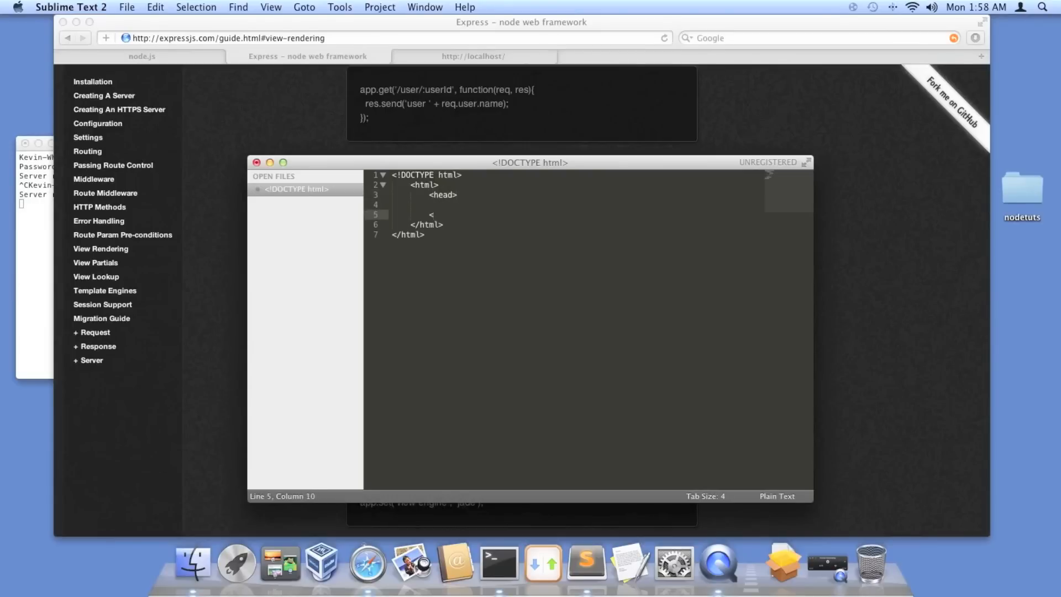
{"action": "type", "text": "head>"}
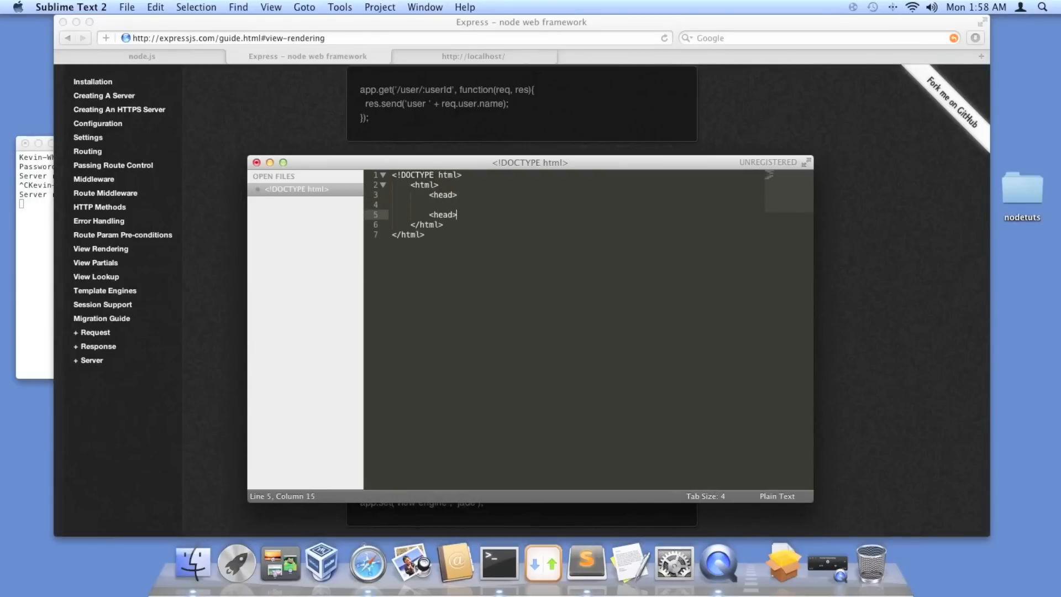
{"action": "key", "text": "Return"}
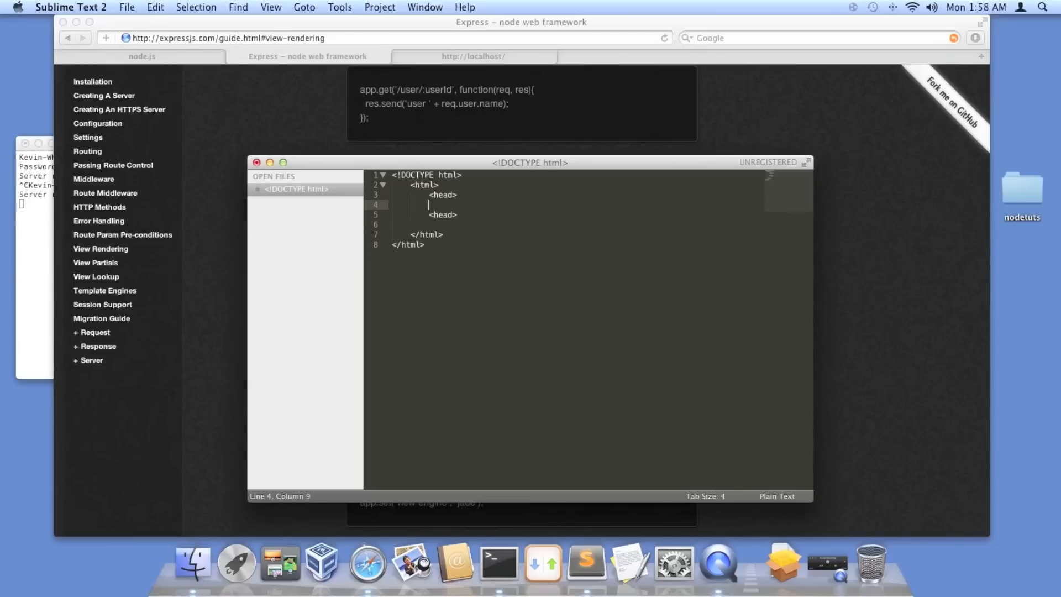
{"action": "type", "text": "<title"}
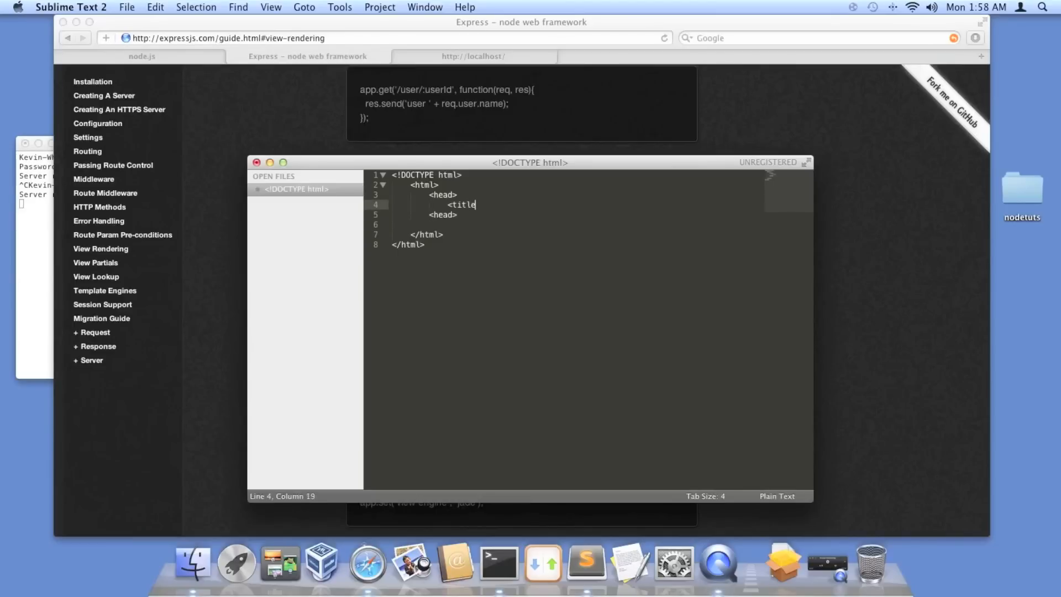
{"action": "type", "text": "></div"}
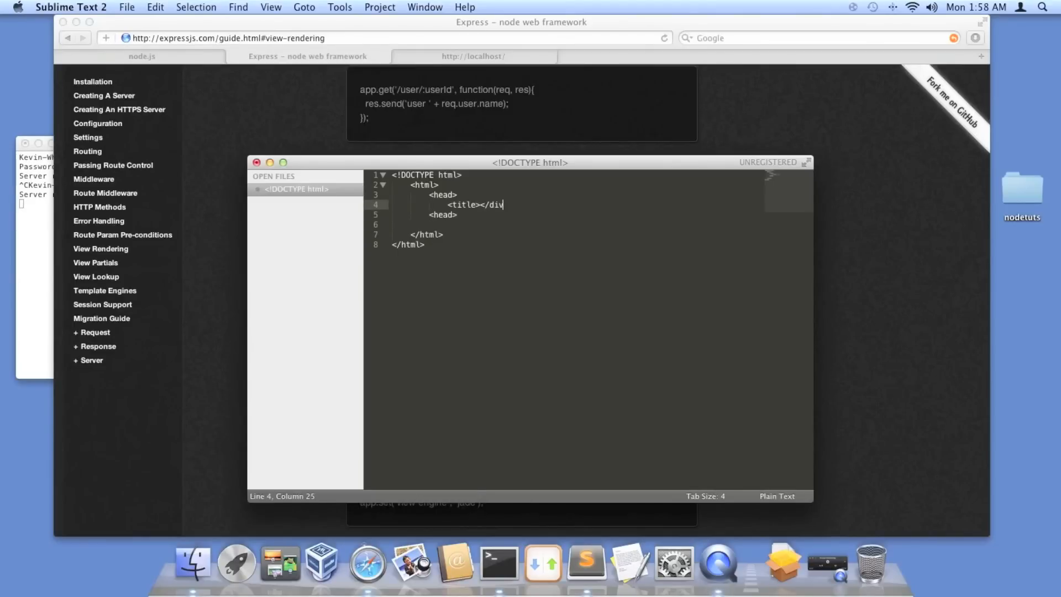
{"action": "type", "text": "itle>"}
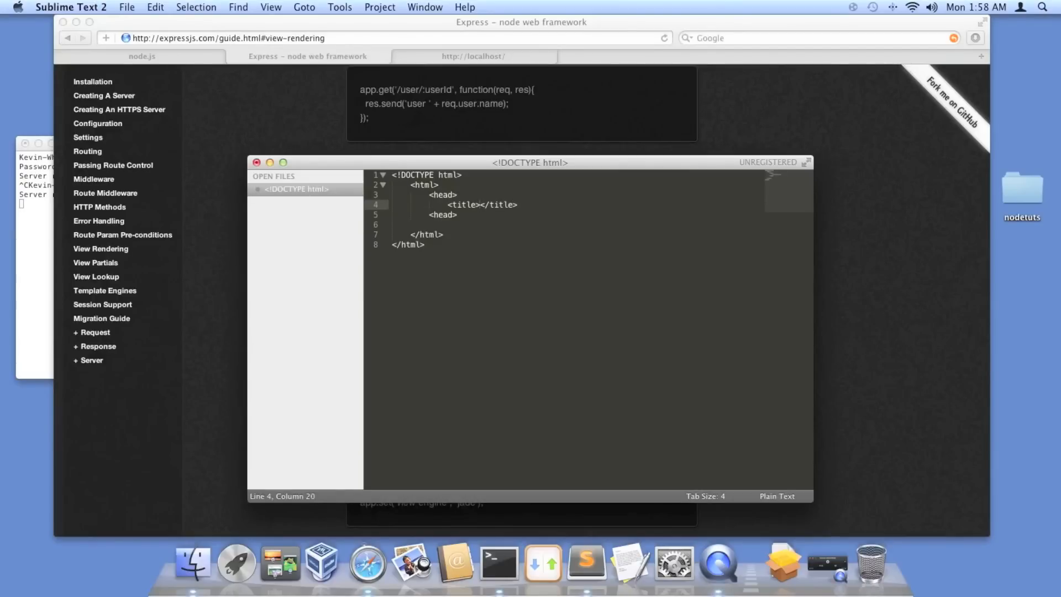
{"action": "type", "text": "Hello!"}
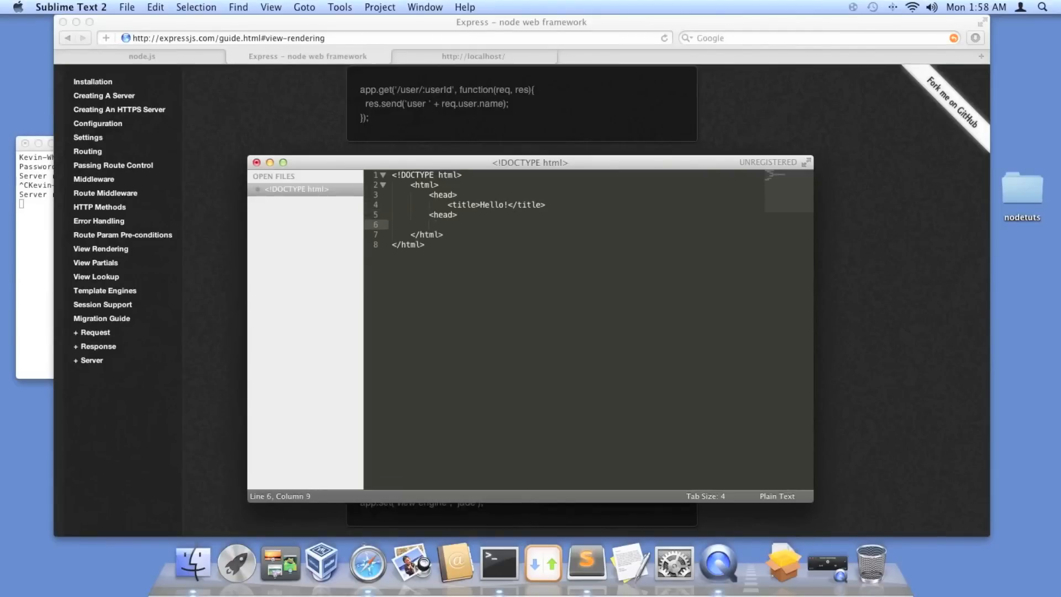
{"action": "type", "text": "Mbody>"}
{"action": "type", "text": "</body>"}
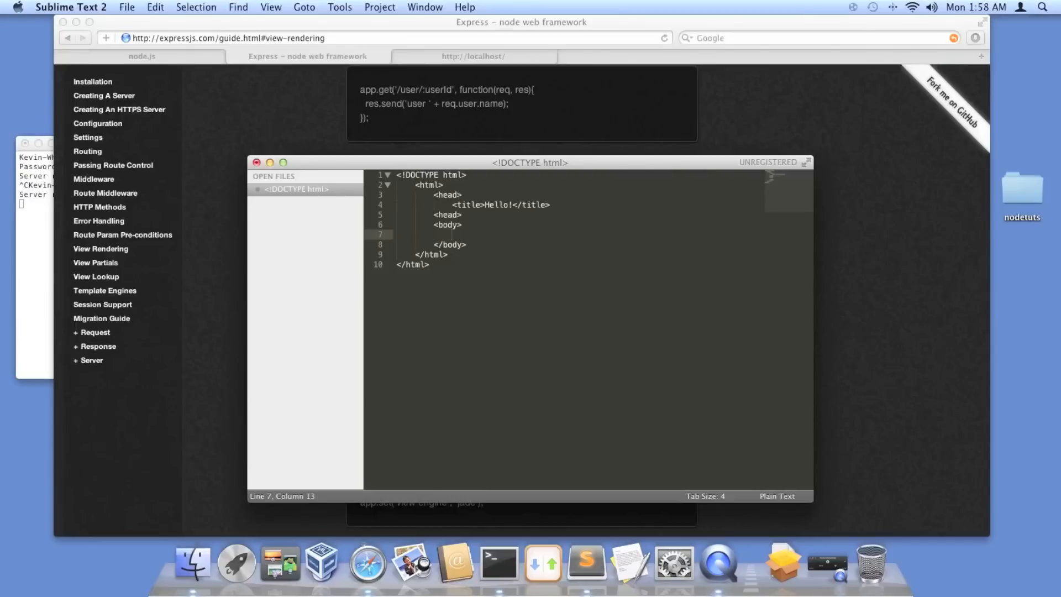
{"action": "type", "text": "Hey!"}
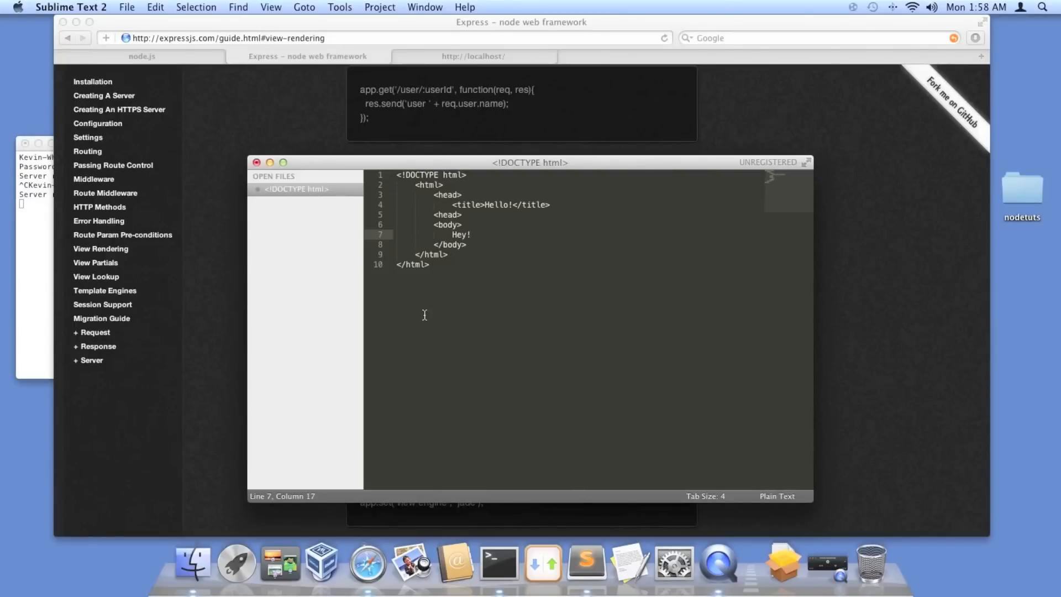
Step: Begin File > Save and create a new folder named 'views'
{"action": "left_click", "coordinate": [126, 6]}
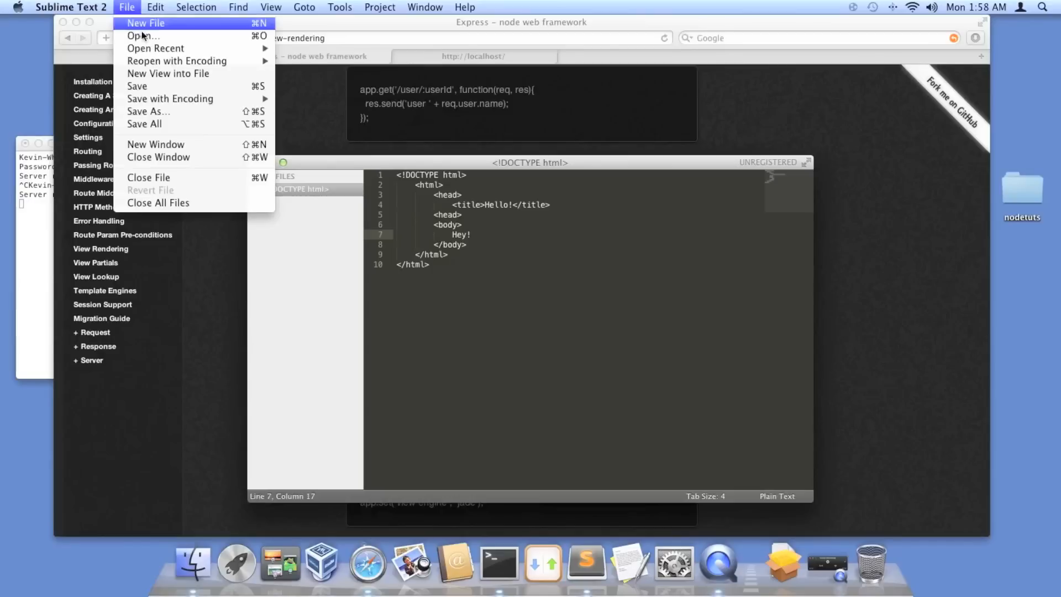
{"action": "left_click", "coordinate": [148, 111]}
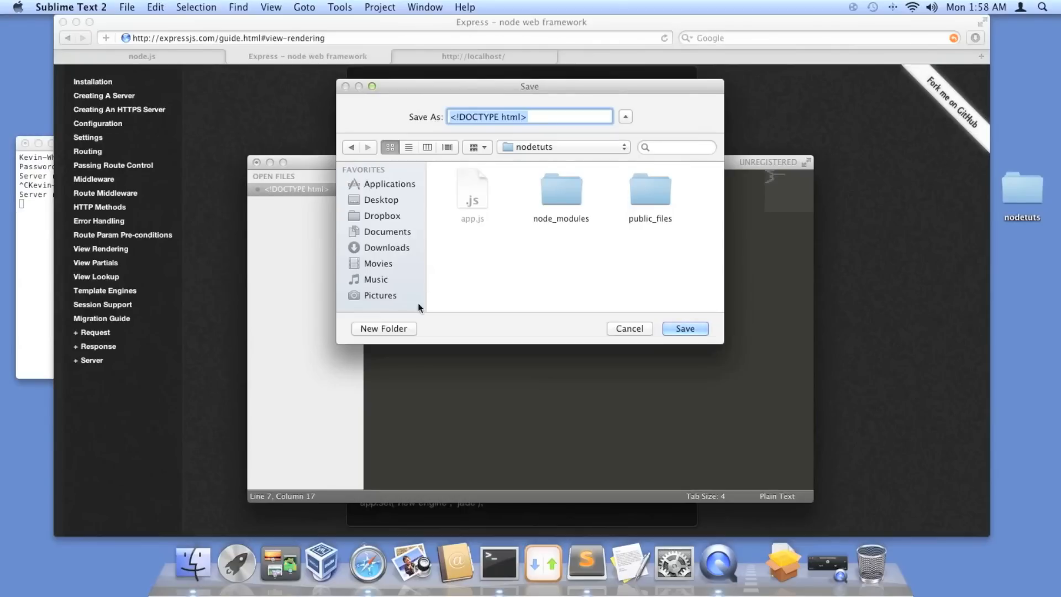
{"action": "left_click", "coordinate": [383, 329]}
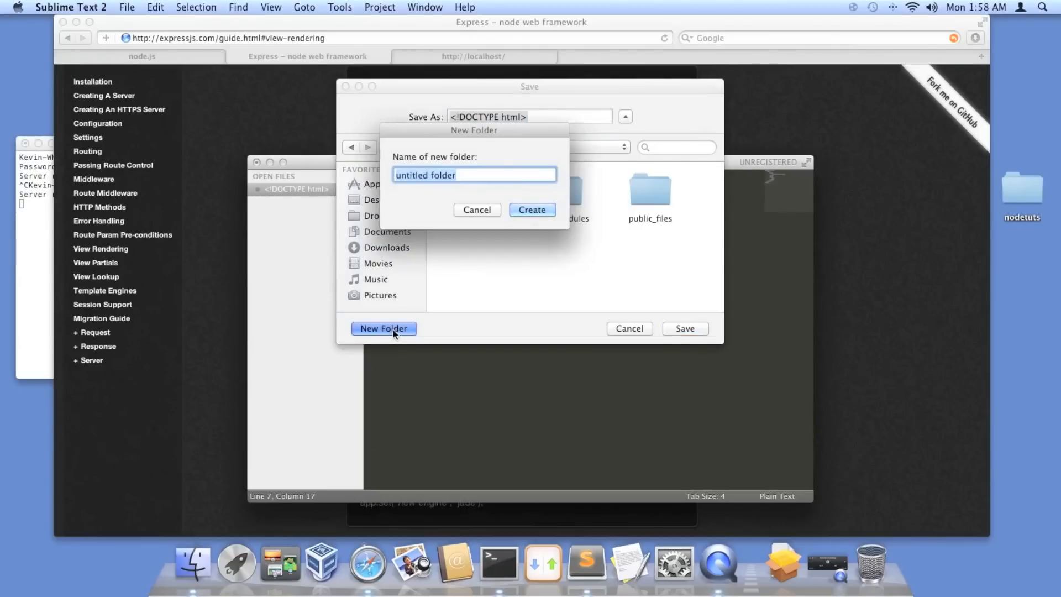
{"action": "type", "text": "views"}
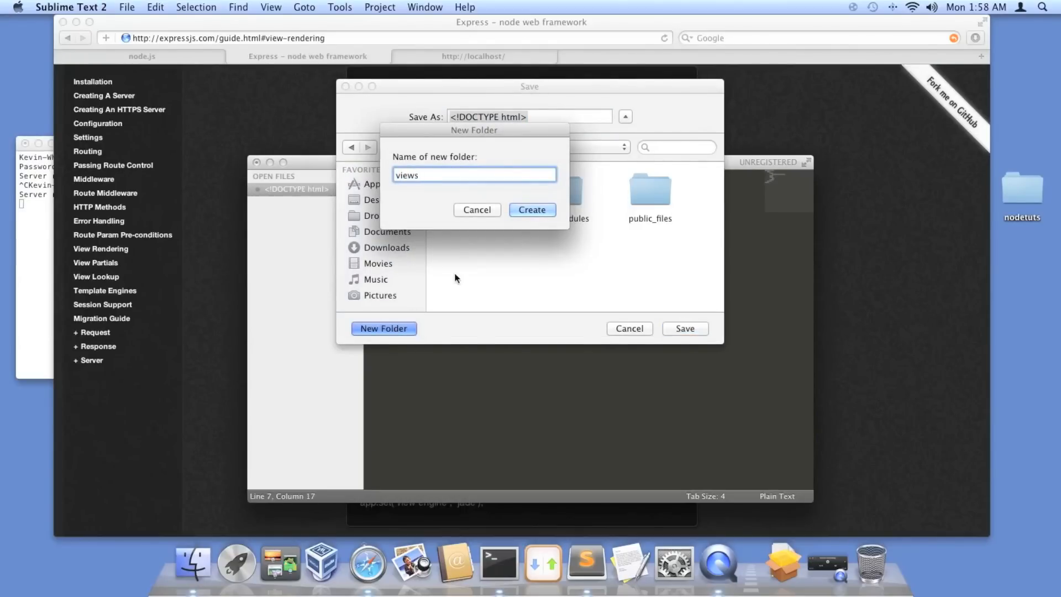
{"action": "left_click", "coordinate": [531, 210]}
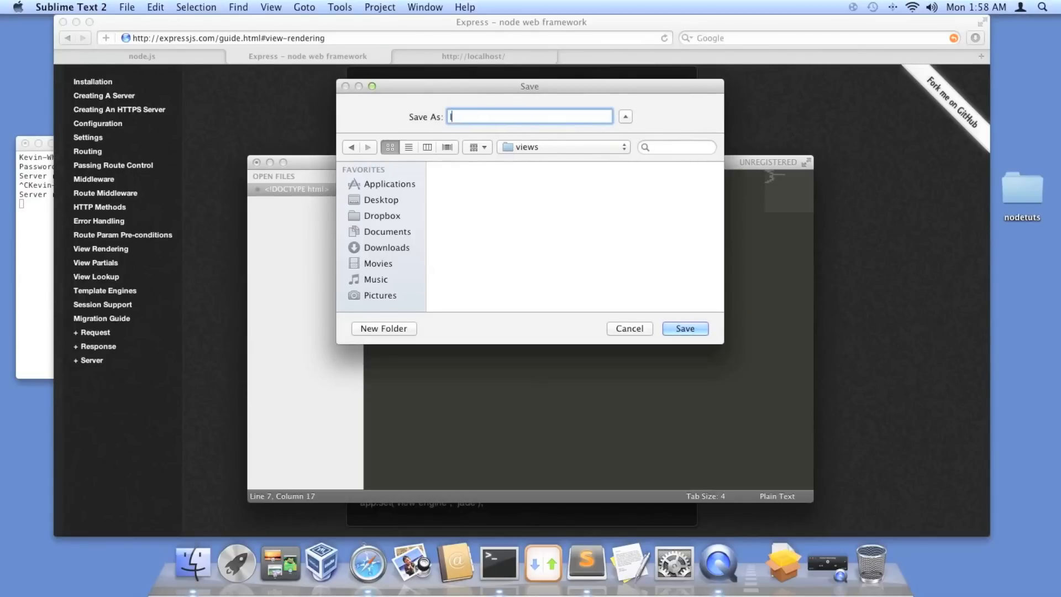
Step: Name the file layout.ejs and save it into views
{"action": "type", "text": "lay"}
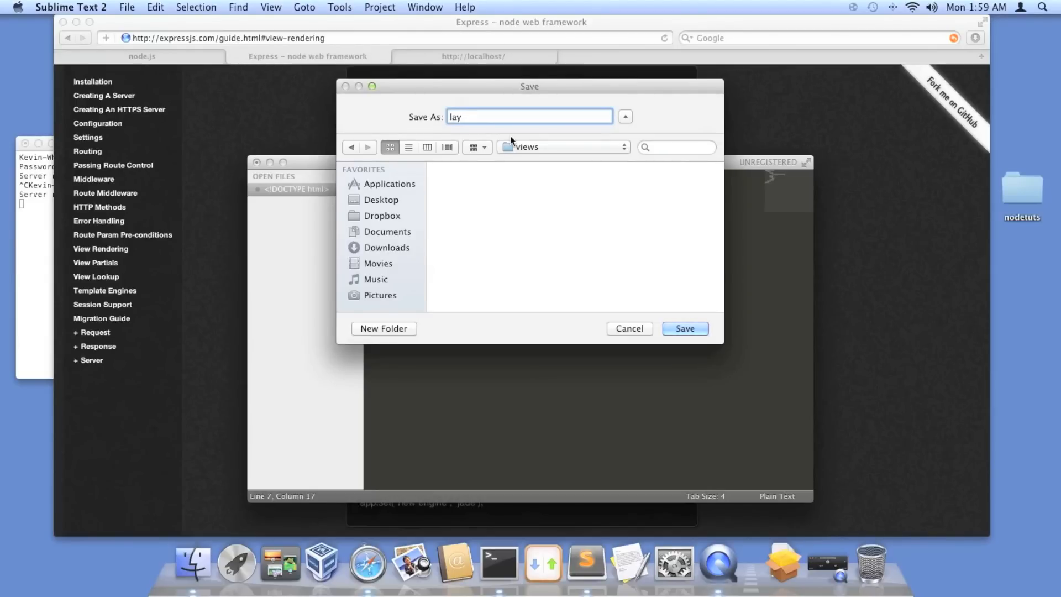
{"action": "type", "text": "out"}
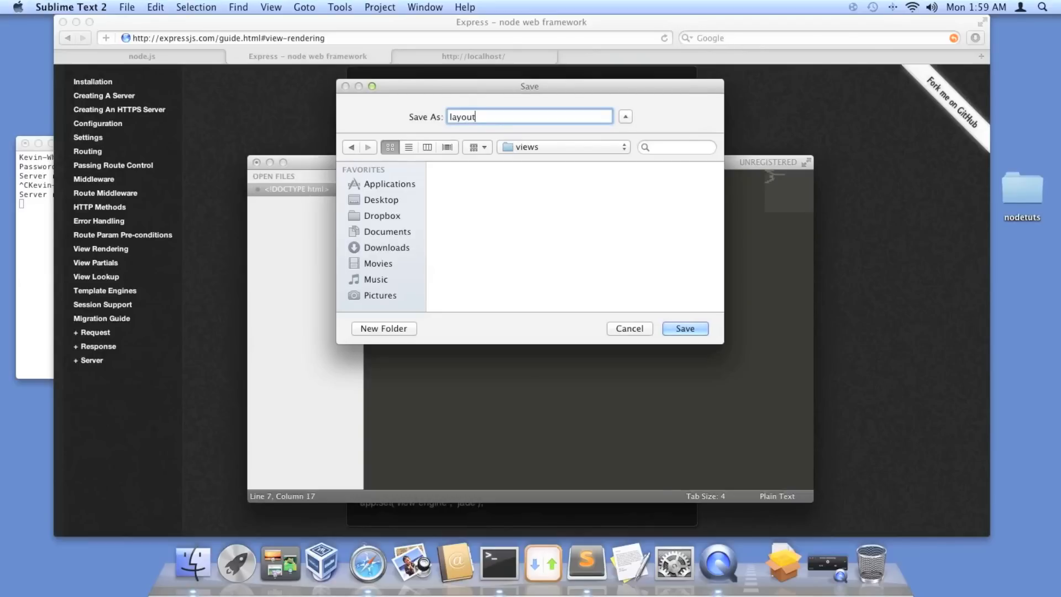
{"action": "type", "text": "."}
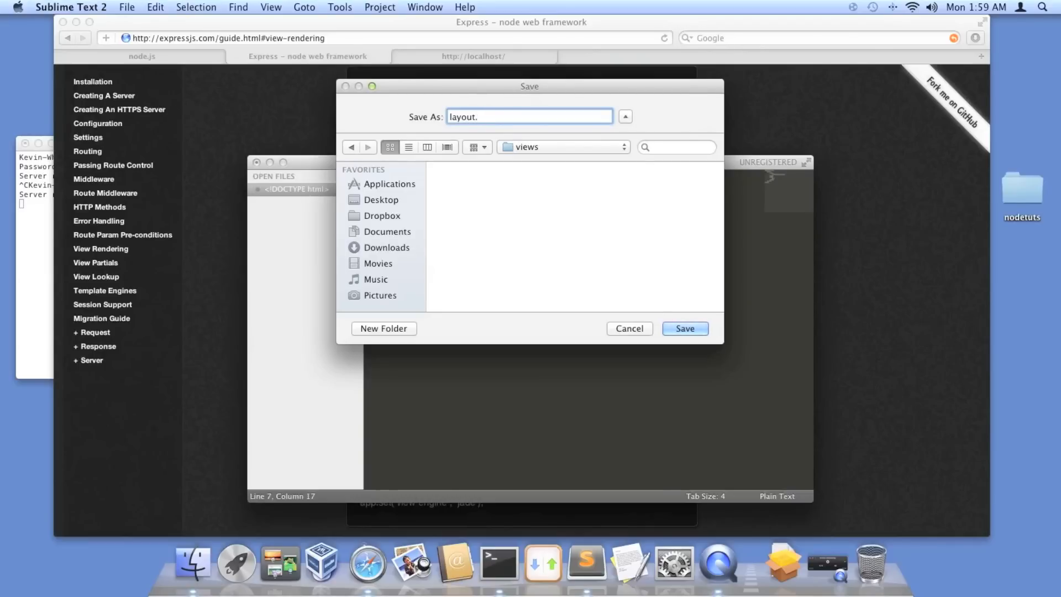
{"action": "type", "text": "ehs"}
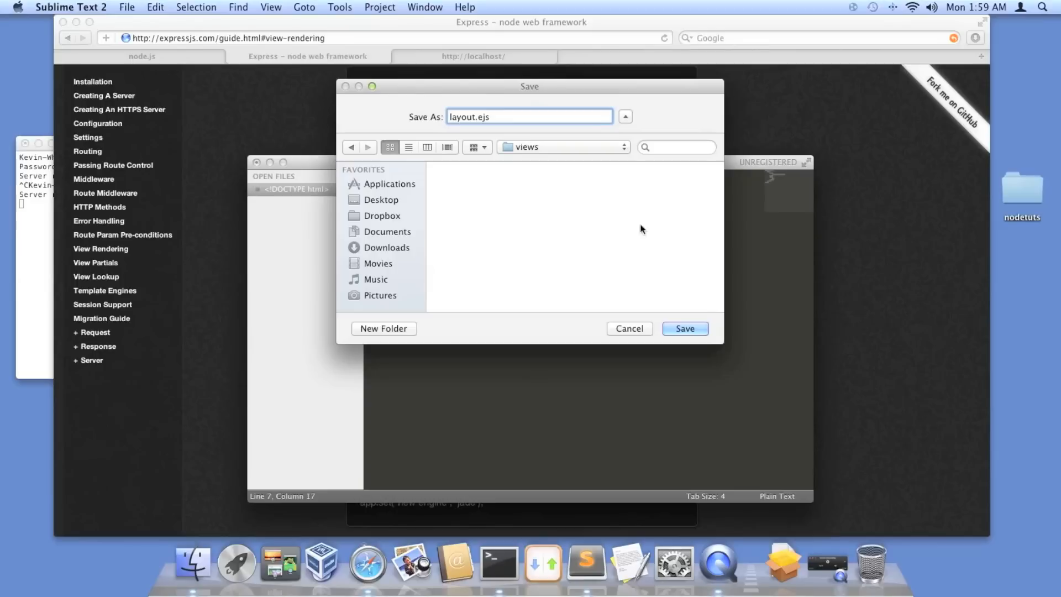
{"action": "left_click", "coordinate": [684, 328]}
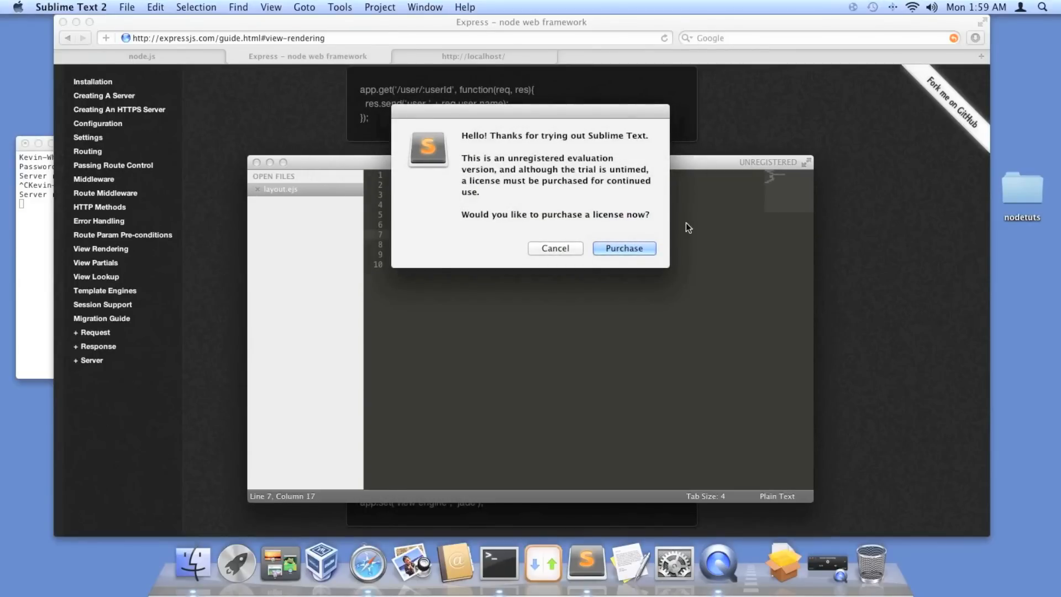
{"action": "mouse_move", "coordinate": [549, 172]}
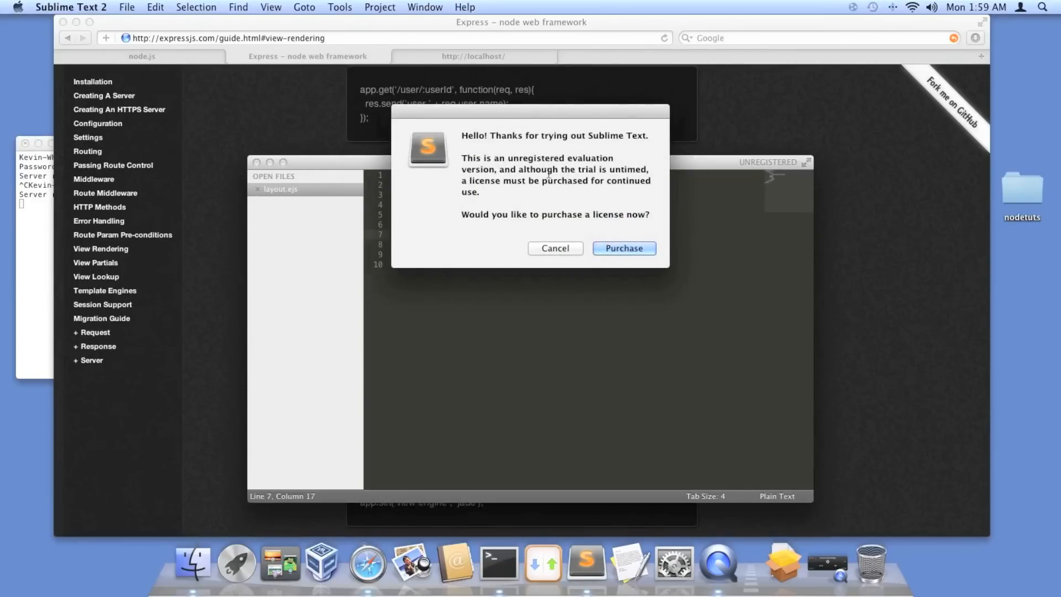
Step: Cancel the unregistered-version purchase dialog
{"action": "left_click", "coordinate": [554, 248]}
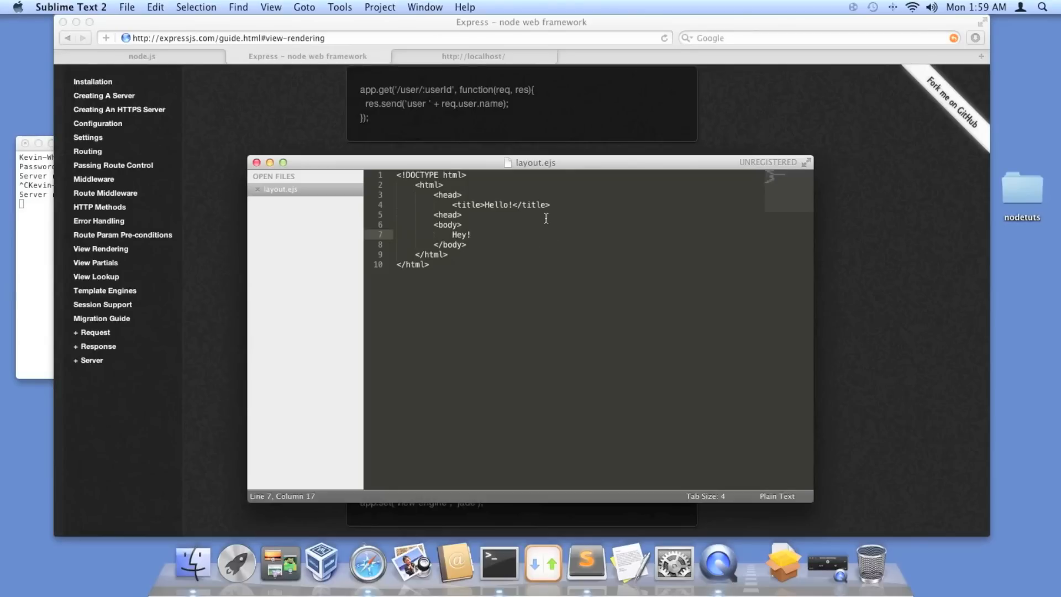
Step: Insert an indented line after the opening head tag and start a link tag
{"action": "left_click", "coordinate": [462, 195]}
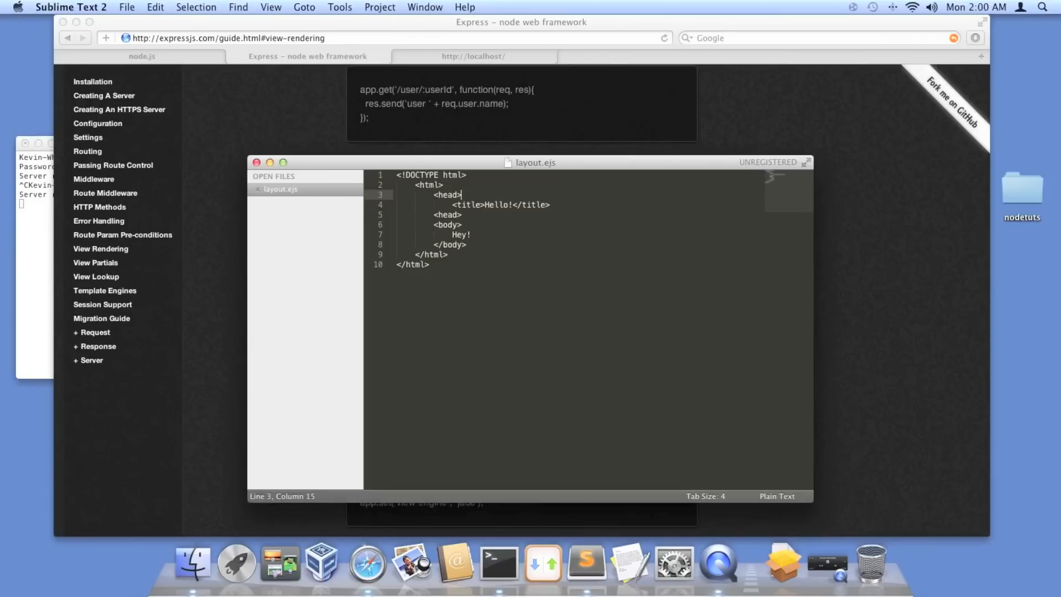
{"action": "key", "text": "enter"}
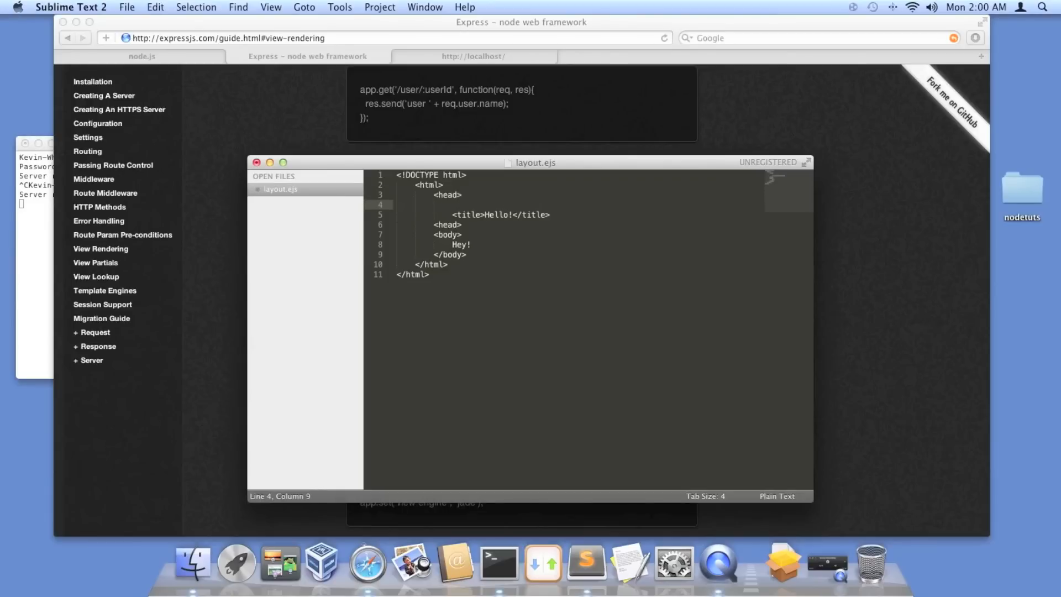
{"action": "key", "text": "Tab"}
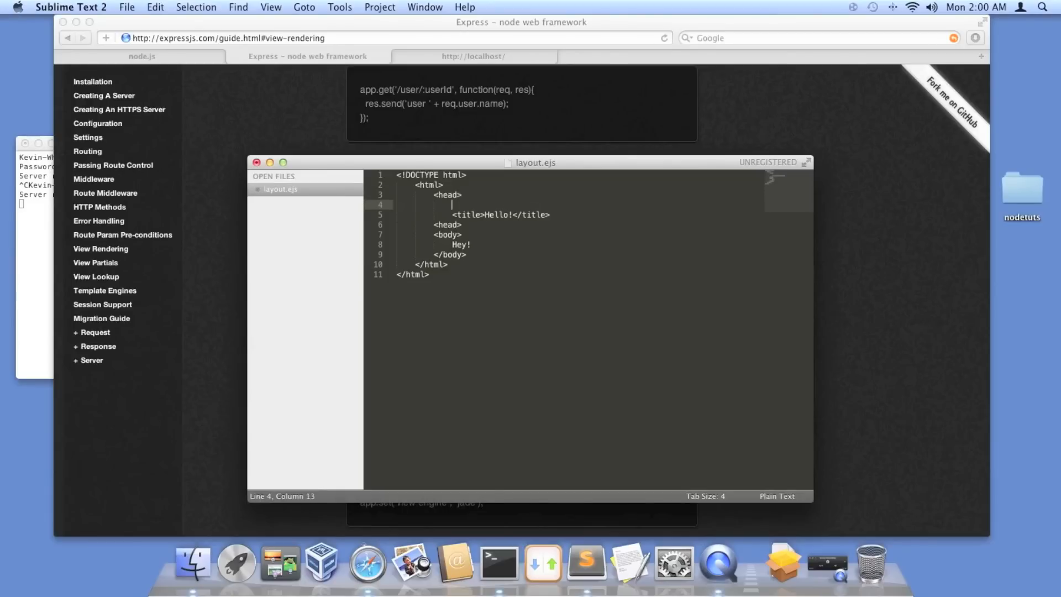
{"action": "type", "text": "<m"}
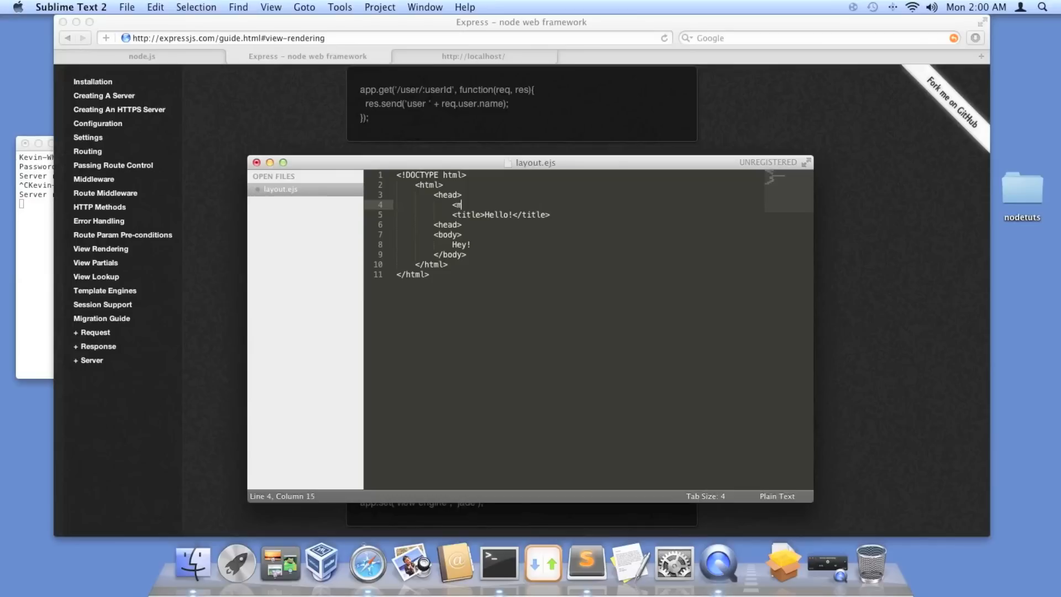
{"action": "type", "text": "eta"}
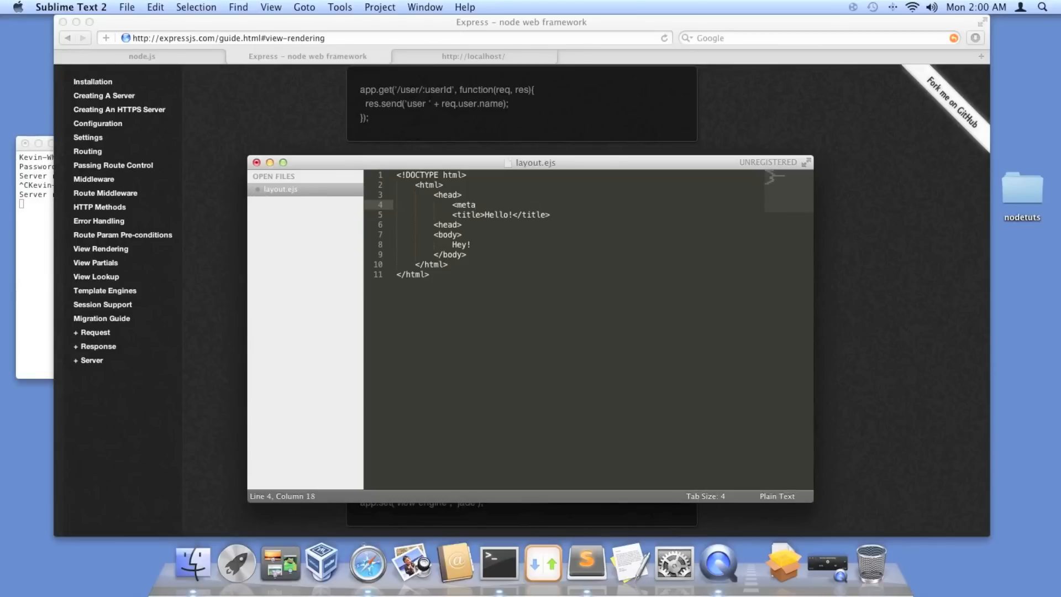
{"action": "type", "text": "link"}
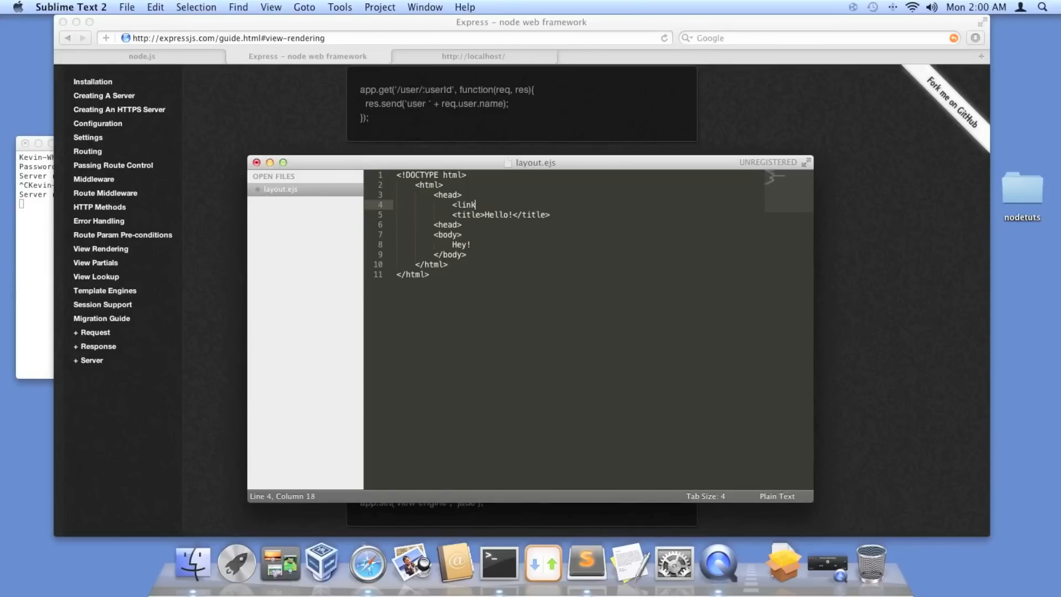
Step: Set the link's href to '/main.css'
{"action": "type", "text": "h"}
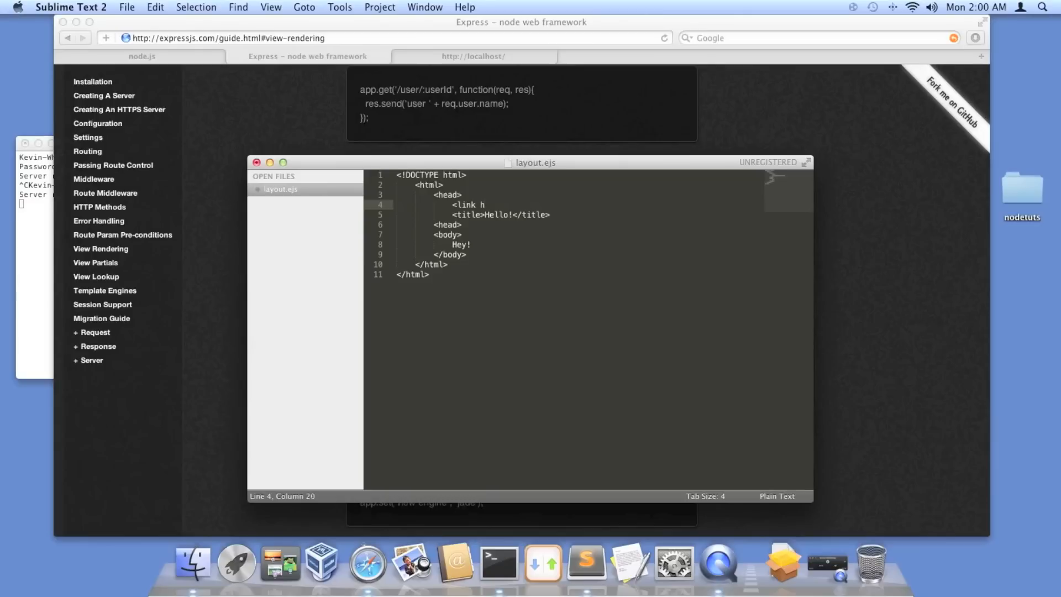
{"action": "type", "text": "ref=\"\""}
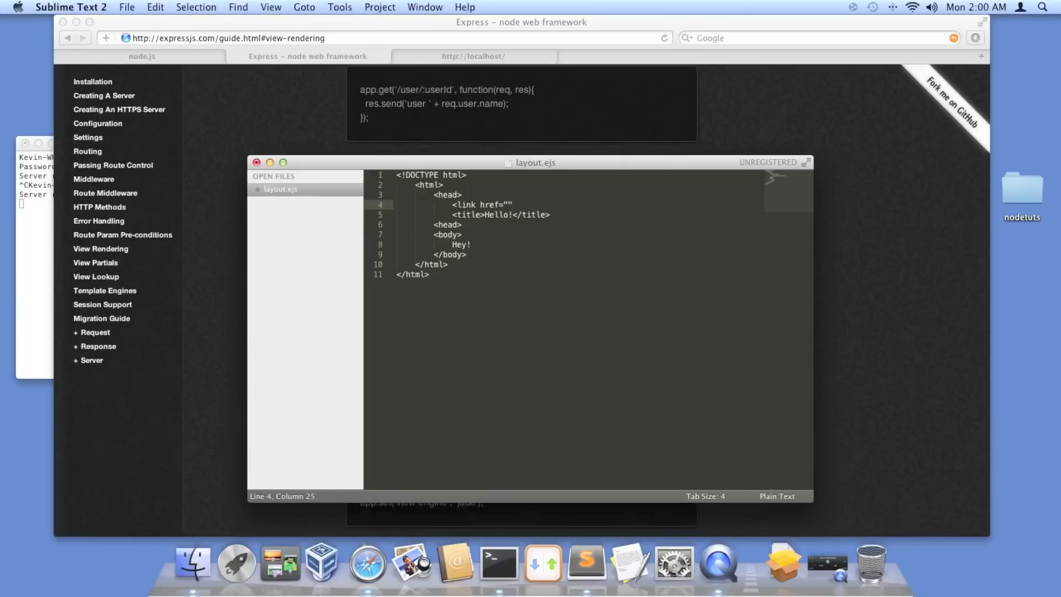
{"action": "type", "text": "/"}
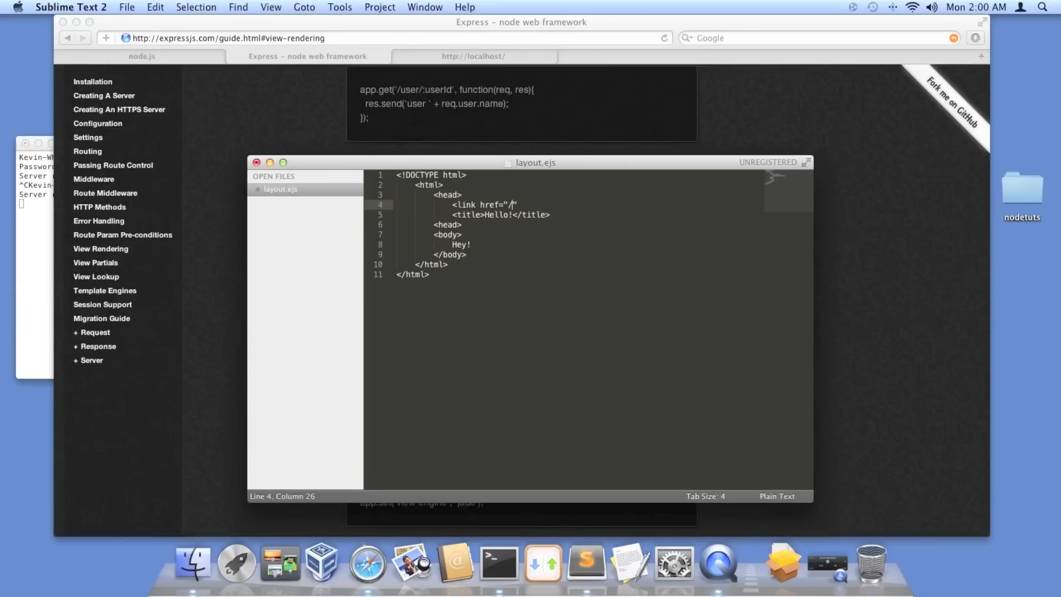
{"action": "type", "text": "assets"}
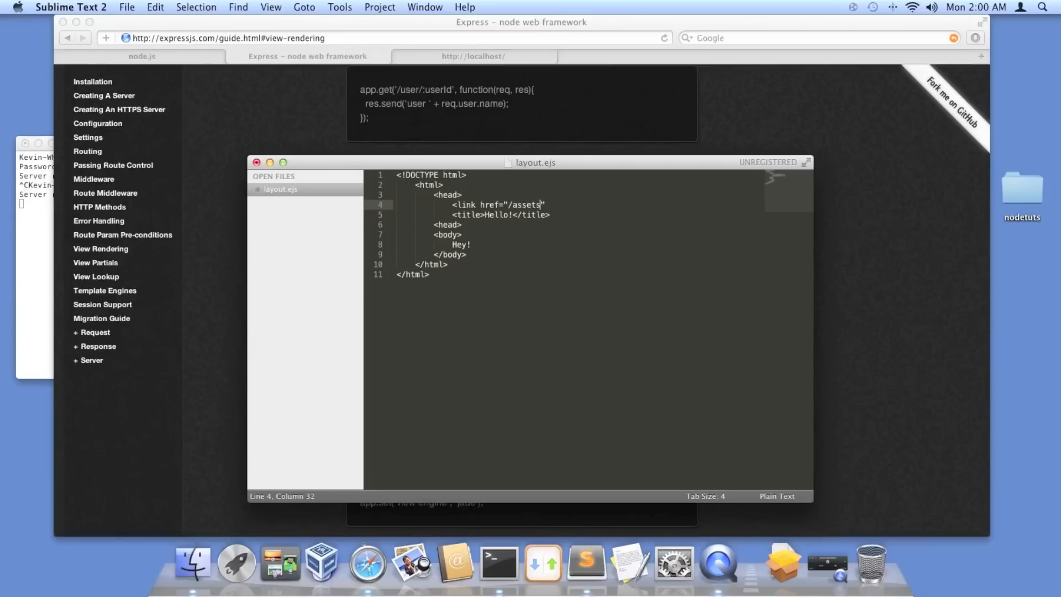
{"action": "key", "text": "backspace"}
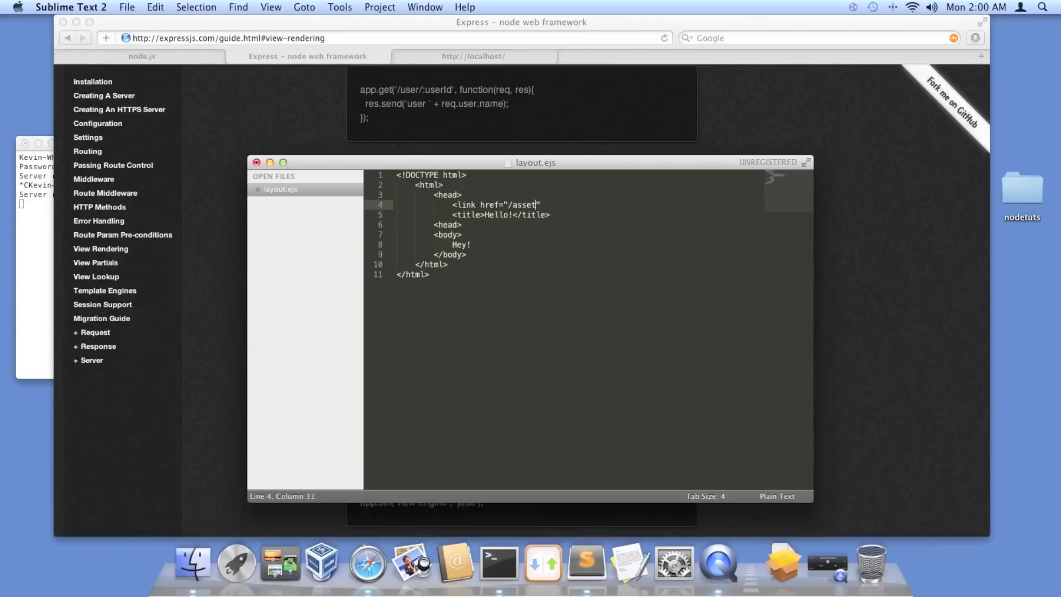
{"action": "key", "text": "backspace"}
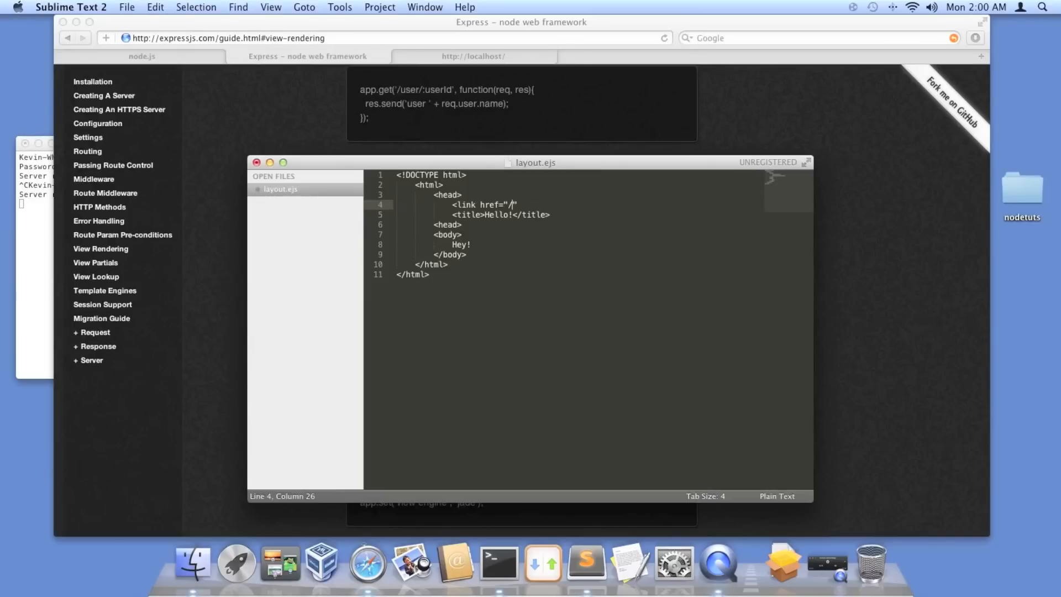
{"action": "type", "text": "ma"}
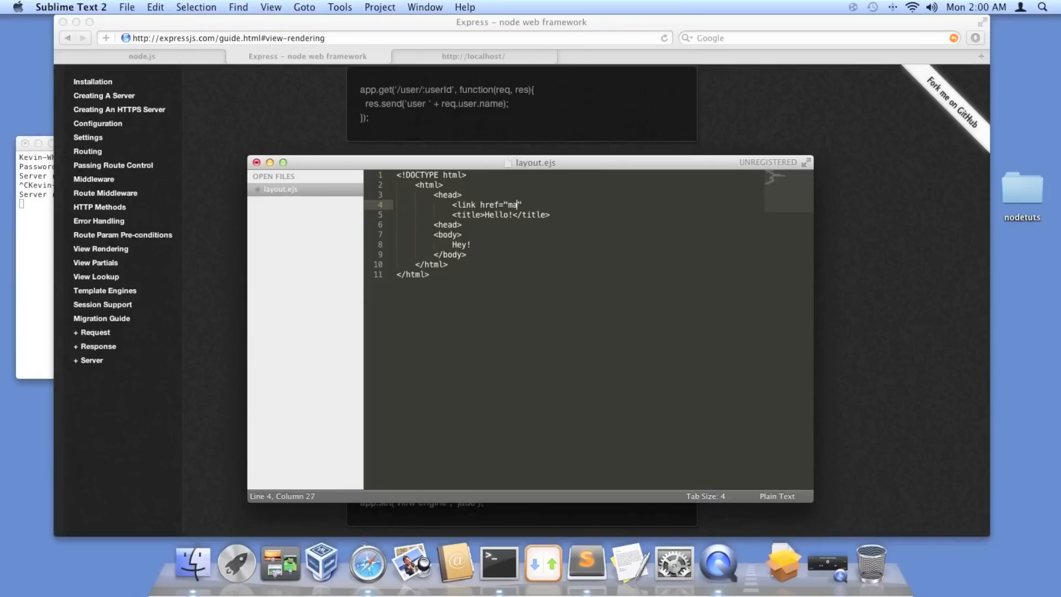
{"action": "type", "text": "in.css"}
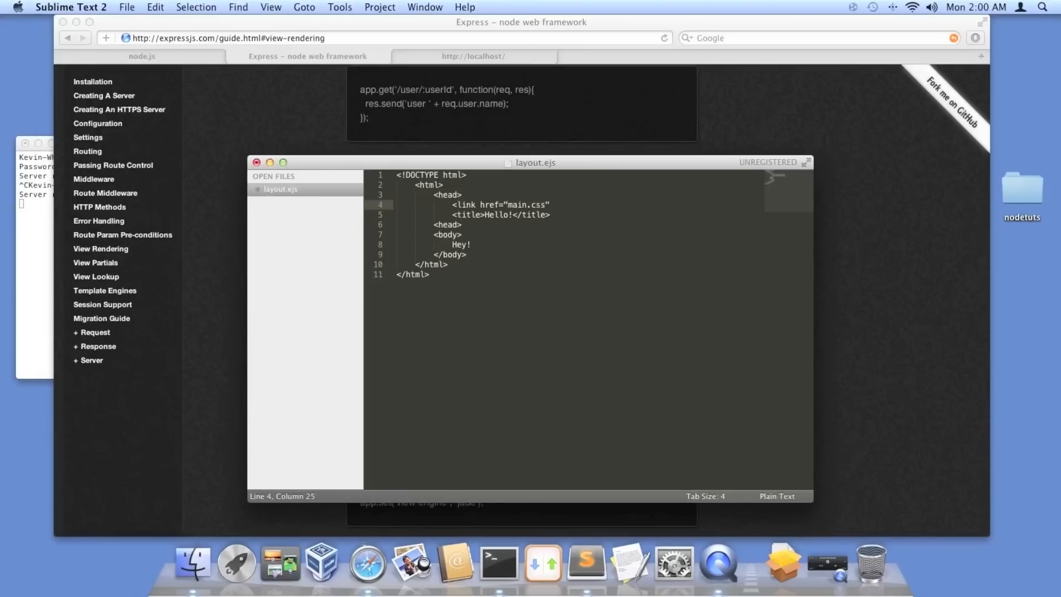
{"action": "type", "text": "/"}
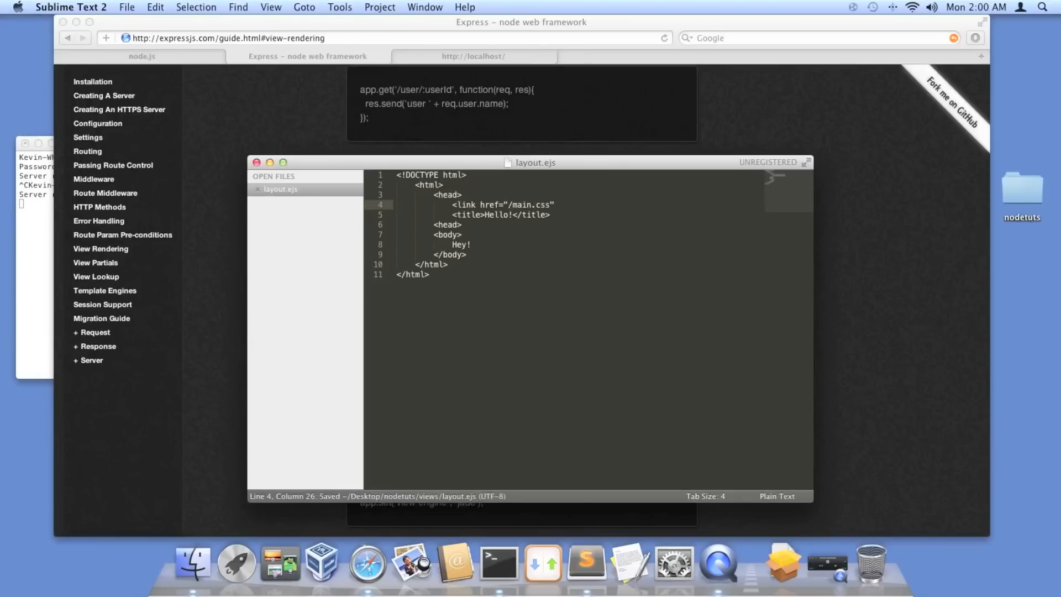
Step: Add rel="stylesheet" and type="text/css" to the link, close it, and save
{"action": "left_click", "coordinate": [548, 205]}
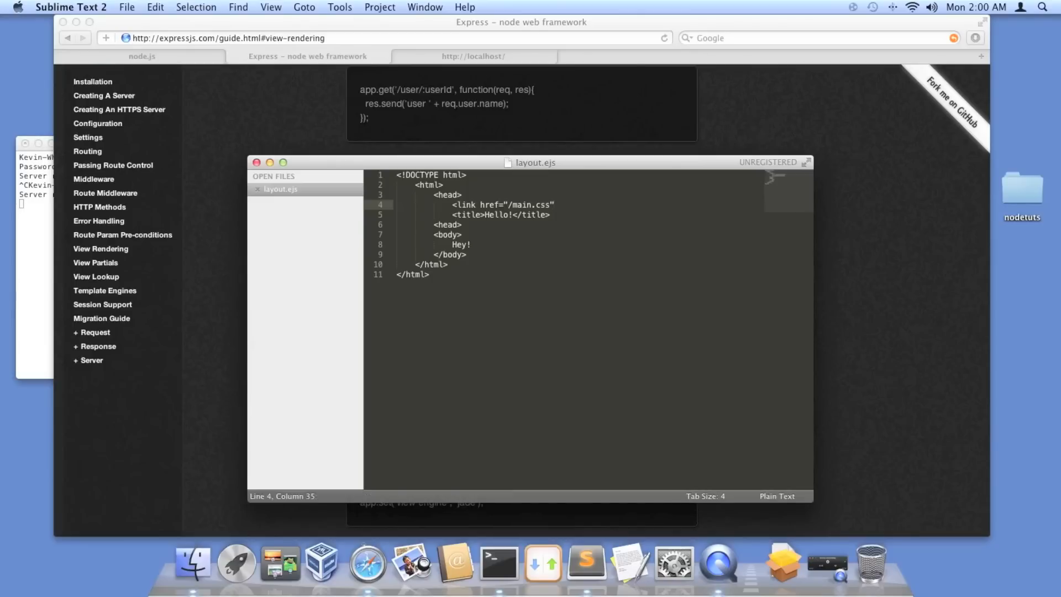
{"action": "type", "text": "r"}
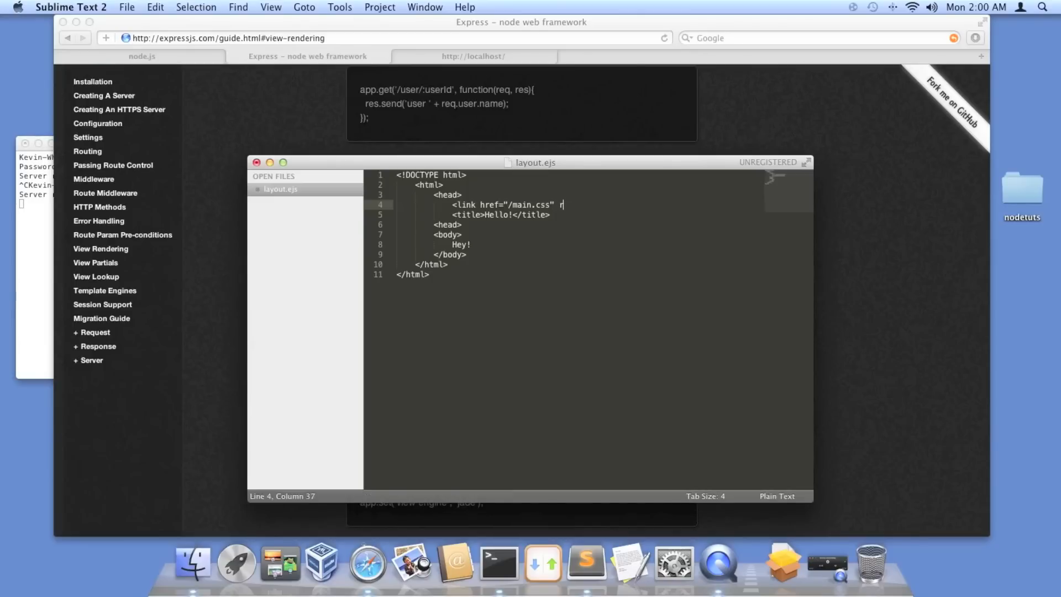
{"action": "type", "text": "el="}
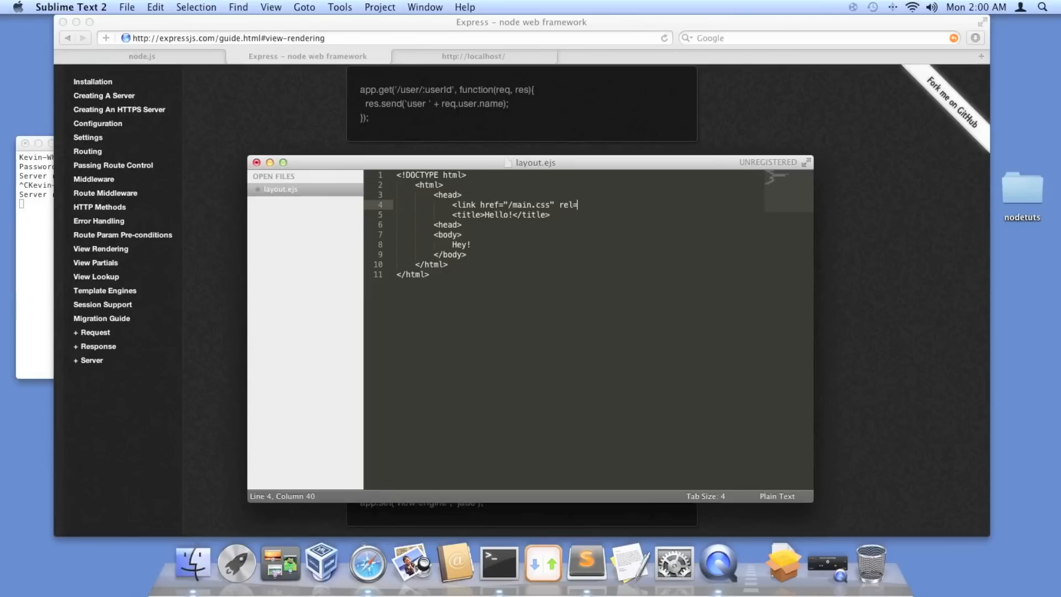
{"action": "type", "text": "\"\""}
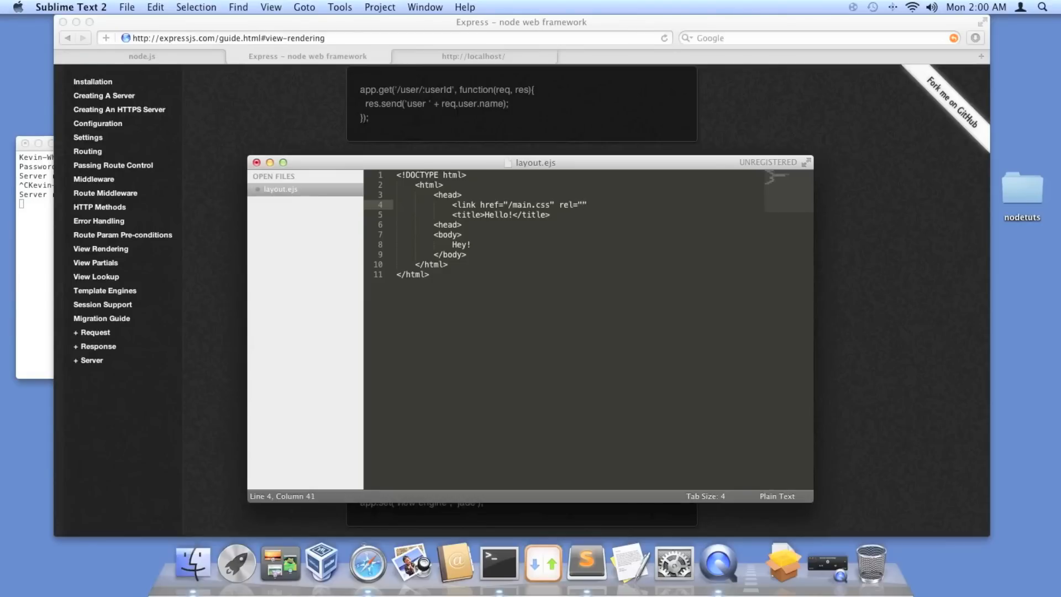
{"action": "type", "text": "style"}
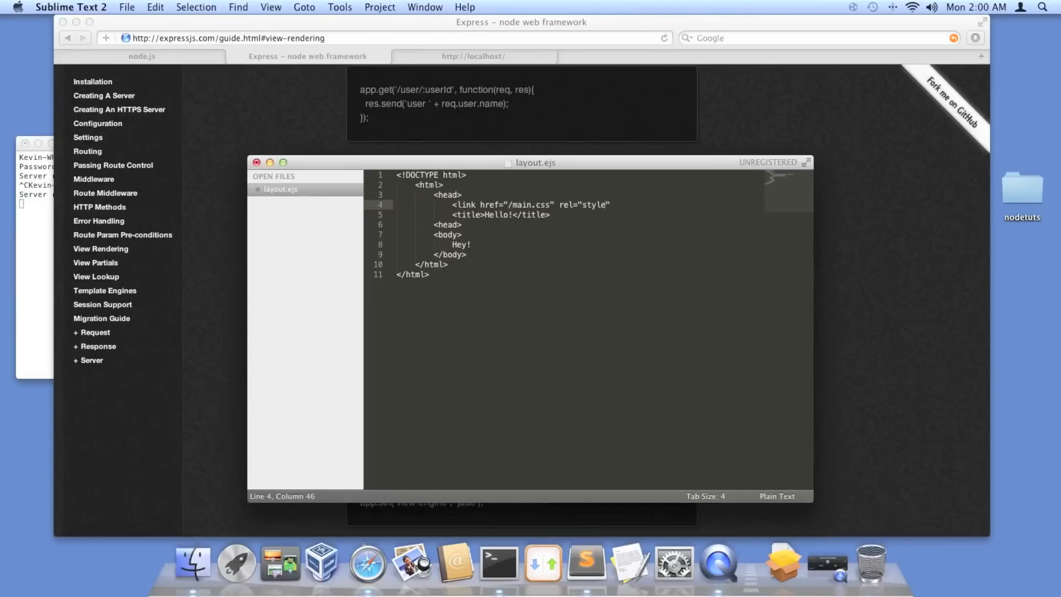
{"action": "type", "text": "sheet"}
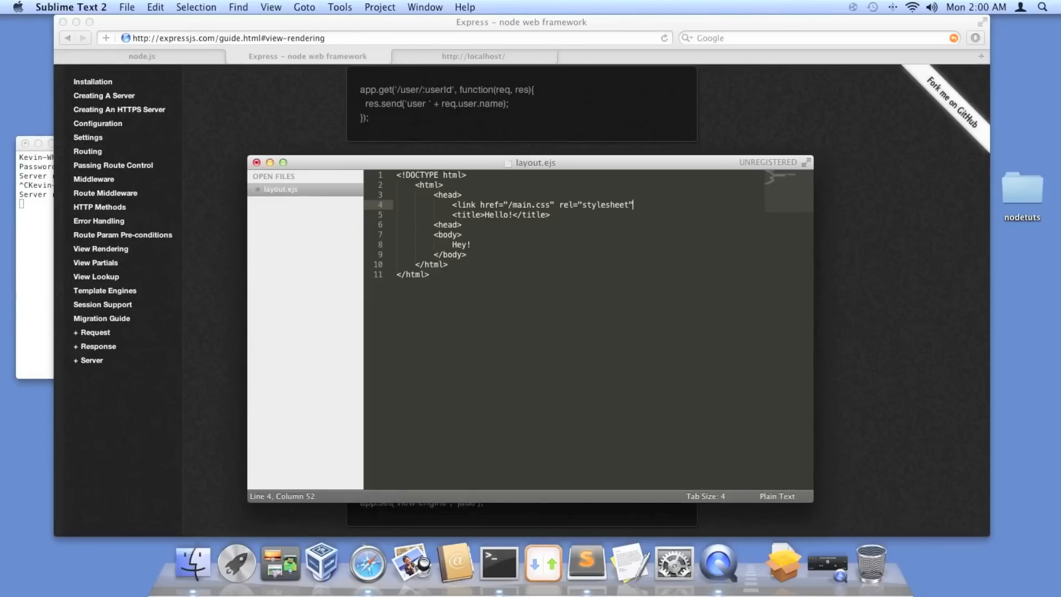
{"action": "type", "text": "type=\"t"}
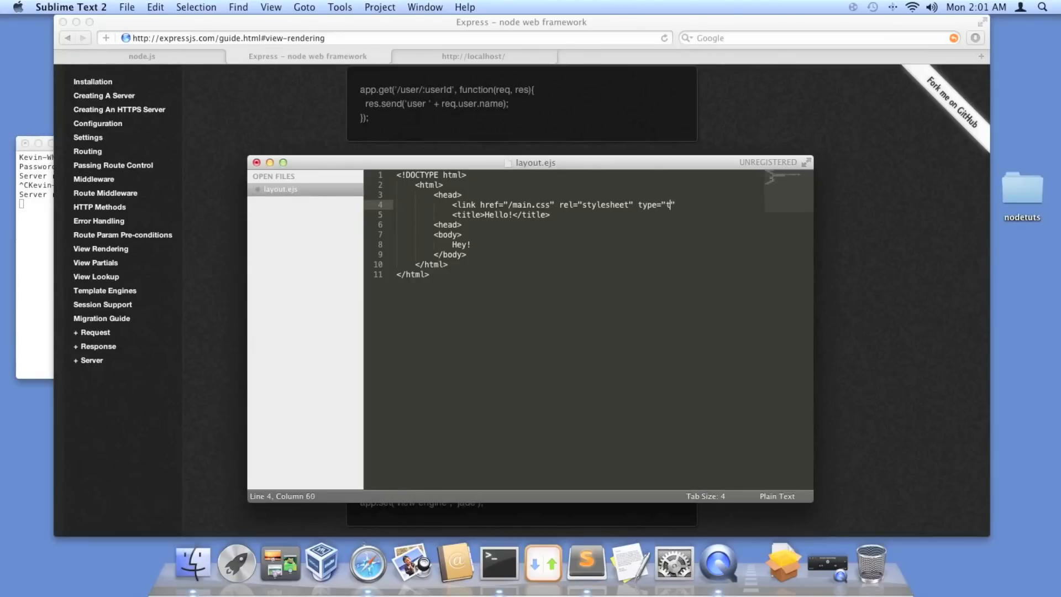
{"action": "type", "text": "ext/cs"}
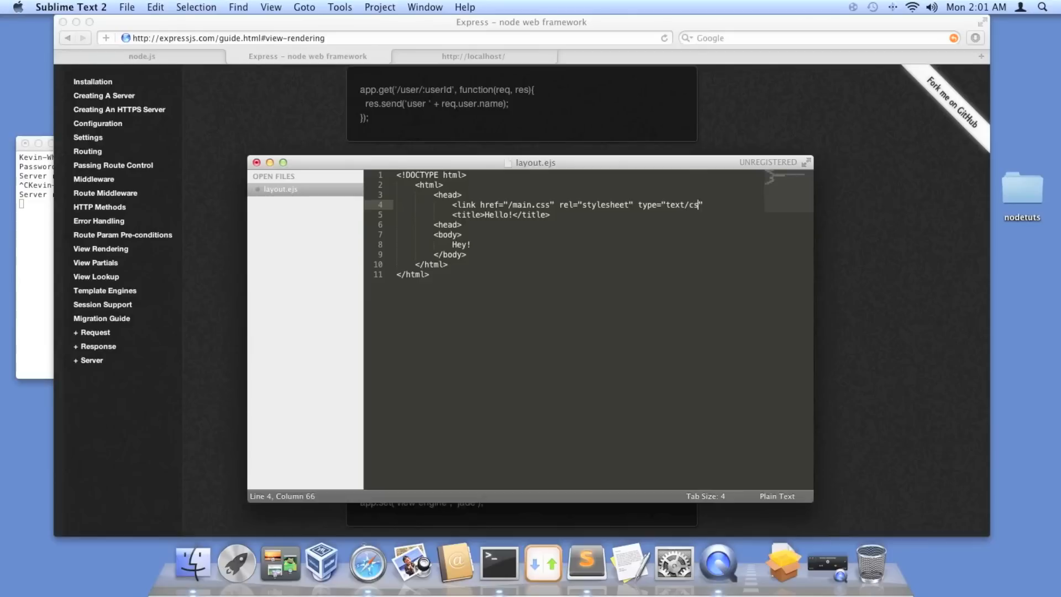
{"action": "type", "text": "s\"<"}
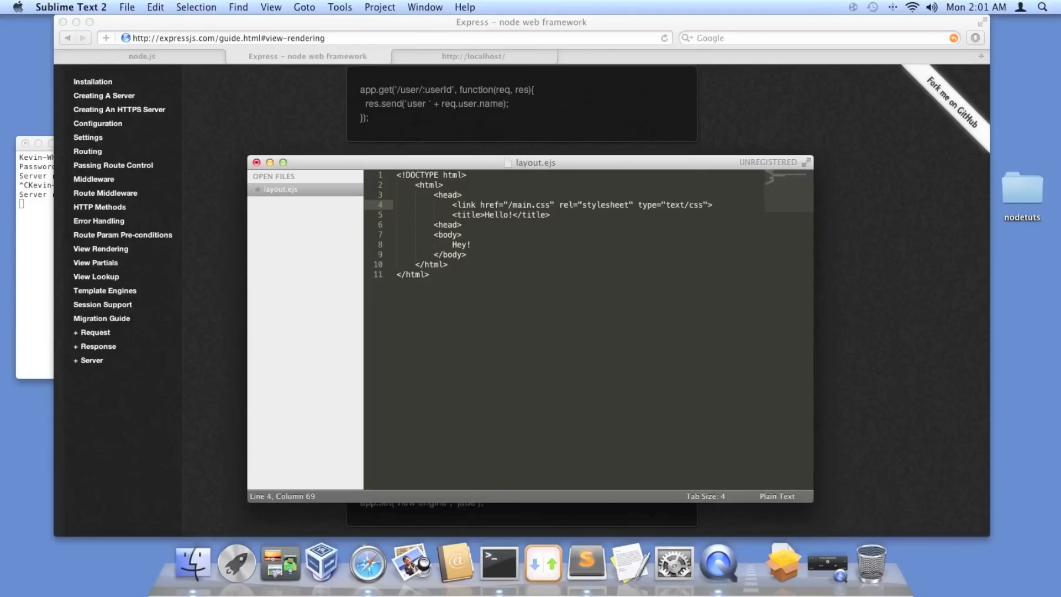
{"action": "key", "text": "cmd+s"}
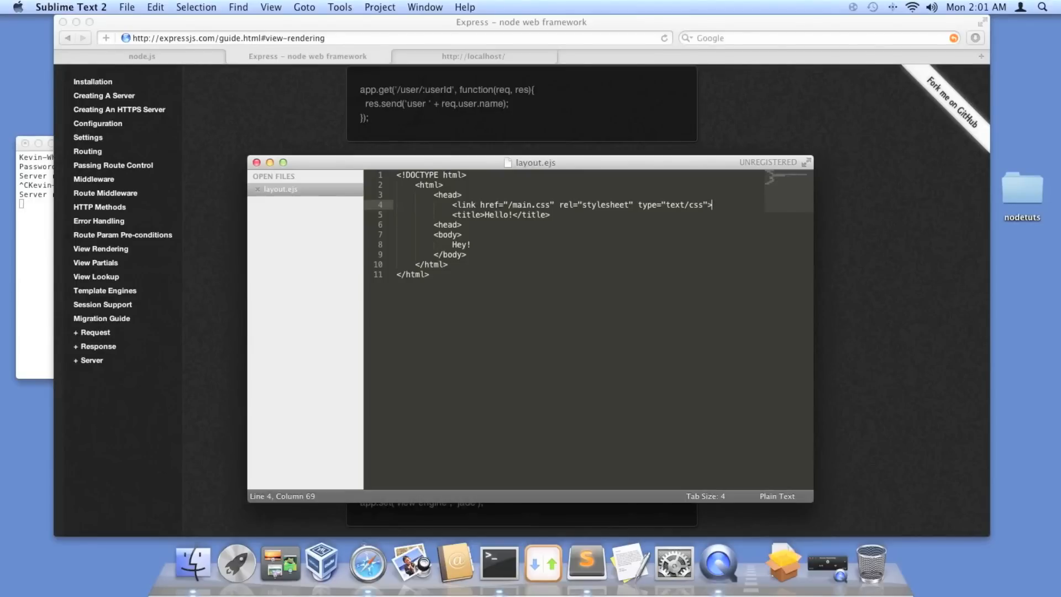
Step: Replace Hey! with a <? body ?> tag, save, and add a dash after <?
{"action": "double_click", "coordinate": [461, 244]}
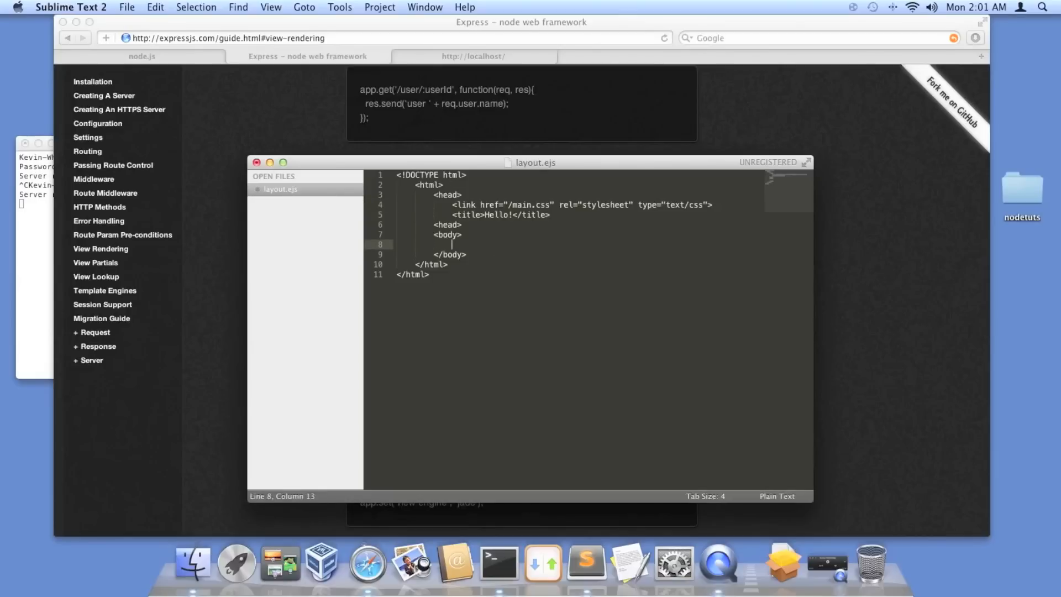
{"action": "type", "text": "<"}
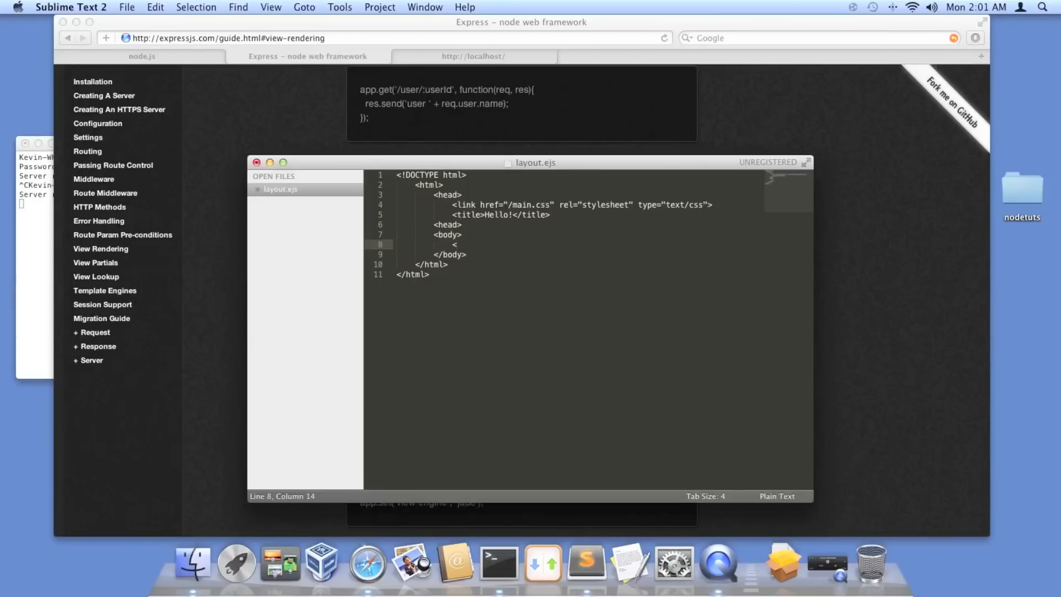
{"action": "type", "text": "-bod"}
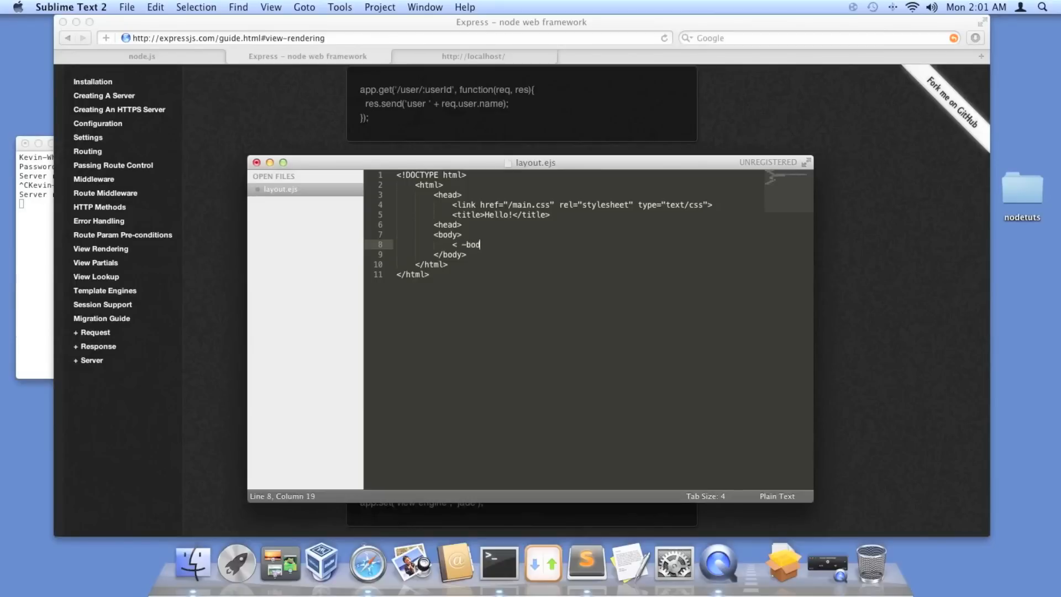
{"action": "type", "text": "y"}
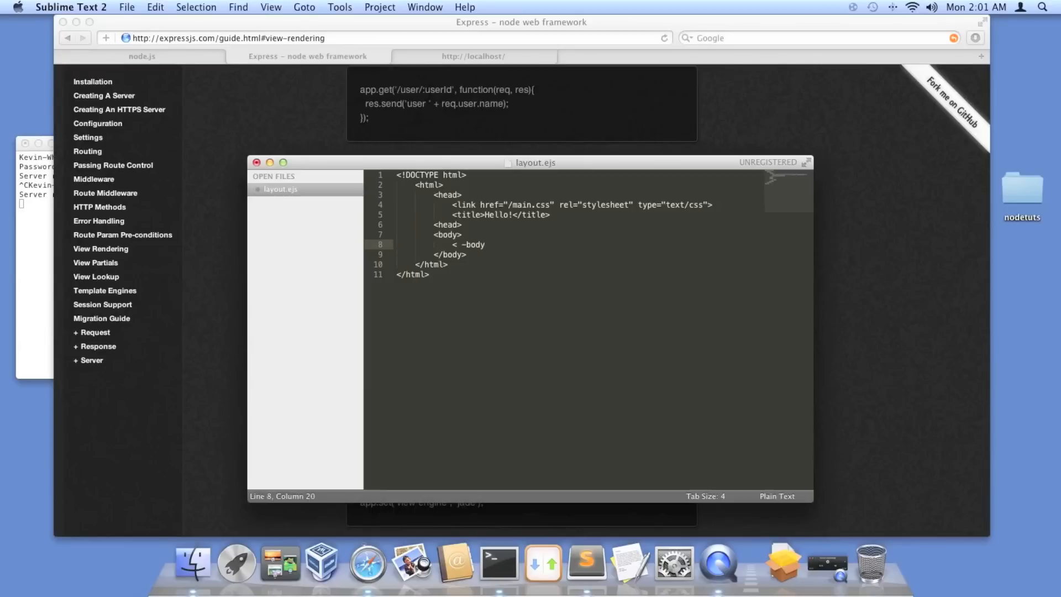
{"action": "key", "text": "backspace"}
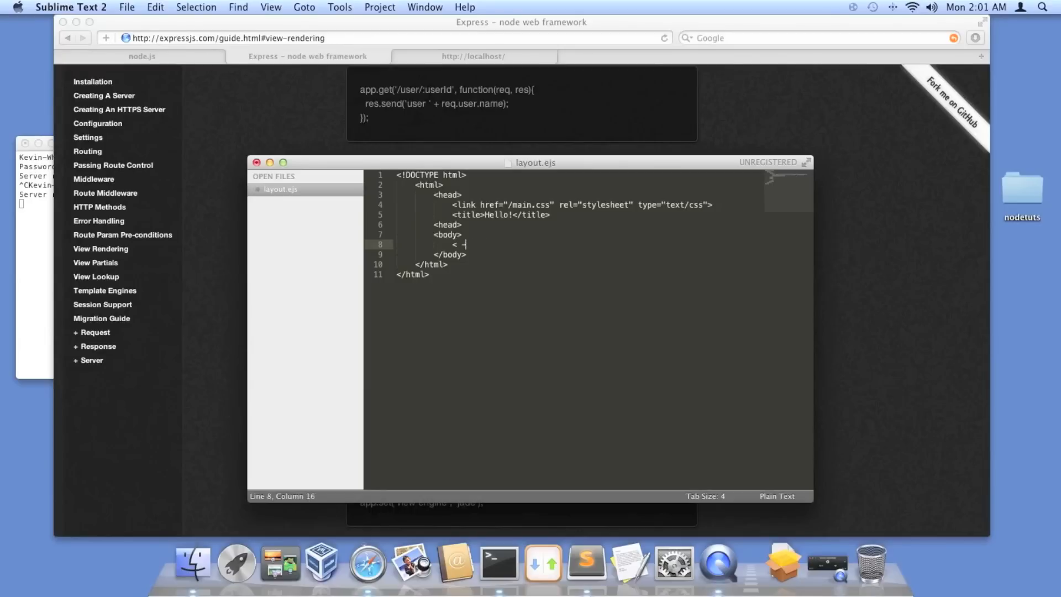
{"action": "type", "text": "?"}
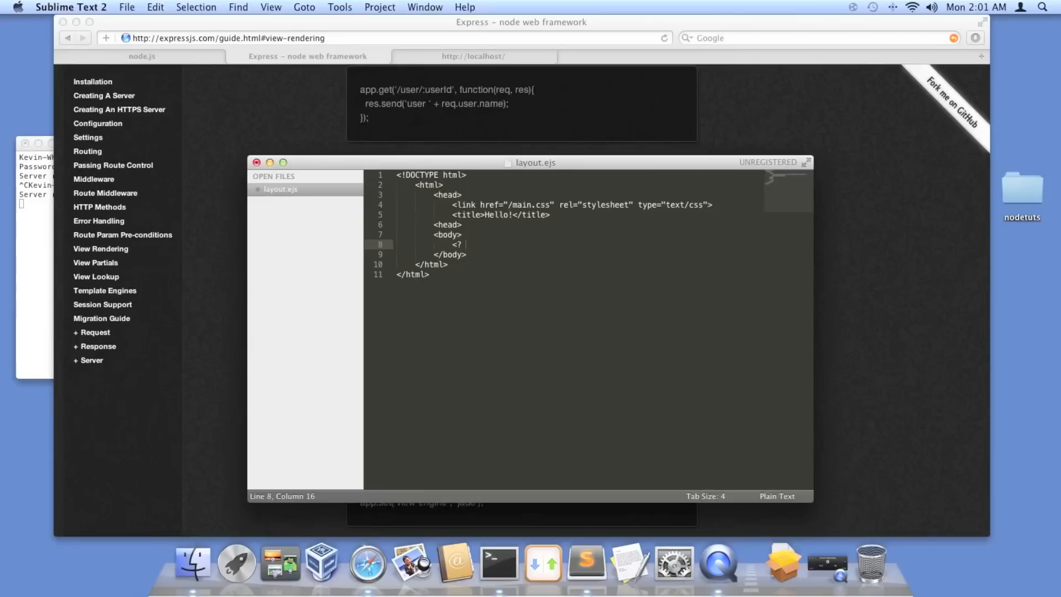
{"action": "type", "text": "body"}
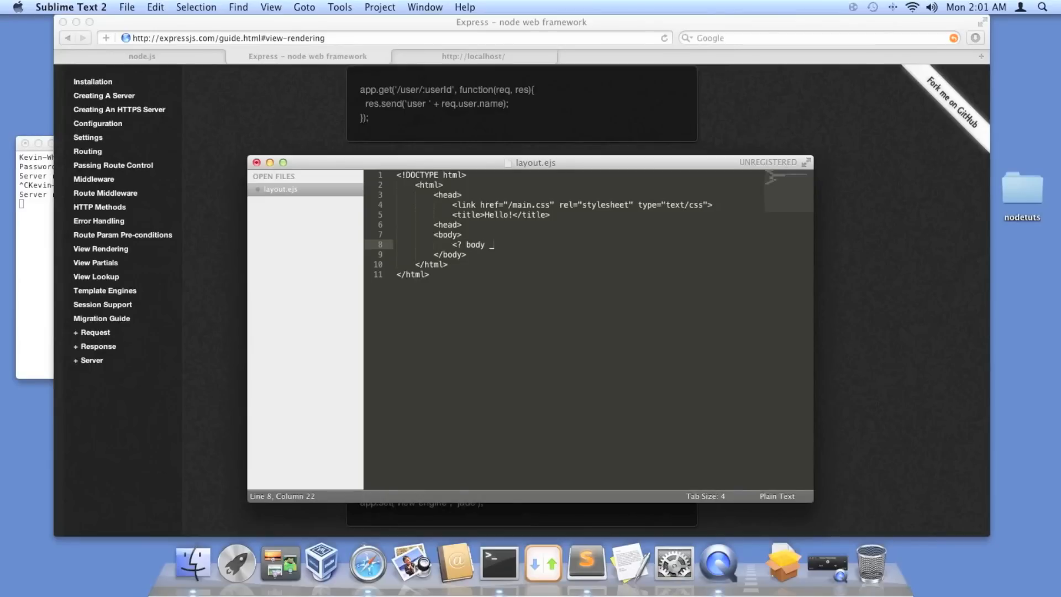
{"action": "key", "text": "backspace"}
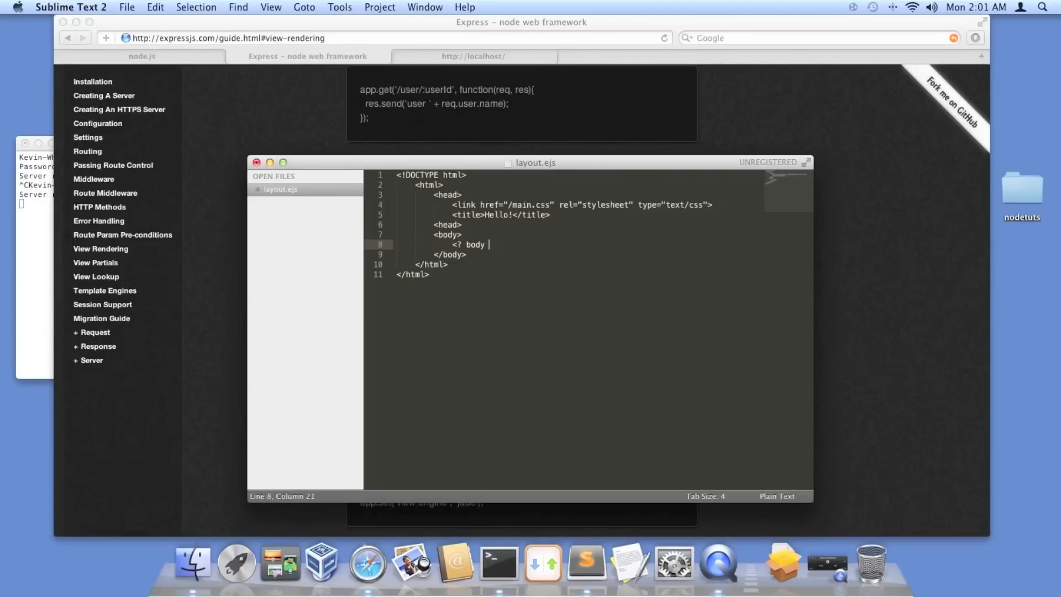
{"action": "type", "text": "?>"}
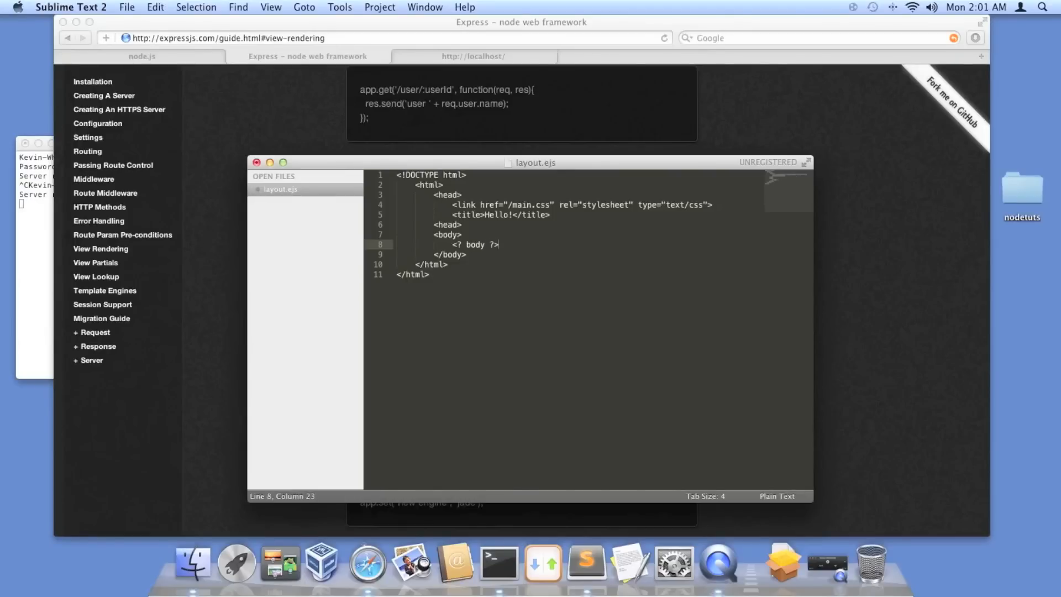
{"action": "key", "text": "cmd+s"}
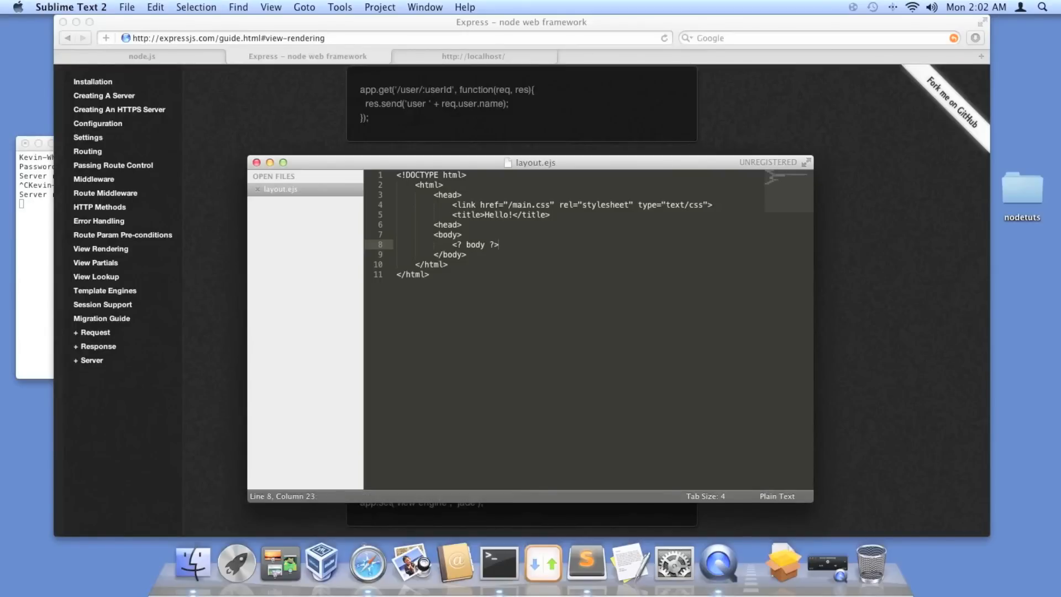
{"action": "left_click", "coordinate": [476, 244]}
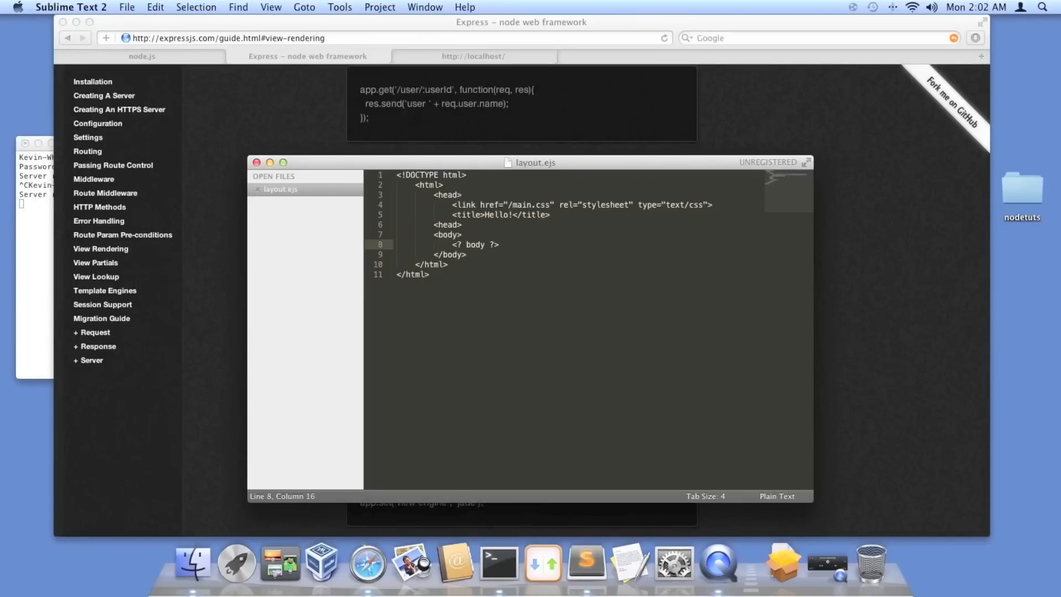
{"action": "type", "text": "-"}
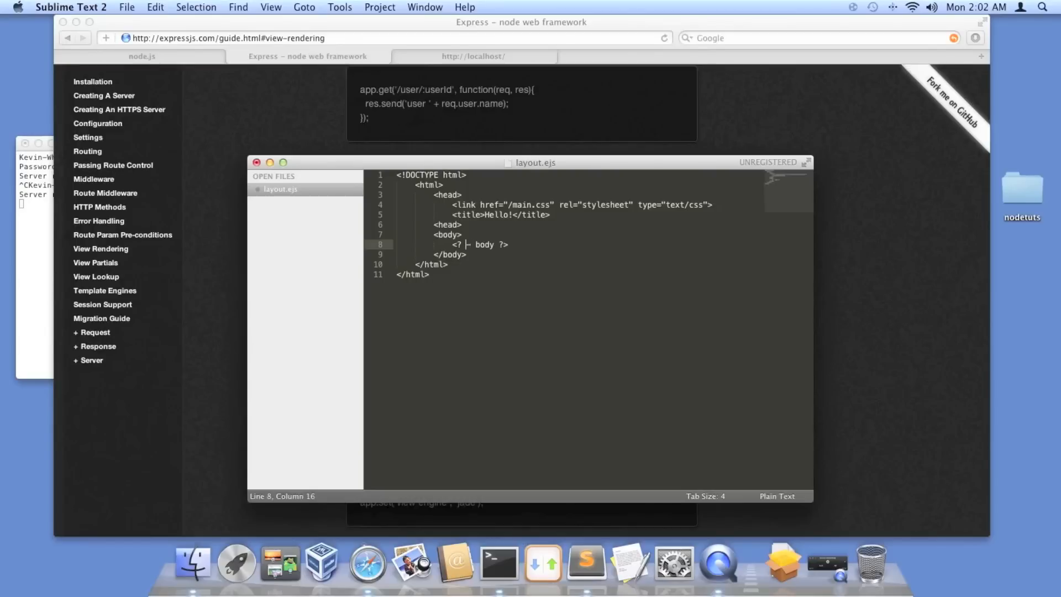
Step: Delete the space so the tag reads <?- body ?>, then start a new file
{"action": "key", "text": "Backspace"}
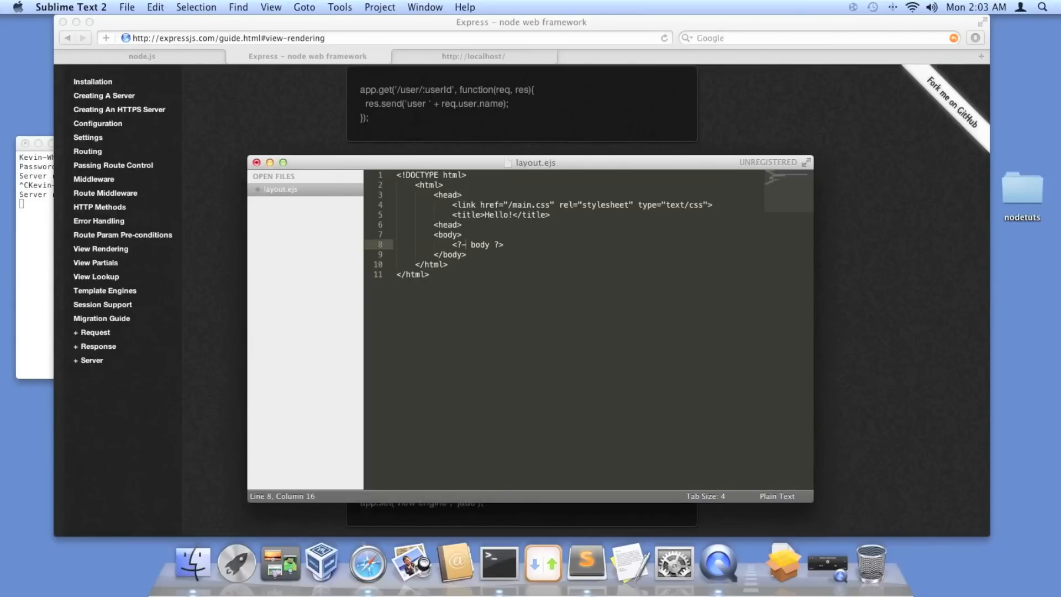
{"action": "left_click", "coordinate": [127, 7]}
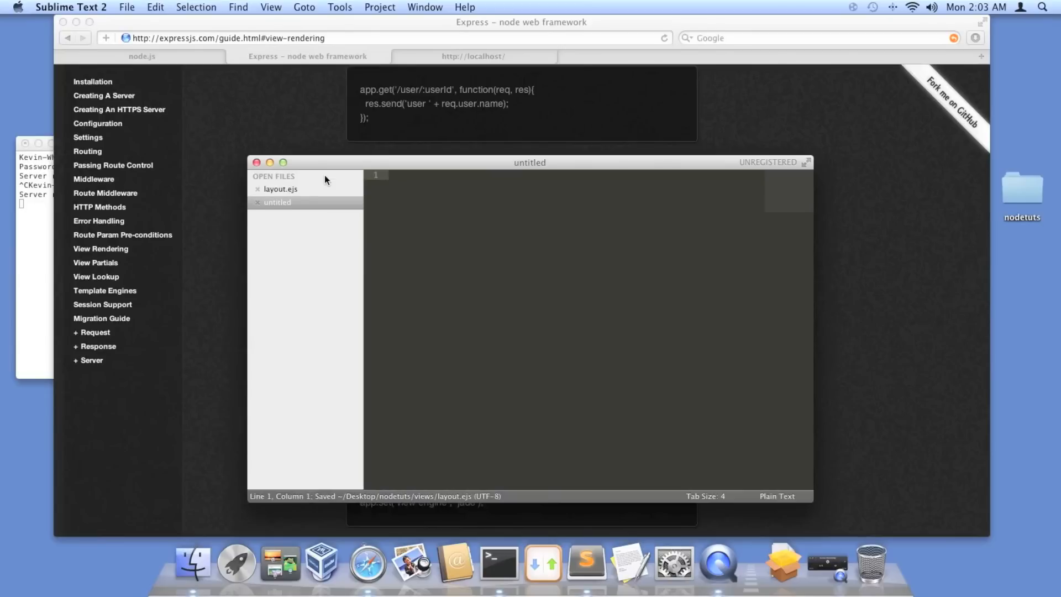
Step: Type 'Hey!' into the new file and save it as index.ejs in views
{"action": "type", "text": "h"}
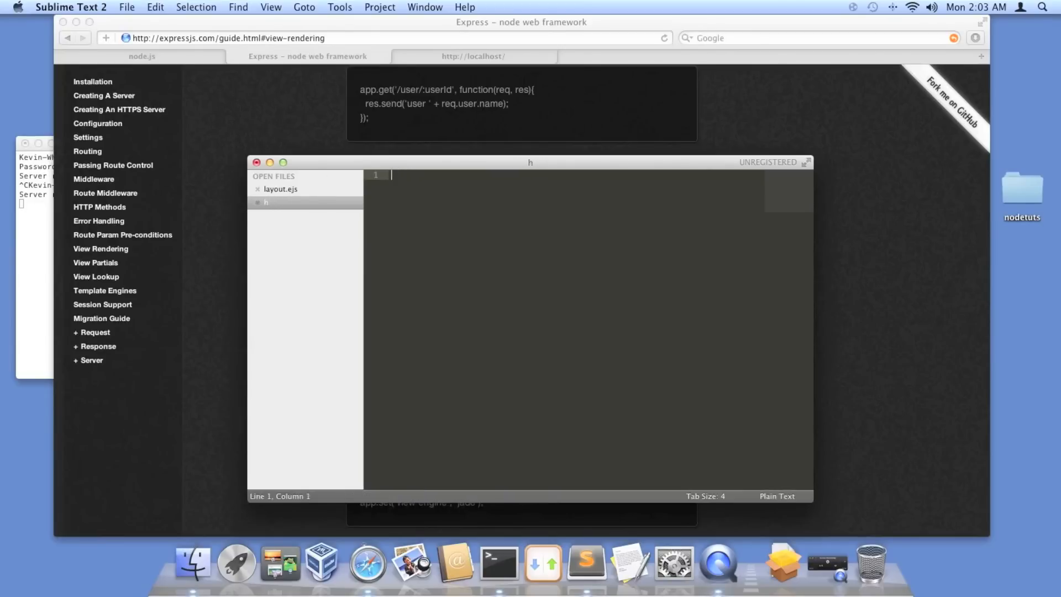
{"action": "type", "text": "Hey!"}
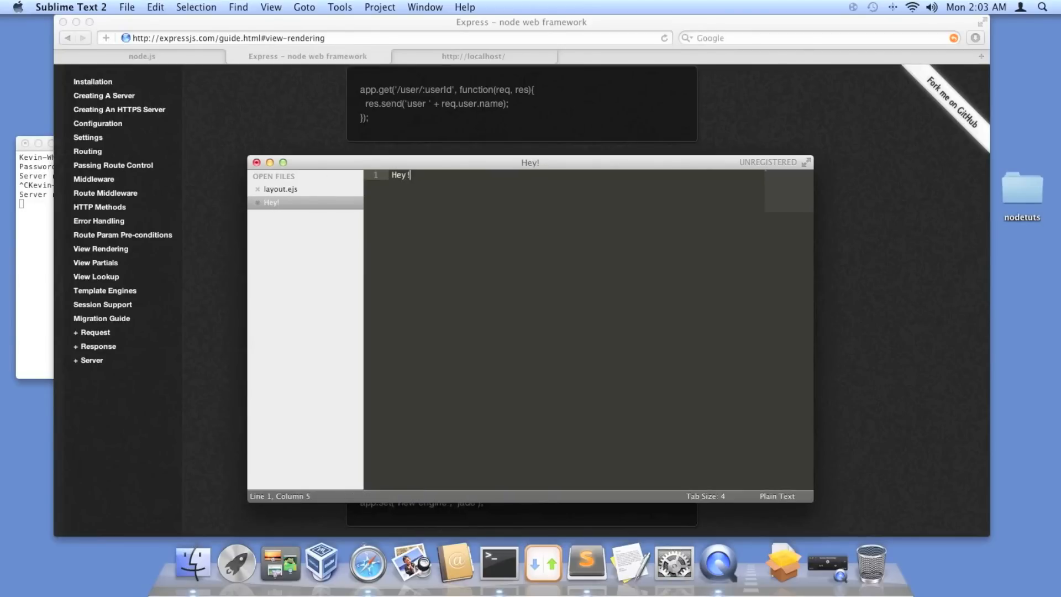
{"action": "key", "text": "cmd+s"}
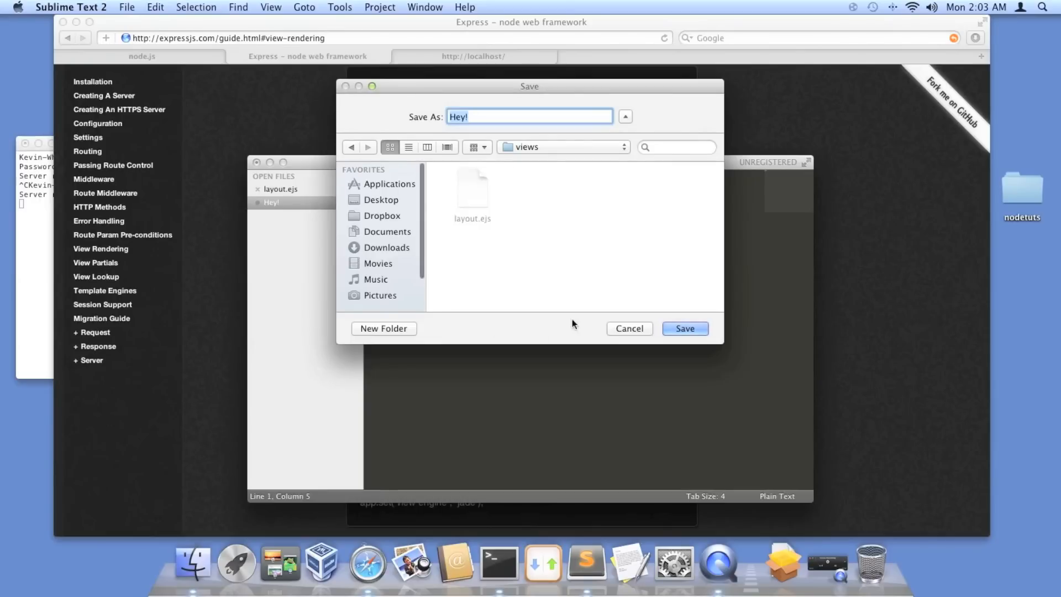
{"action": "type", "text": "index.ejs"}
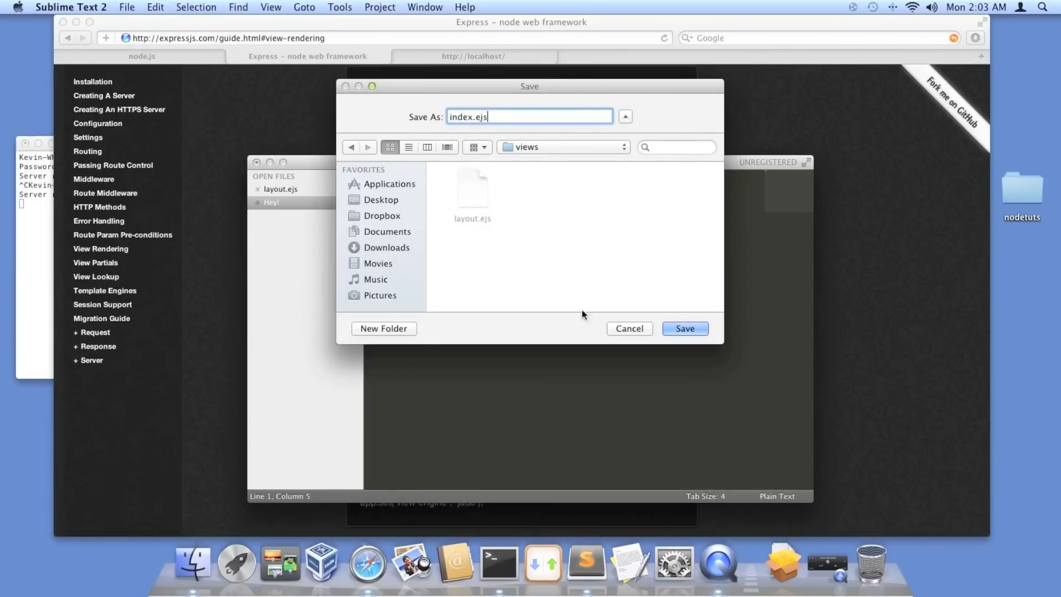
{"action": "left_click", "coordinate": [684, 328]}
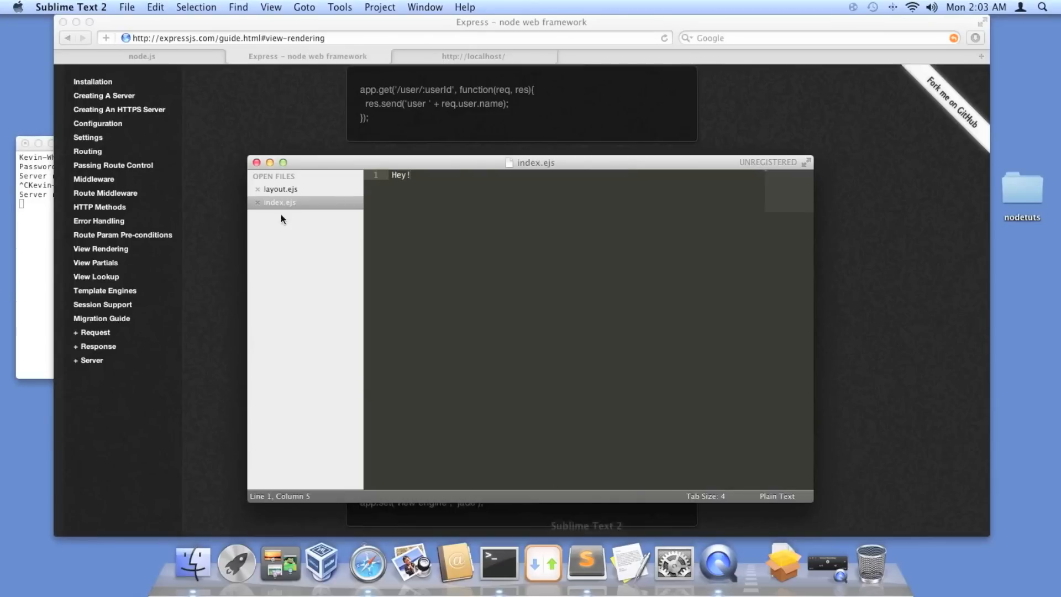
Step: Reopen recent app.js, insert a blank line after line 5, and save
{"action": "left_click", "coordinate": [126, 7]}
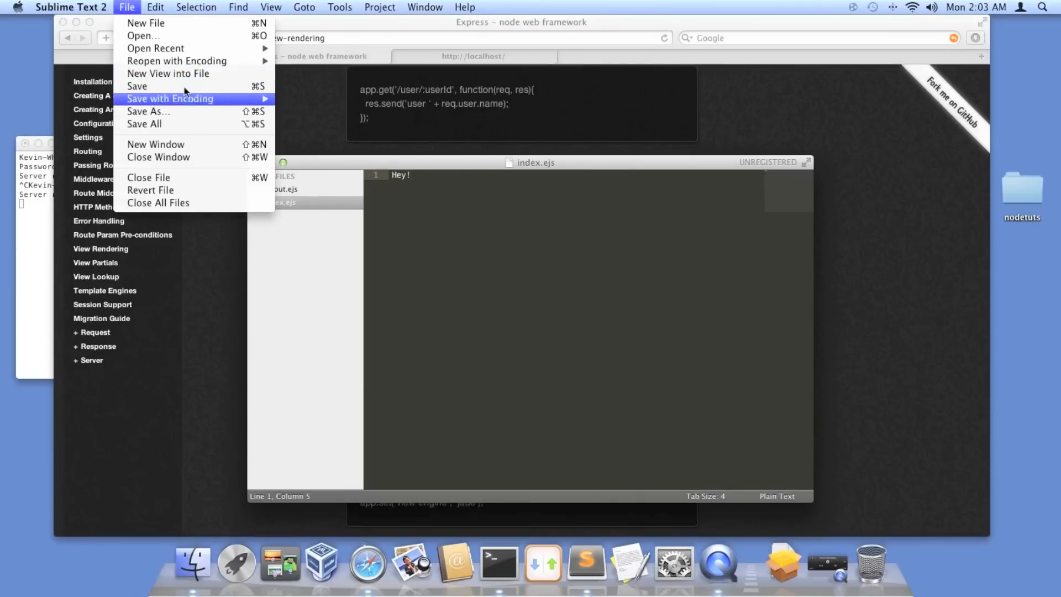
{"action": "mouse_move", "coordinate": [155, 48]}
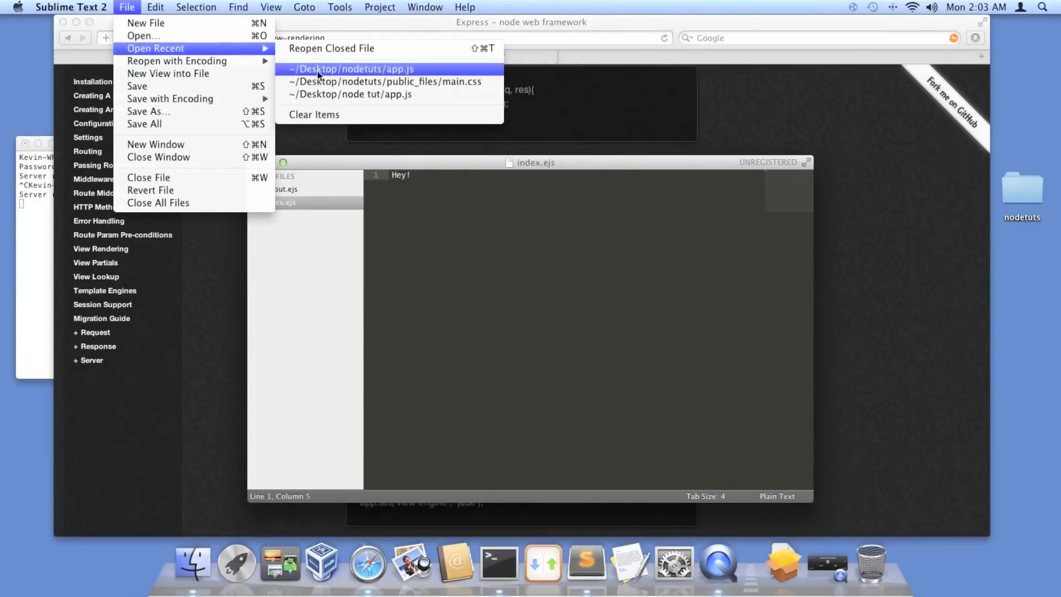
{"action": "left_click", "coordinate": [352, 69]}
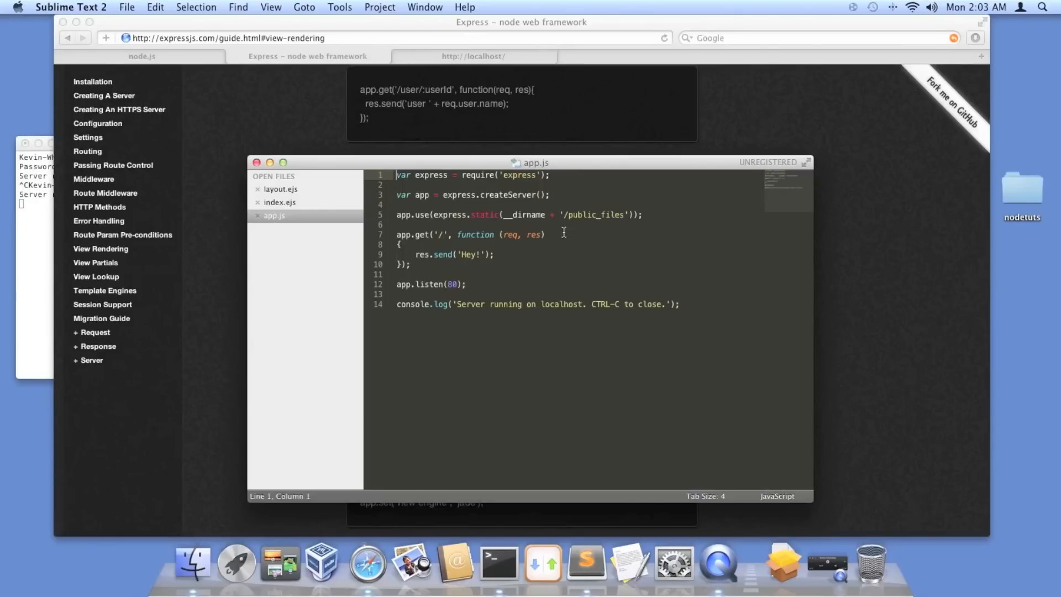
{"action": "mouse_move", "coordinate": [637, 223]}
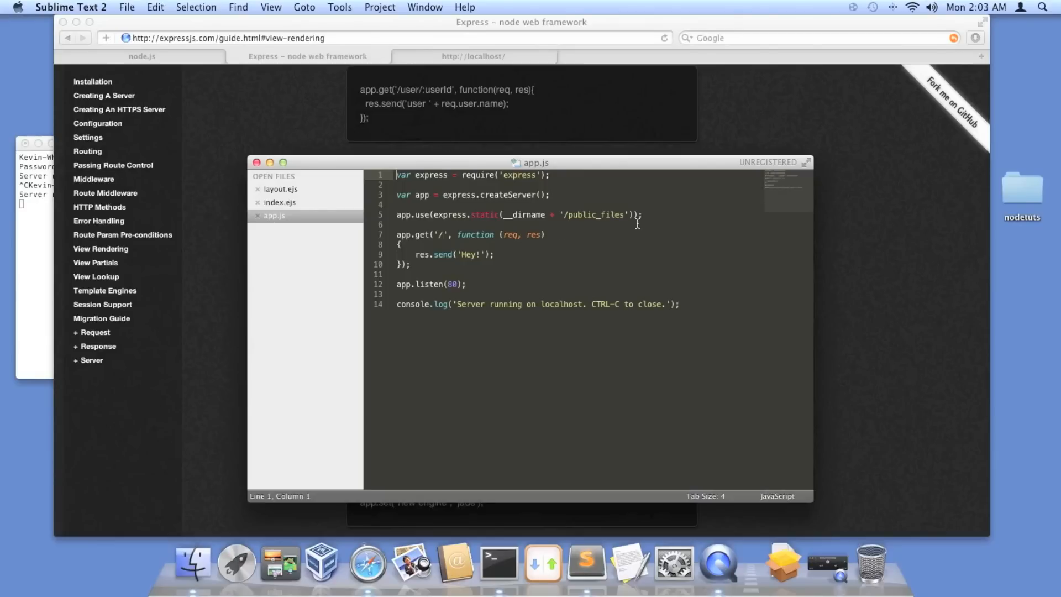
{"action": "left_click", "coordinate": [652, 214]}
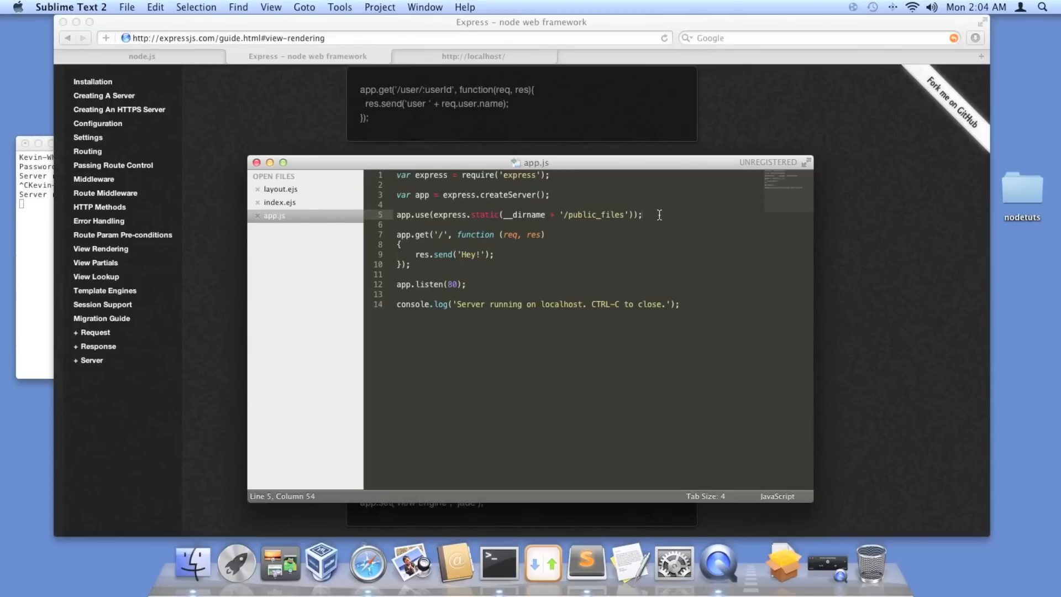
{"action": "key", "text": "enter"}
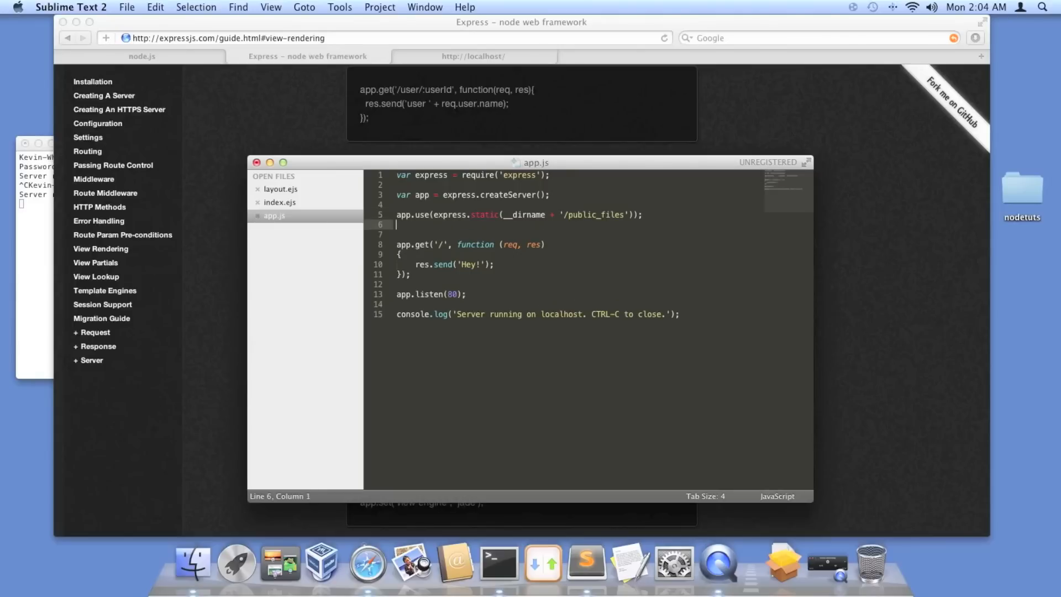
{"action": "key", "text": "cmd+s"}
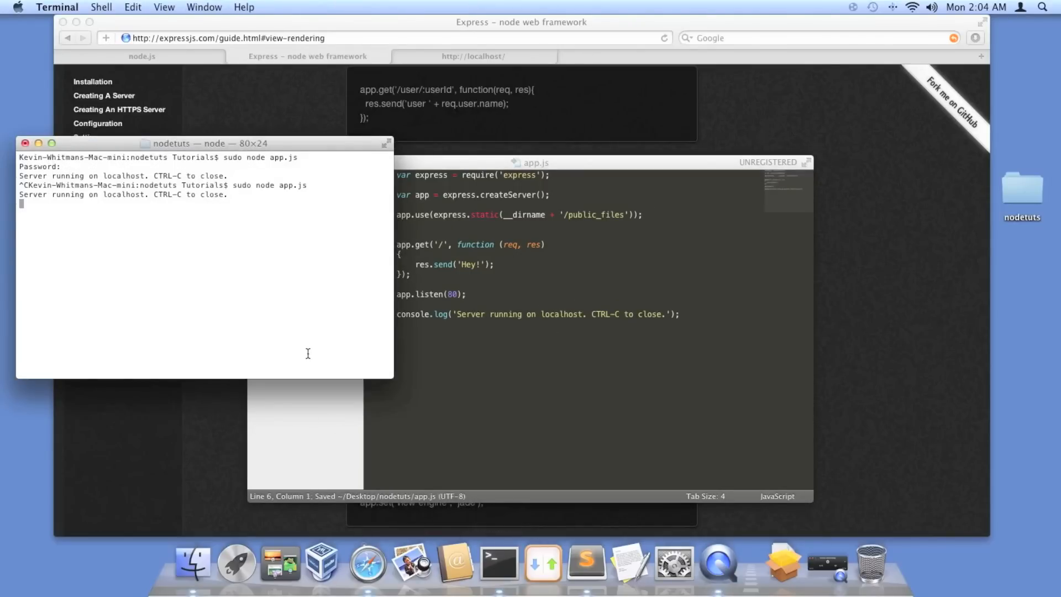
Step: Stop the Node server, run npm install ejs, and list the project directory
{"action": "key", "text": "ctrl+c"}
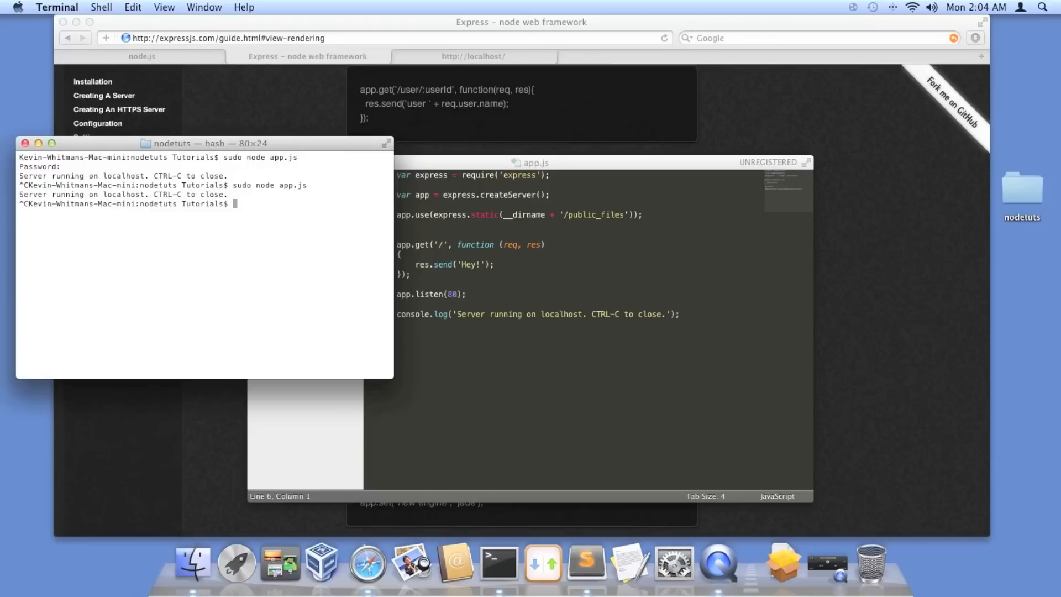
{"action": "type", "text": "npm"}
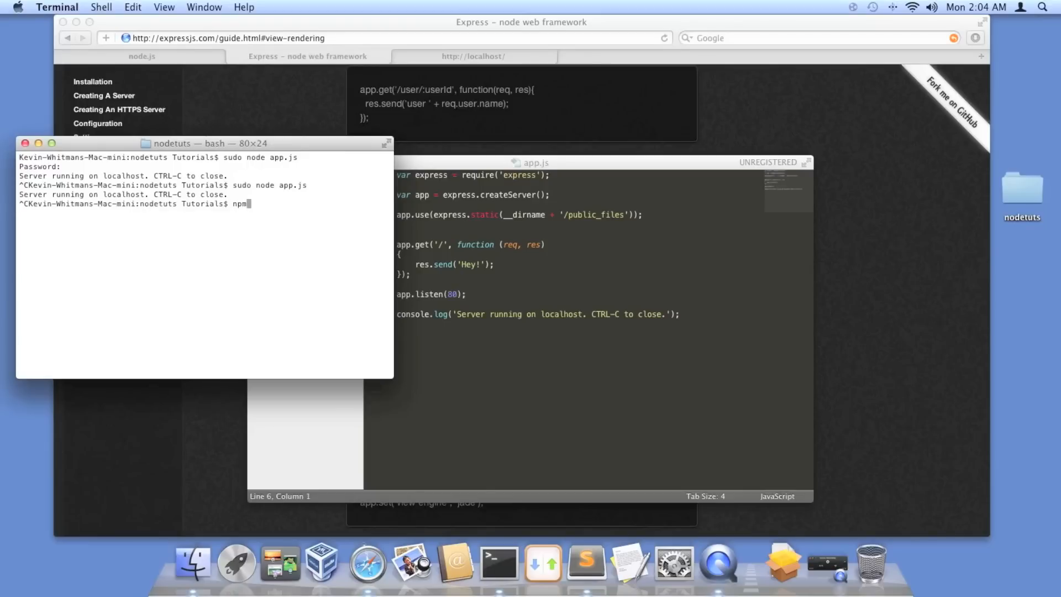
{"action": "type", "text": "install ejs"}
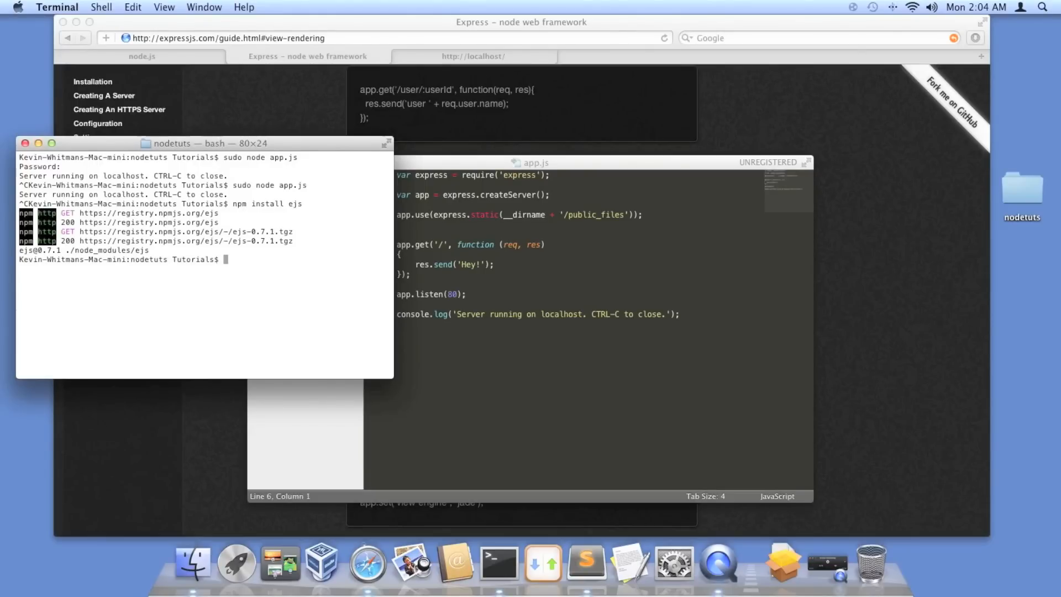
{"action": "type", "text": "ls"}
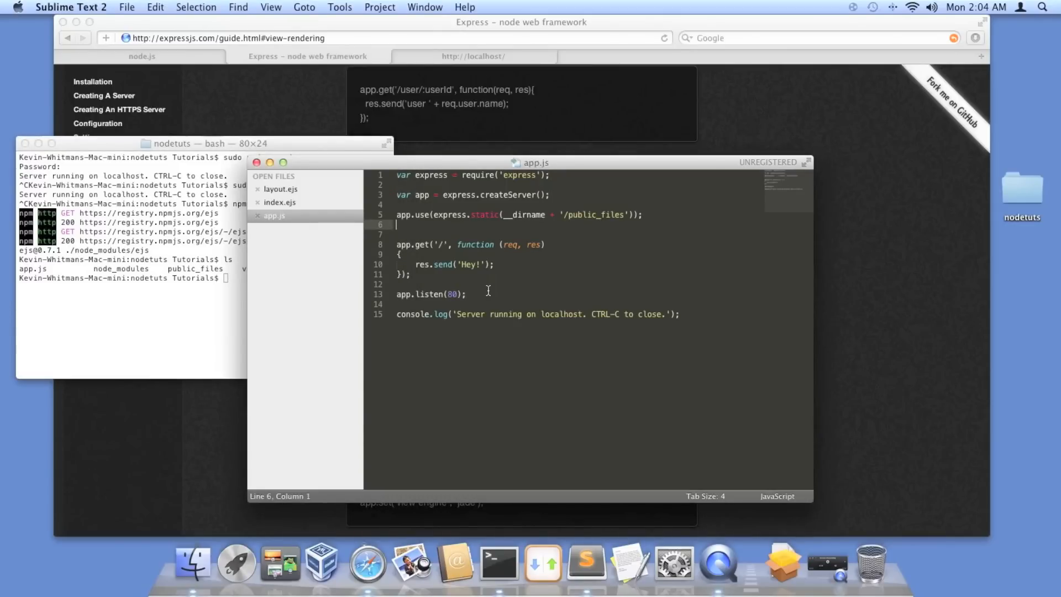
Step: Write app.set('views', __dirname + '/views'); on line 6 of app.js
{"action": "type", "text": "app."}
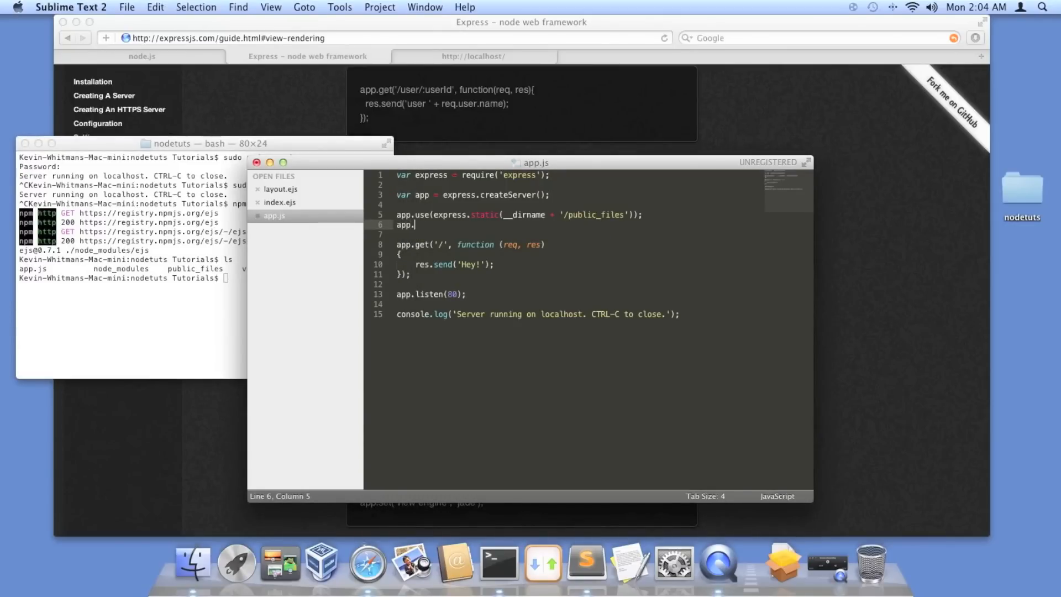
{"action": "type", "text": "set"}
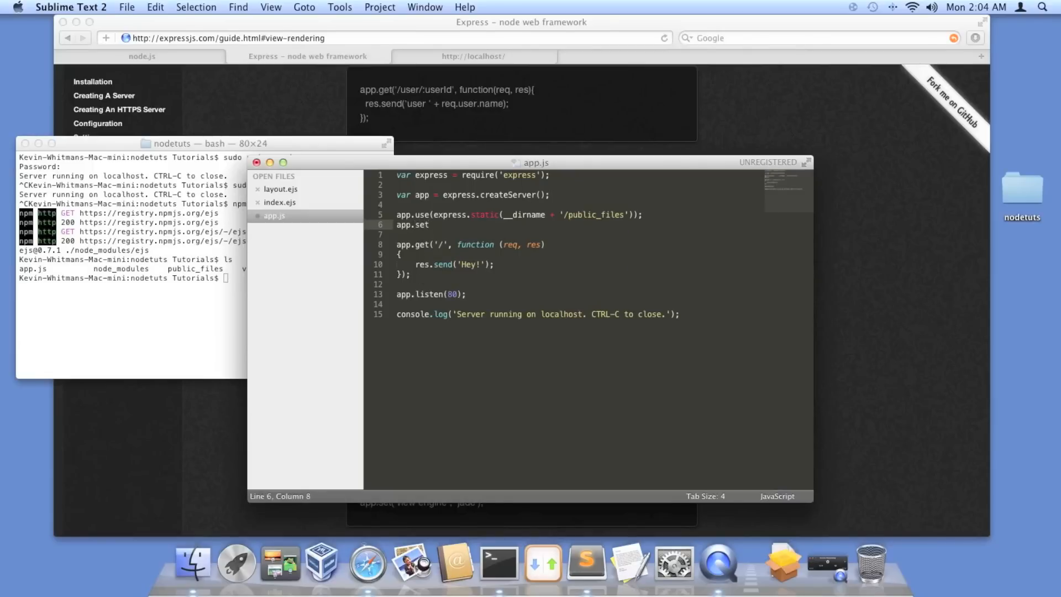
{"action": "type", "text": "()"}
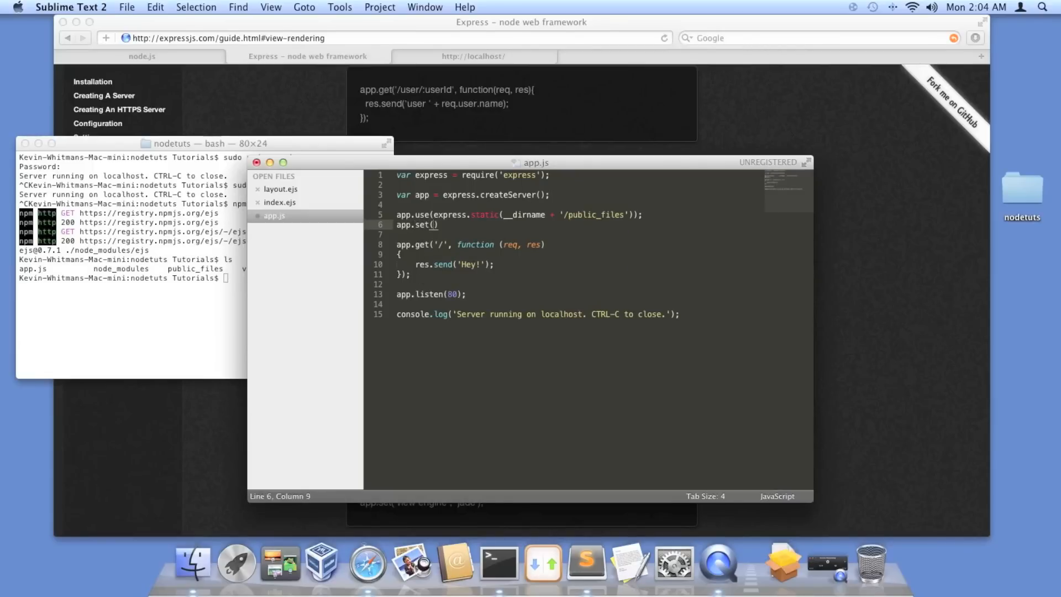
{"action": "type", "text": "'v"}
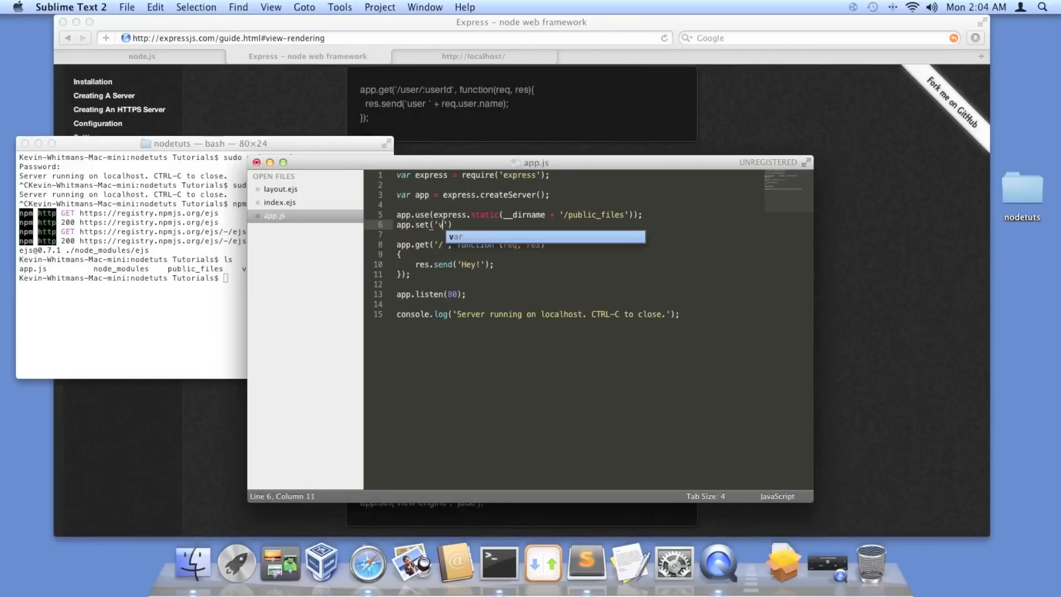
{"action": "type", "text": "iews"}
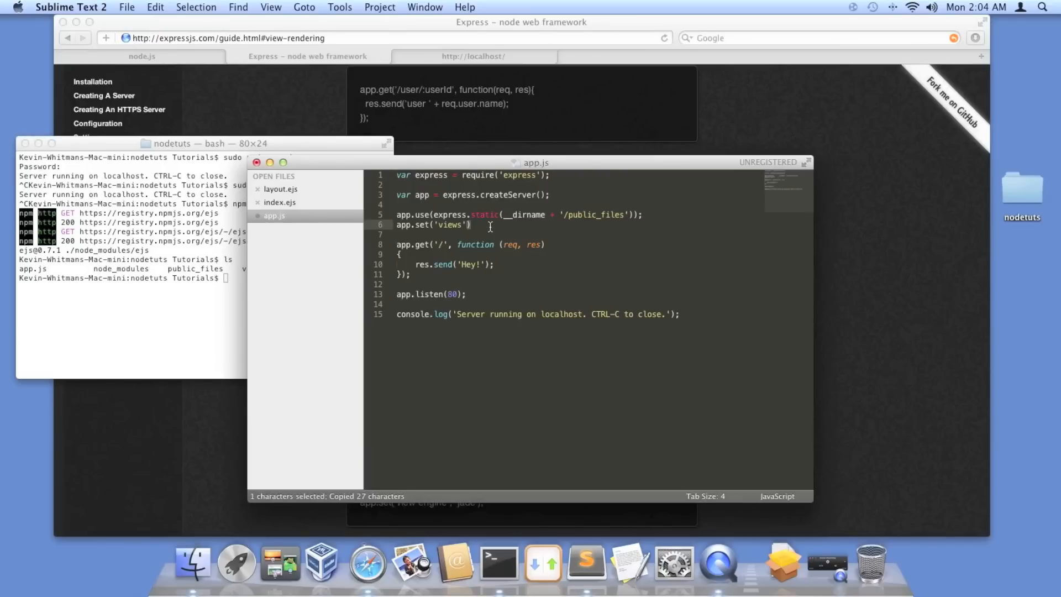
{"action": "type", "text": ", __dirname + '/public_files'"}
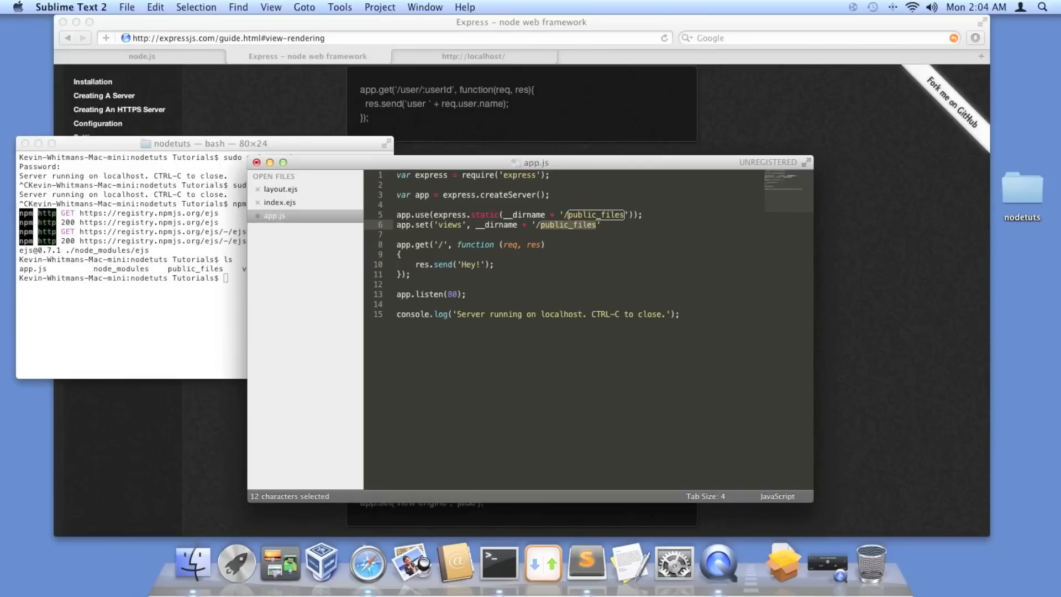
{"action": "type", "text": "/views"}
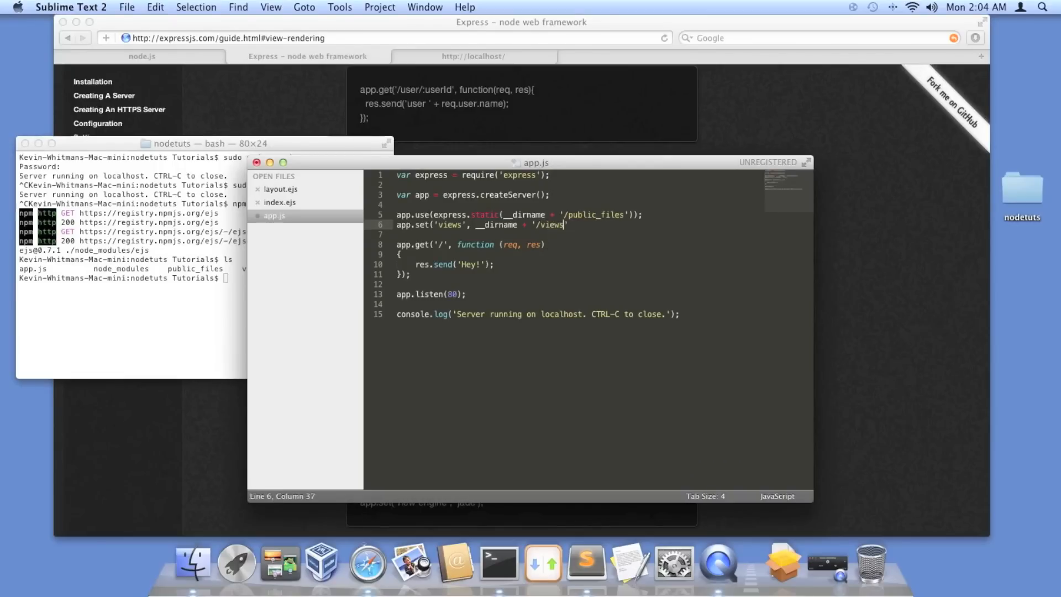
{"action": "key", "text": "cmd+s"}
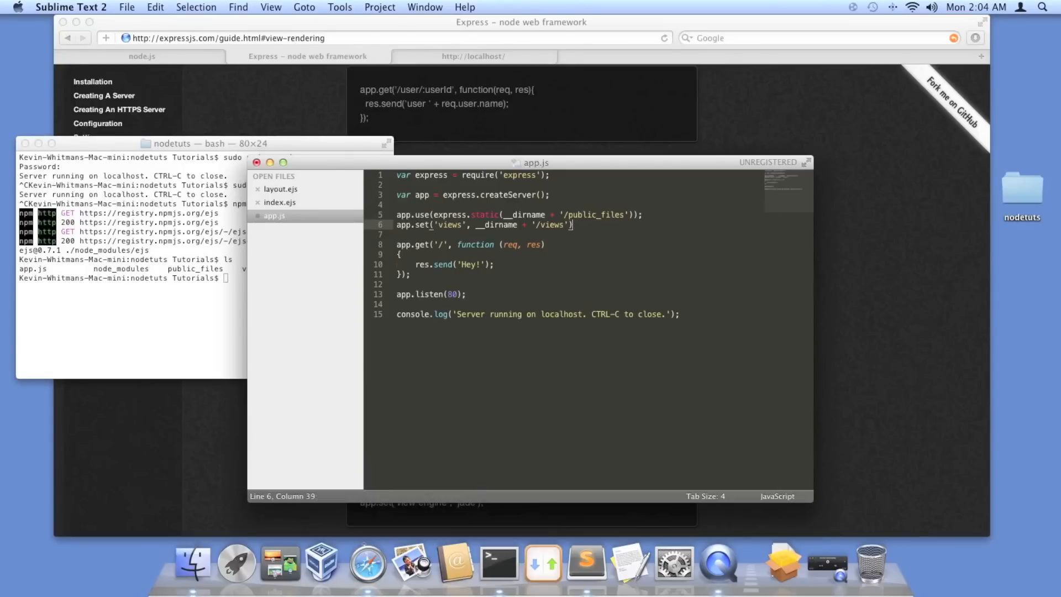
{"action": "key", "text": "cmd+s"}
{"action": "type", "text": ";"}
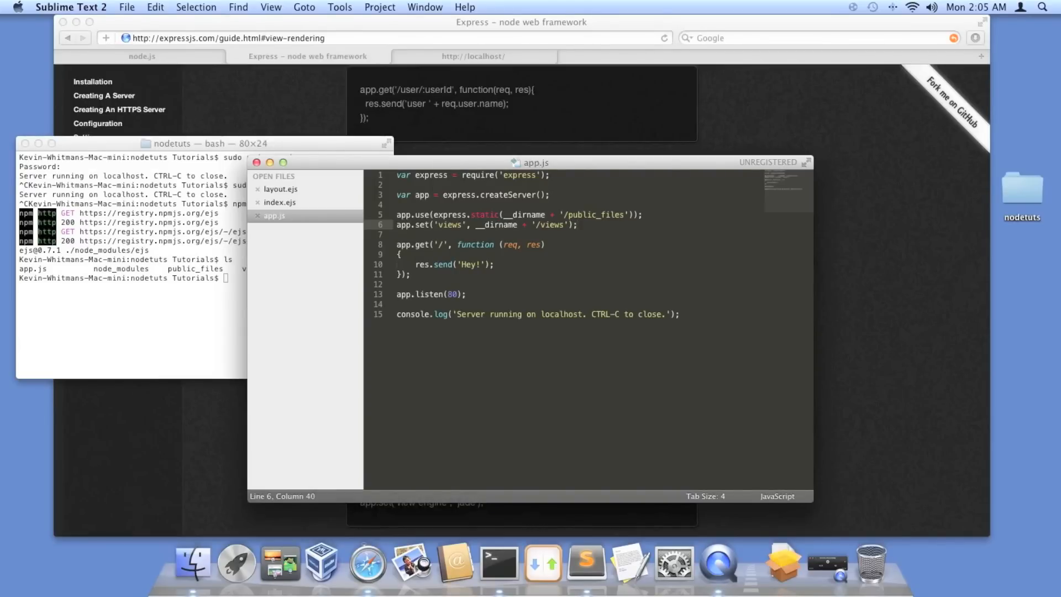
Step: Write app.set('view engine', 'ejs'); on line 7 and open a new line
{"action": "type", "text": "app.set("}
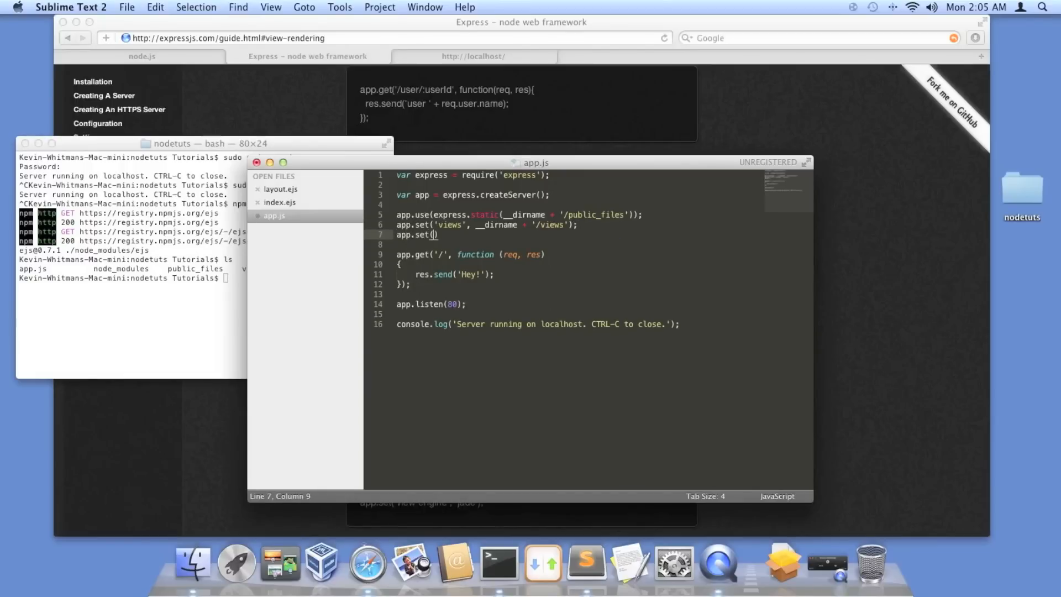
{"action": "key", "text": "Backspace"}
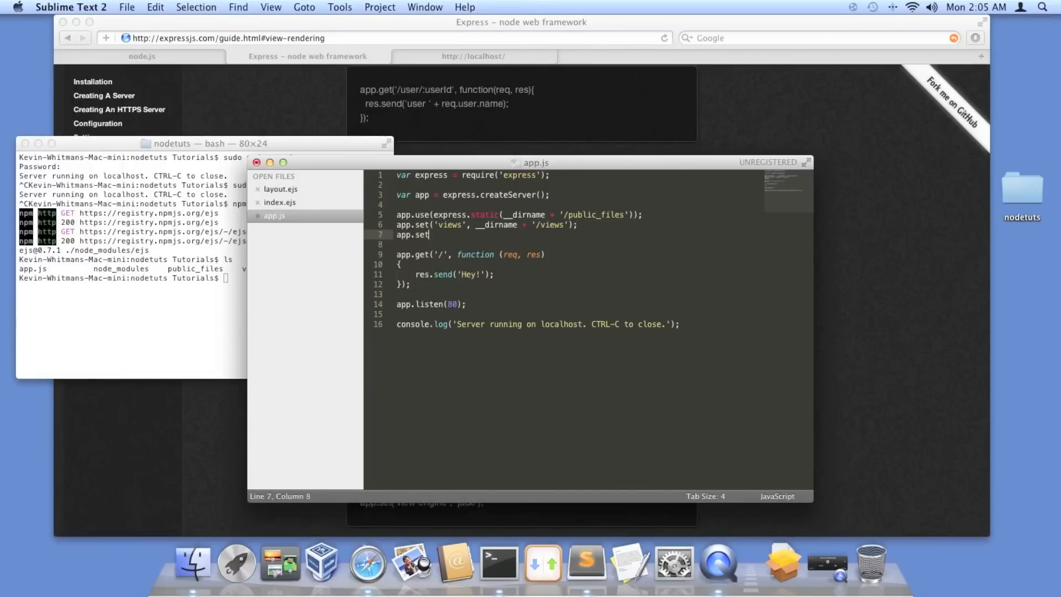
{"action": "type", "text": "()"}
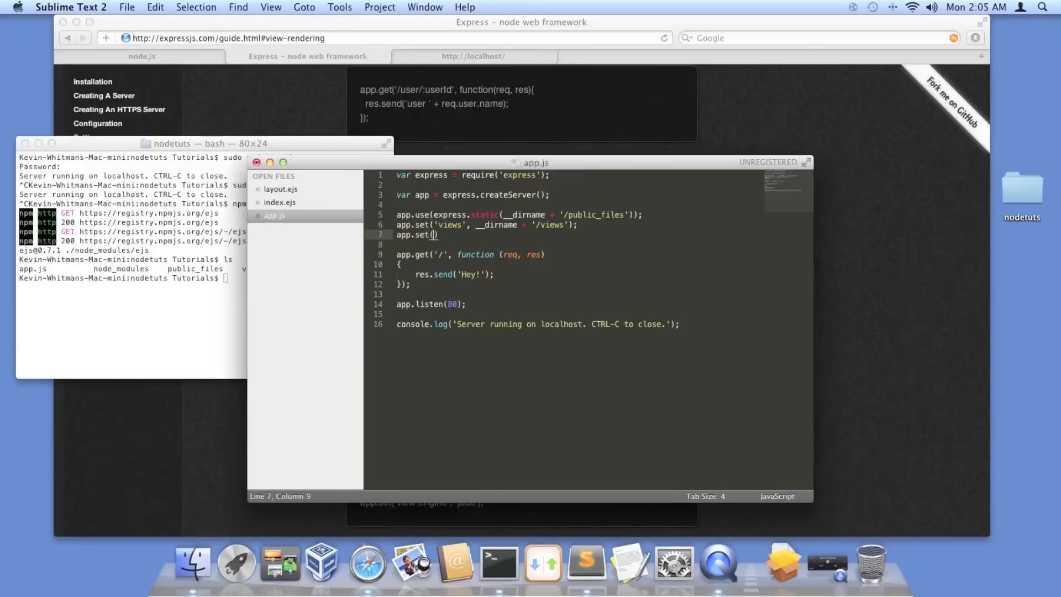
{"action": "type", "text": "'view'"}
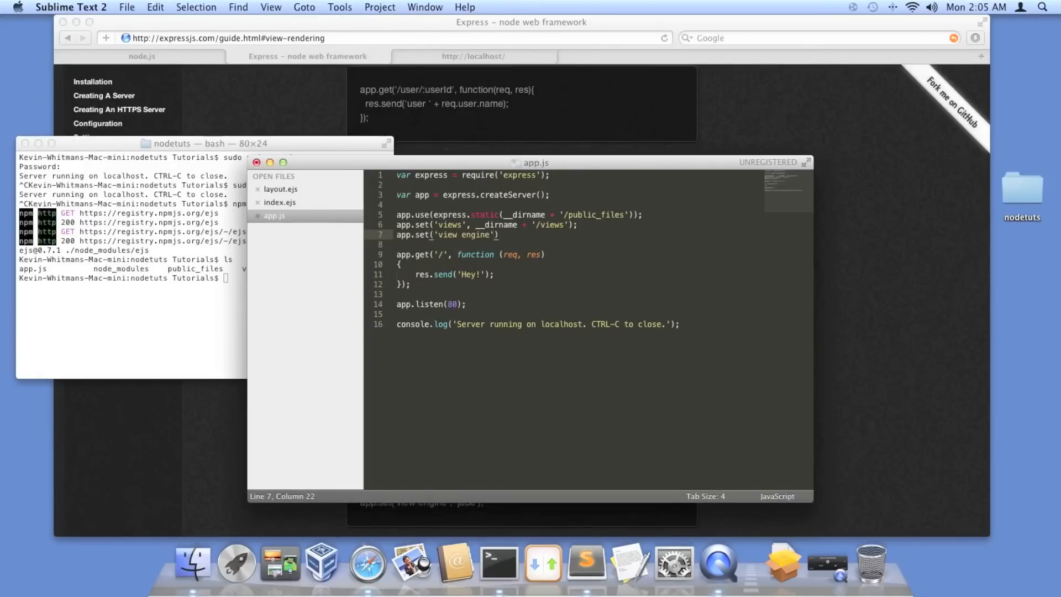
{"action": "type", "text": ","}
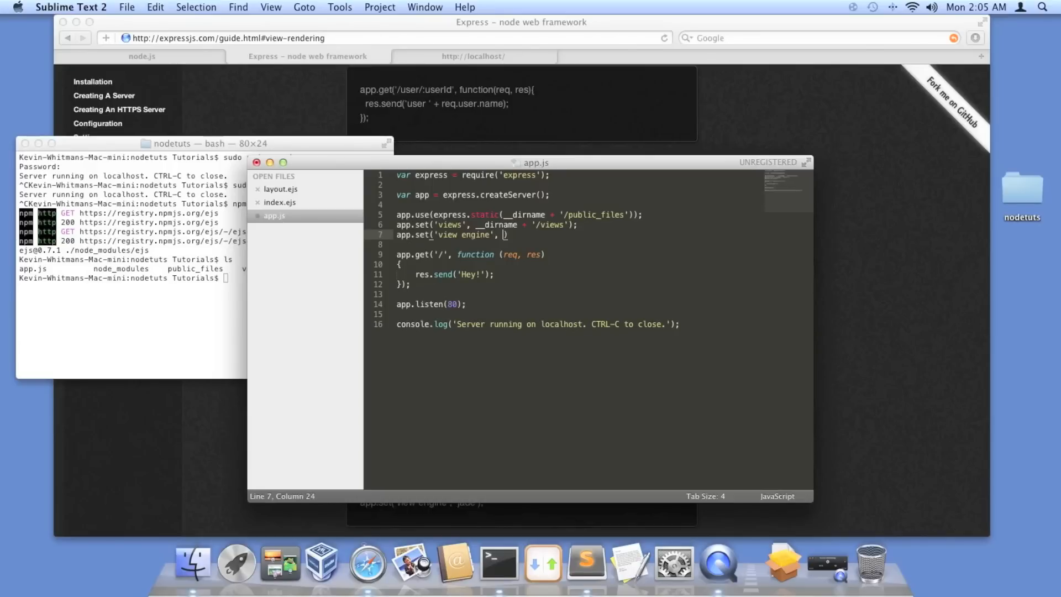
{"action": "type", "text": "ejs'"}
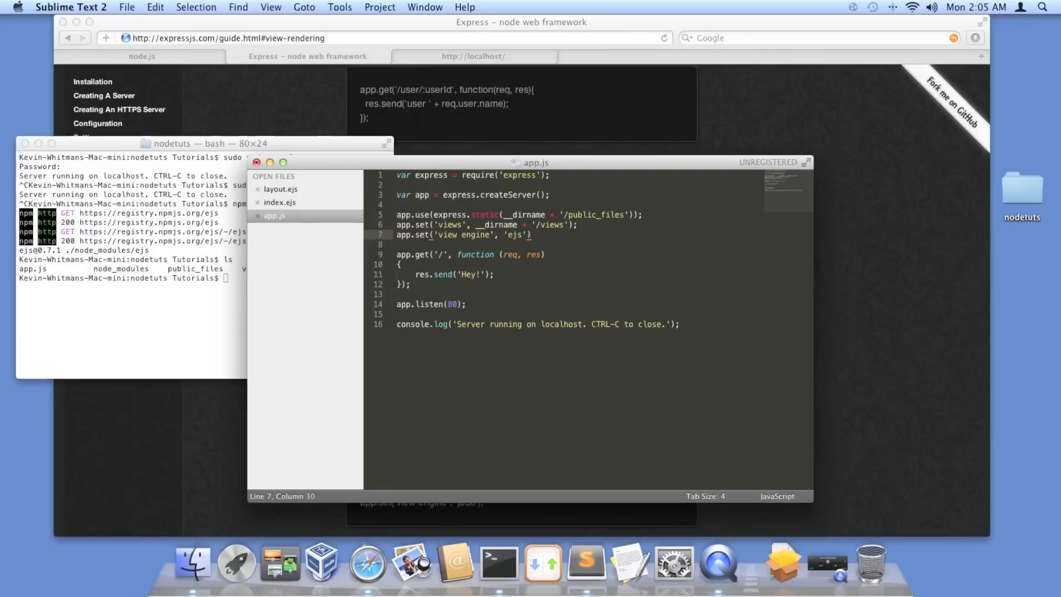
{"action": "key", "text": "enter"}
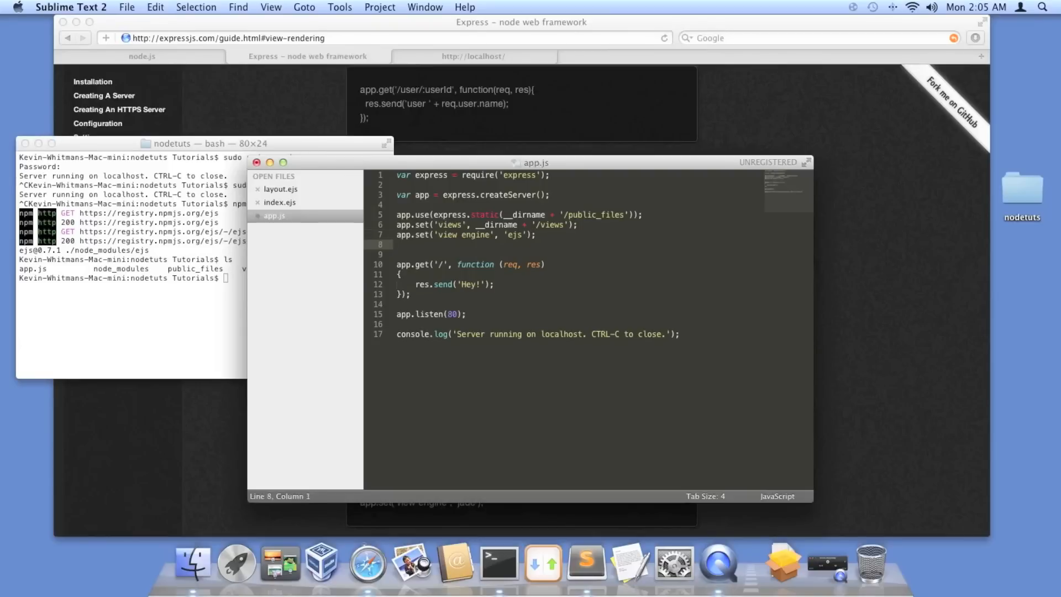
Step: Start app.set('view options', { open: ... }) with the open delimiter and save
{"action": "type", "text": "app.set"}
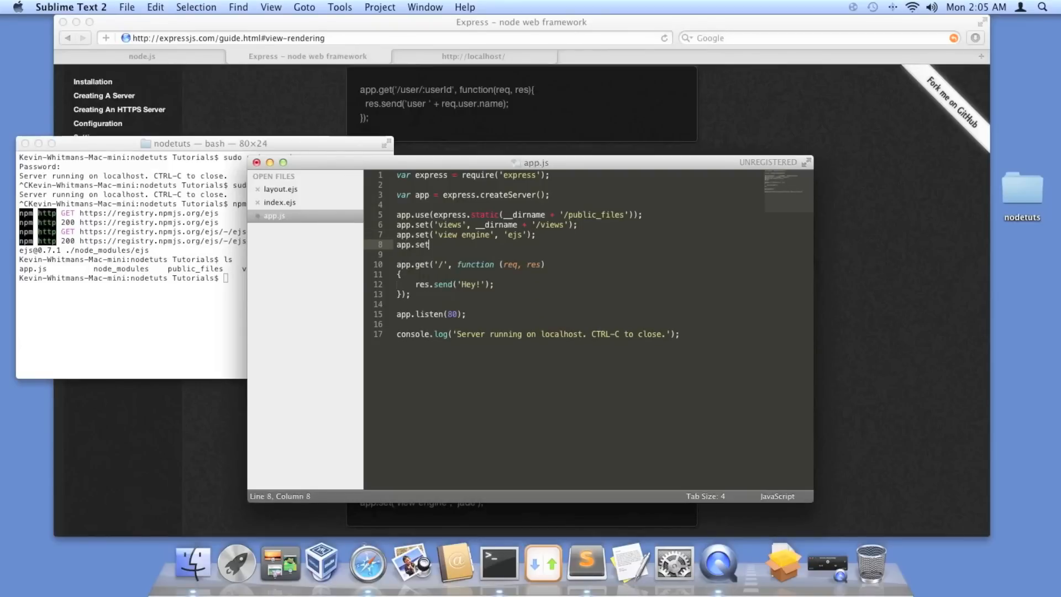
{"action": "type", "text": "()"}
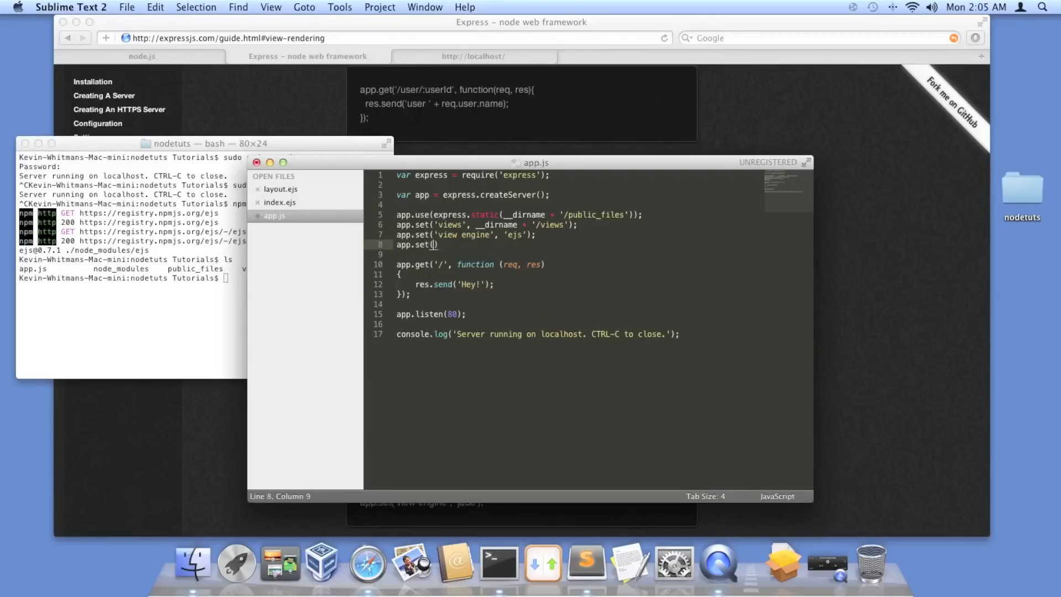
{"action": "type", "text": "'view '"}
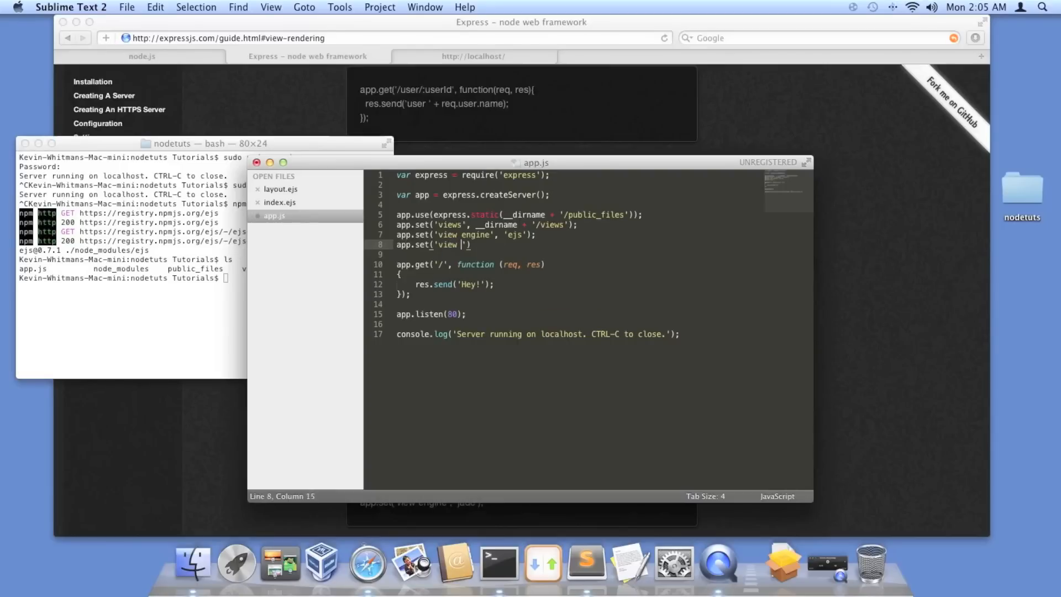
{"action": "type", "text": "options"}
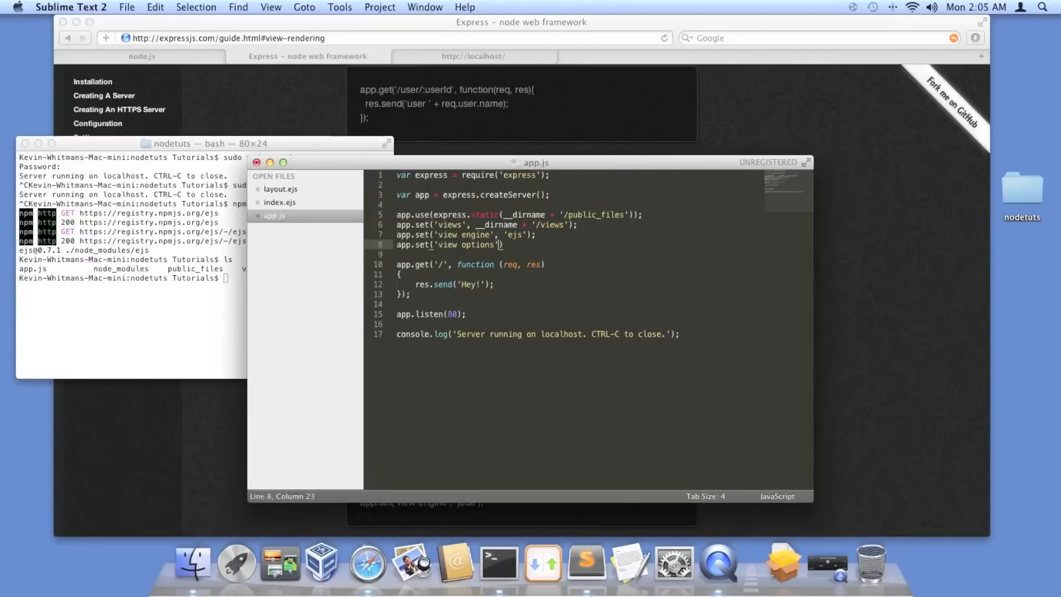
{"action": "type", "text": ","}
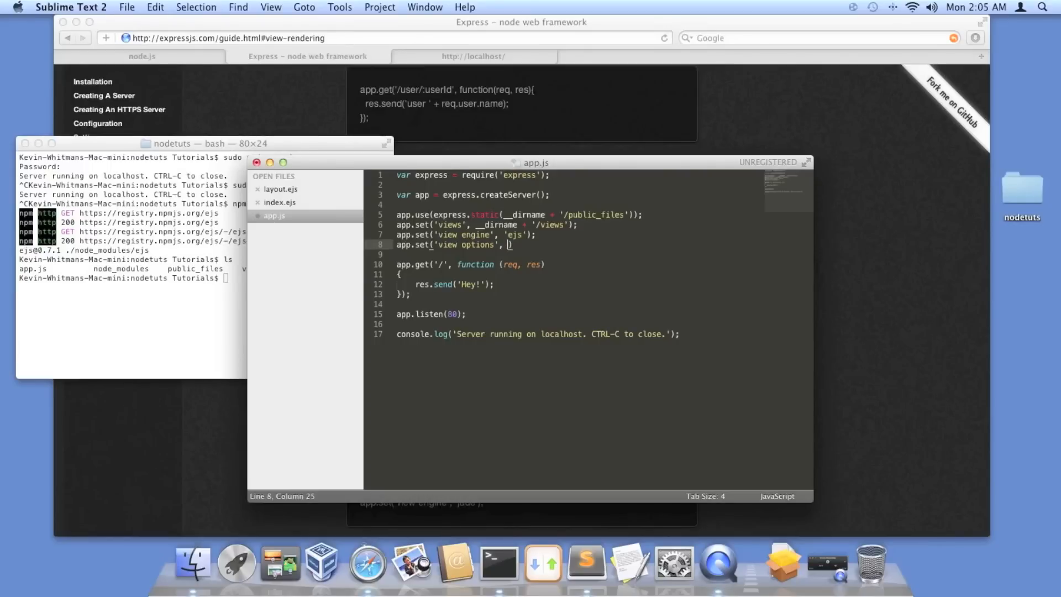
{"action": "type", "text": "{}"}
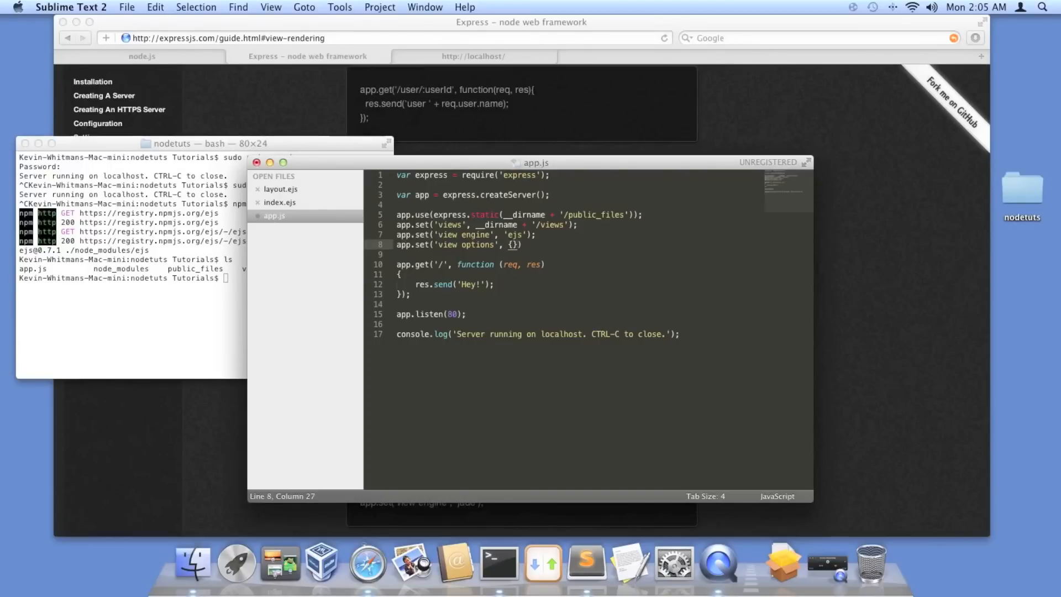
{"action": "key", "text": "Return"}
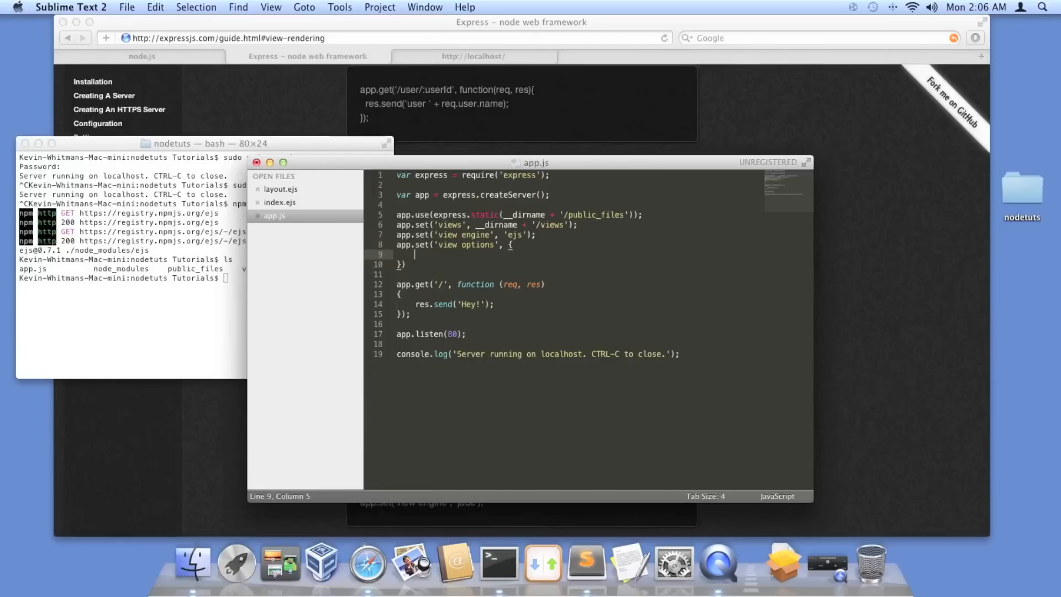
{"action": "type", "text": "open"}
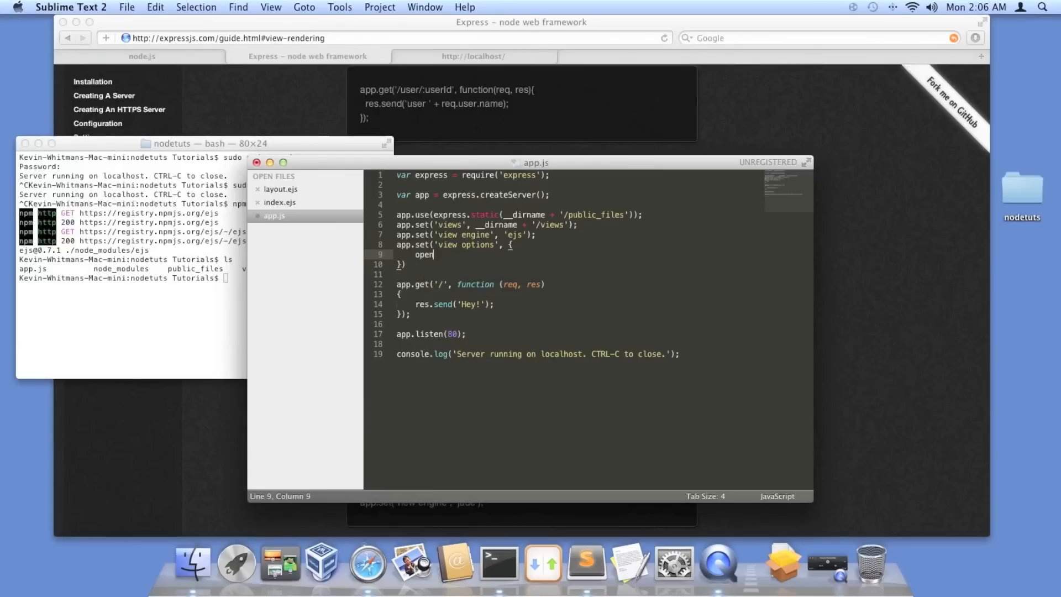
{"action": "type", "text": ": ''"}
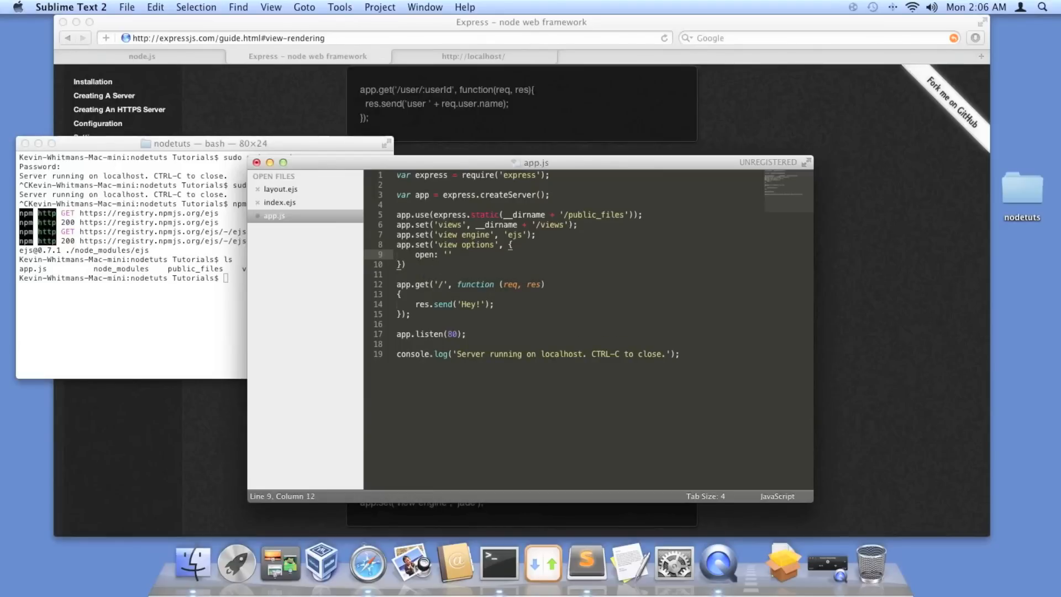
{"action": "type", "text": "</"}
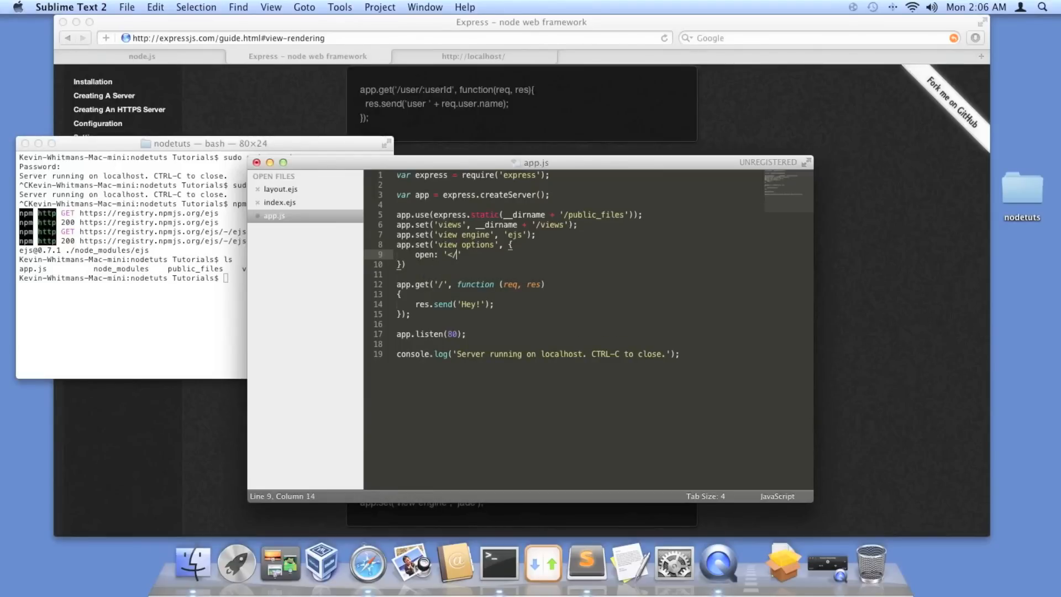
{"action": "type", "text": "?"}
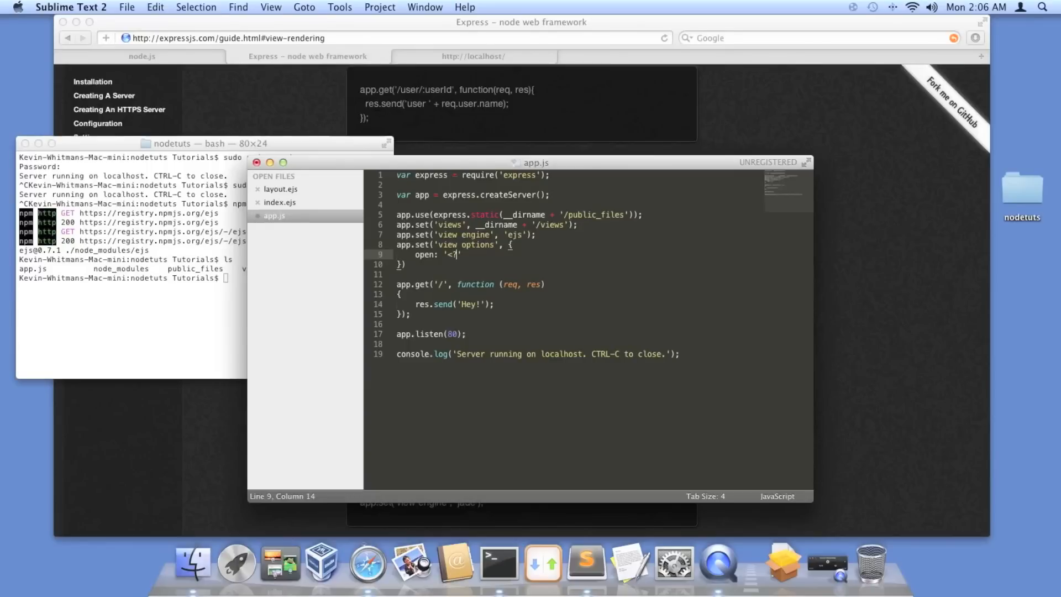
{"action": "type", "text": "%"}
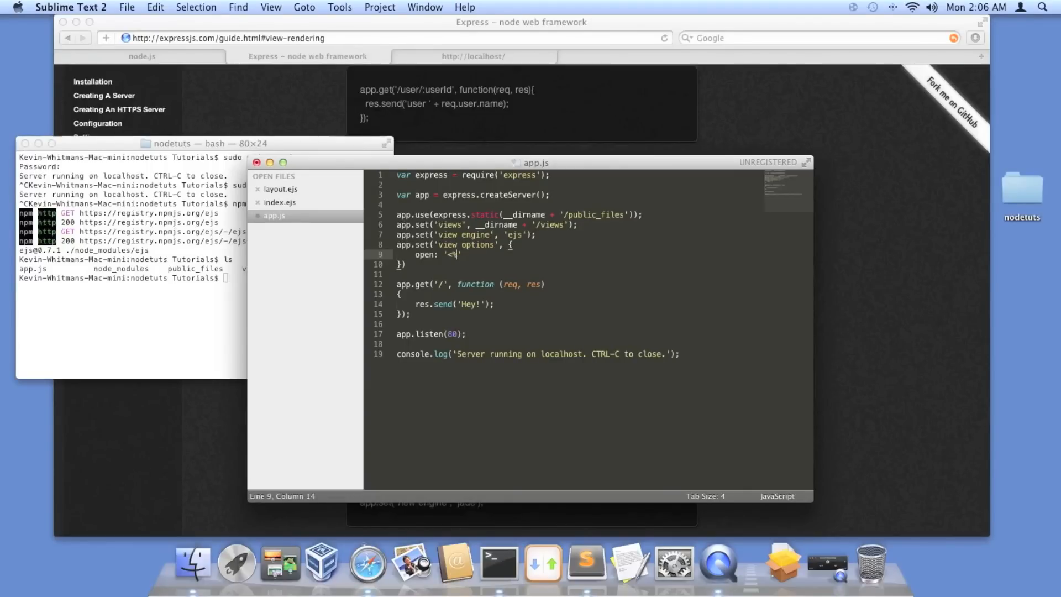
{"action": "type", "text": "%"}
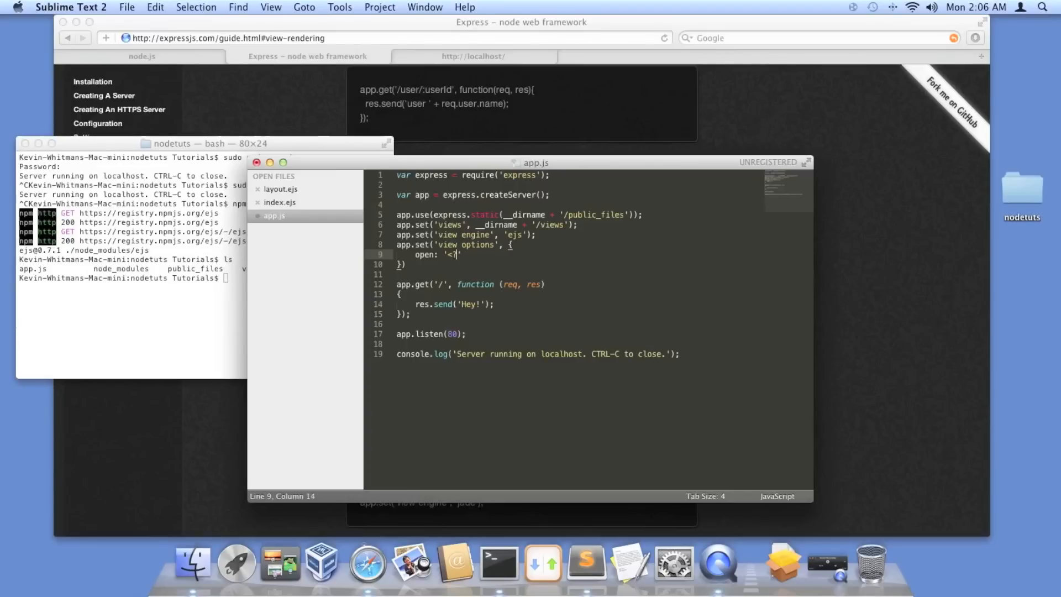
{"action": "key", "text": "cmd+s"}
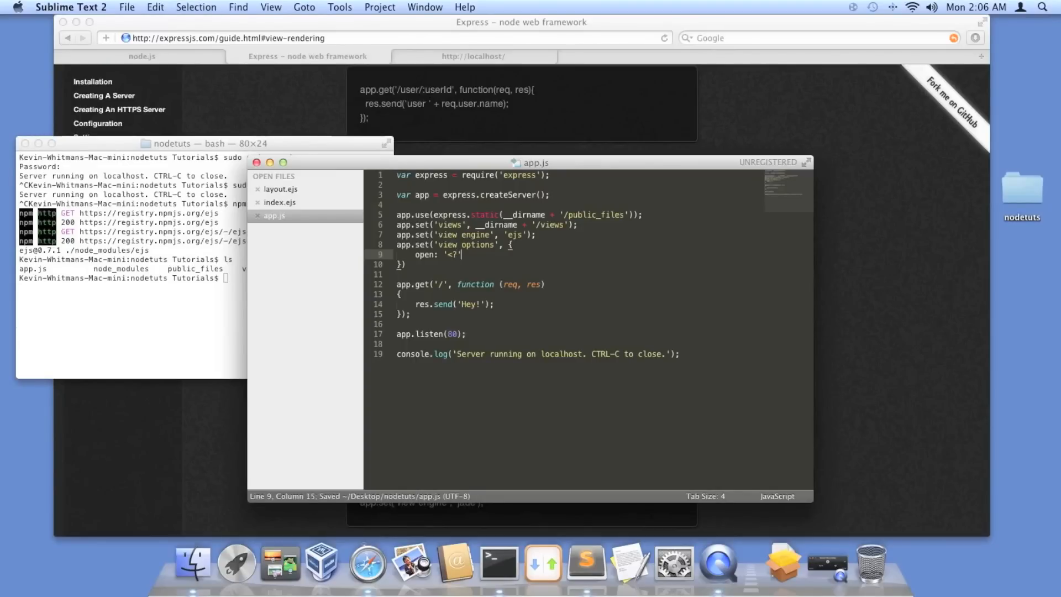
Step: Add the close: '?>' delimiter to the view options and save app.js
{"action": "type", "text": ","}
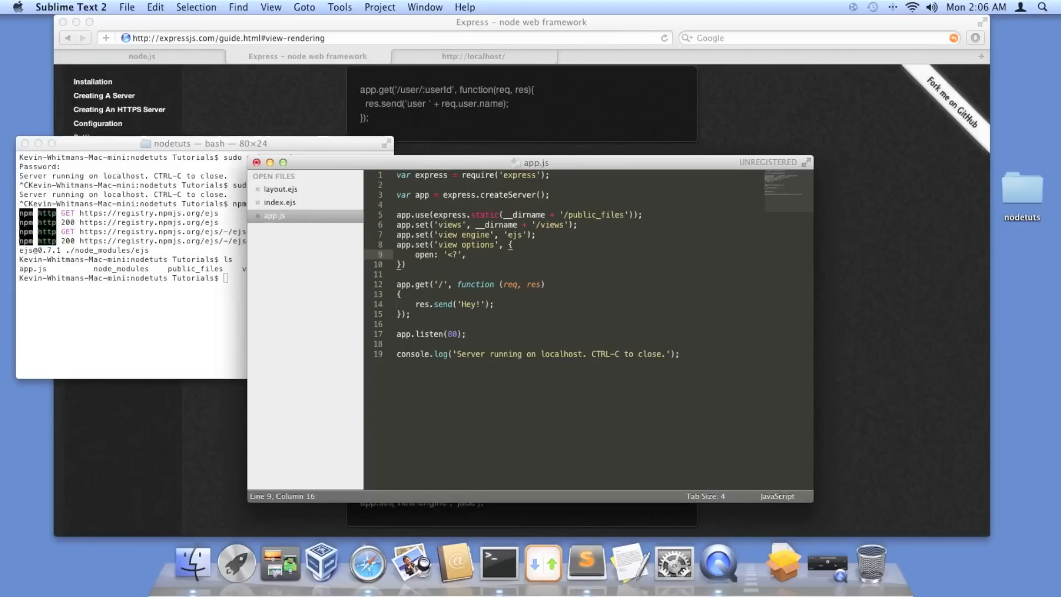
{"action": "type", "text": "close"}
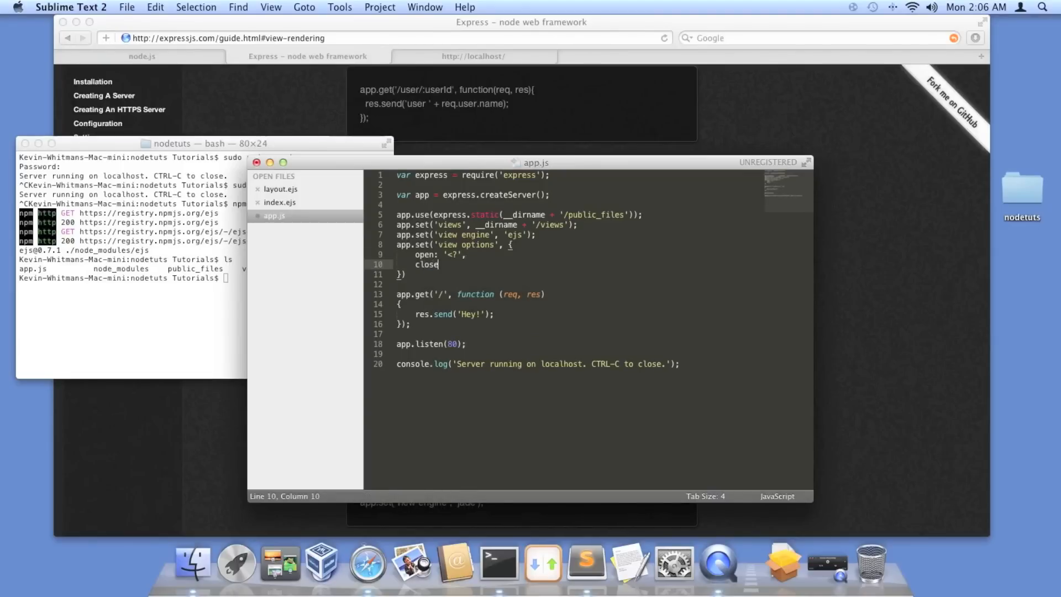
{"action": "type", "text": "\": \""}
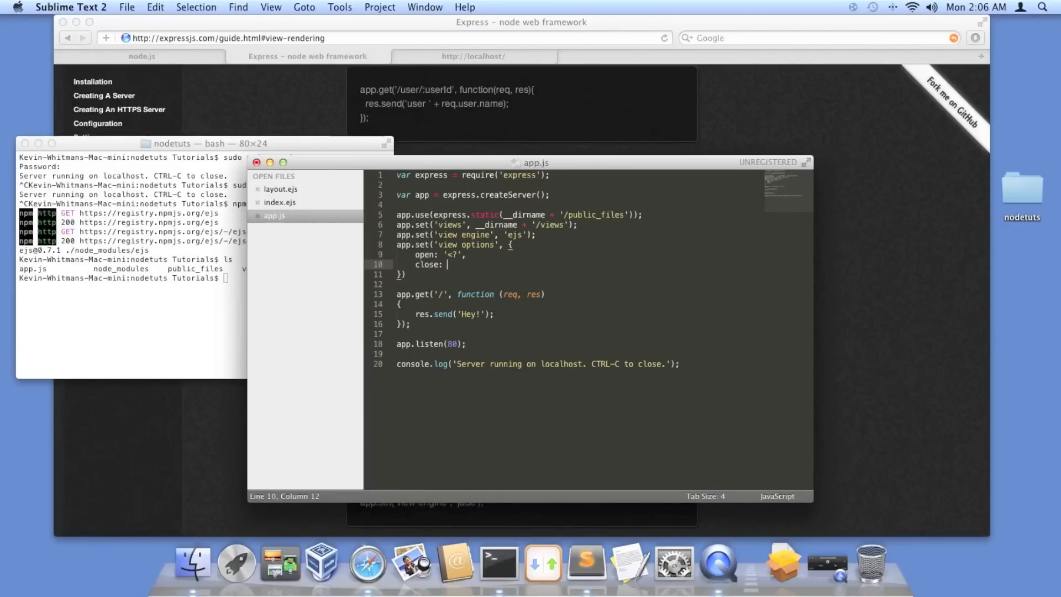
{"action": "type", "text": "?>'"}
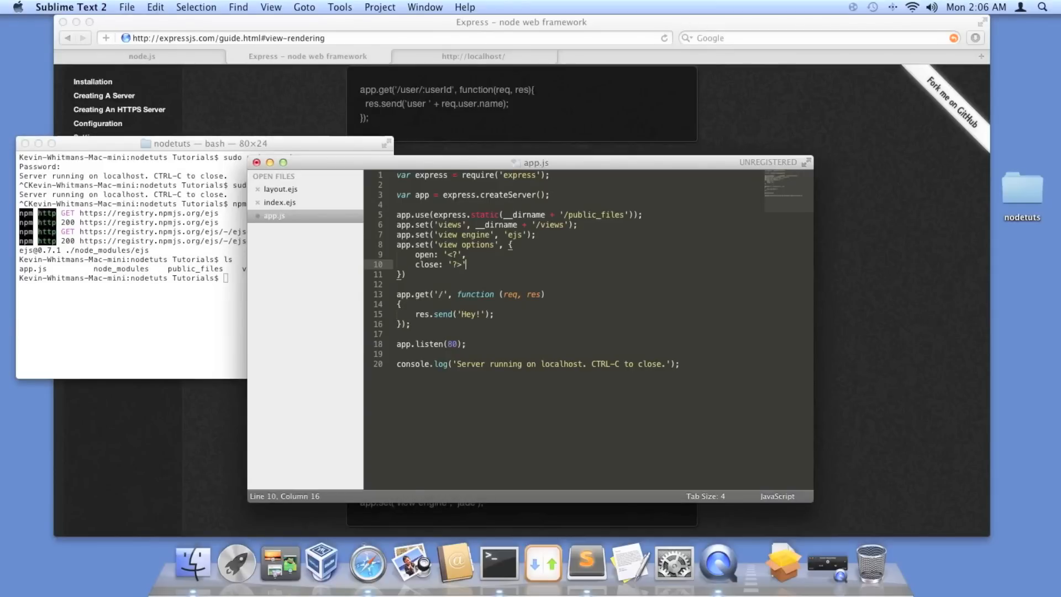
{"action": "key", "text": "cmd+s"}
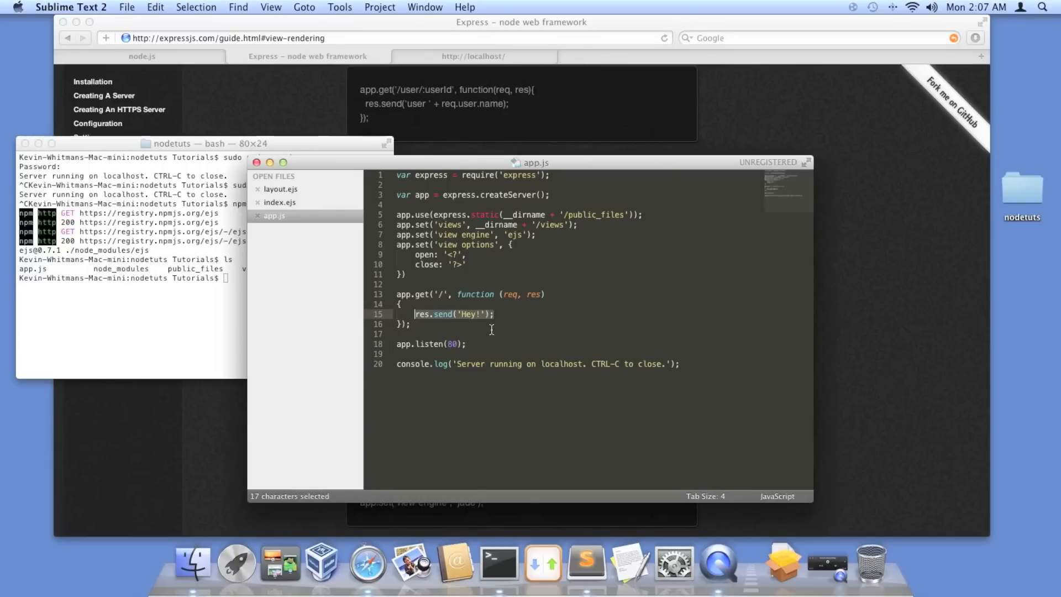
Step: Replace res.send('Hey!'); in the root route with res.render('index');
{"action": "key", "text": "Delete"}
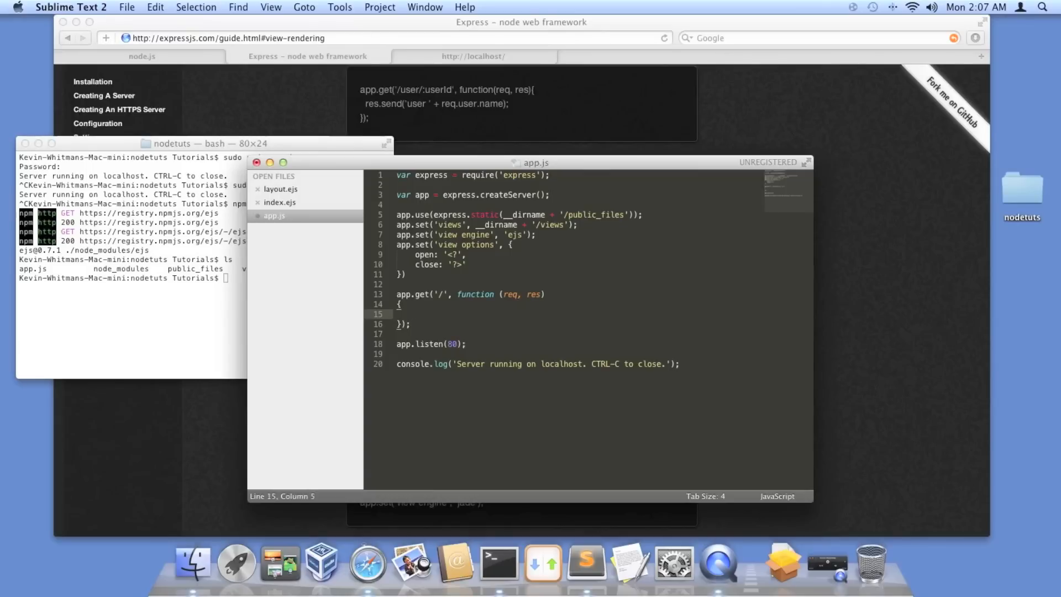
{"action": "type", "text": "res,"}
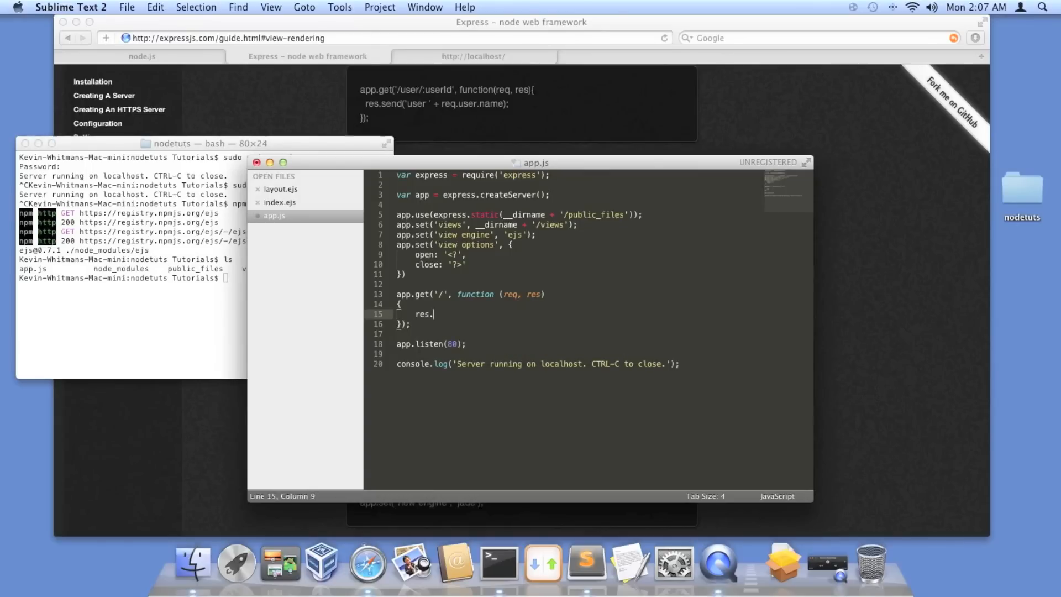
{"action": "type", "text": "rend"}
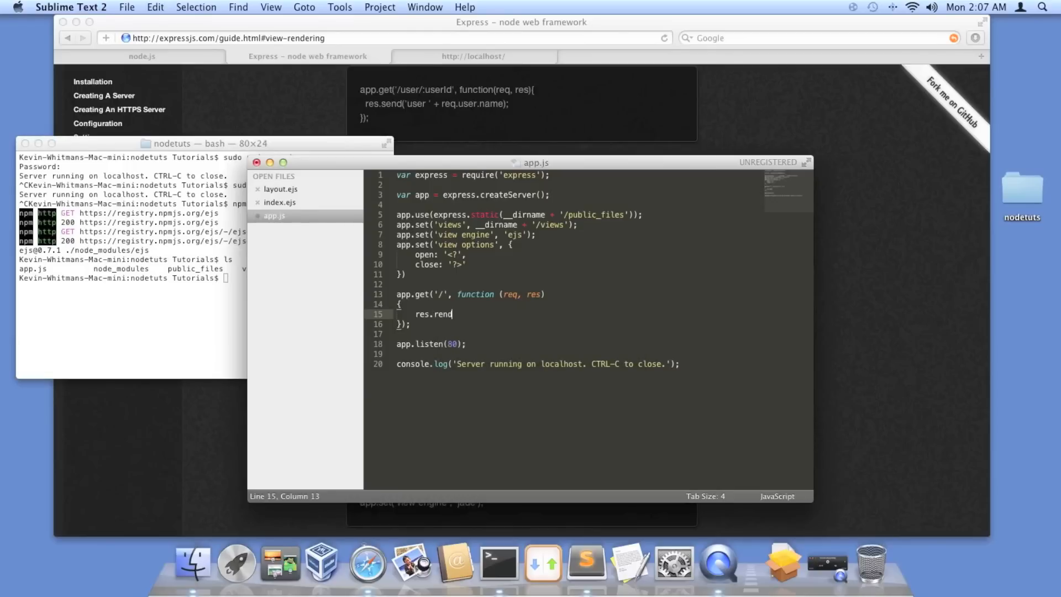
{"action": "type", "text": "er"}
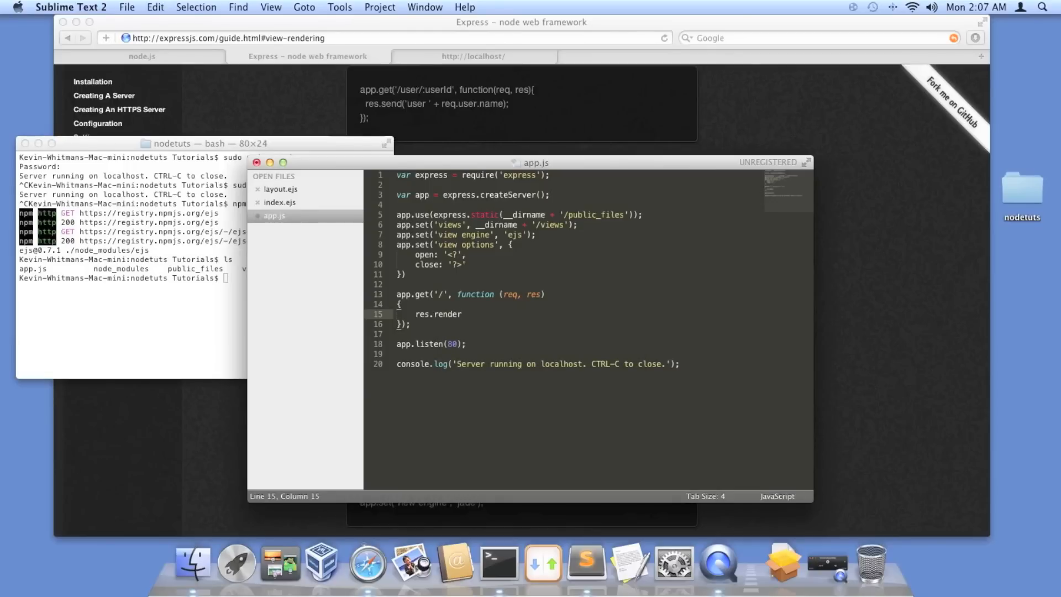
{"action": "type", "text": "()"}
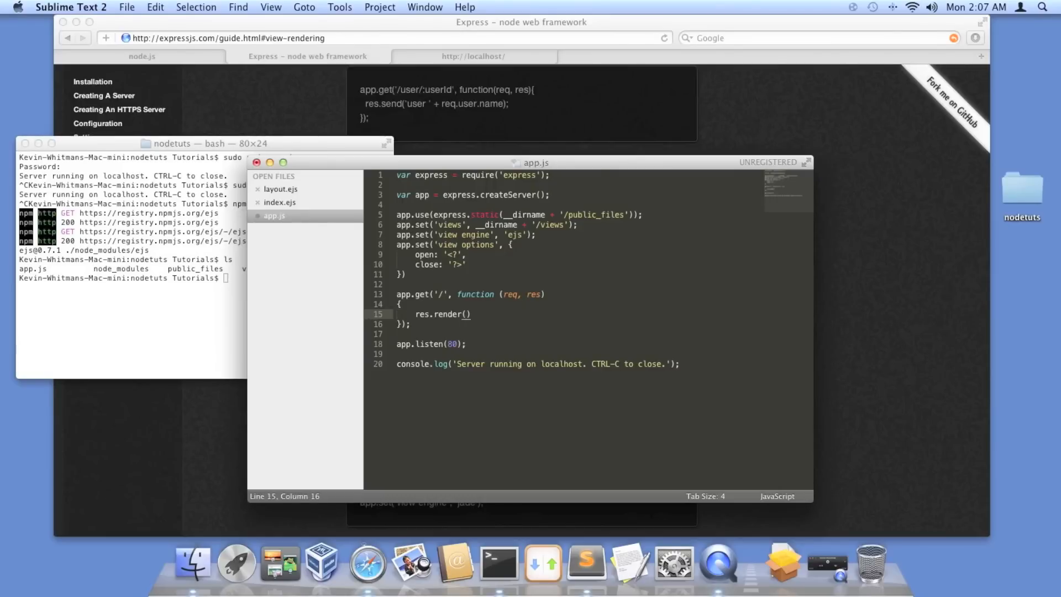
{"action": "type", "text": "'"}
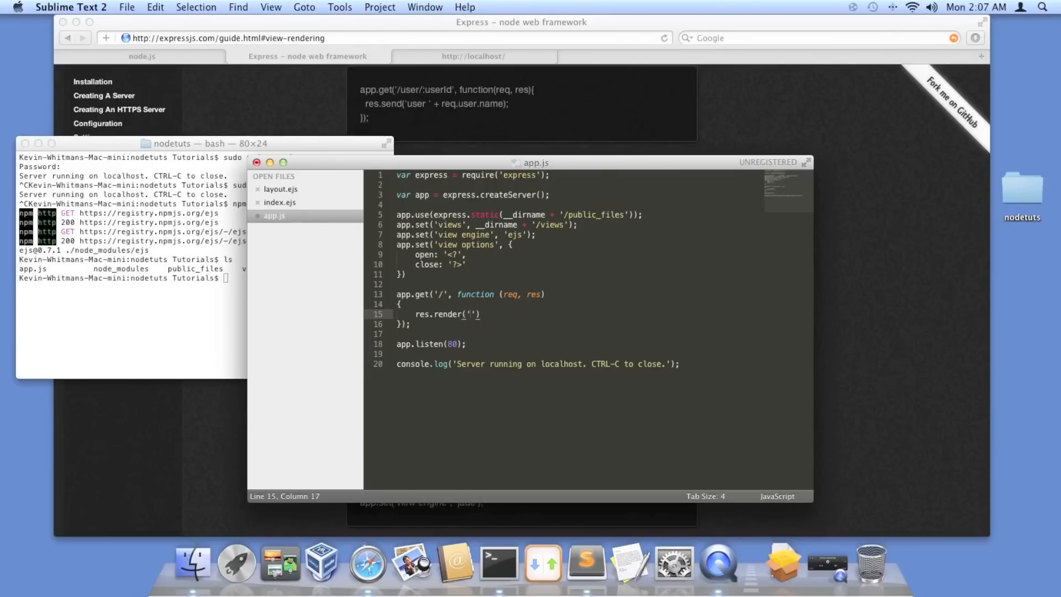
{"action": "type", "text": "index"}
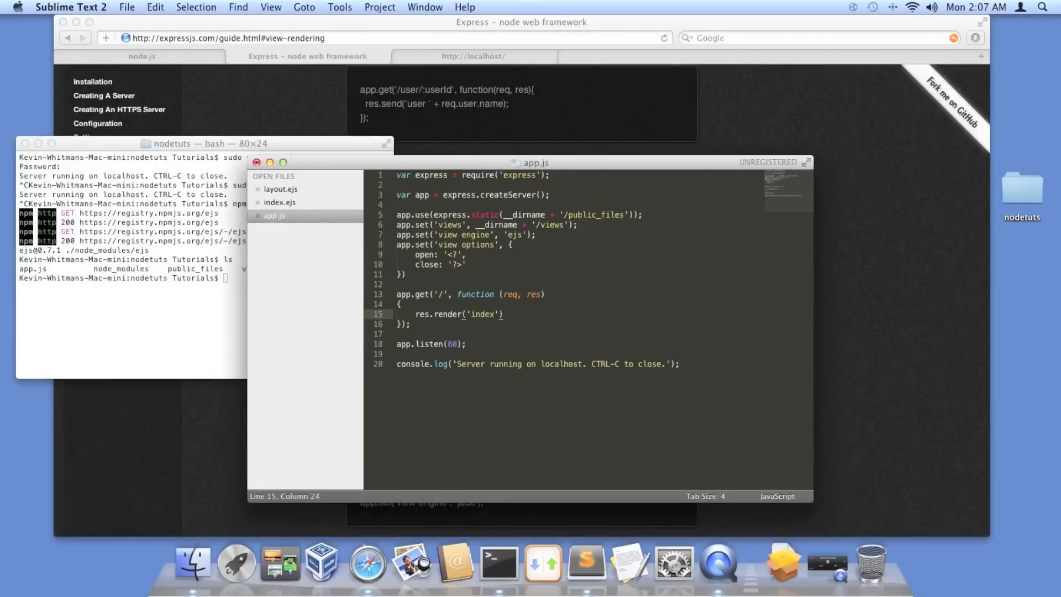
{"action": "type", "text": ";"}
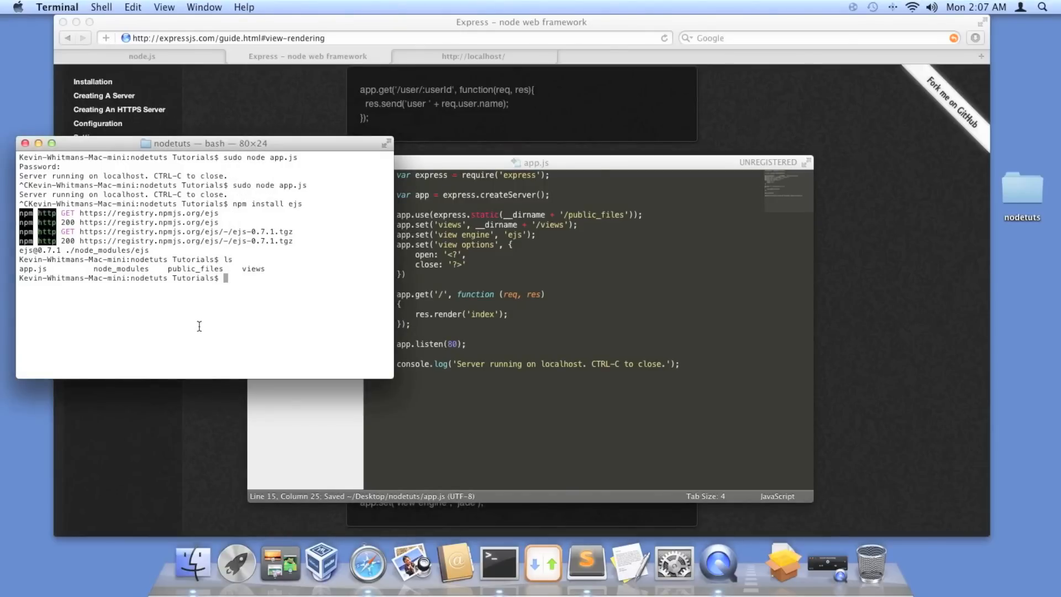
Step: Enter npm install ejs, view the localhost page in Safari, then return to Sublime
{"action": "type", "text": "npm install ejs"}
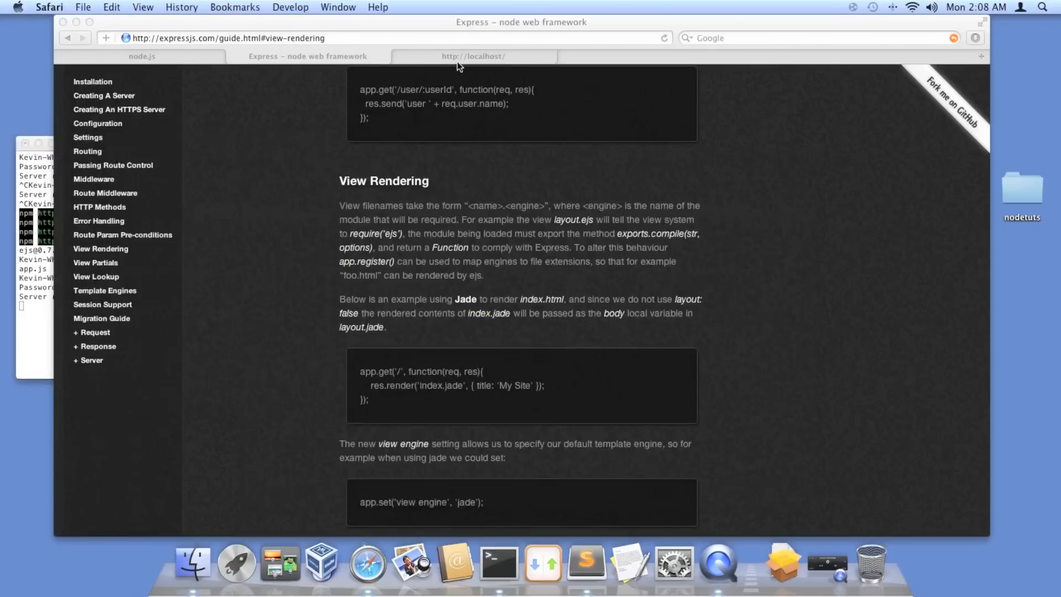
{"action": "left_click", "coordinate": [473, 57]}
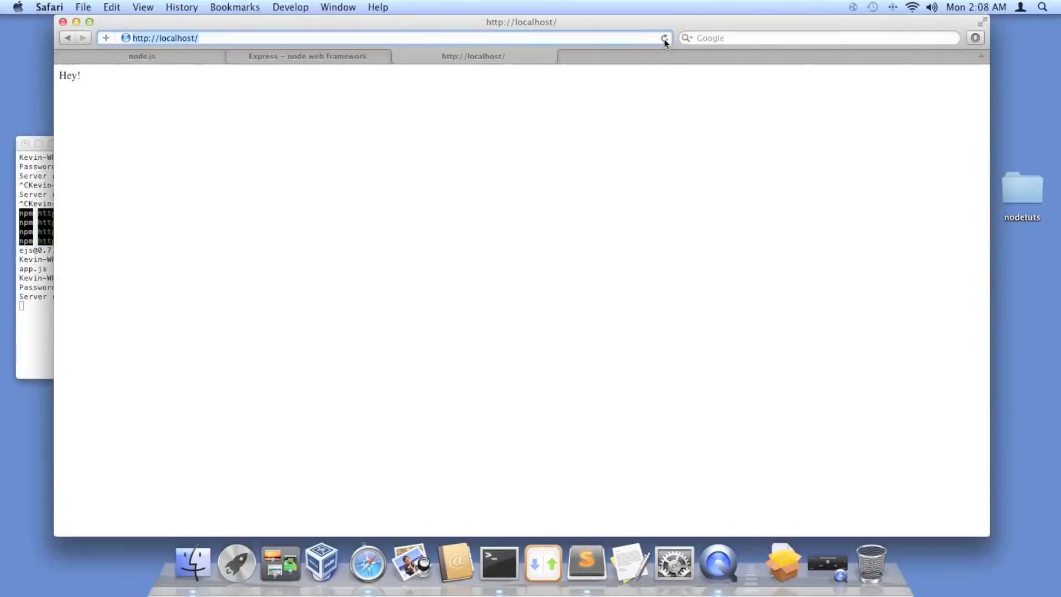
{"action": "right_click", "coordinate": [535, 127]}
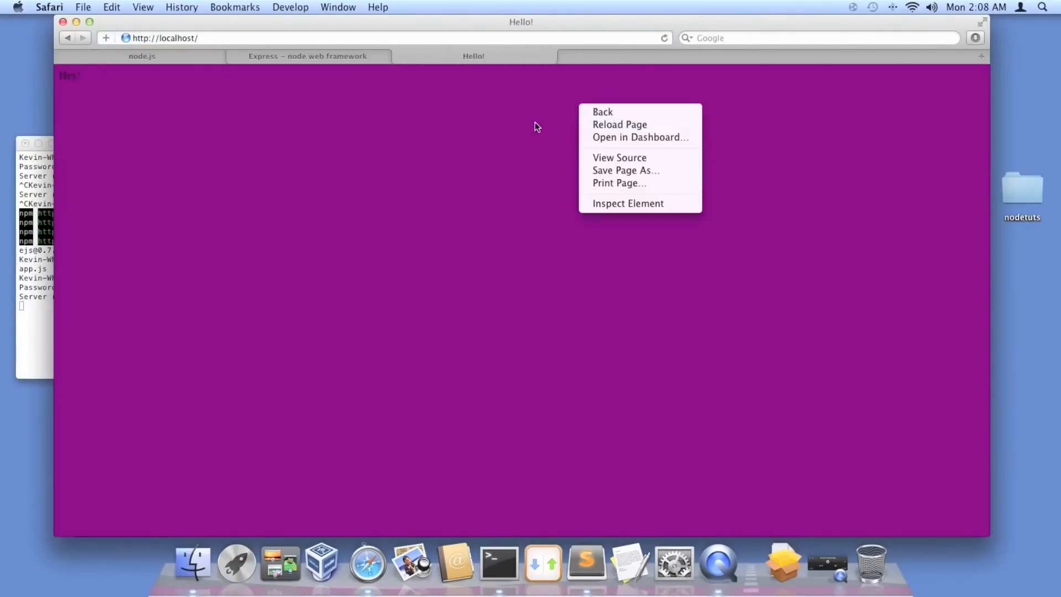
{"action": "mouse_move", "coordinate": [586, 561]}
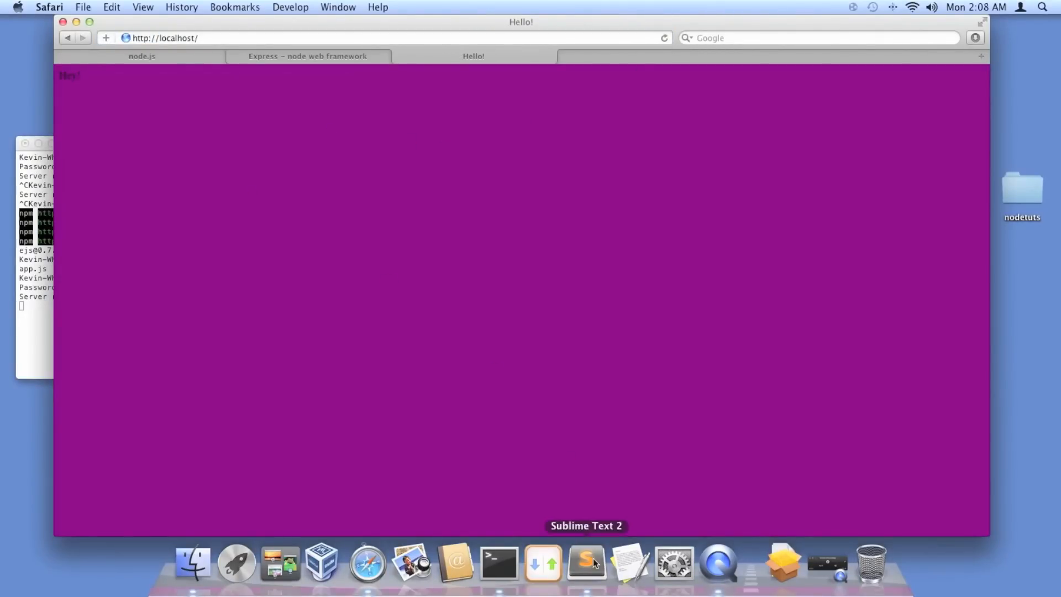
{"action": "left_click", "coordinate": [585, 562]}
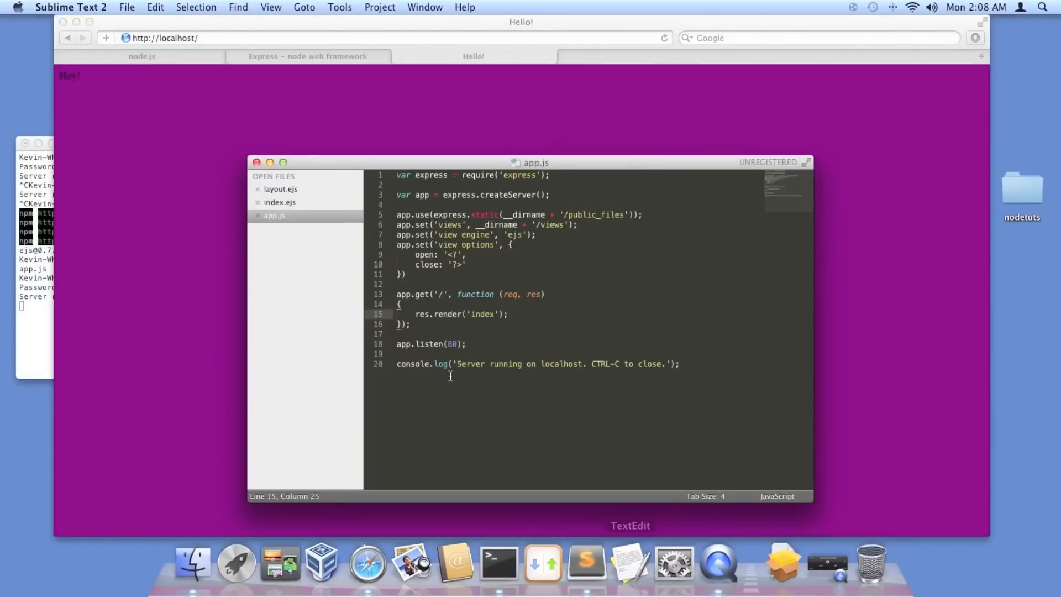
Step: Add 'Person!' to the greeting in index.ejs, reload localhost, and return to Sublime
{"action": "left_click", "coordinate": [280, 202]}
{"action": "type", "text": "Hey, Random"}
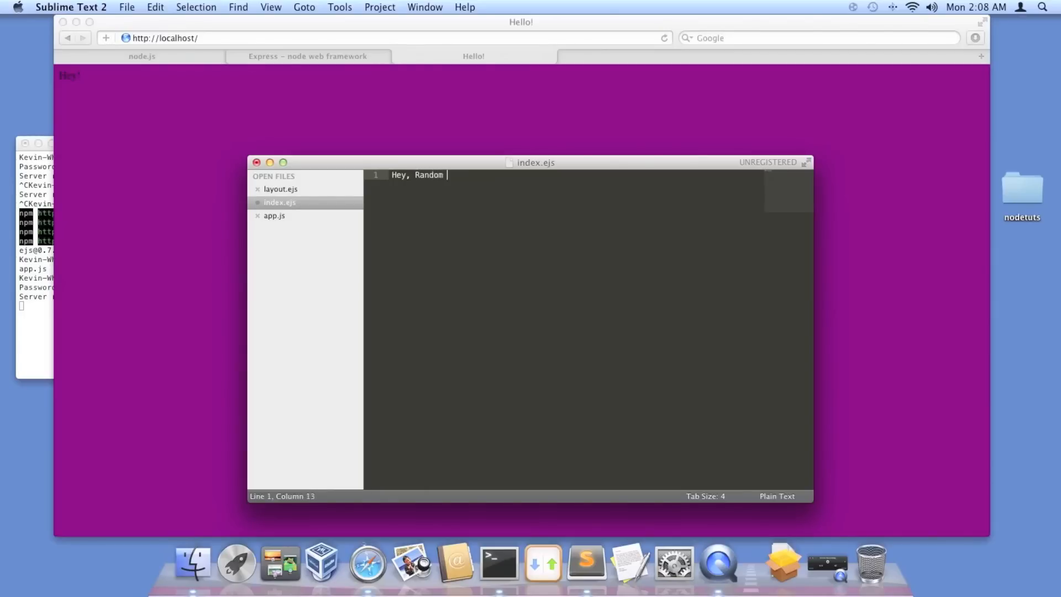
{"action": "type", "text": "Person!"}
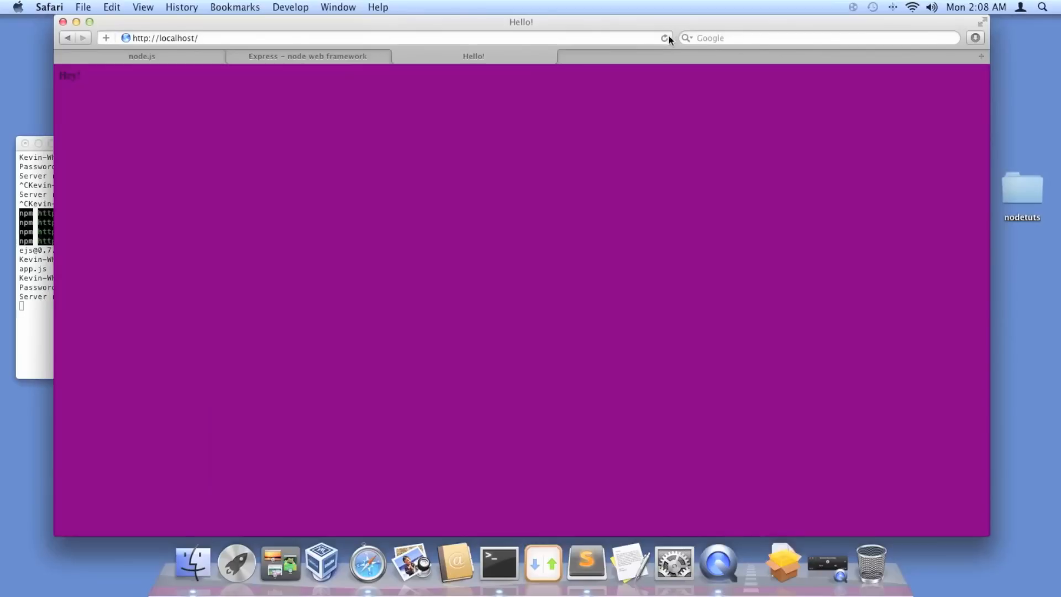
{"action": "left_click", "coordinate": [666, 39]}
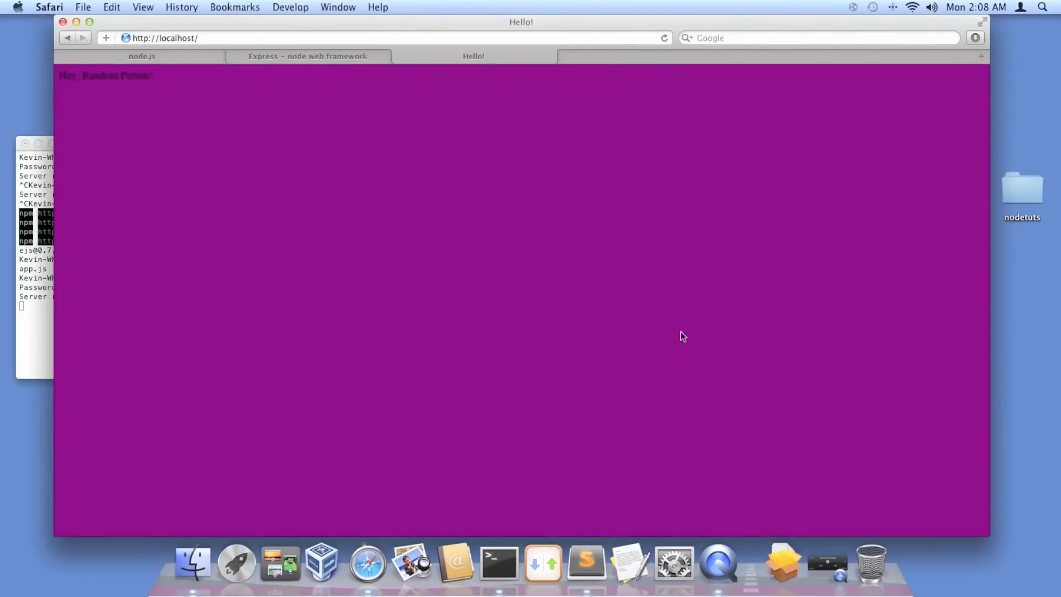
{"action": "mouse_move", "coordinate": [586, 563]}
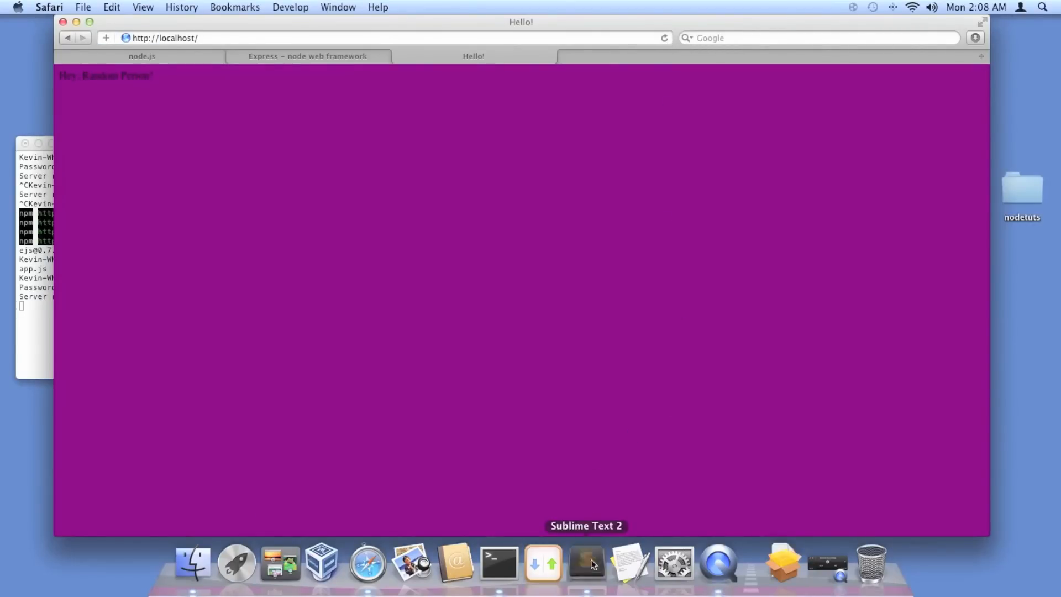
{"action": "left_click", "coordinate": [585, 562]}
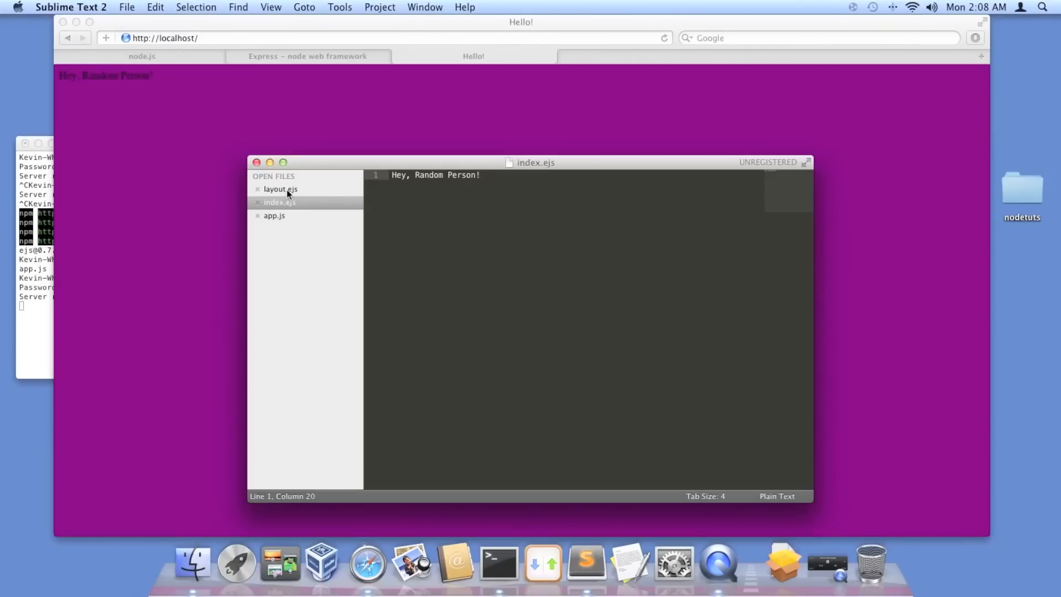
Step: Reopen main.css and add color: white; to the body rule via autocomplete
{"action": "left_click", "coordinate": [126, 6]}
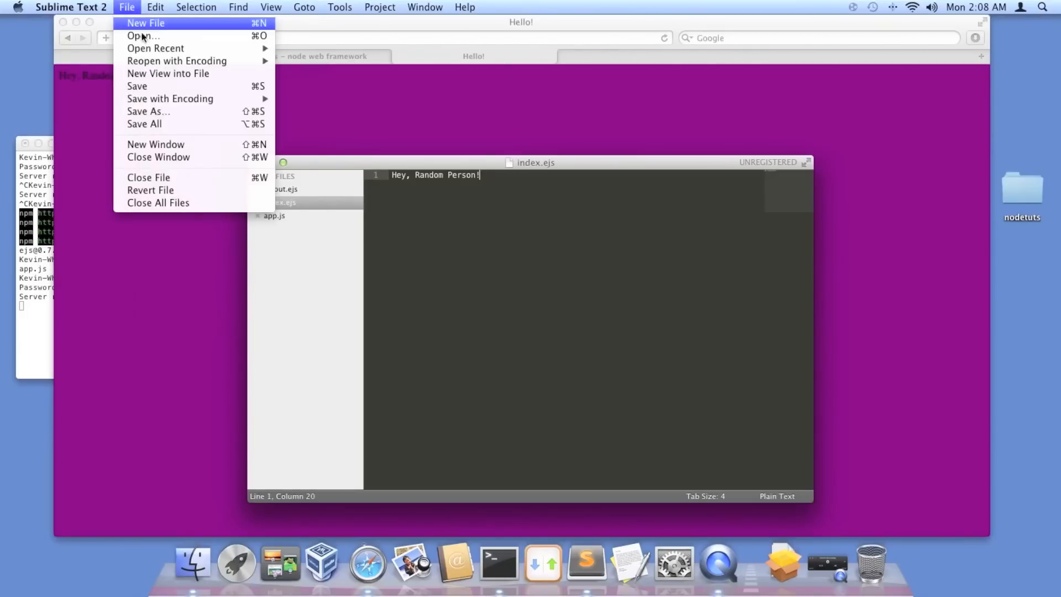
{"action": "mouse_move", "coordinate": [154, 49]}
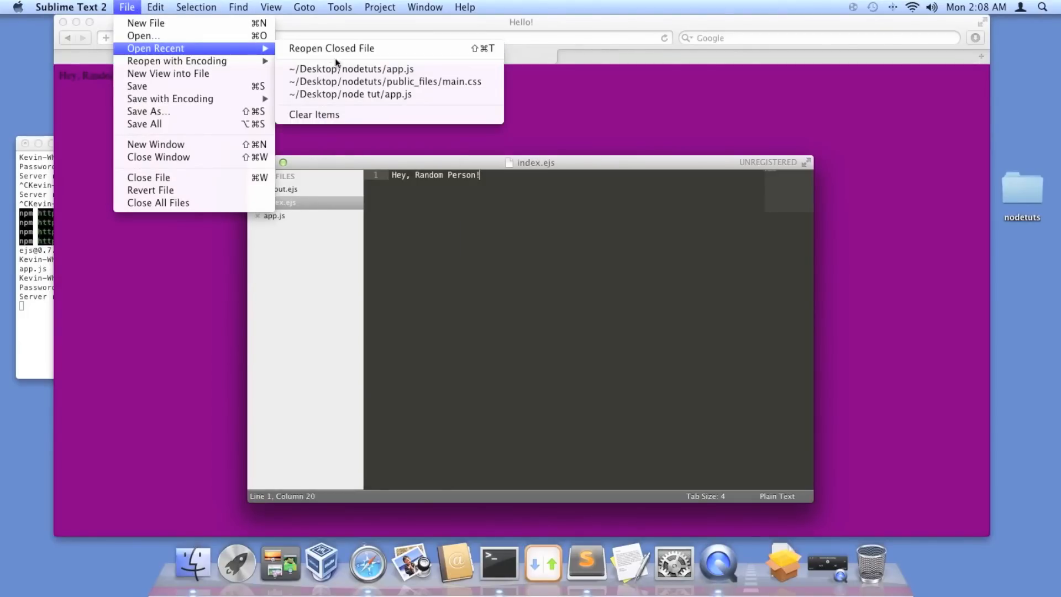
{"action": "left_click", "coordinate": [385, 81]}
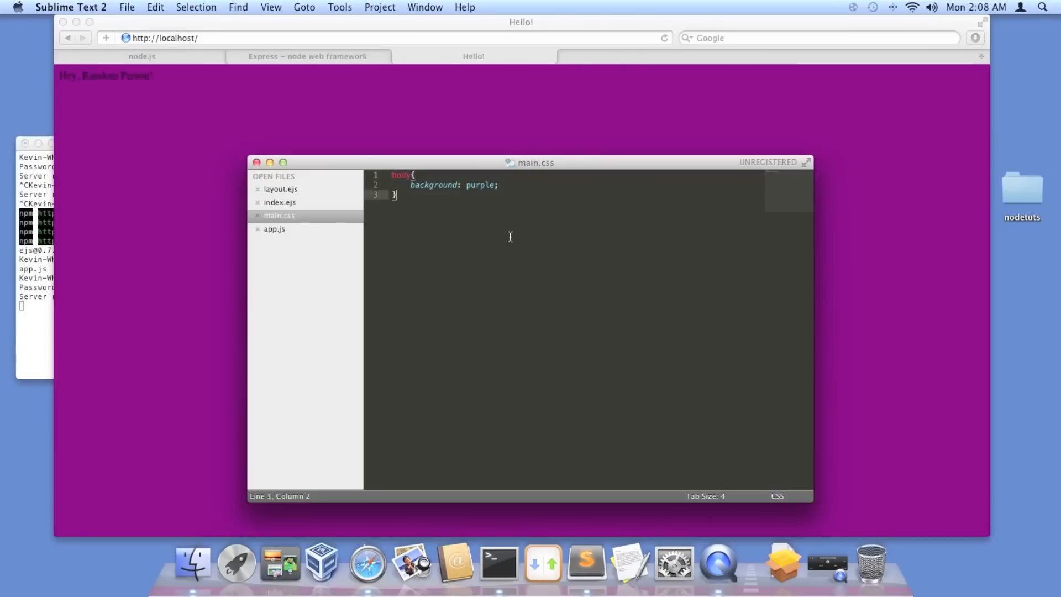
{"action": "key", "text": "enter"}
{"action": "type", "text": "c"}
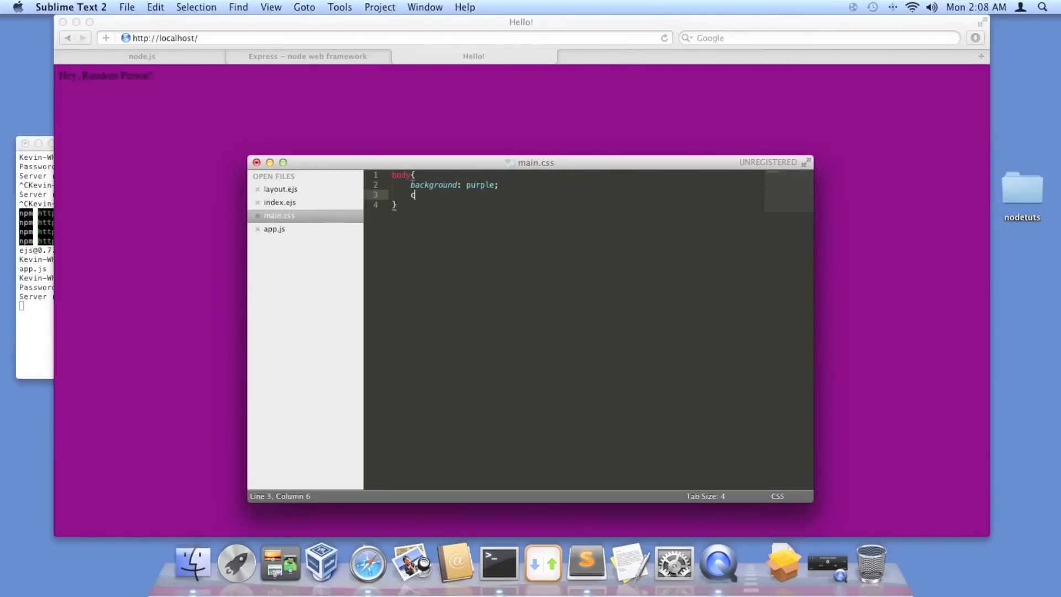
{"action": "type", "text": "ool"}
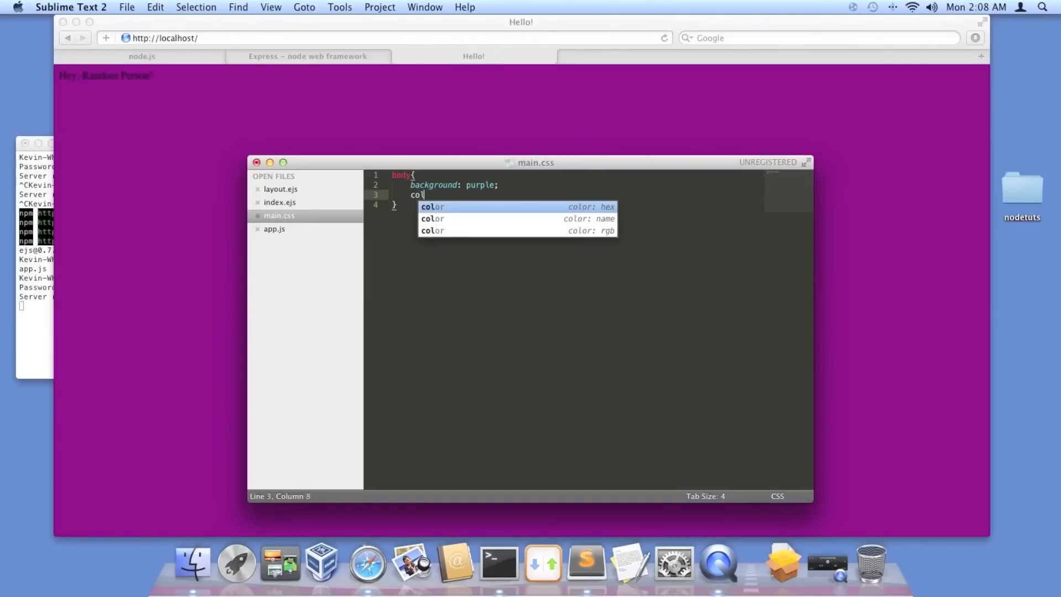
{"action": "key", "text": "tab"}
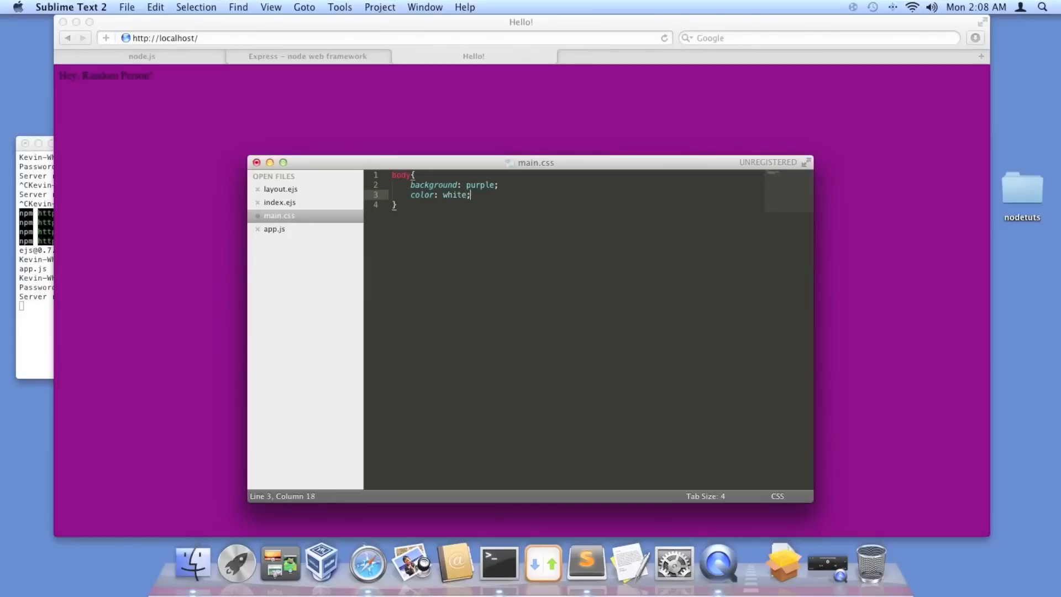
Step: Add font-weight: bold; to the body rule
{"action": "type", "text": "font"}
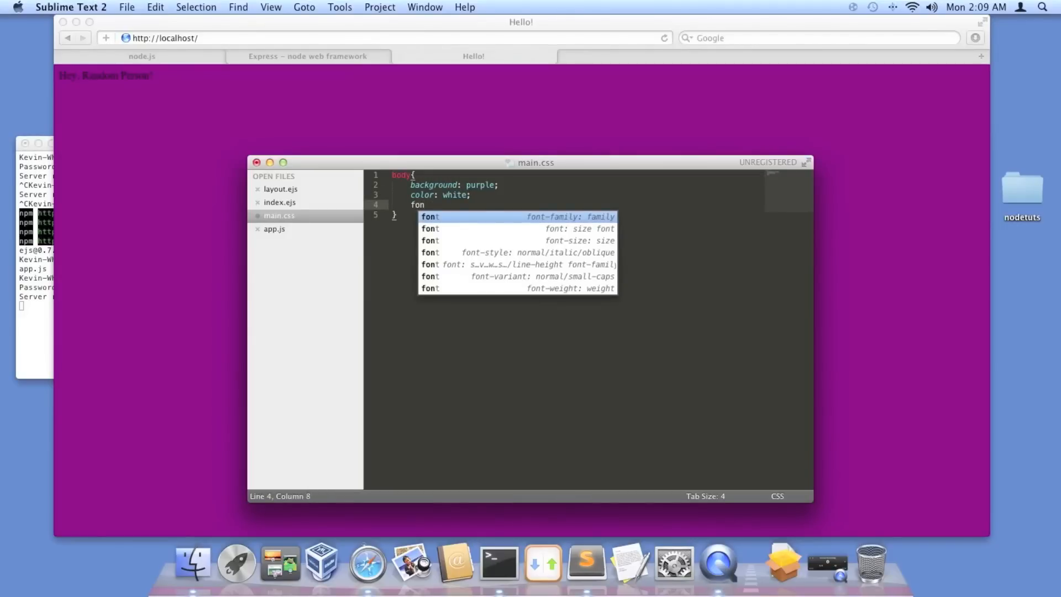
{"action": "type", "text": "t"}
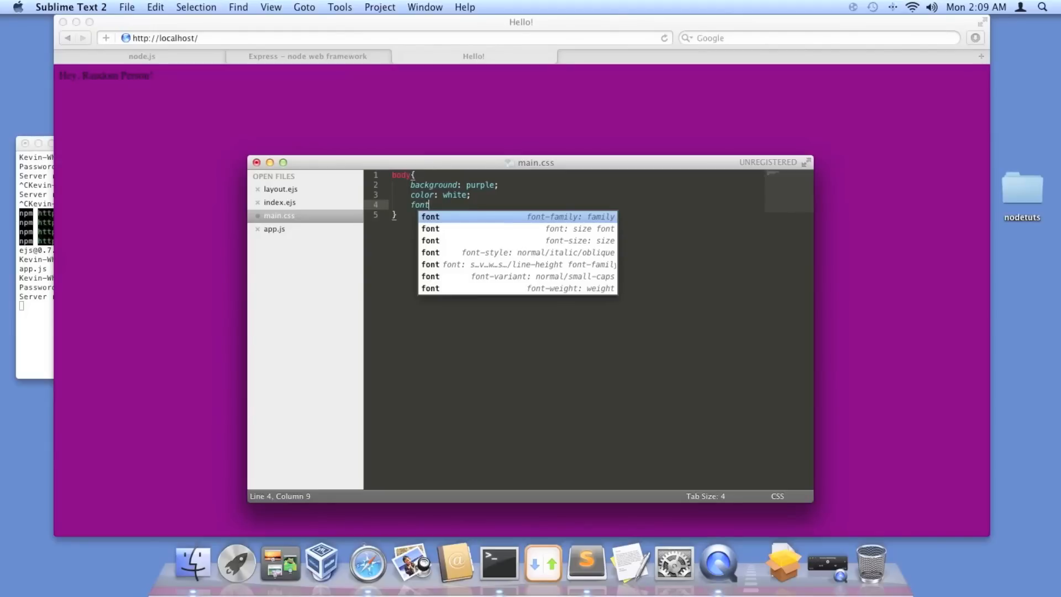
{"action": "type", "text": "w"}
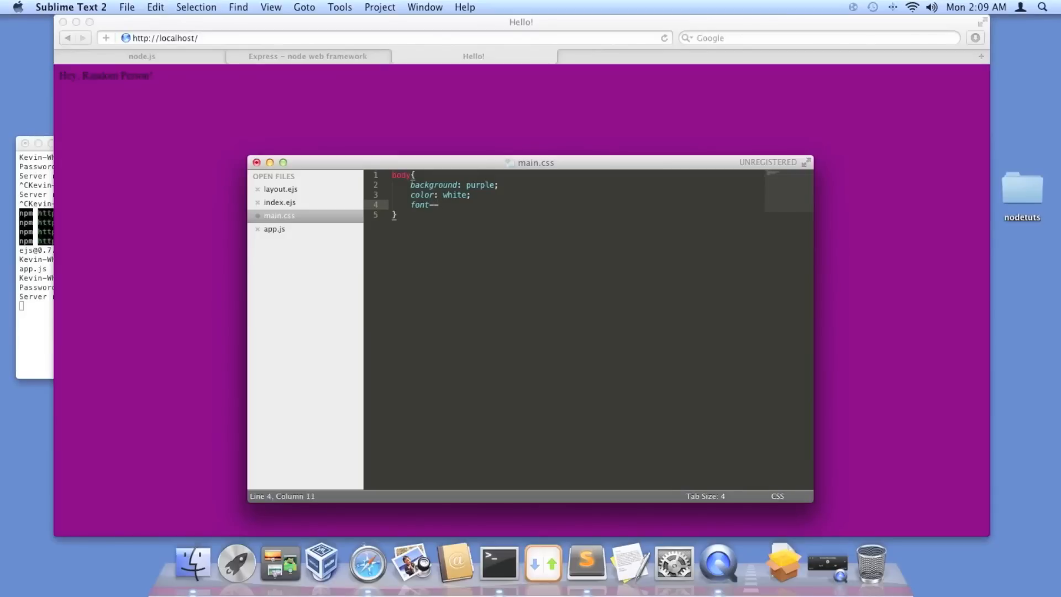
{"action": "key", "text": "Backspace"}
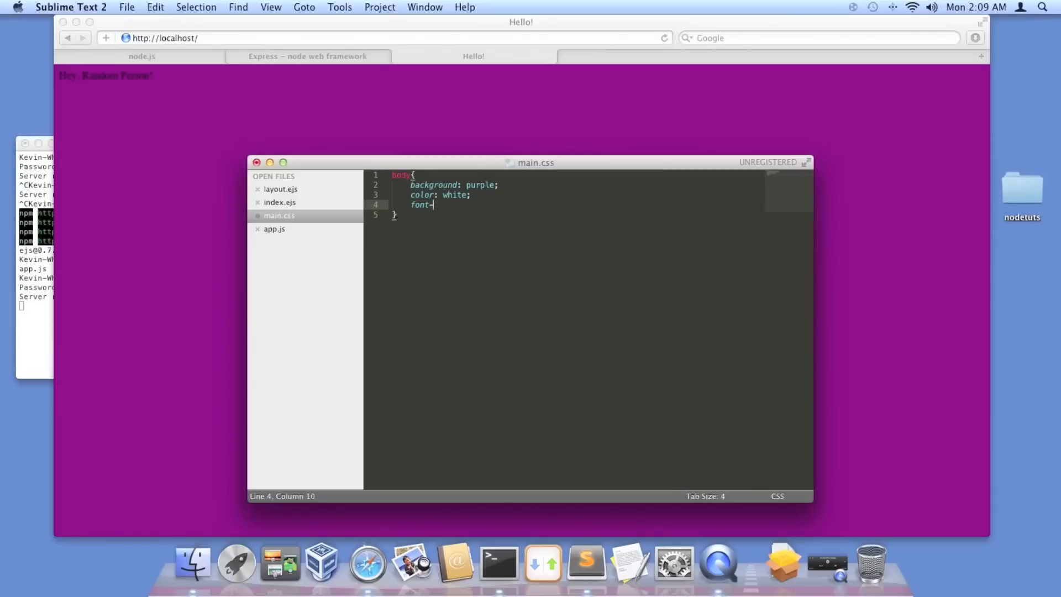
{"action": "type", "text": "wei"}
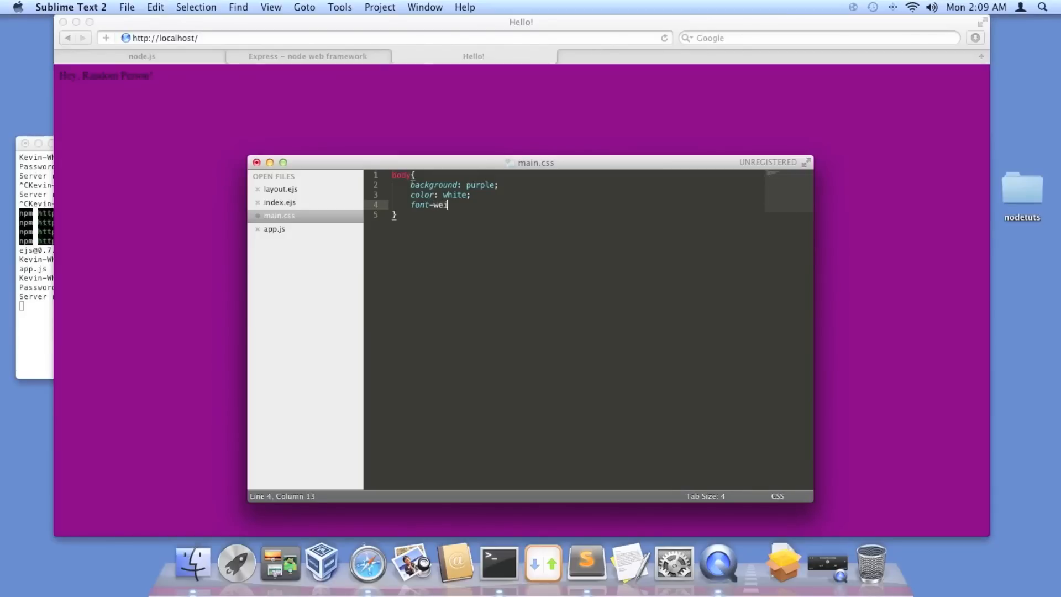
{"action": "type", "text": "ght: ;"}
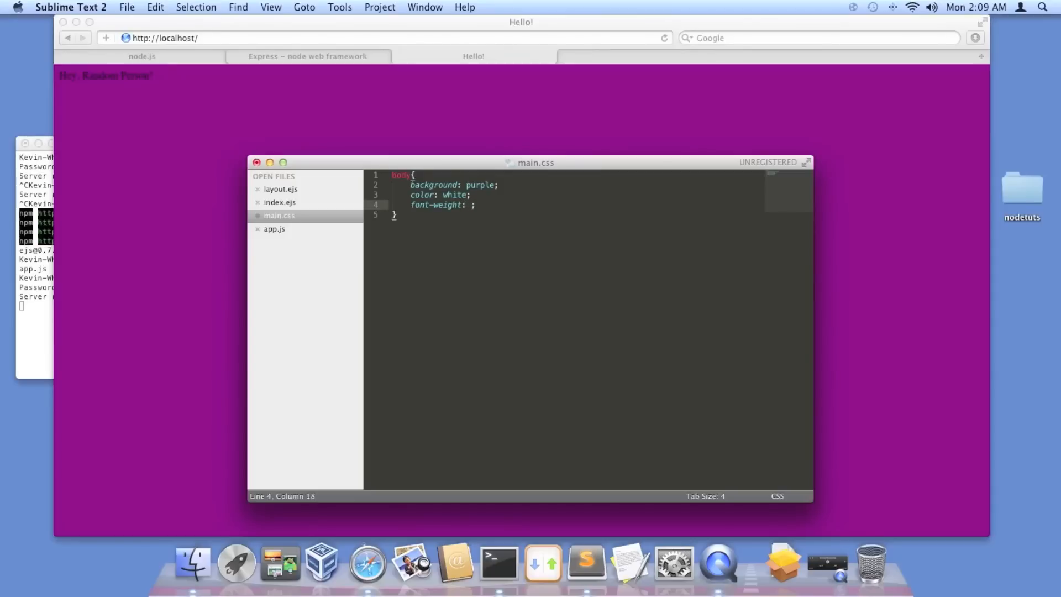
{"action": "type", "text": "bold"}
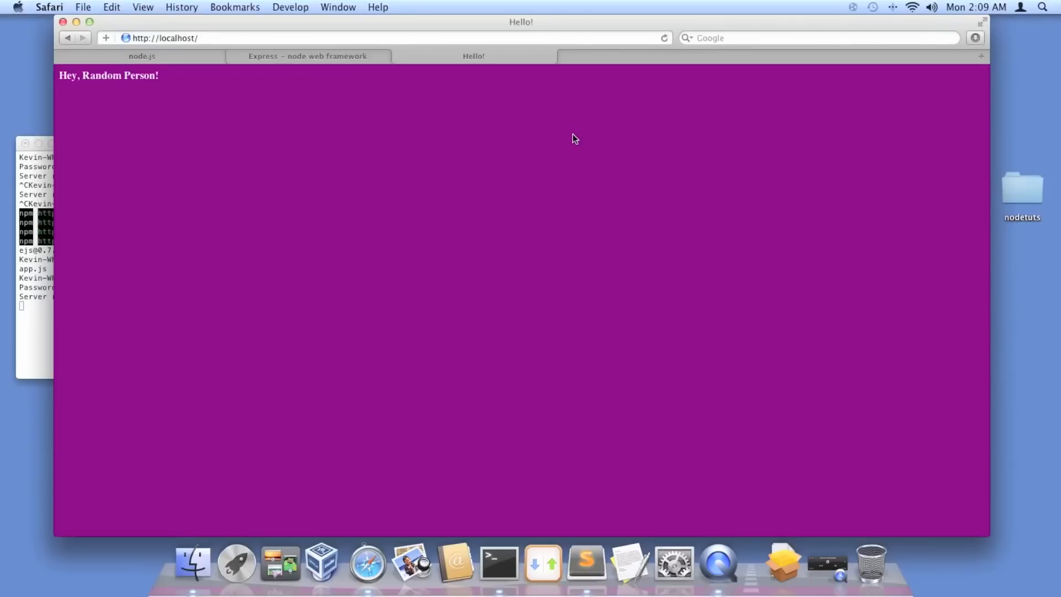
{"action": "mouse_move", "coordinate": [289, 169]}
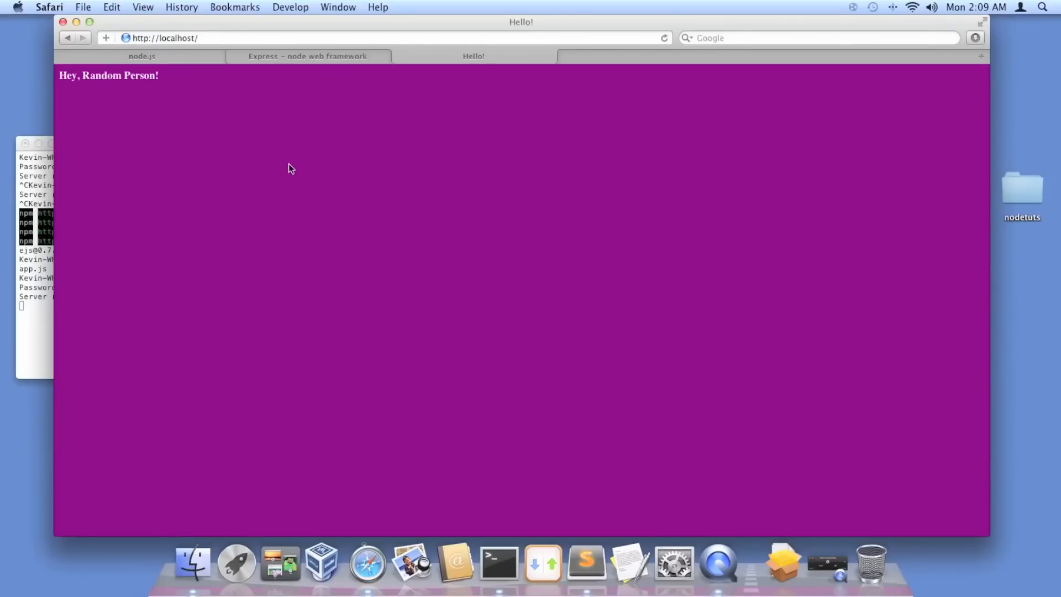
{"action": "mouse_move", "coordinate": [595, 516]}
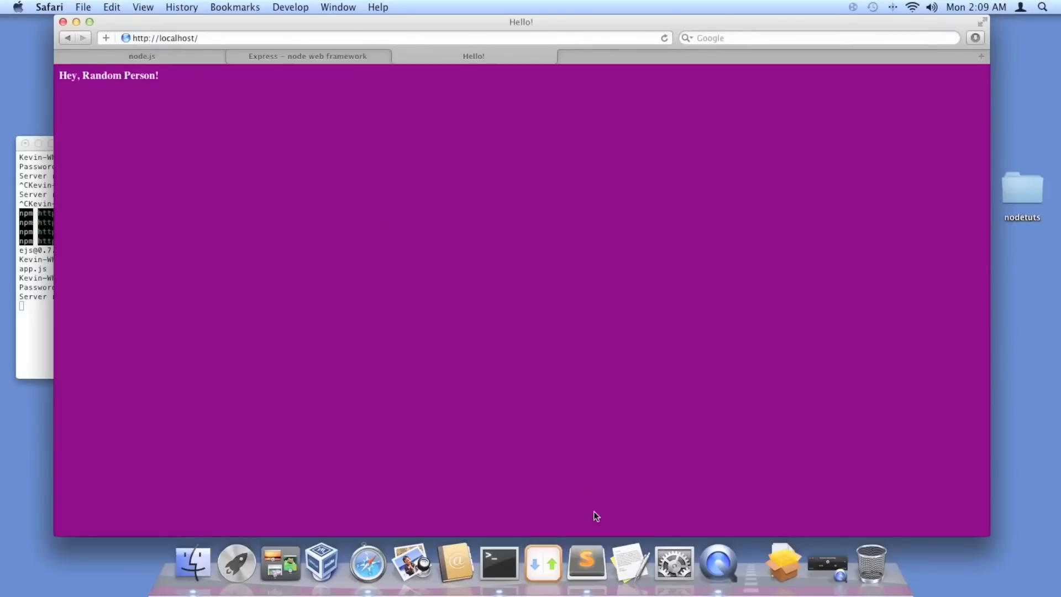
{"action": "mouse_move", "coordinate": [628, 561]}
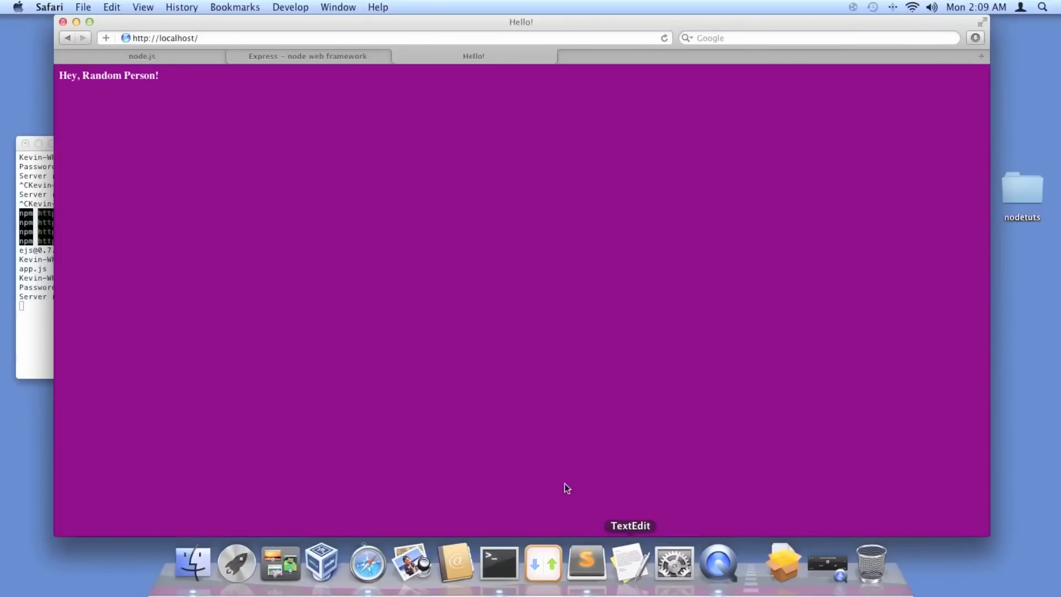
{"action": "mouse_move", "coordinate": [720, 516]}
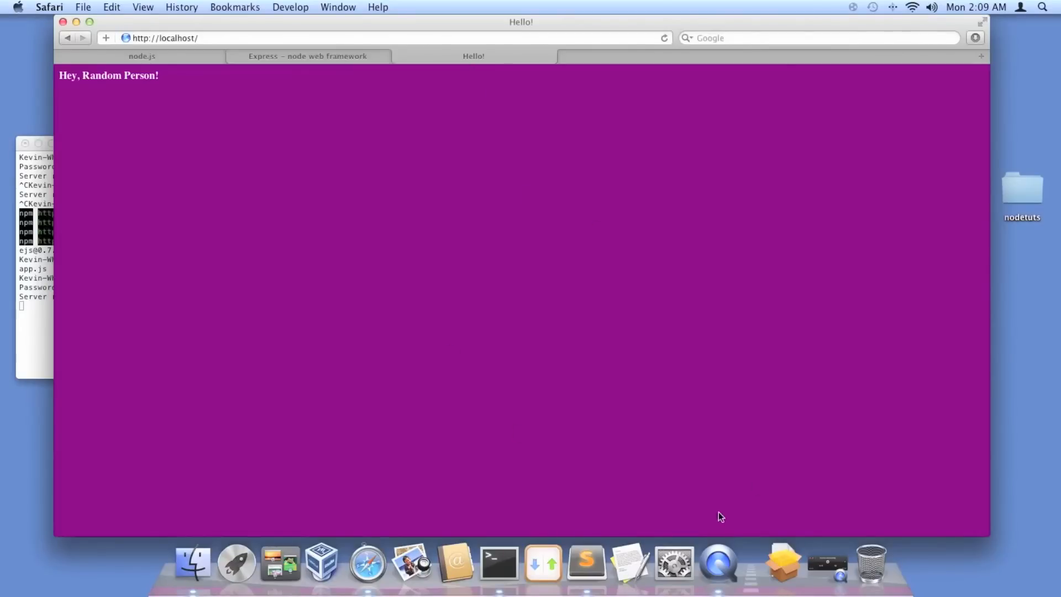
{"action": "mouse_move", "coordinate": [630, 562]}
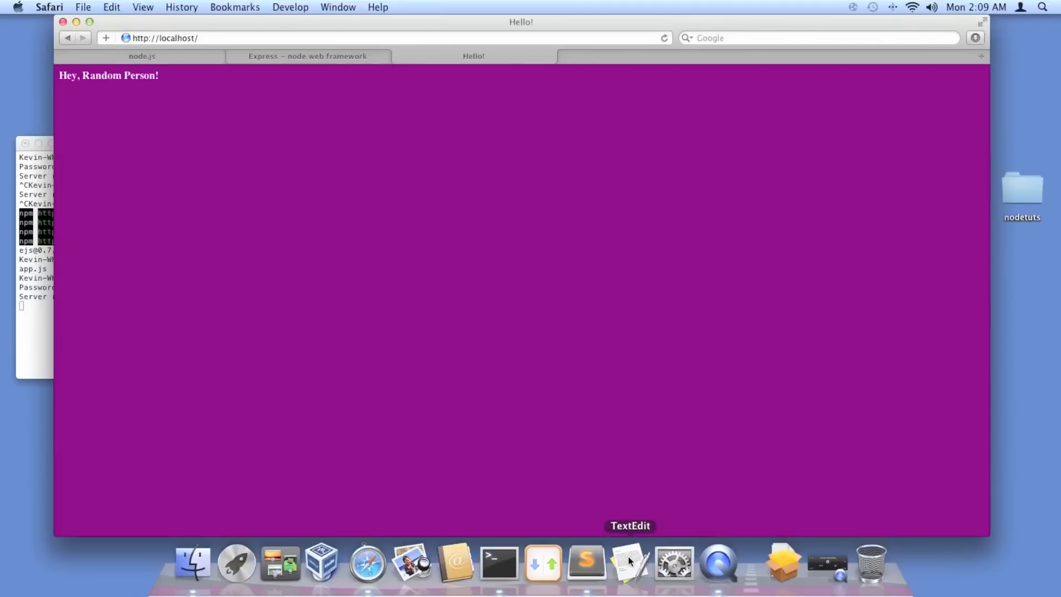
{"action": "mouse_move", "coordinate": [718, 562]}
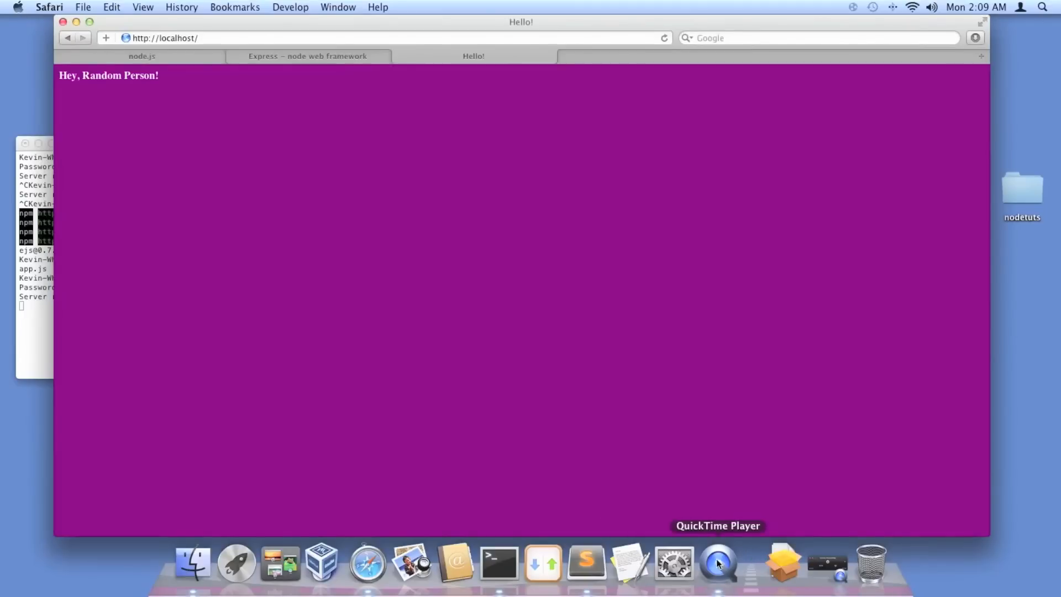
{"action": "mouse_move", "coordinate": [543, 563]}
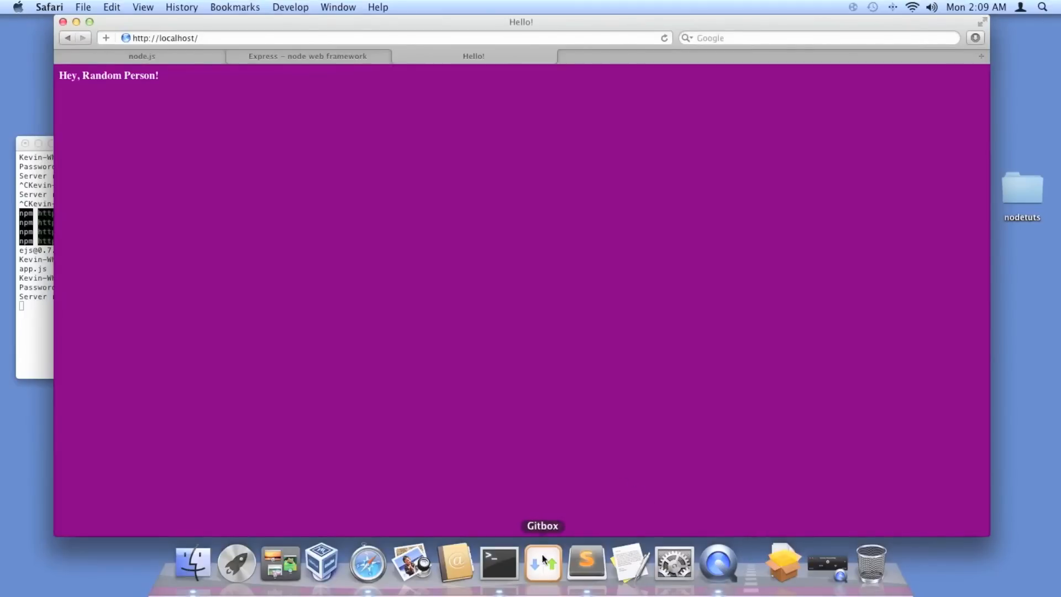
Step: Leave Safari after checking the white bold greeting and bring Sublime Text 2 forward
{"action": "left_click", "coordinate": [585, 561]}
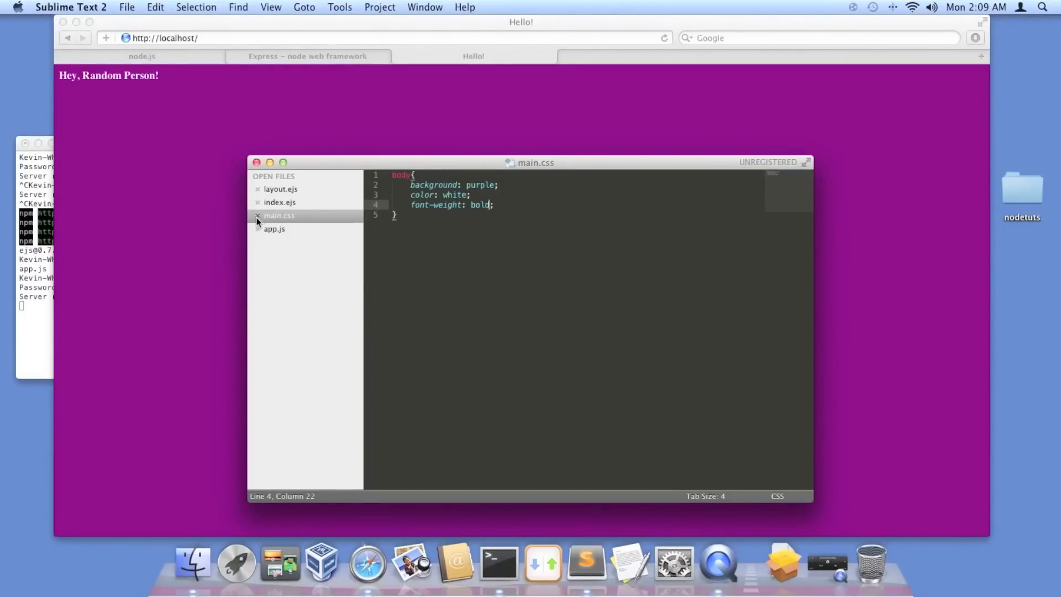
Step: Add a {title: ...} argument to res.render('index') in app.js and start typing 'Welcome'
{"action": "left_click", "coordinate": [274, 229]}
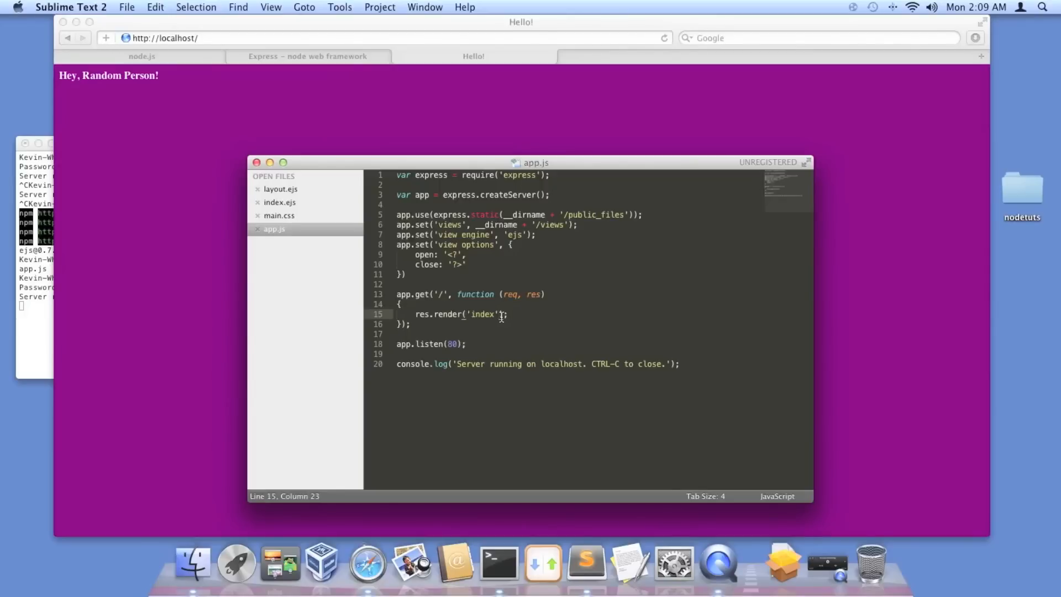
{"action": "type", "text": ", {"}
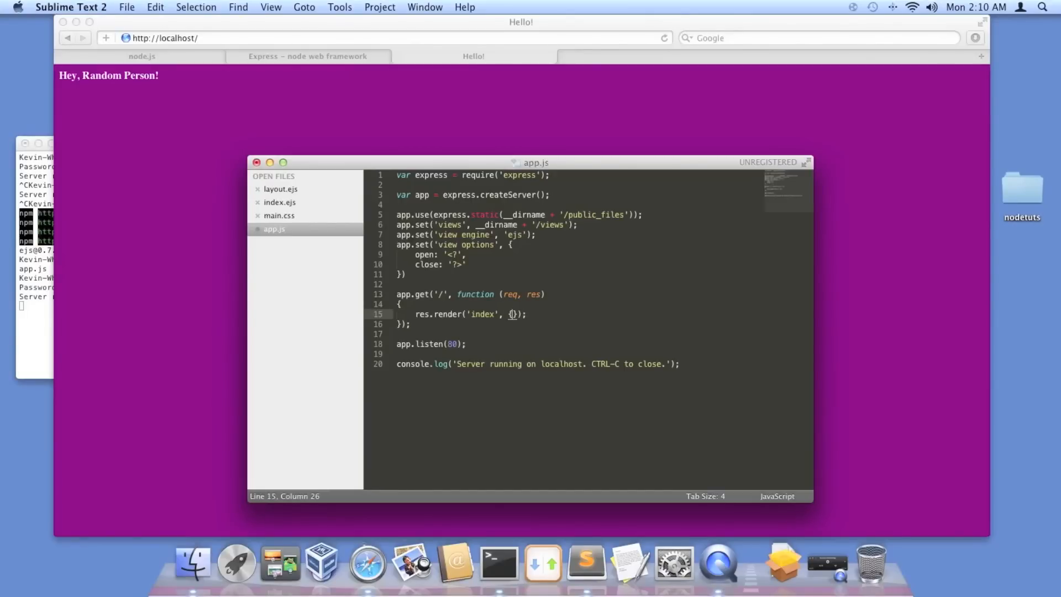
{"action": "type", "text": "title: '"}
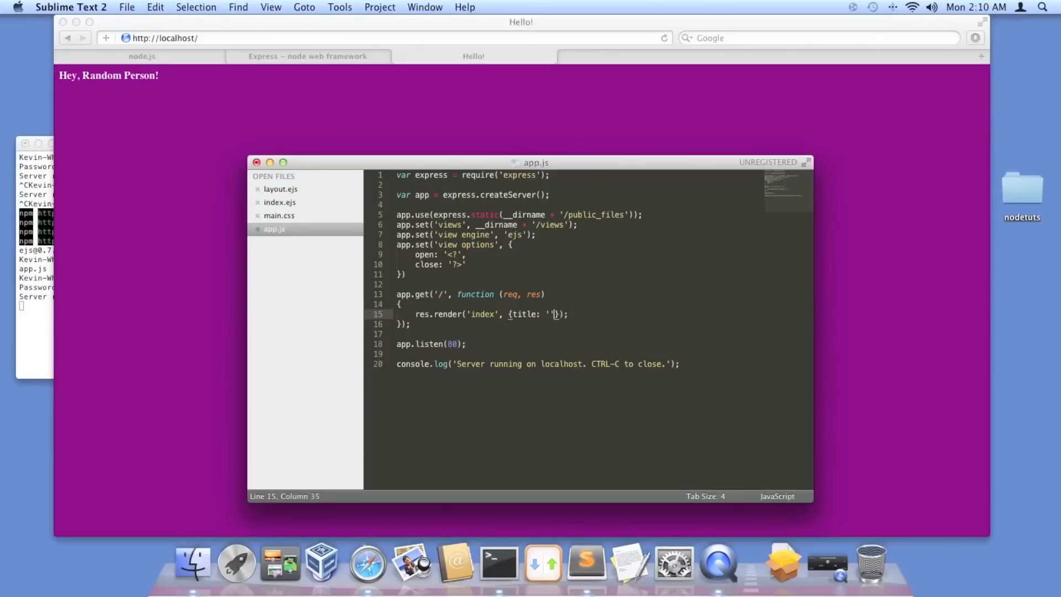
{"action": "type", "text": "Wel"}
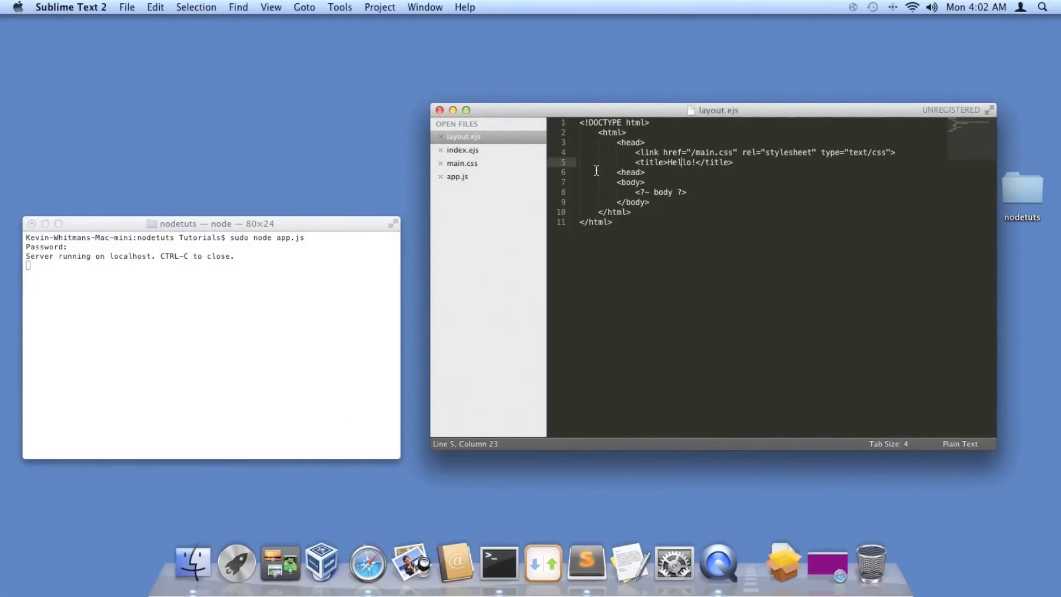
{"action": "mouse_move", "coordinate": [783, 562]}
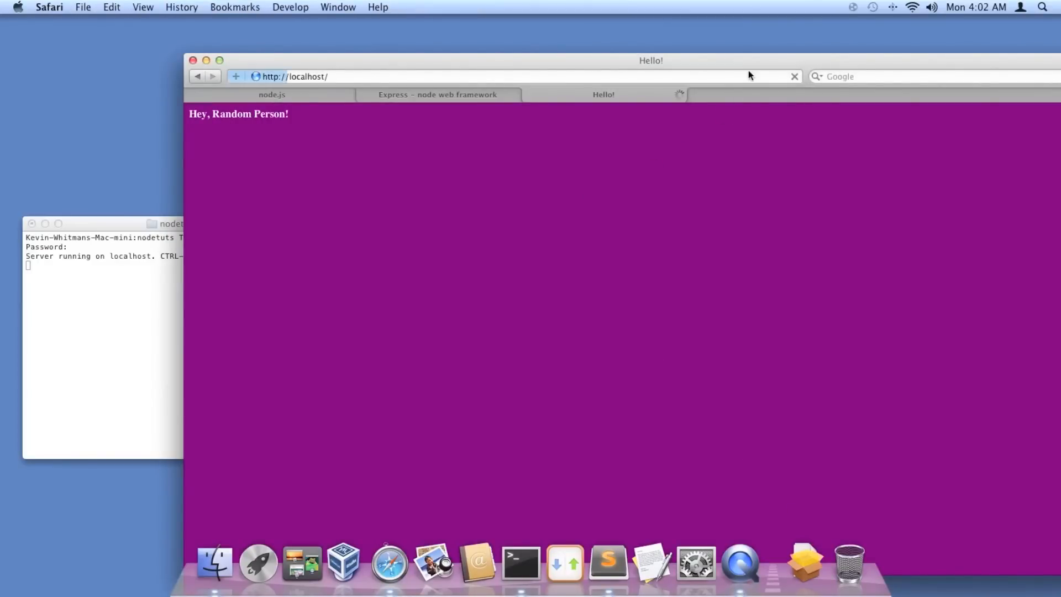
Step: Change the layout.ejs title to Hello!!!! and reload localhost to see it in the tab
{"action": "left_click", "coordinate": [608, 562]}
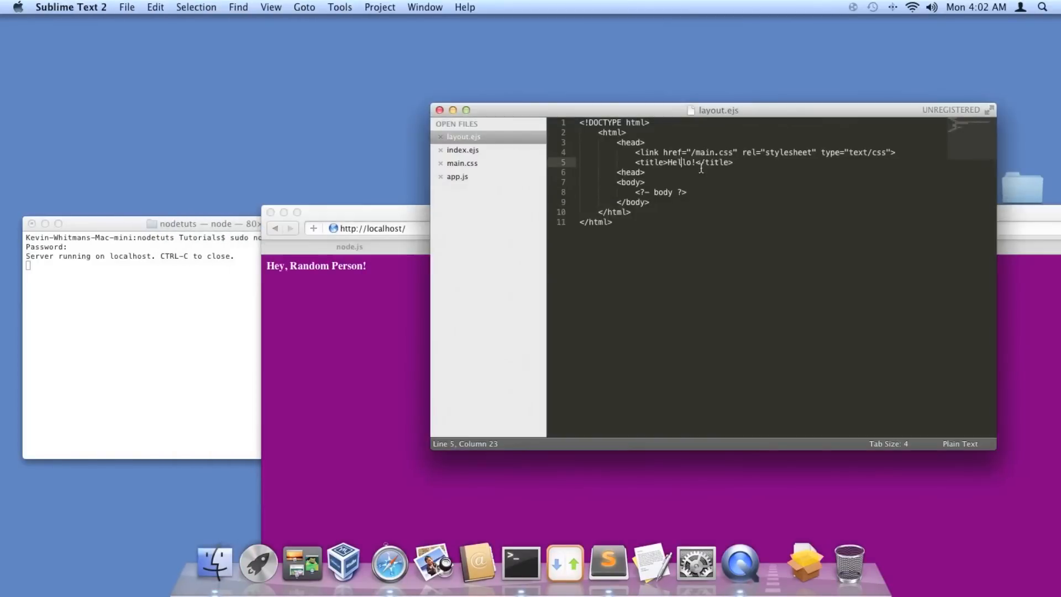
{"action": "type", "text": "!!"}
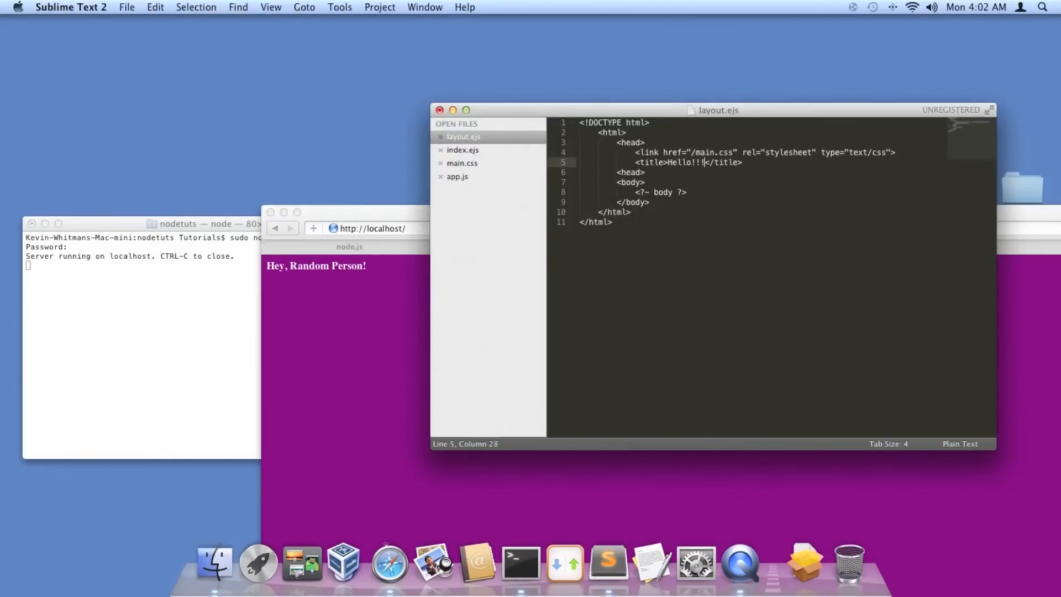
{"action": "type", "text": "!"}
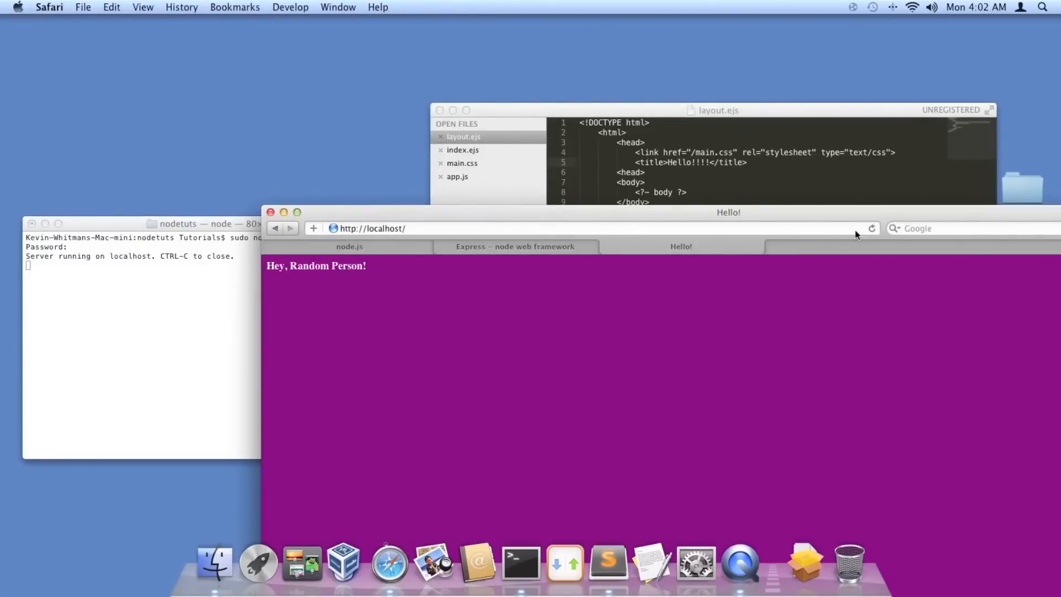
{"action": "left_click", "coordinate": [872, 228]}
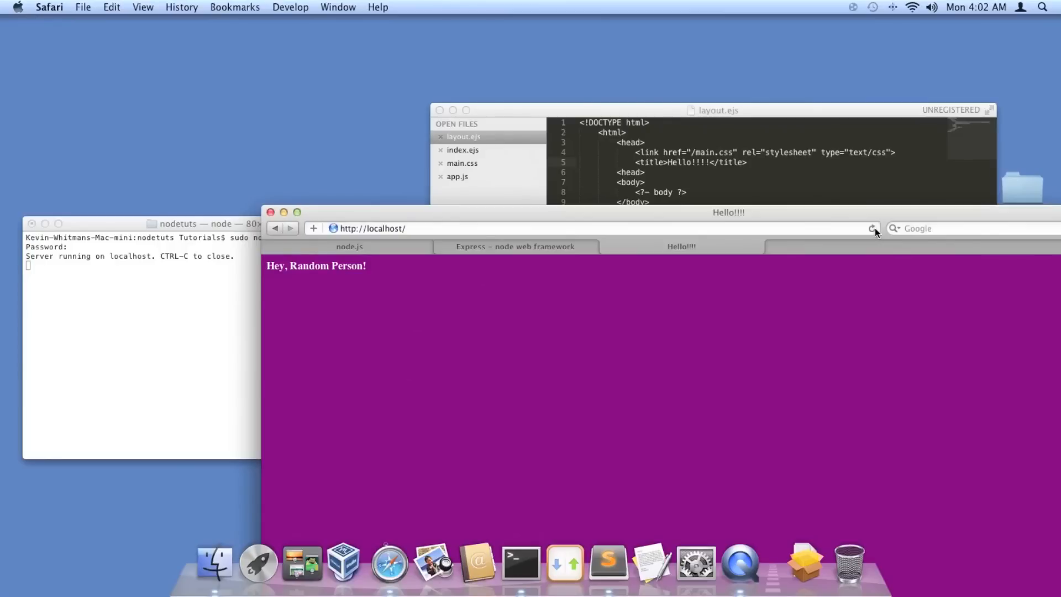
{"action": "mouse_move", "coordinate": [756, 205]}
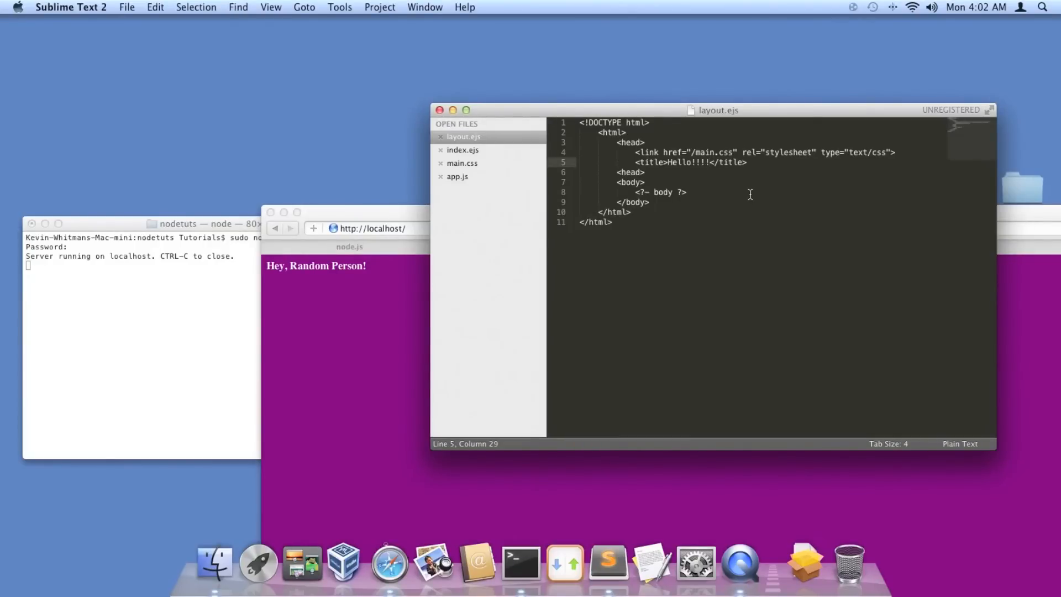
{"action": "mouse_move", "coordinate": [494, 167]}
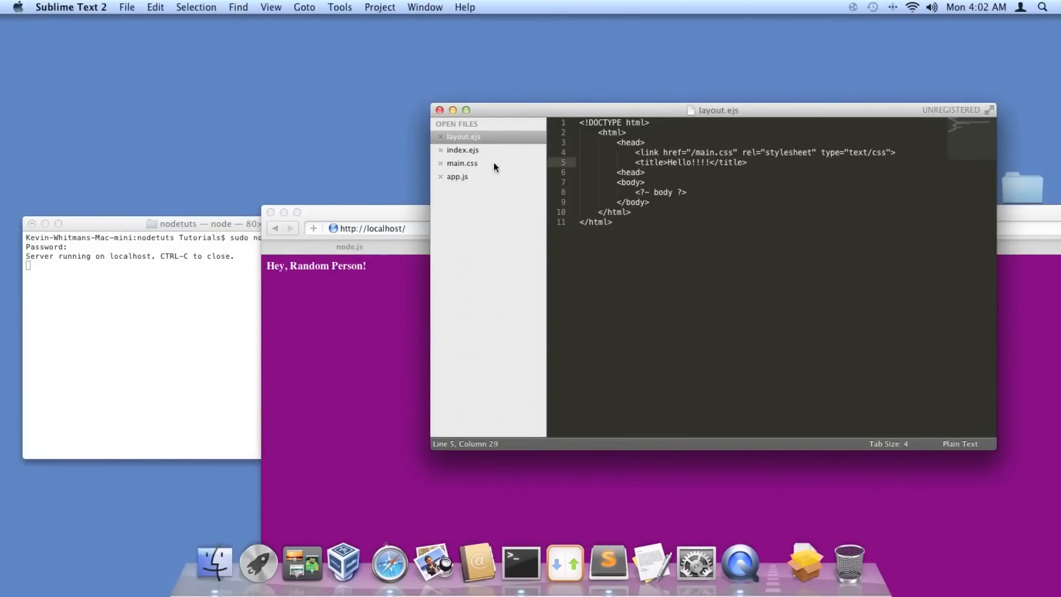
Step: Restore {title: 'Welcome'} in app.js's index render call with Edit > Undo Cut
{"action": "left_click", "coordinate": [458, 177]}
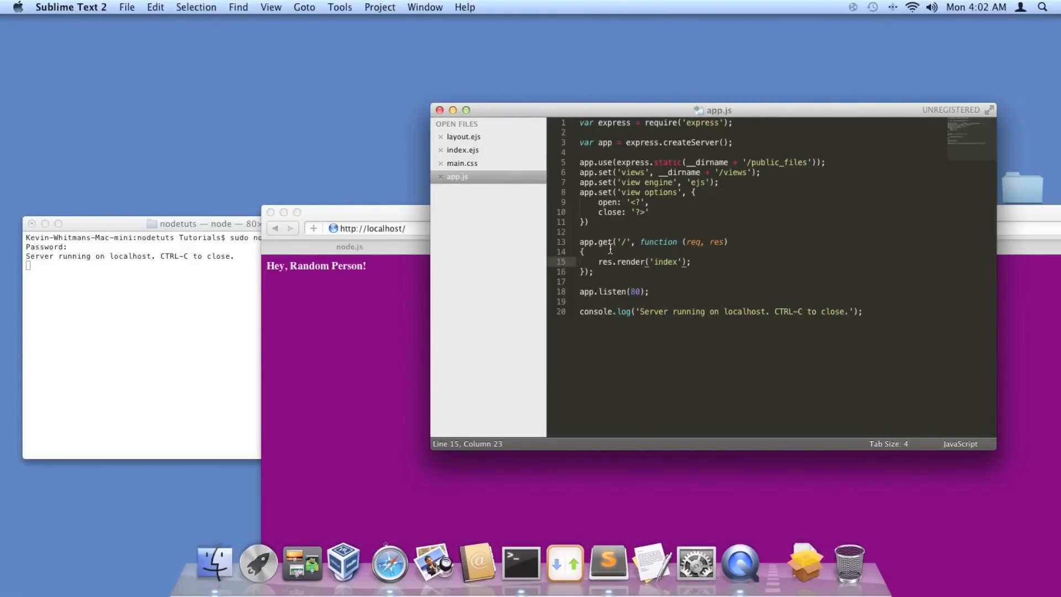
{"action": "left_click", "coordinate": [154, 7]}
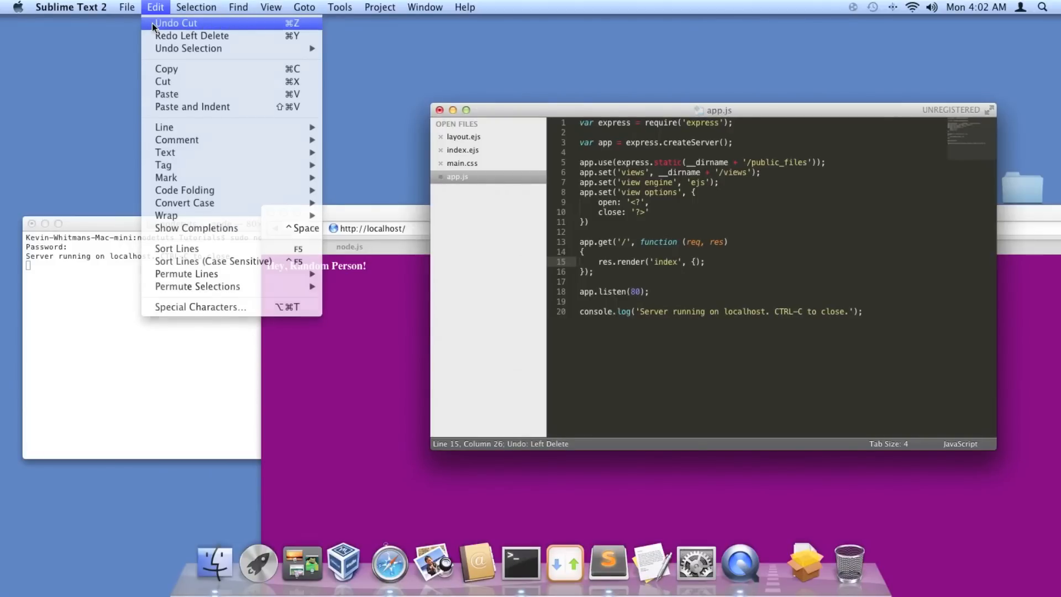
{"action": "left_click", "coordinate": [174, 23]}
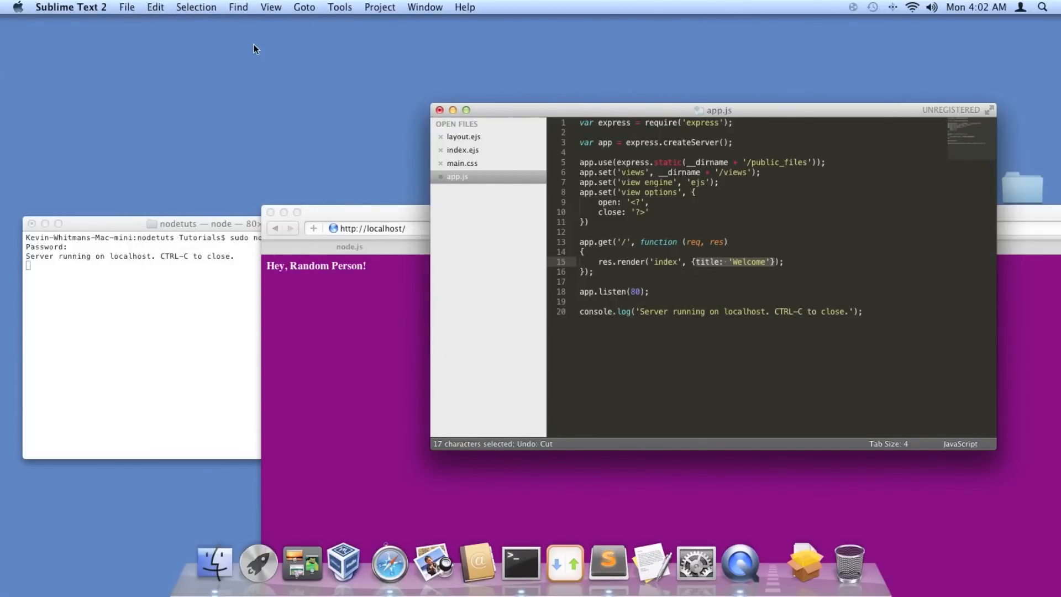
{"action": "left_click", "coordinate": [126, 7]}
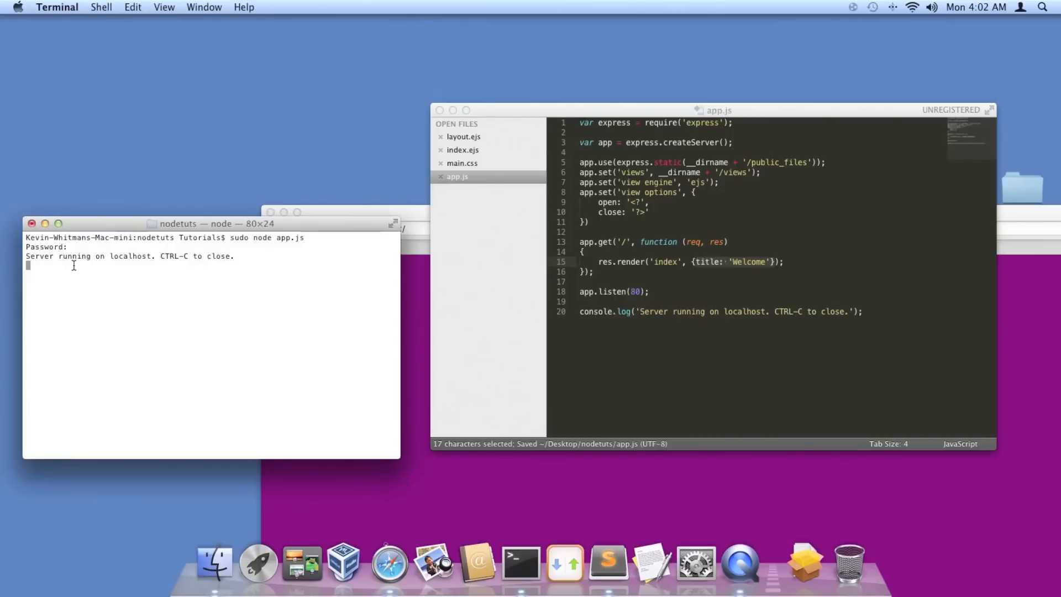
Step: Stop the Node server with Ctrl-C and rerun sudo node app.js
{"action": "type", "text": "/Users/Tutorials/Movies/node.js\\ tut/3.1\\ template.mov"}
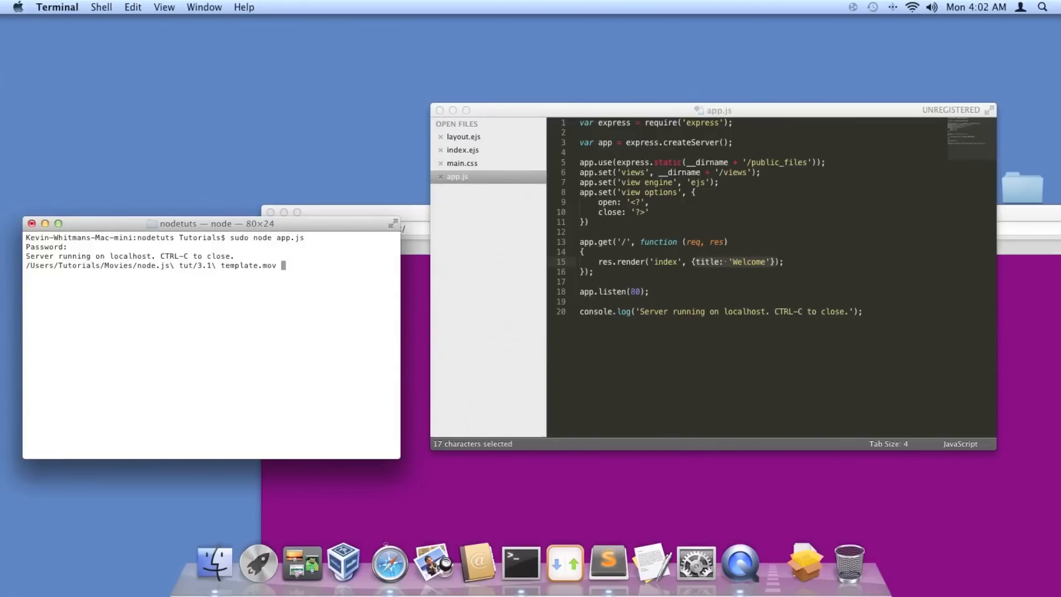
{"action": "key", "text": "ctrl+c"}
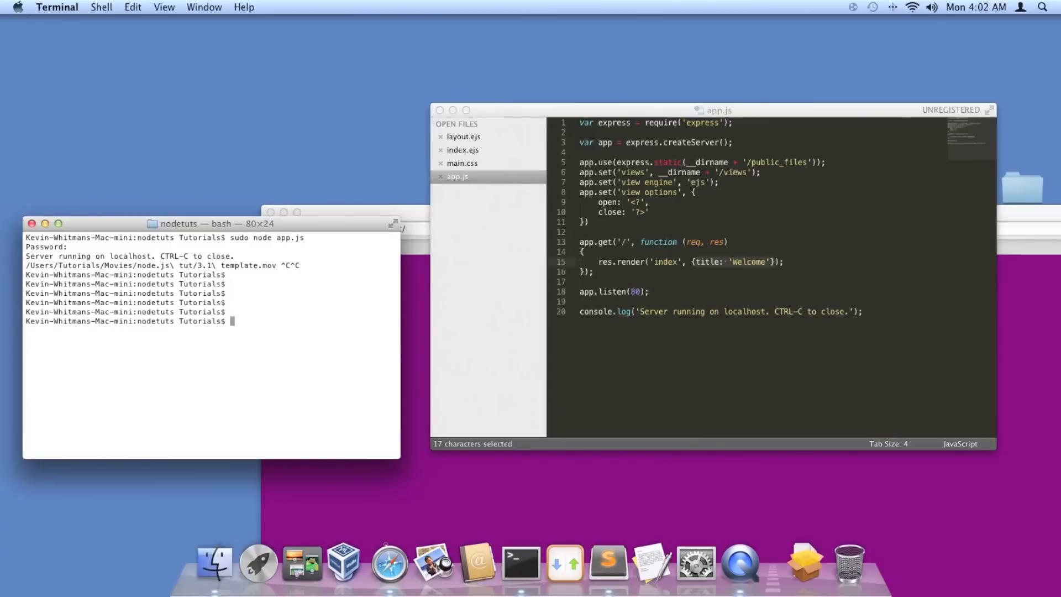
{"action": "type", "text": "sudo node app.js"}
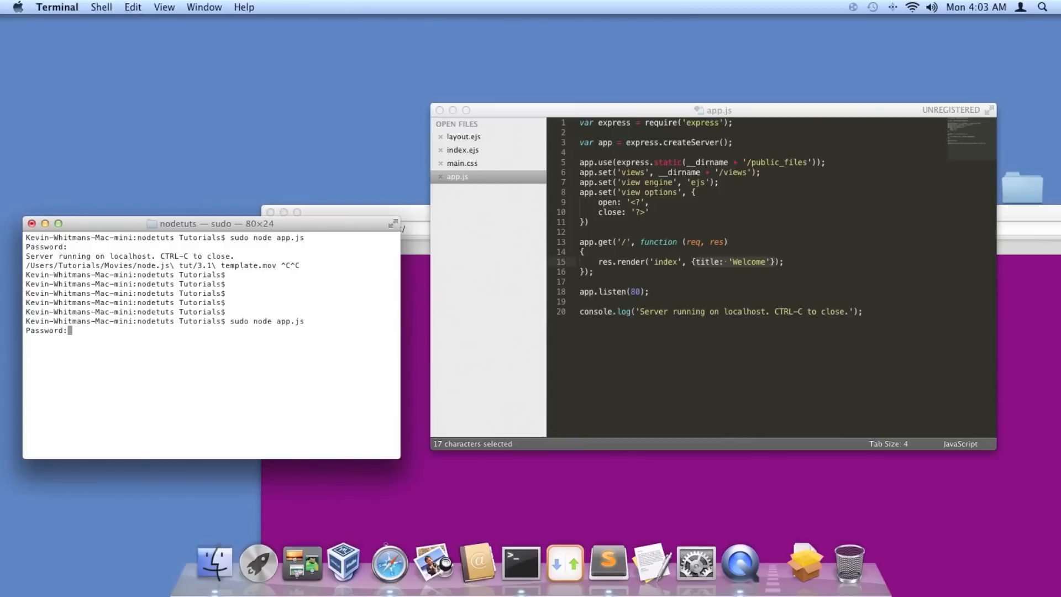
{"action": "mouse_move", "coordinate": [124, 335]}
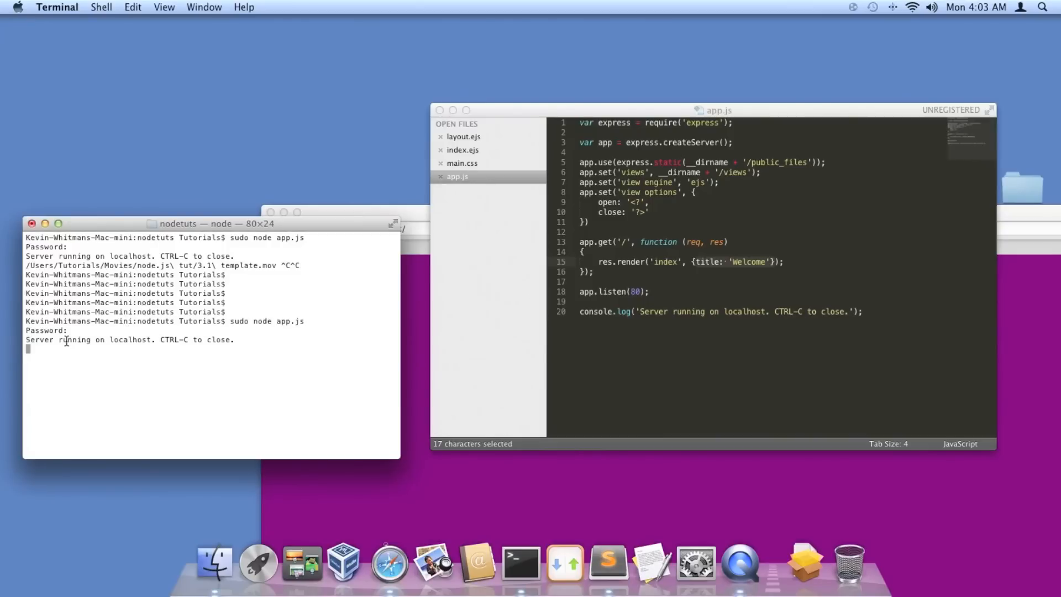
{"action": "mouse_move", "coordinate": [374, 331]}
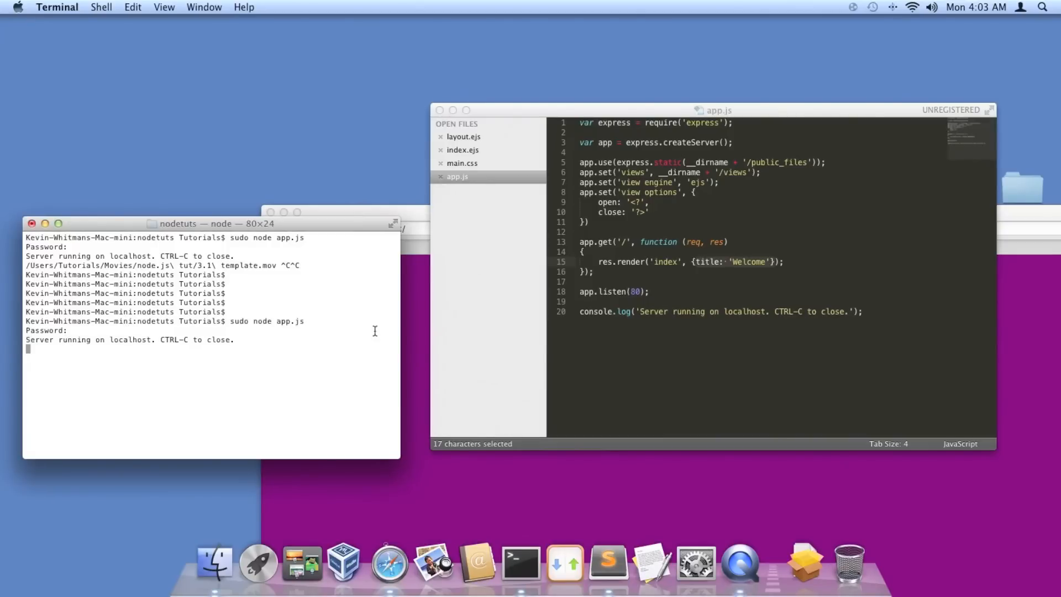
{"action": "mouse_move", "coordinate": [525, 138]}
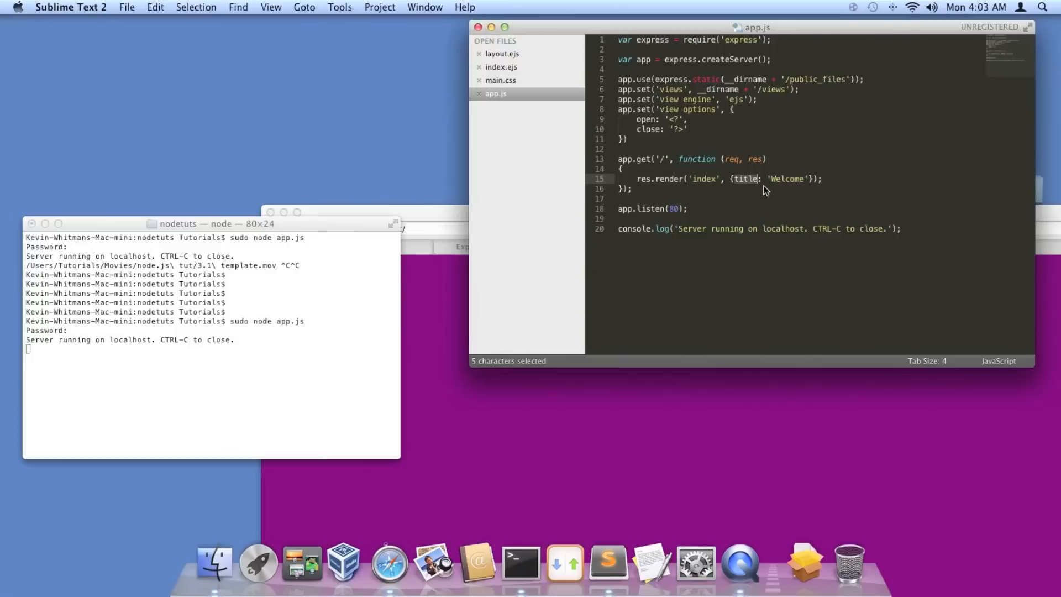
Step: Replace Hello!!!! in the layout.ejs <title> with <?=title?>
{"action": "left_click", "coordinate": [501, 53]}
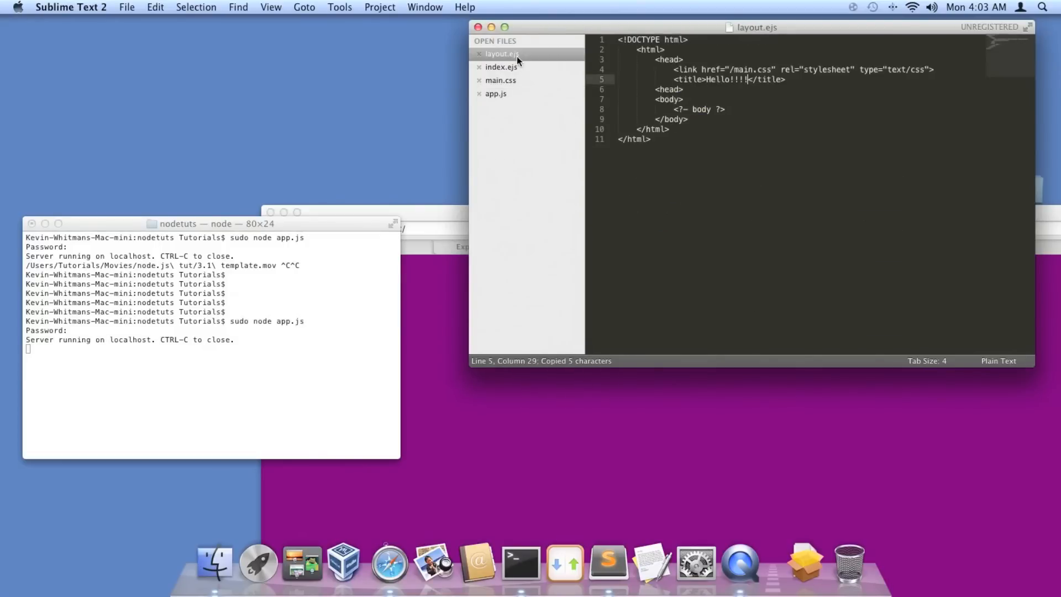
{"action": "left_click_drag", "start_coordinate": [703, 79], "coordinate": [749, 79]}
{"action": "type", "text": "<?"}
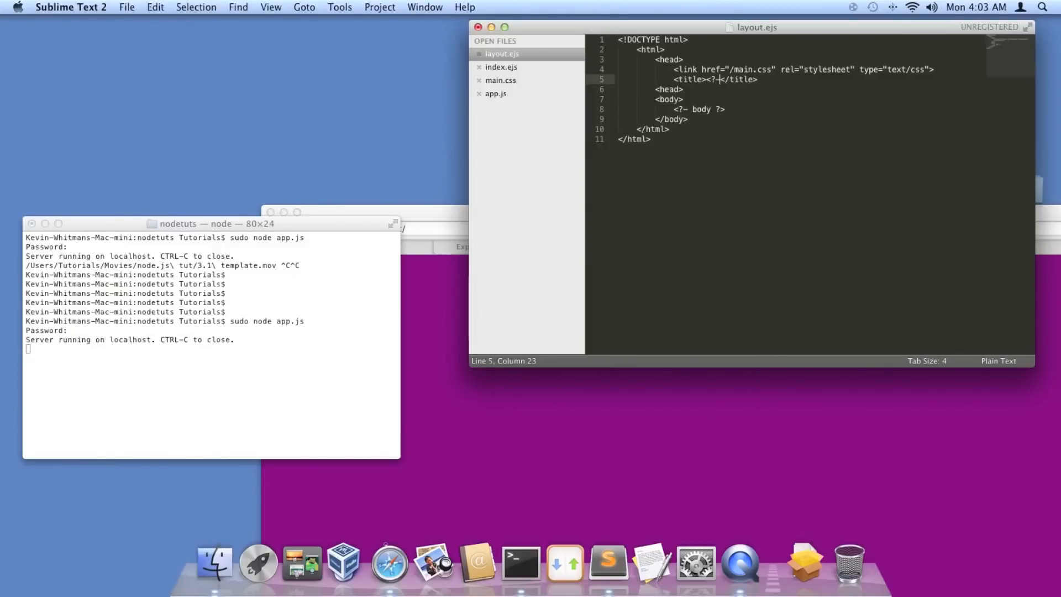
{"action": "type", "text": "-title"}
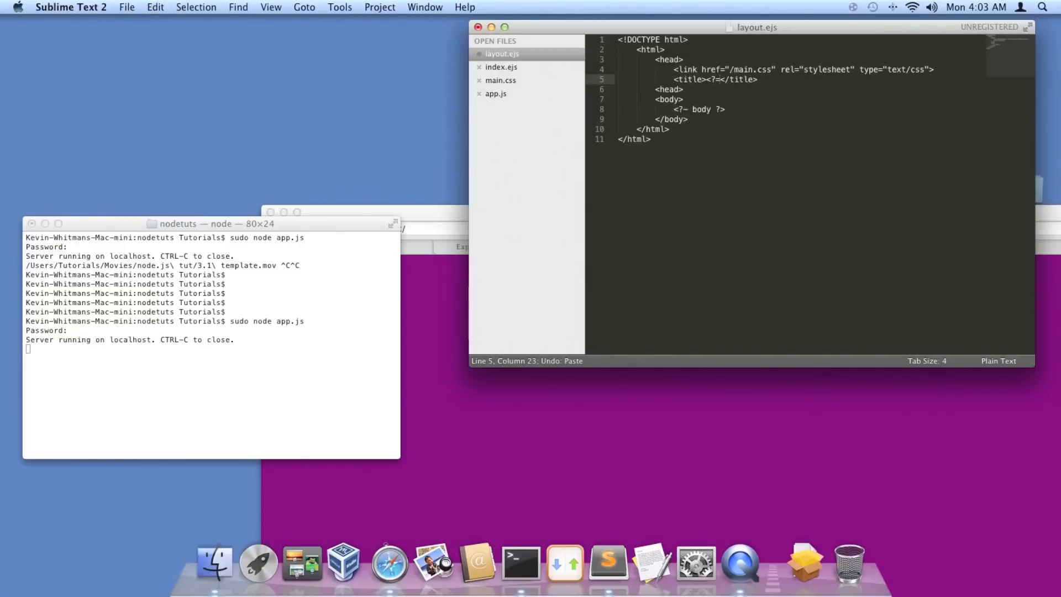
{"action": "type", "text": "title?>"}
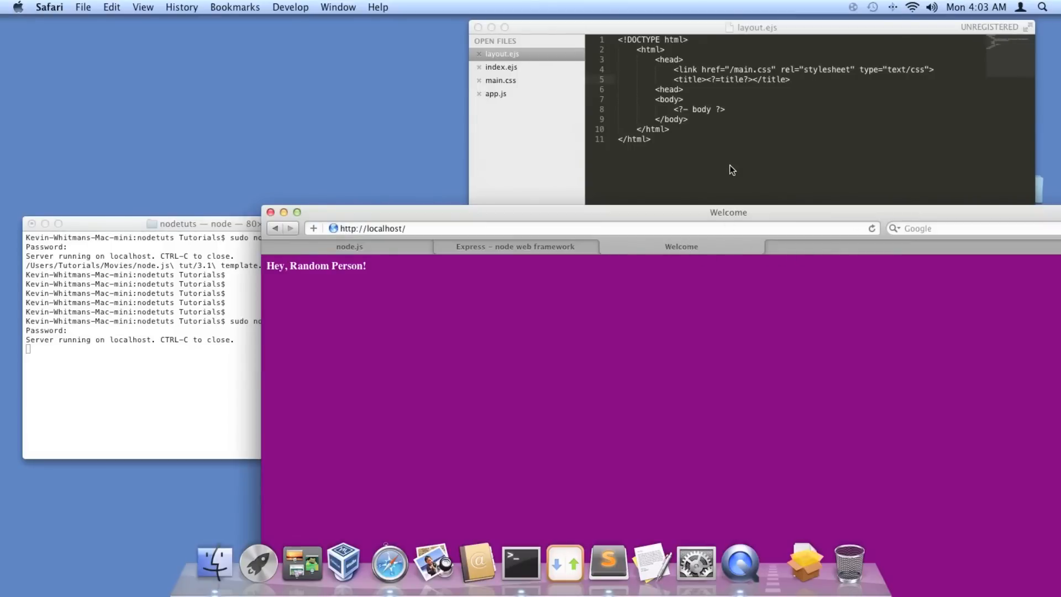
Step: Make app.js render index without a title, keeping res.render('index', {title: 'Welcome'}) commented out
{"action": "left_click", "coordinate": [496, 93]}
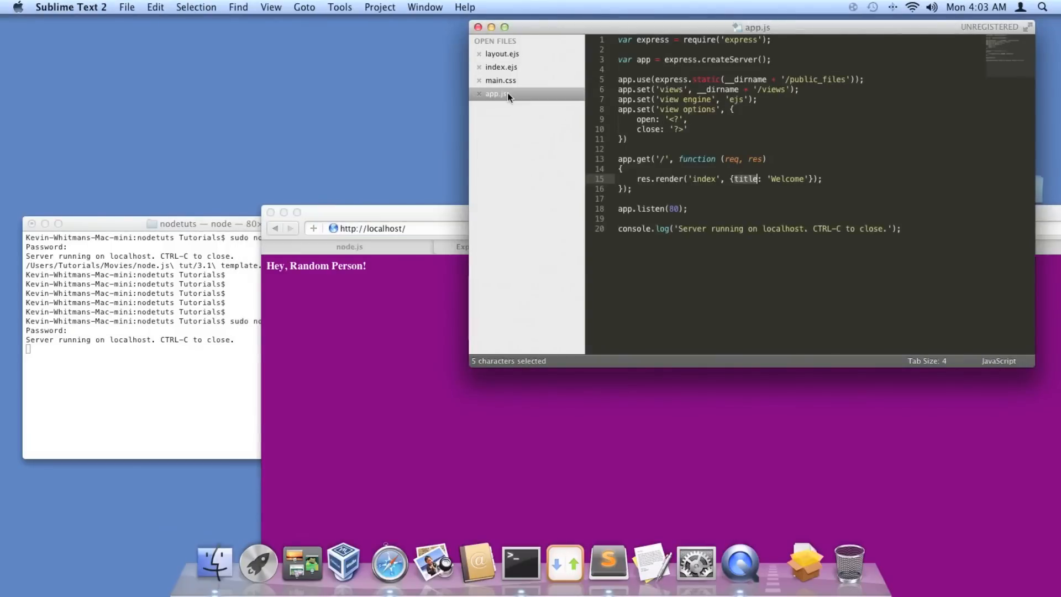
{"action": "double_click", "coordinate": [786, 178]}
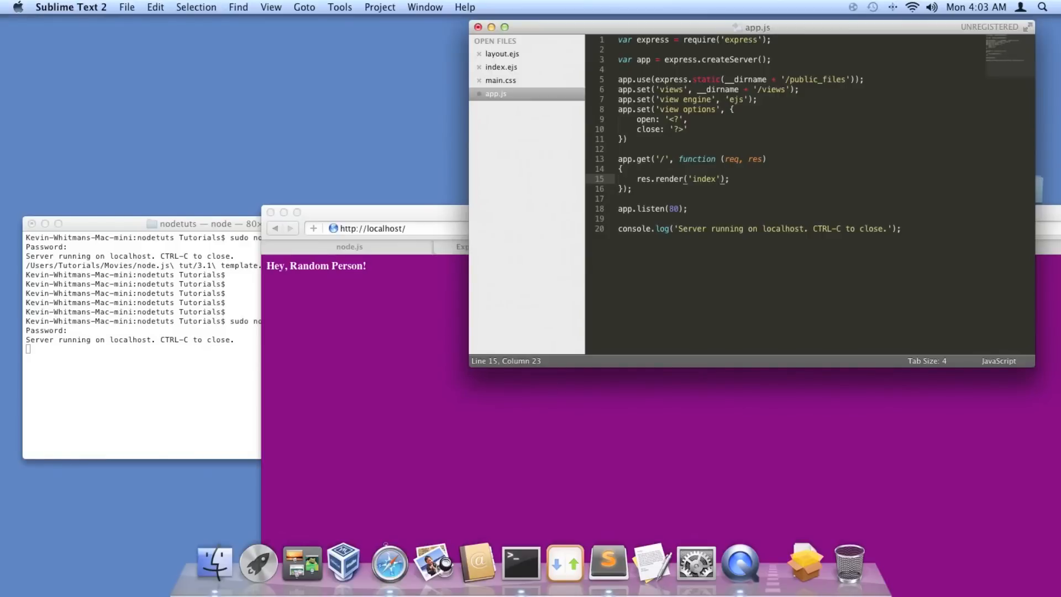
{"action": "key", "text": "cmd+s"}
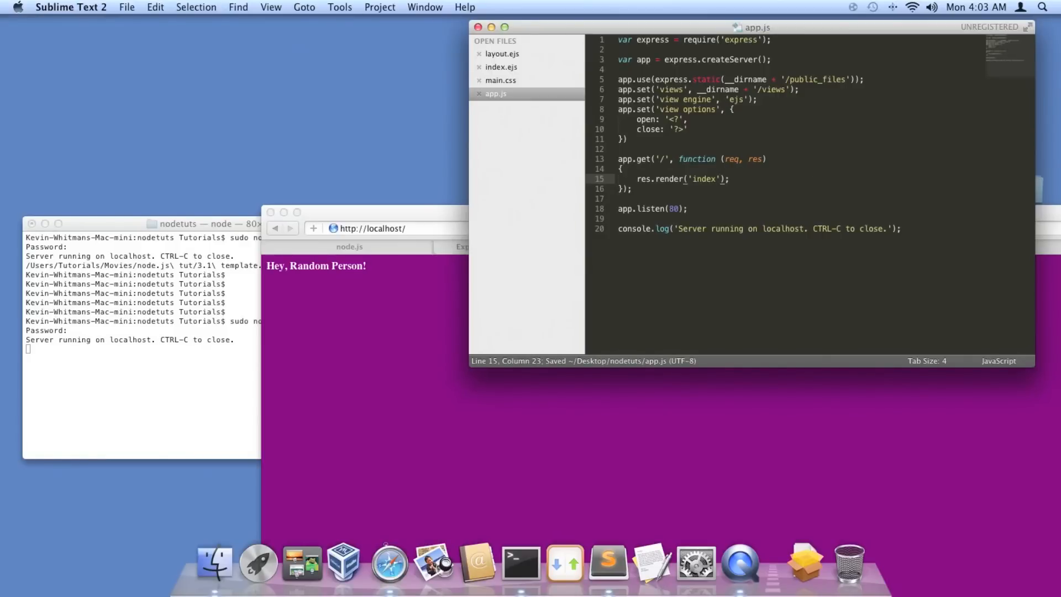
{"action": "left_click", "coordinate": [155, 7]}
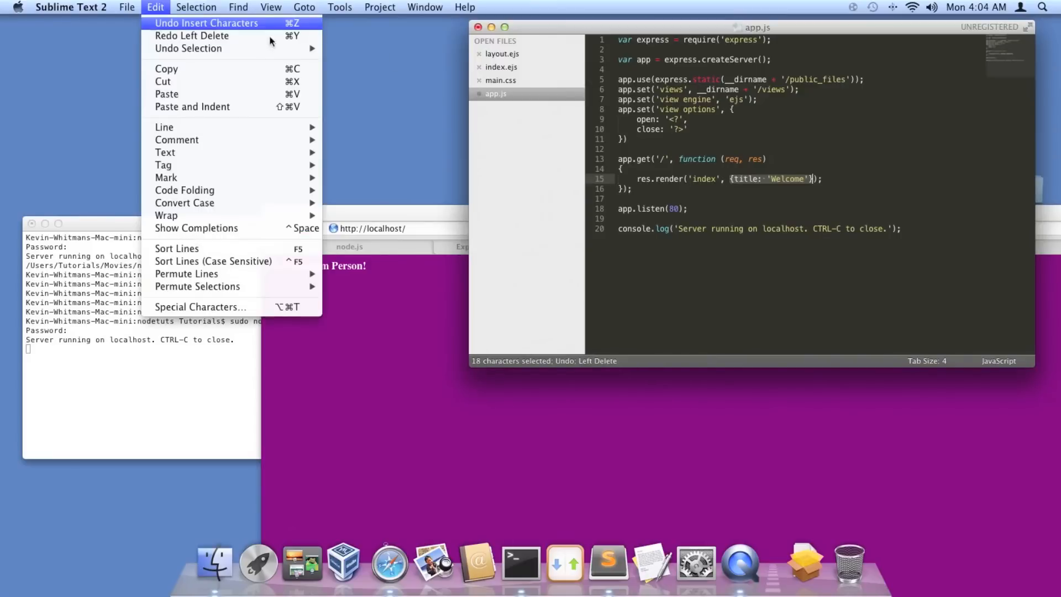
{"action": "left_click", "coordinate": [206, 22]}
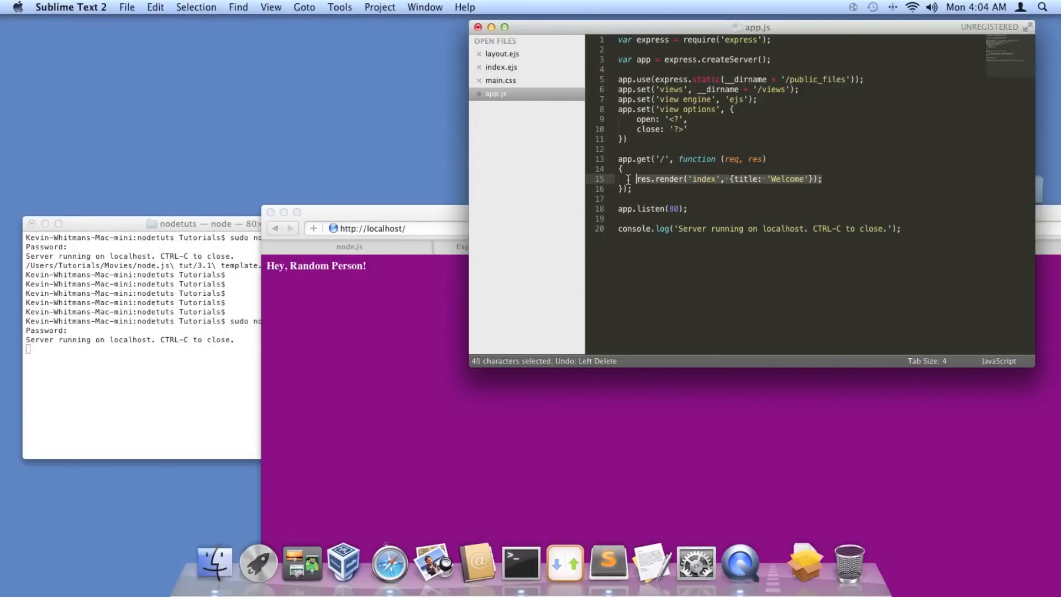
{"action": "key", "text": "cmd+c"}
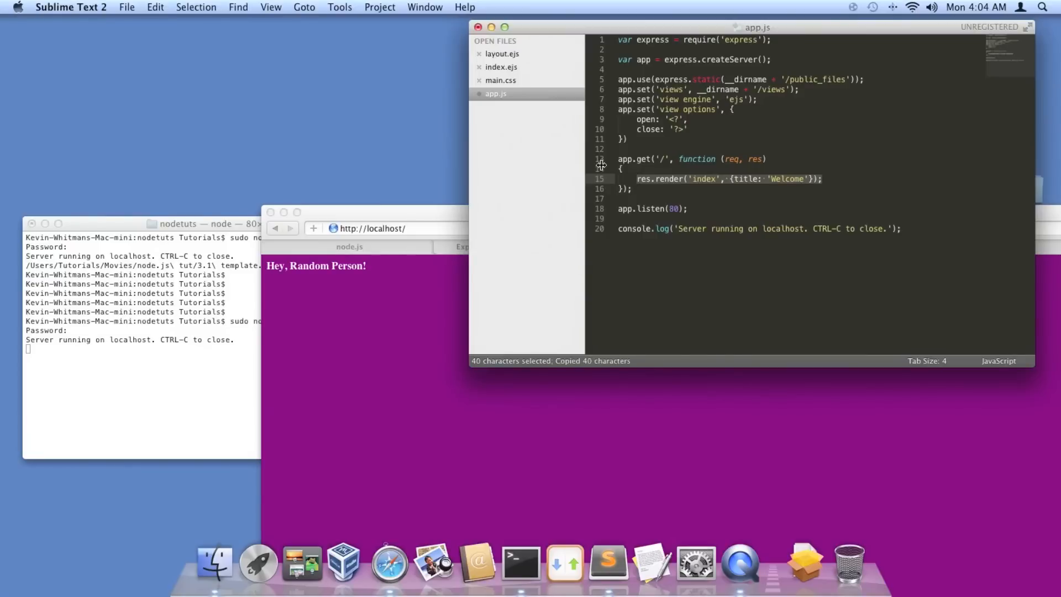
{"action": "left_click", "coordinate": [155, 7]}
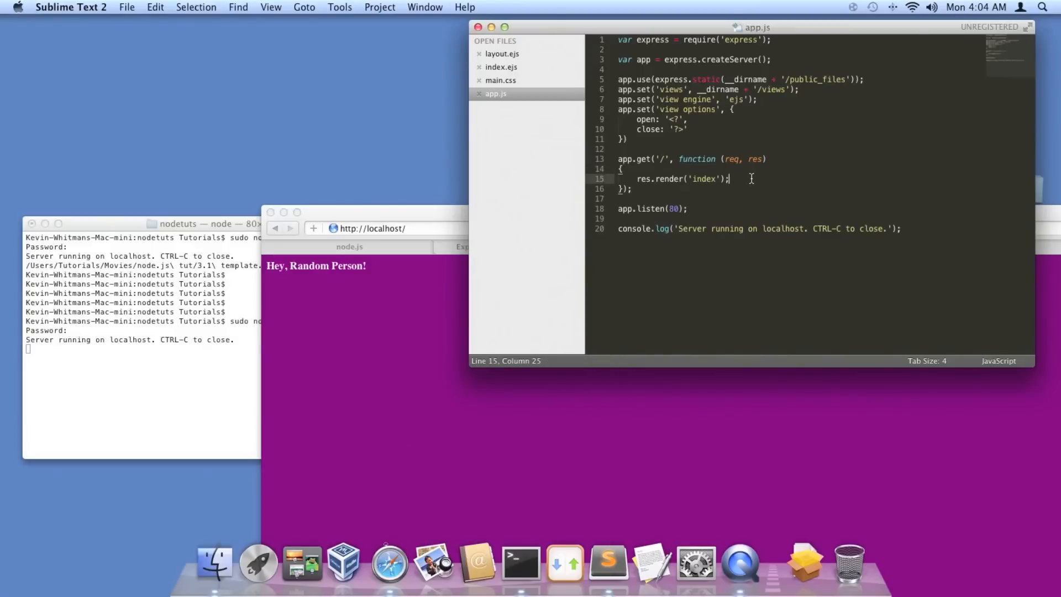
{"action": "type", "text": "res.render('index', {title: 'Welcome'});"}
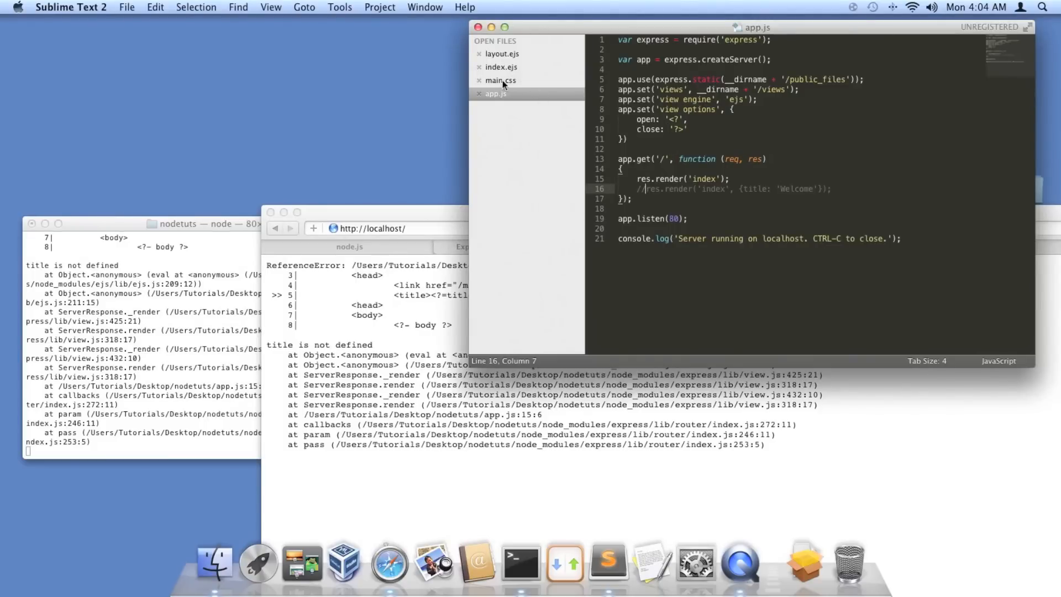
Step: Remove <?=title?> from the layout.ejs title and start a new EJS tag on its own line
{"action": "left_click", "coordinate": [502, 54]}
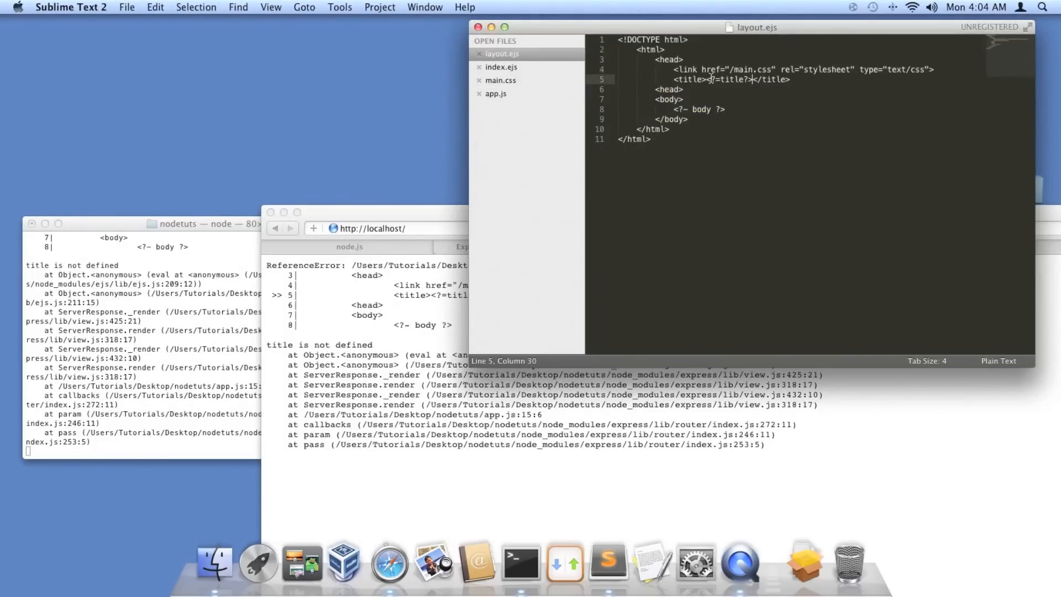
{"action": "left_click_drag", "start_coordinate": [709, 79], "coordinate": [750, 79]}
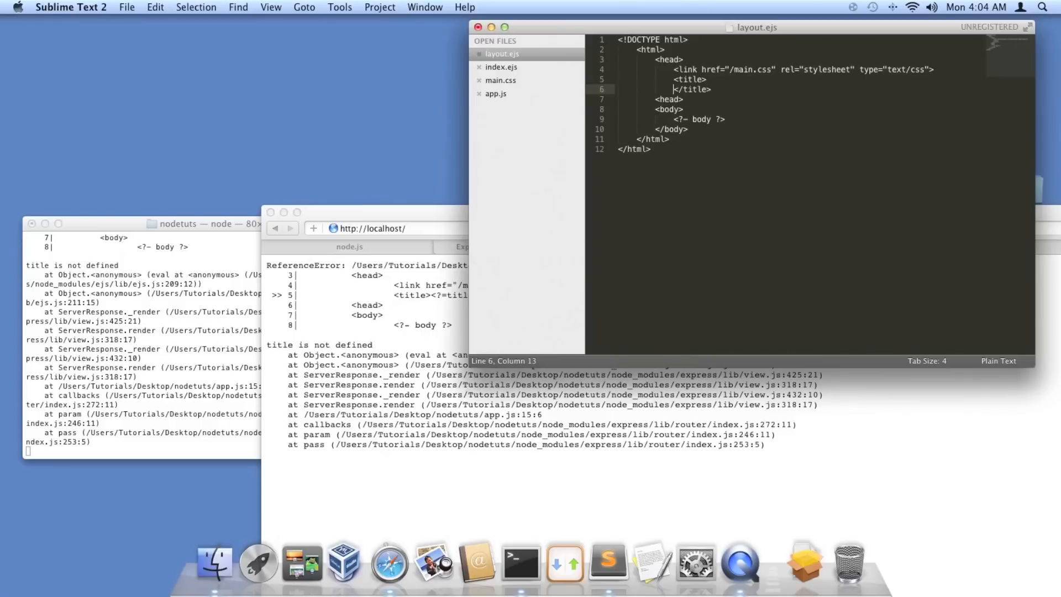
{"action": "key", "text": "Return"}
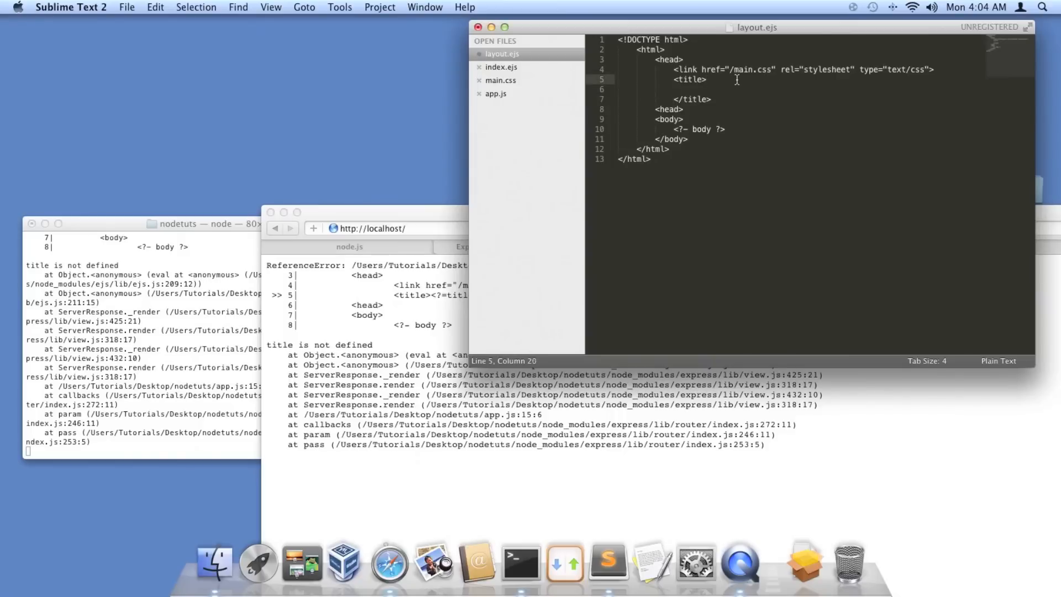
{"action": "type", "text": "<?"}
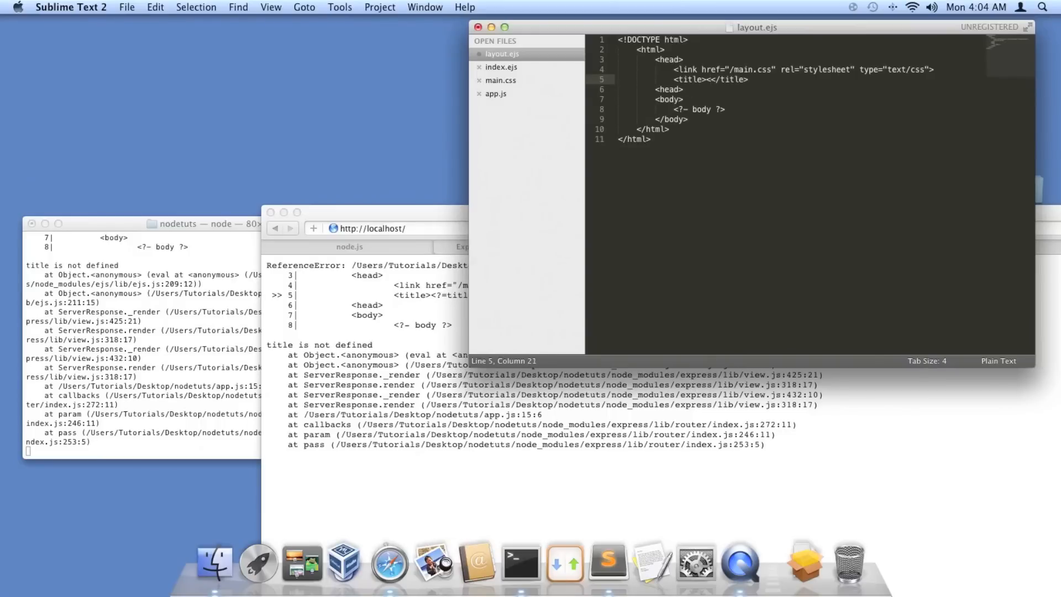
{"action": "type", "text": "?"}
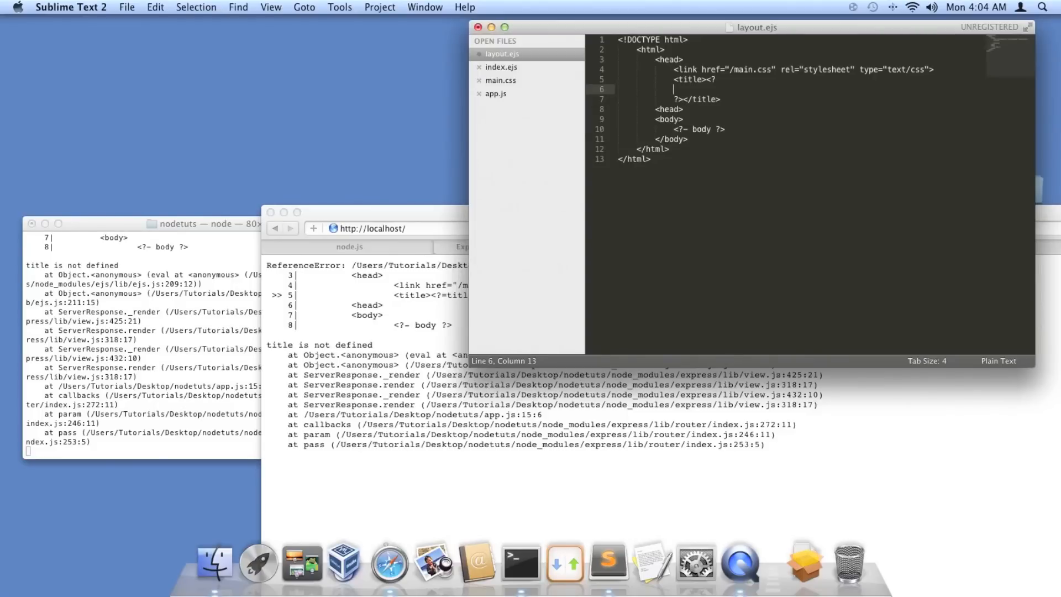
Step: Write the if (typeof title == 'undefined') block printing Node Tut and save
{"action": "type", "text": "if ()"}
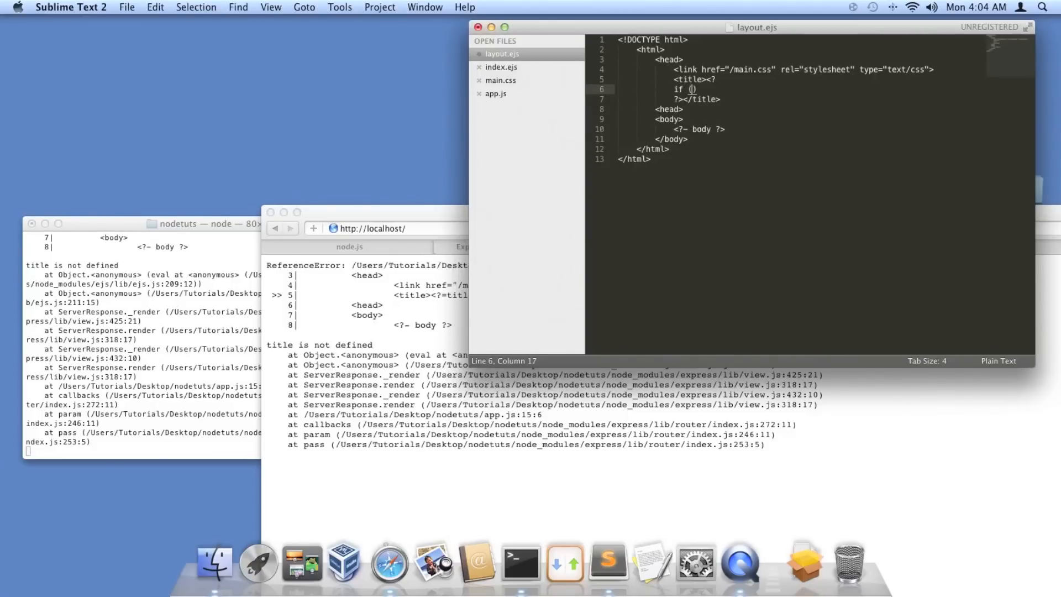
{"action": "type", "text": "typeof"}
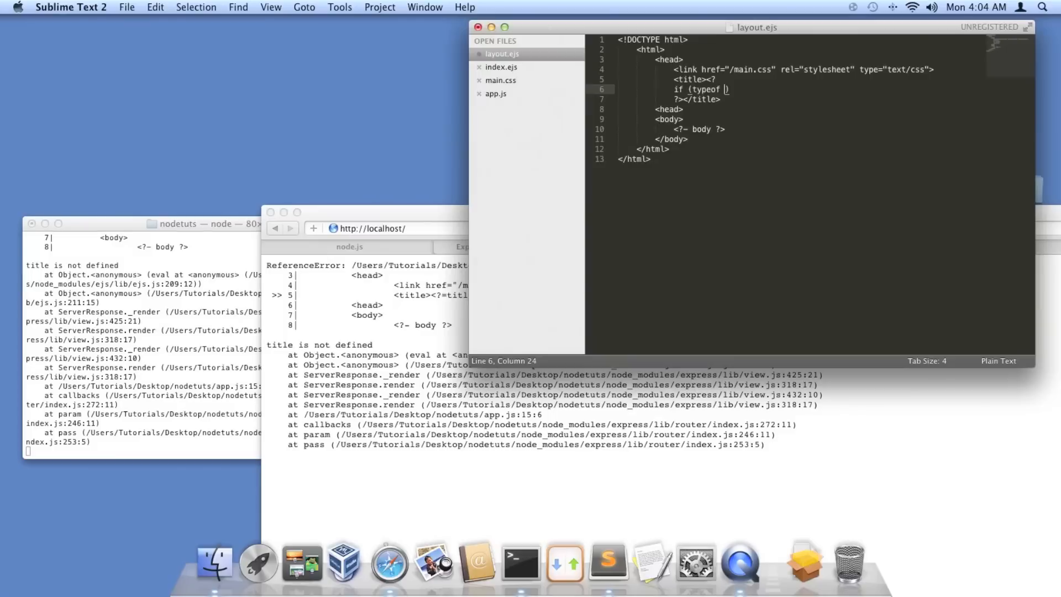
{"action": "type", "text": "title == 'un"}
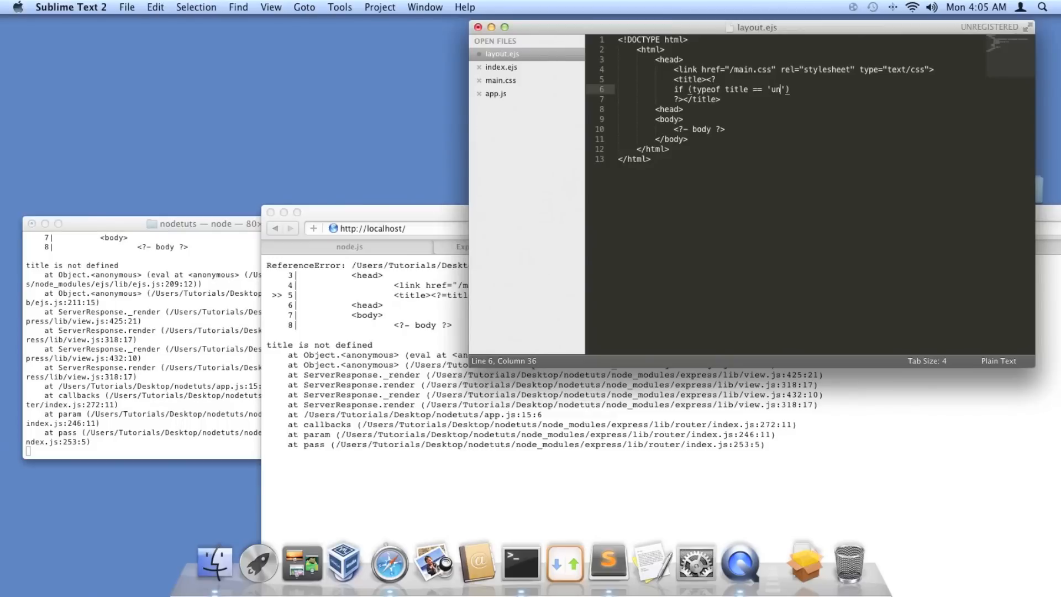
{"action": "type", "text": "defin"}
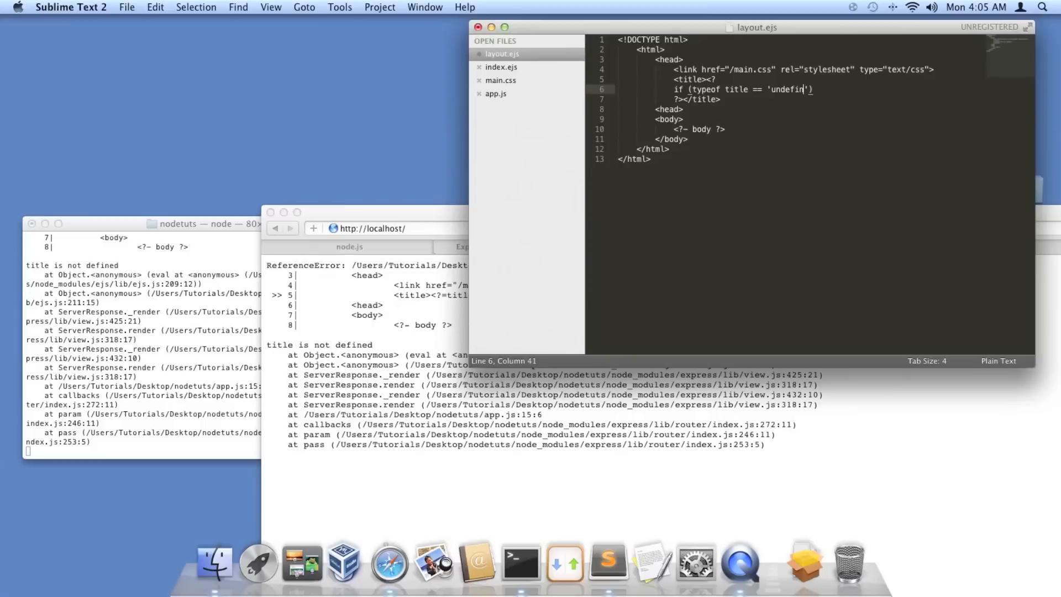
{"action": "type", "text": "ed"}
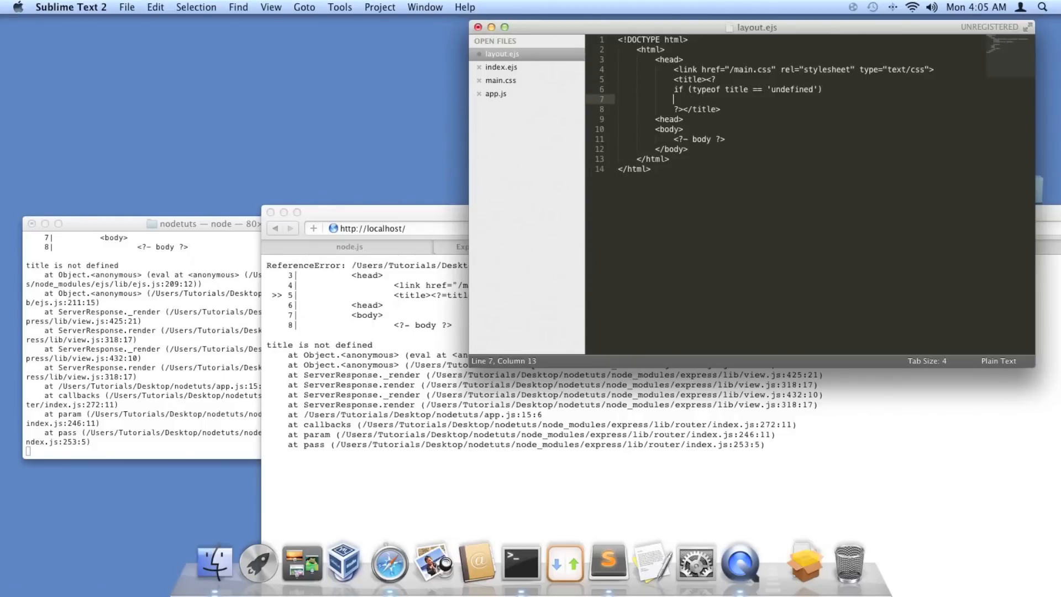
{"action": "type", "text": "{"}
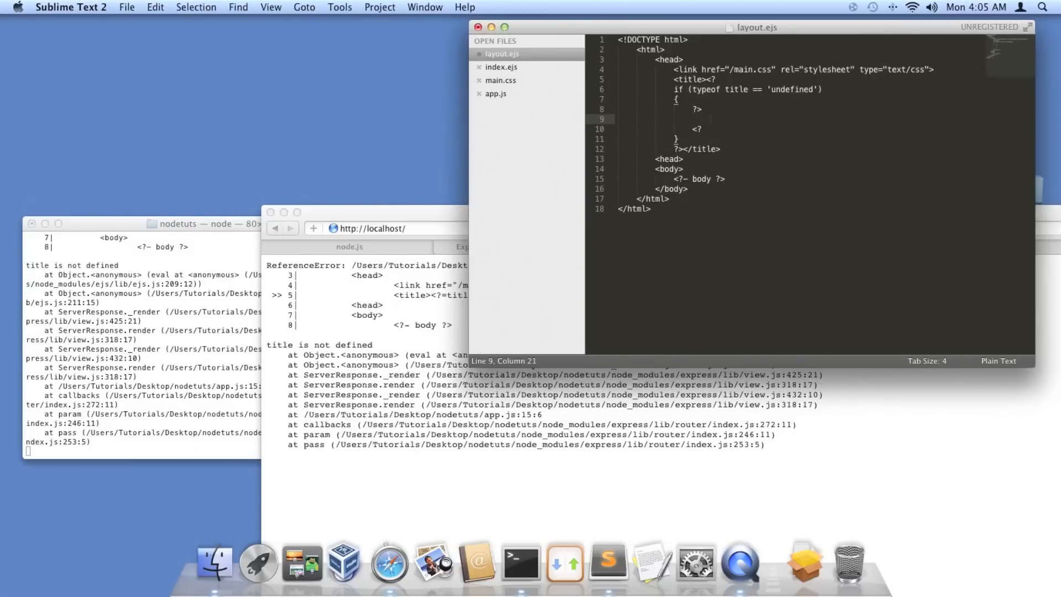
{"action": "type", "text": "Node Tut"}
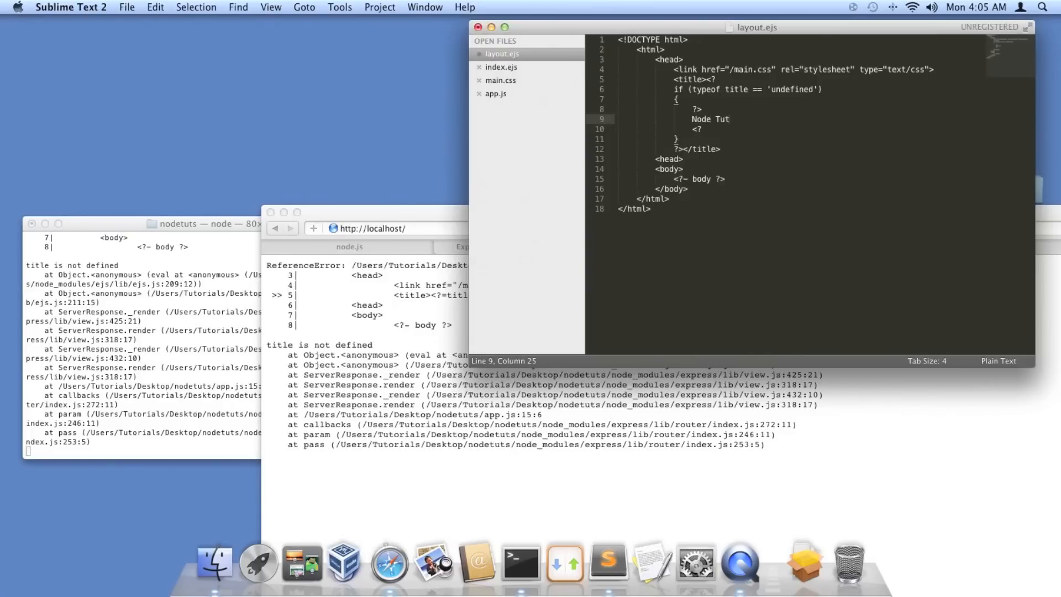
{"action": "key", "text": "cmd+s"}
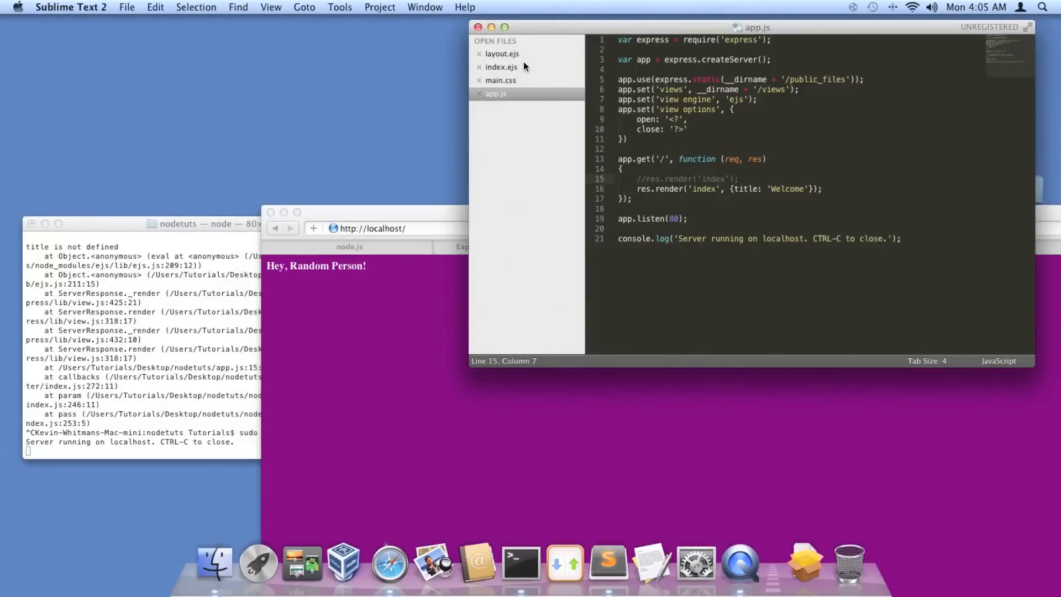
Step: Return to the title block in layout.ejs from app.js
{"action": "left_click", "coordinate": [502, 54]}
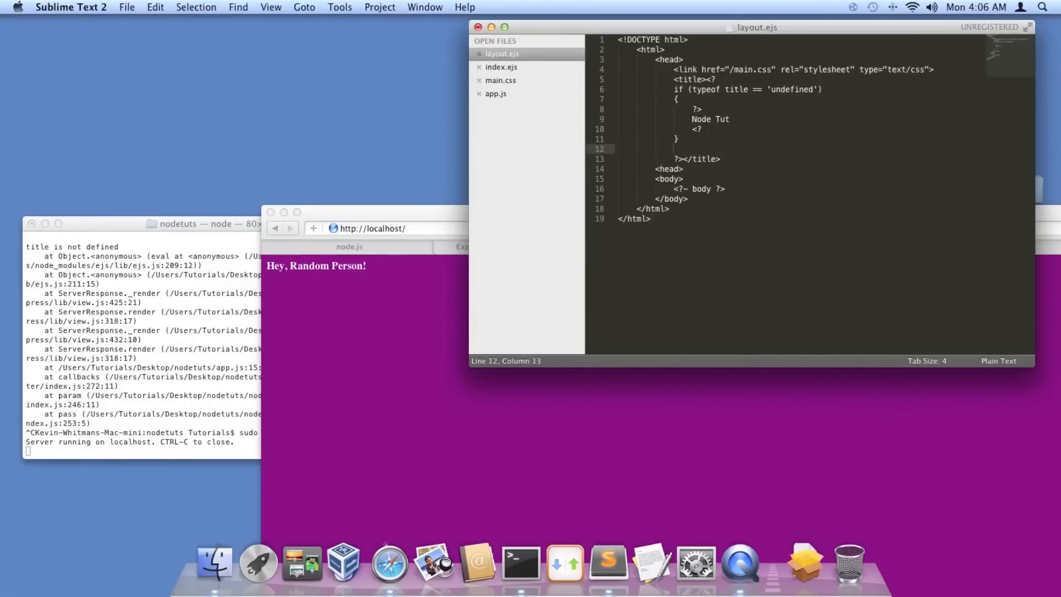
Step: Open an else { ?> branch after the if block in the title
{"action": "type", "text": "else"}
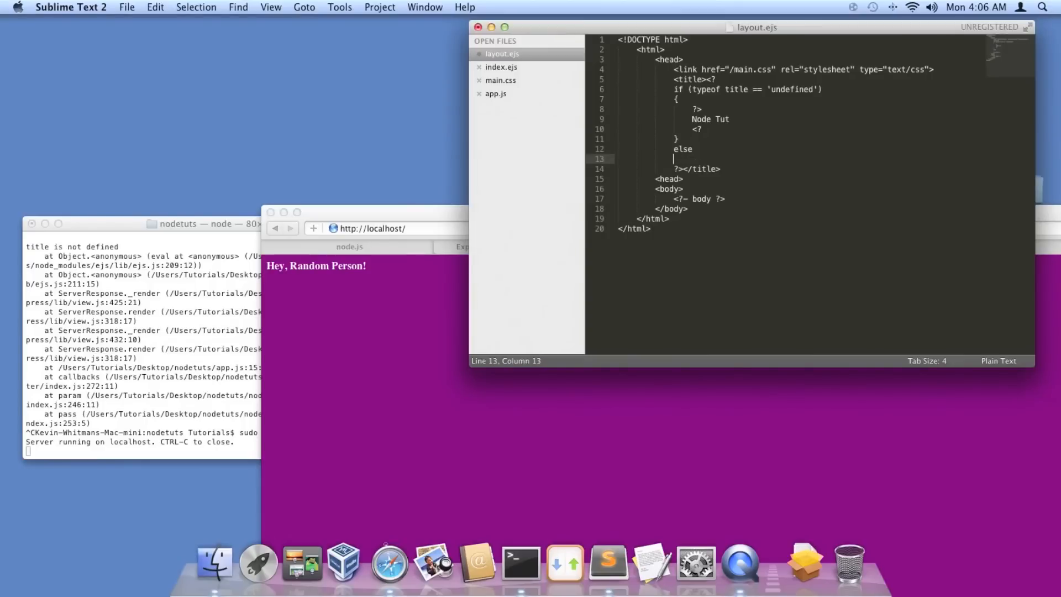
{"action": "type", "text": "{"}
{"action": "type", "text": "?>"}
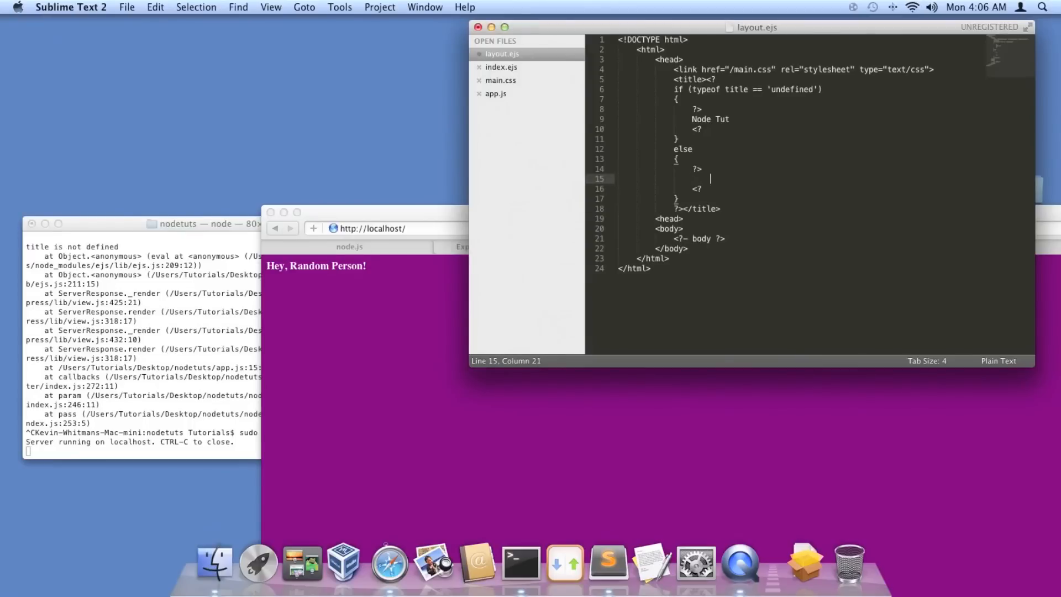
{"action": "type", "text": "Node tut"}
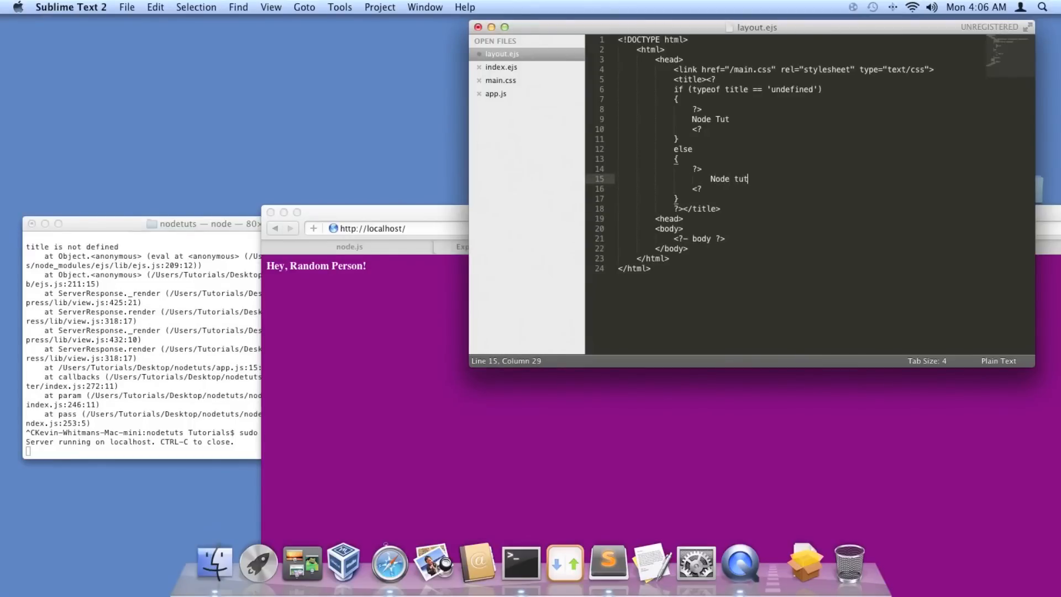
{"action": "key", "text": "BackSpace"}
{"action": "type", "text": "<?"}
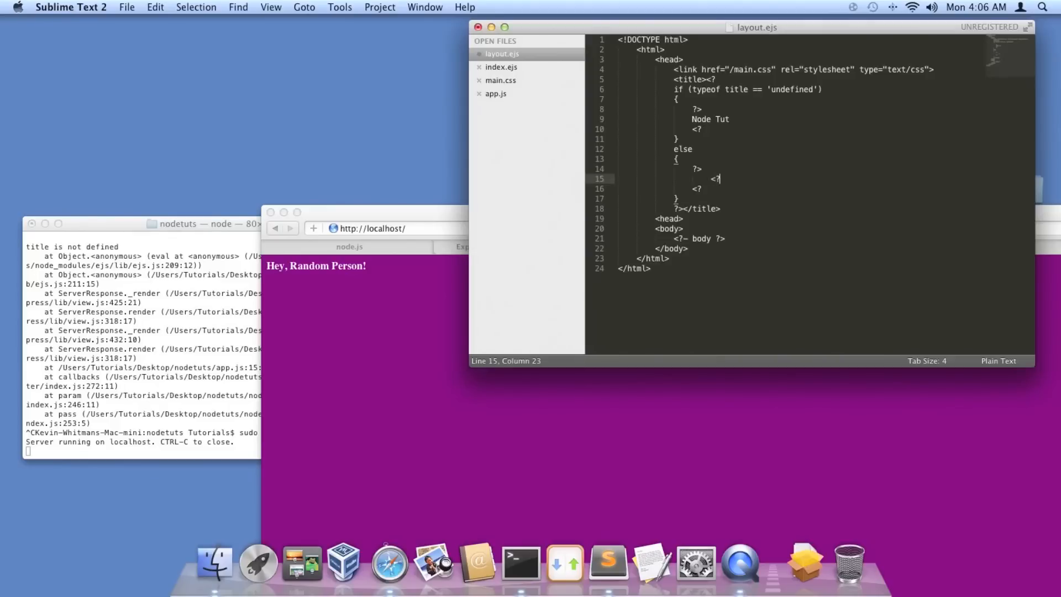
Step: Make the else branch output <?= title ?> - Node Tut and save layout.ejs
{"action": "type", "text": "="}
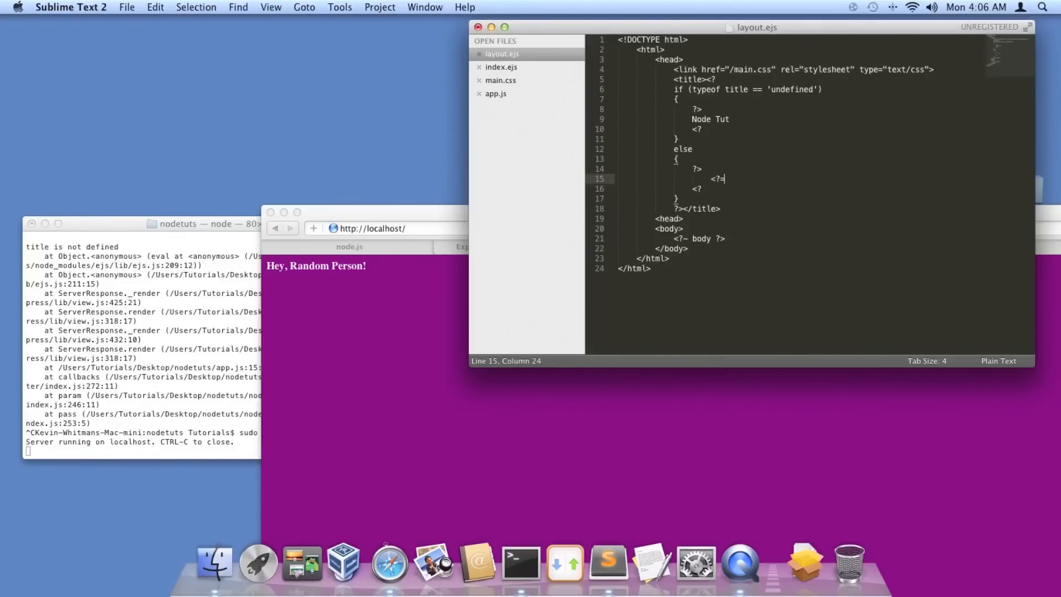
{"action": "type", "text": "√title"}
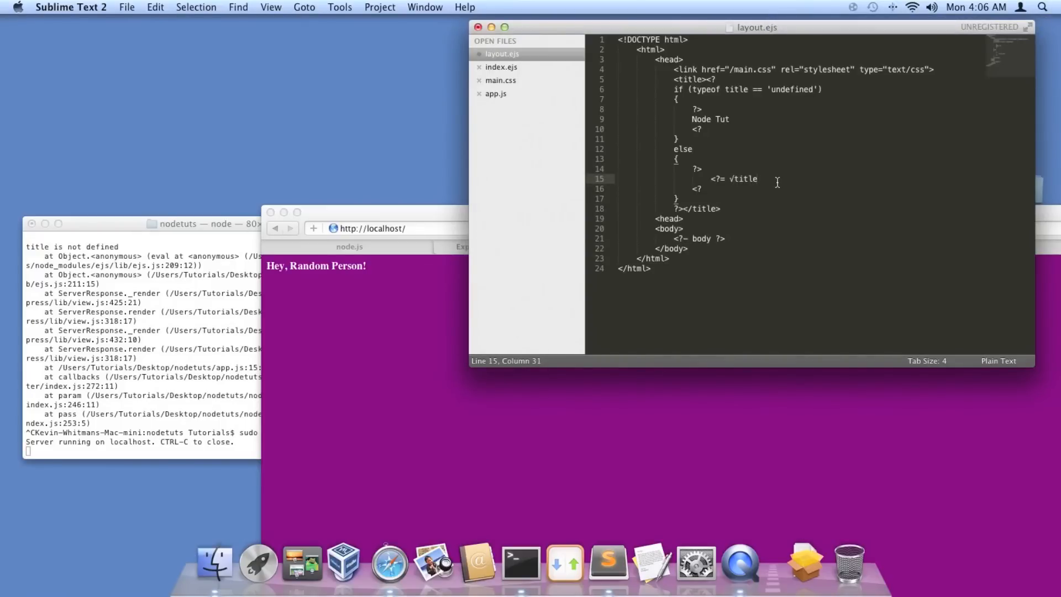
{"action": "key", "text": "backspace"}
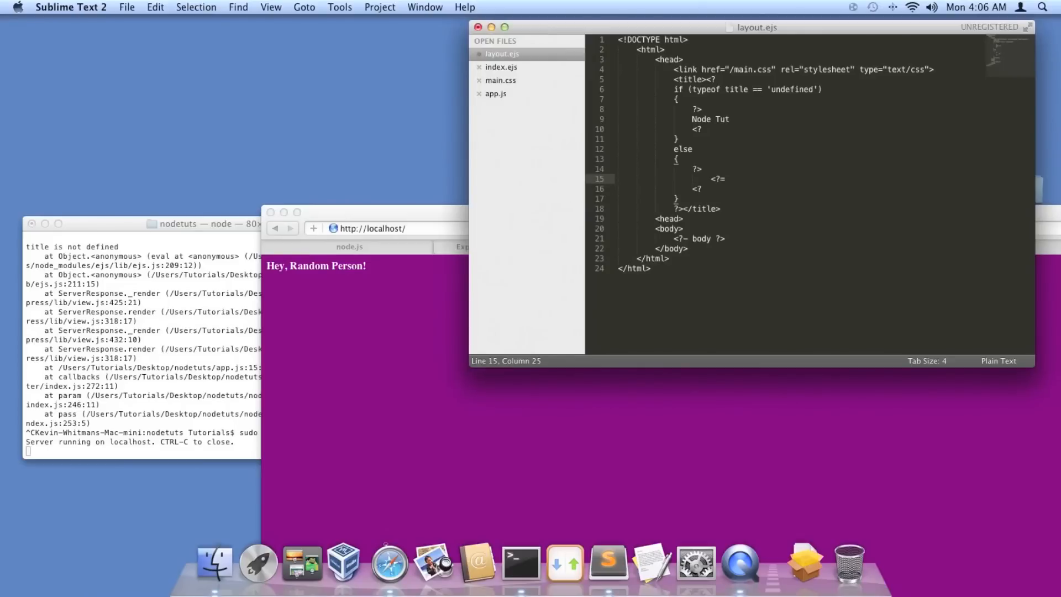
{"action": "type", "text": "title"}
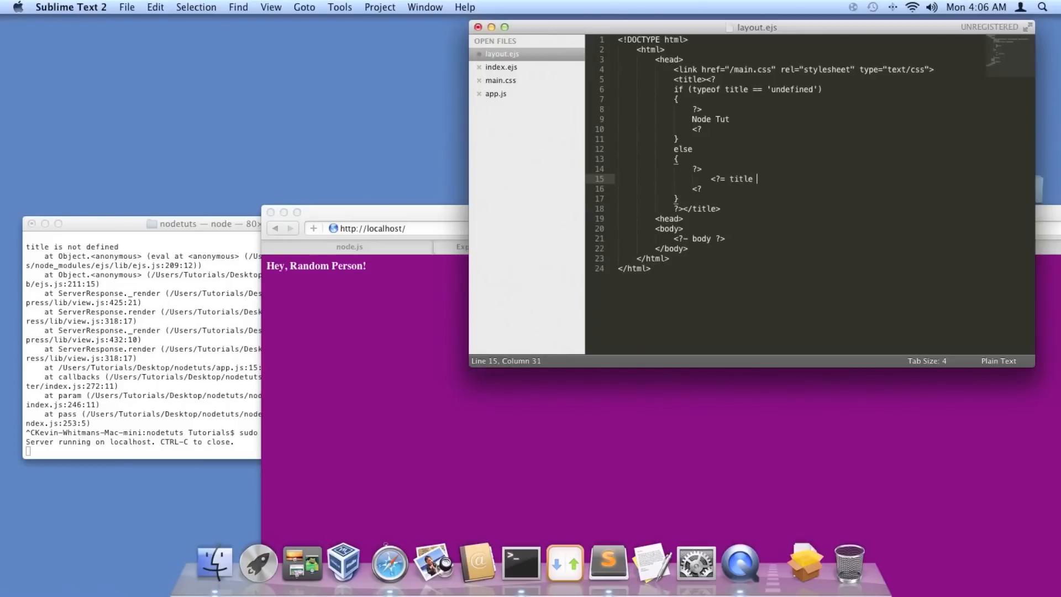
{"action": "type", "text": "?>"}
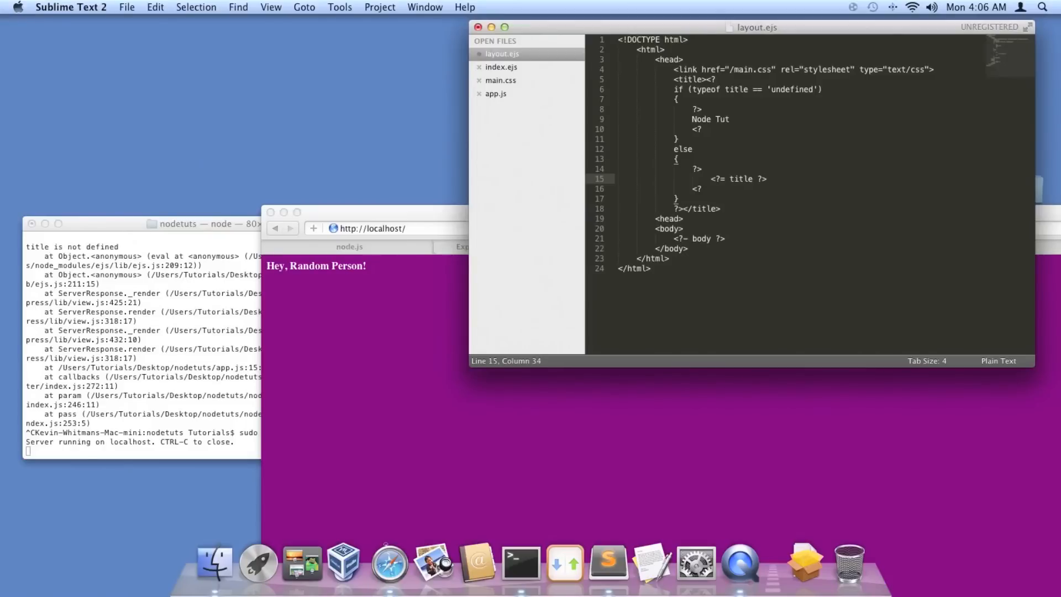
{"action": "type", "text": "-"}
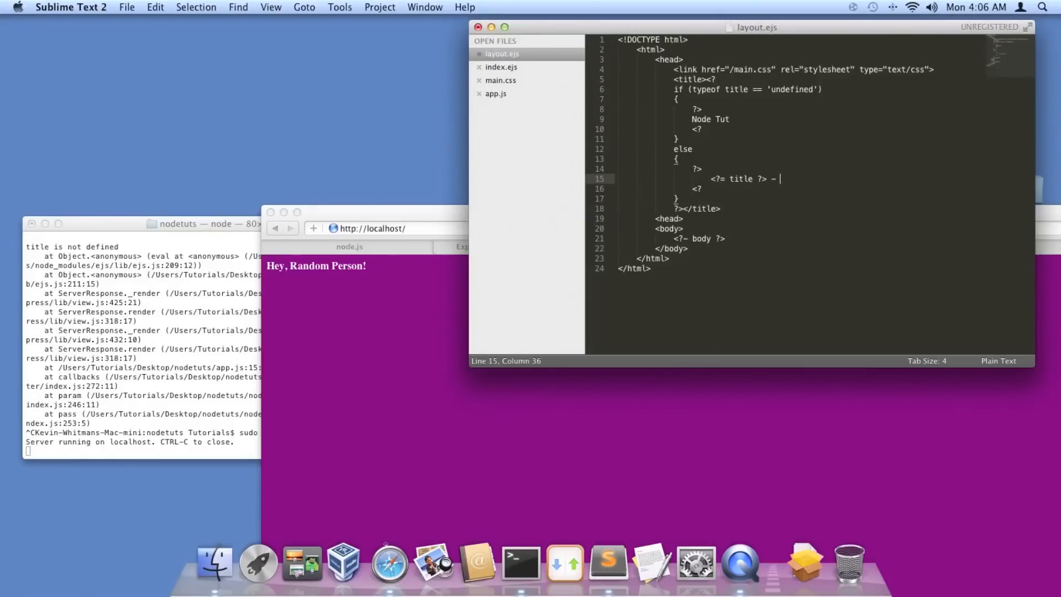
{"action": "type", "text": "Node"}
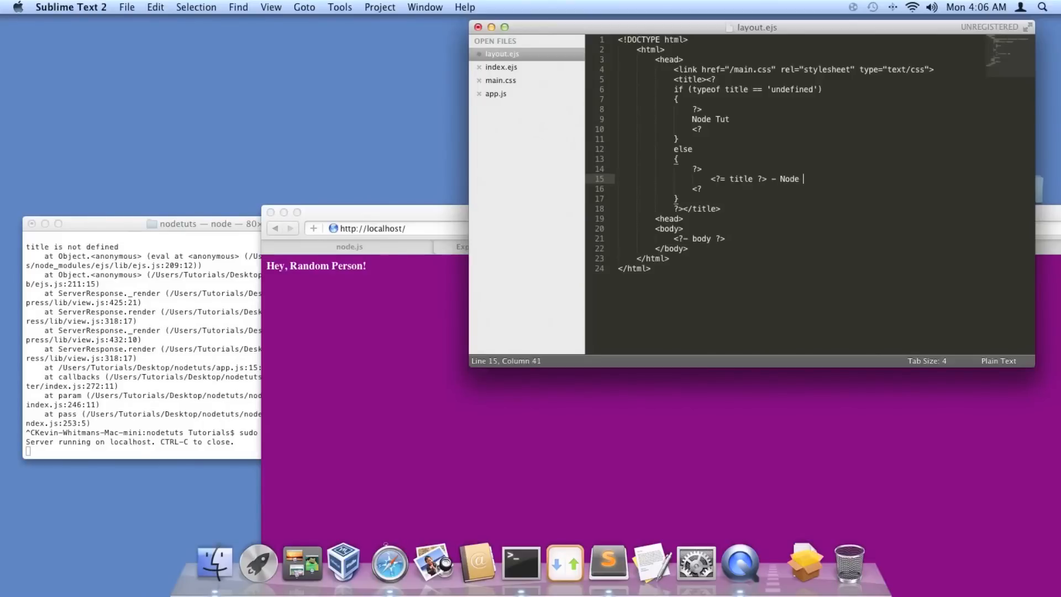
{"action": "type", "text": "tu"}
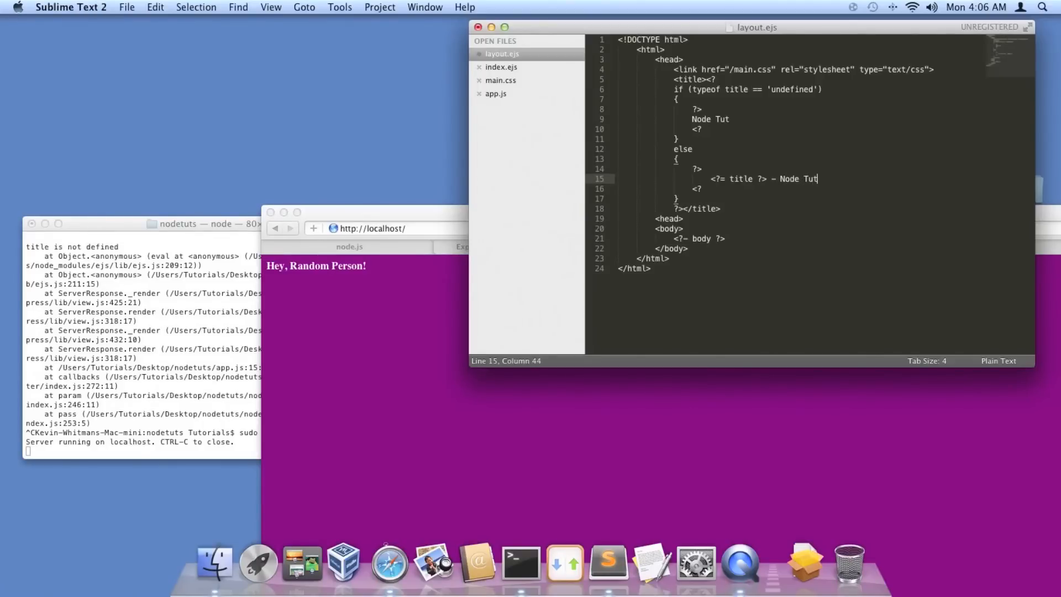
{"action": "key", "text": "cmd+s"}
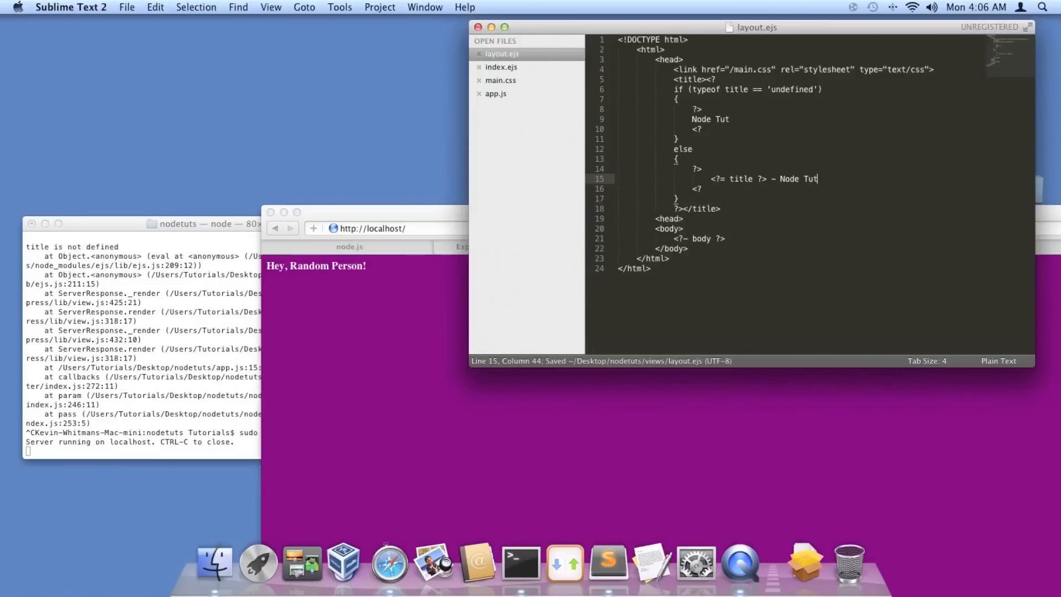
{"action": "mouse_move", "coordinate": [236, 350]}
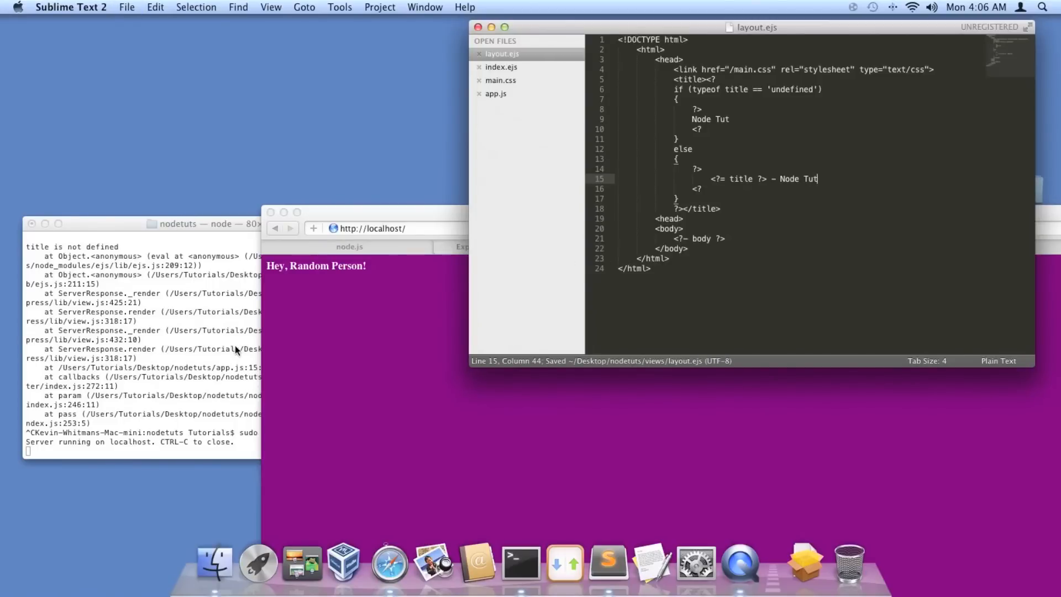